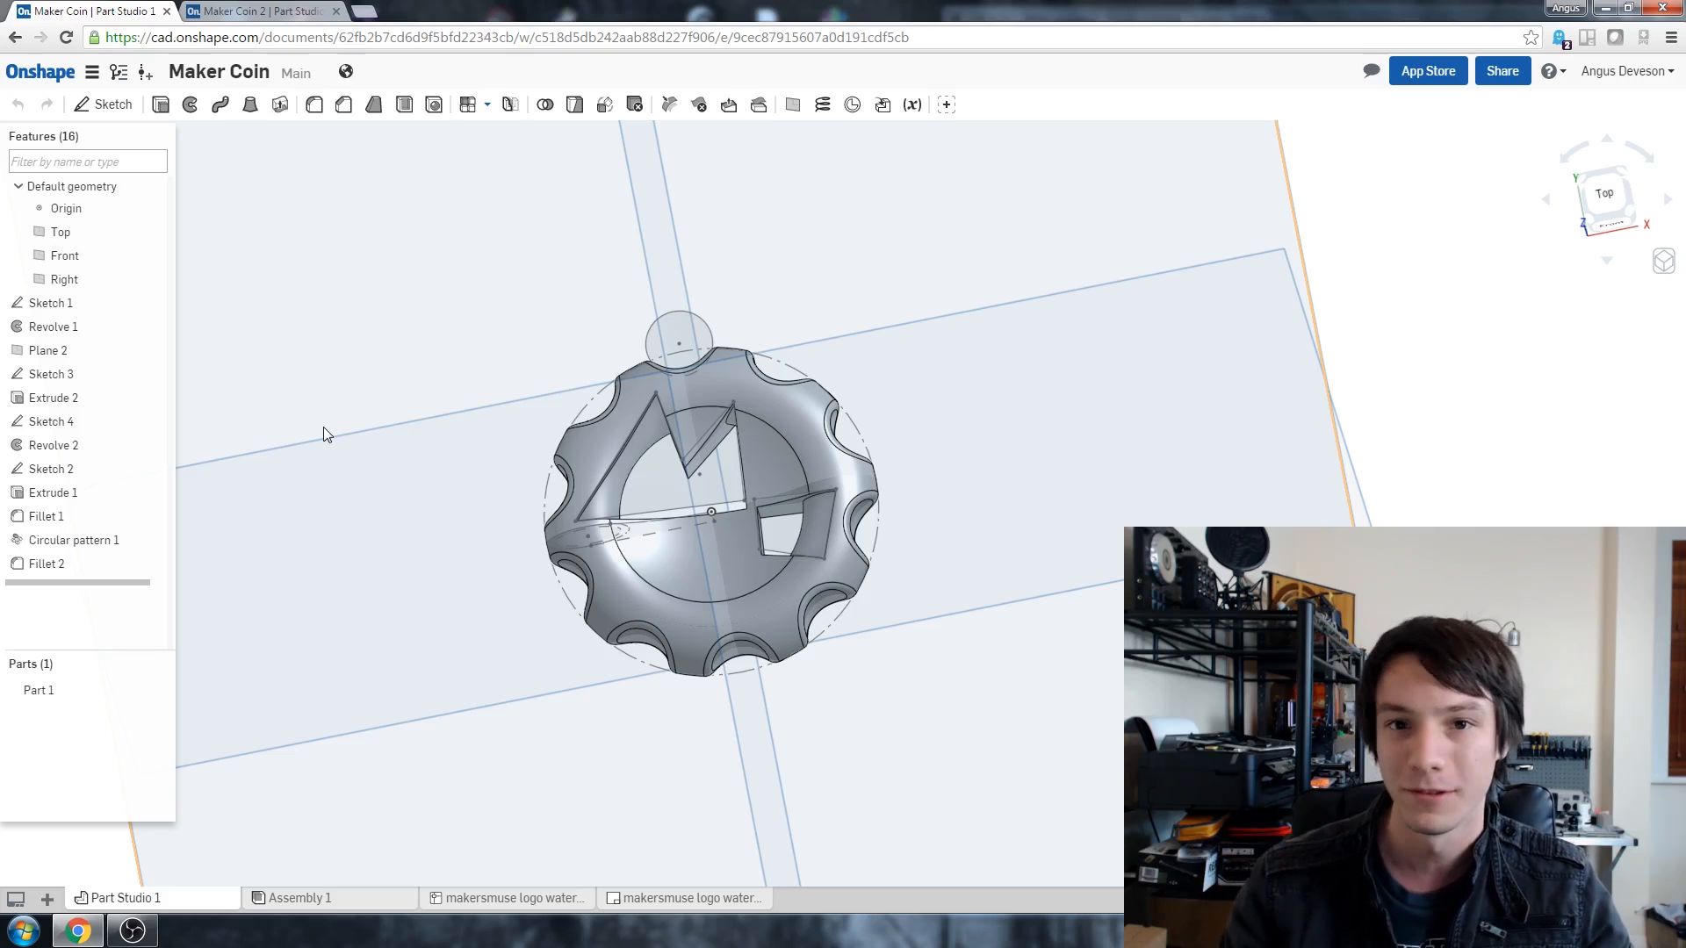
mouse_move(420, 400)
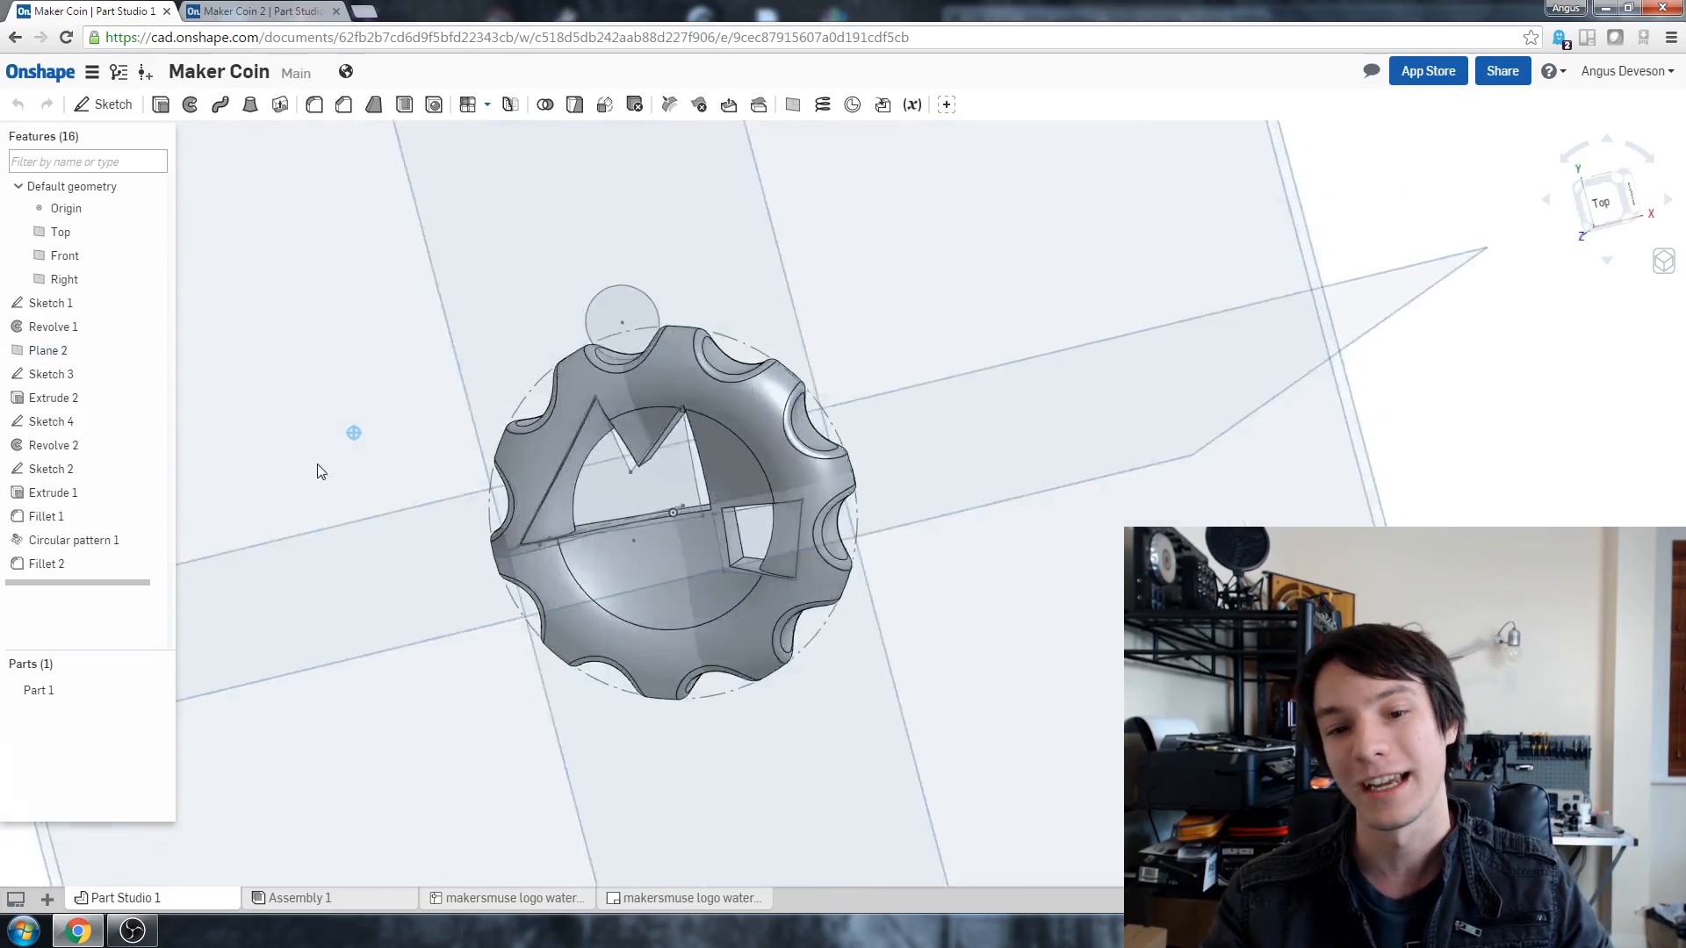
Step: Switch to the empty Maker Coin 2 document tab
left_click(258, 10)
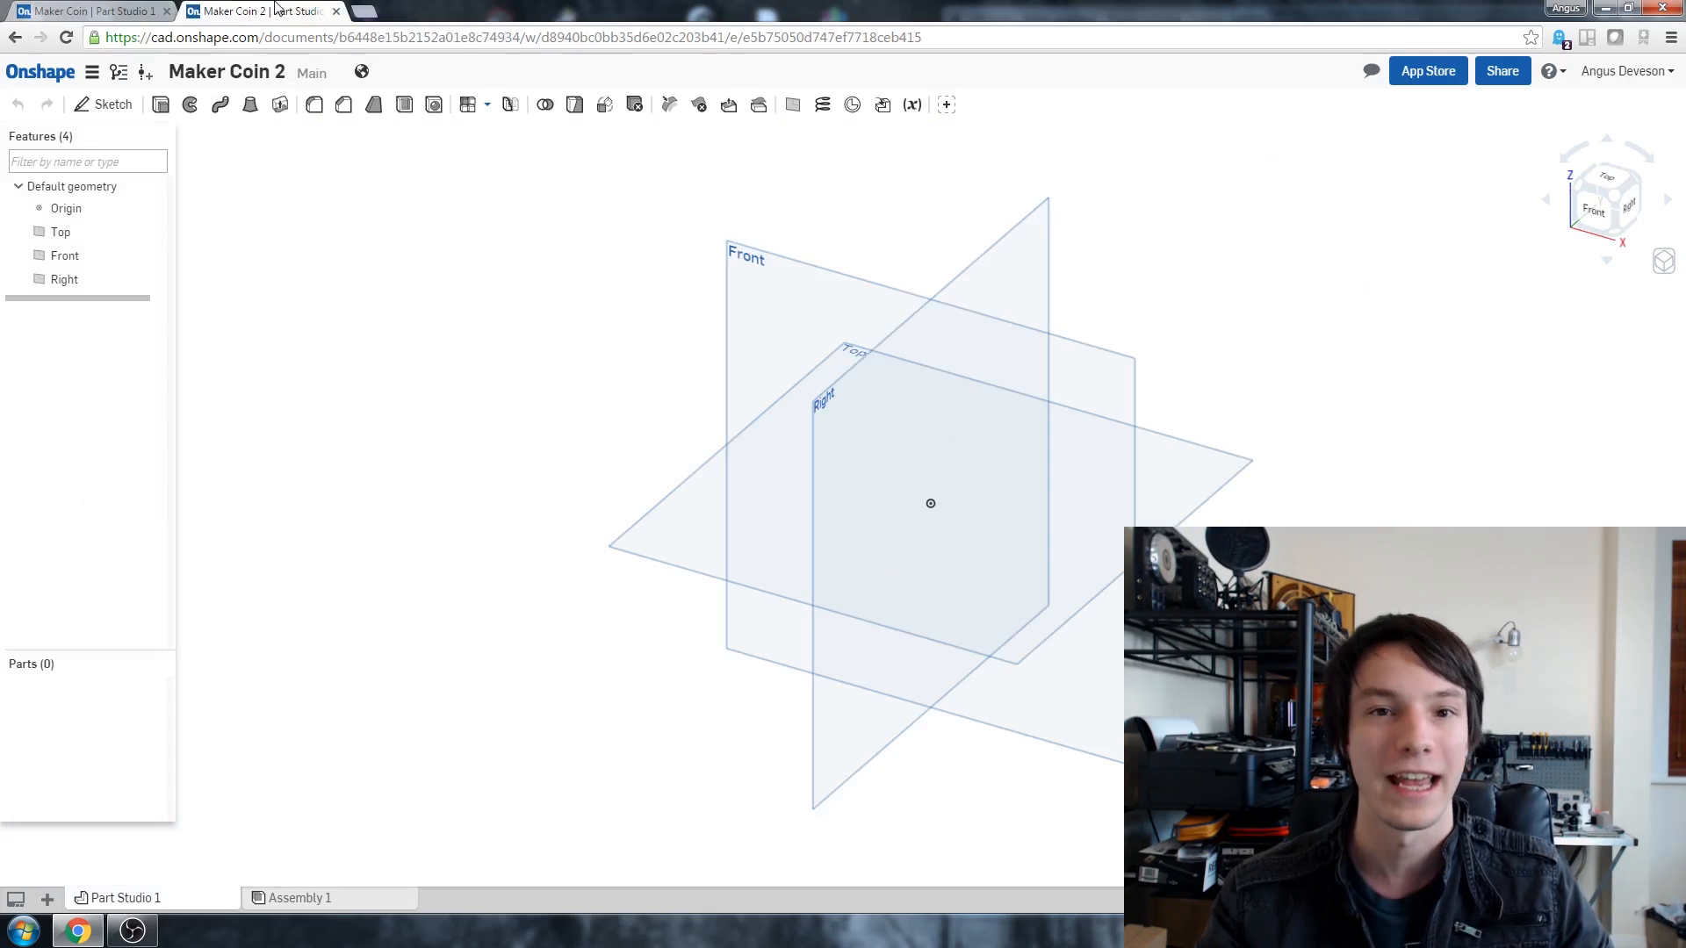
mouse_move(560, 493)
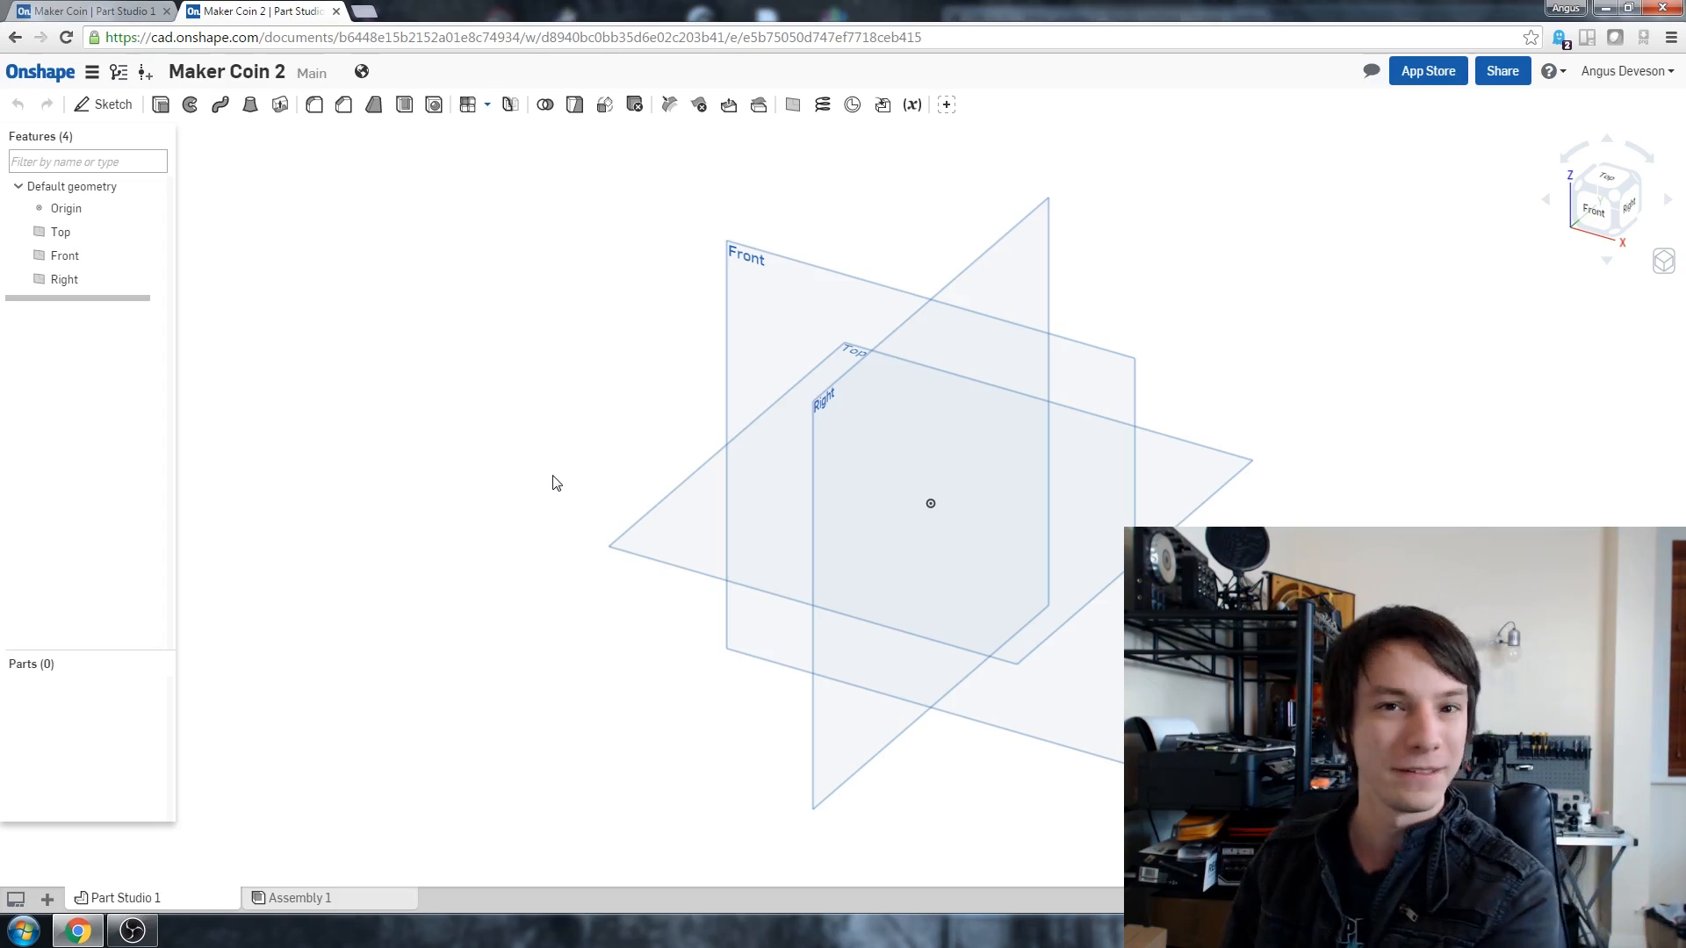
mouse_move(538, 462)
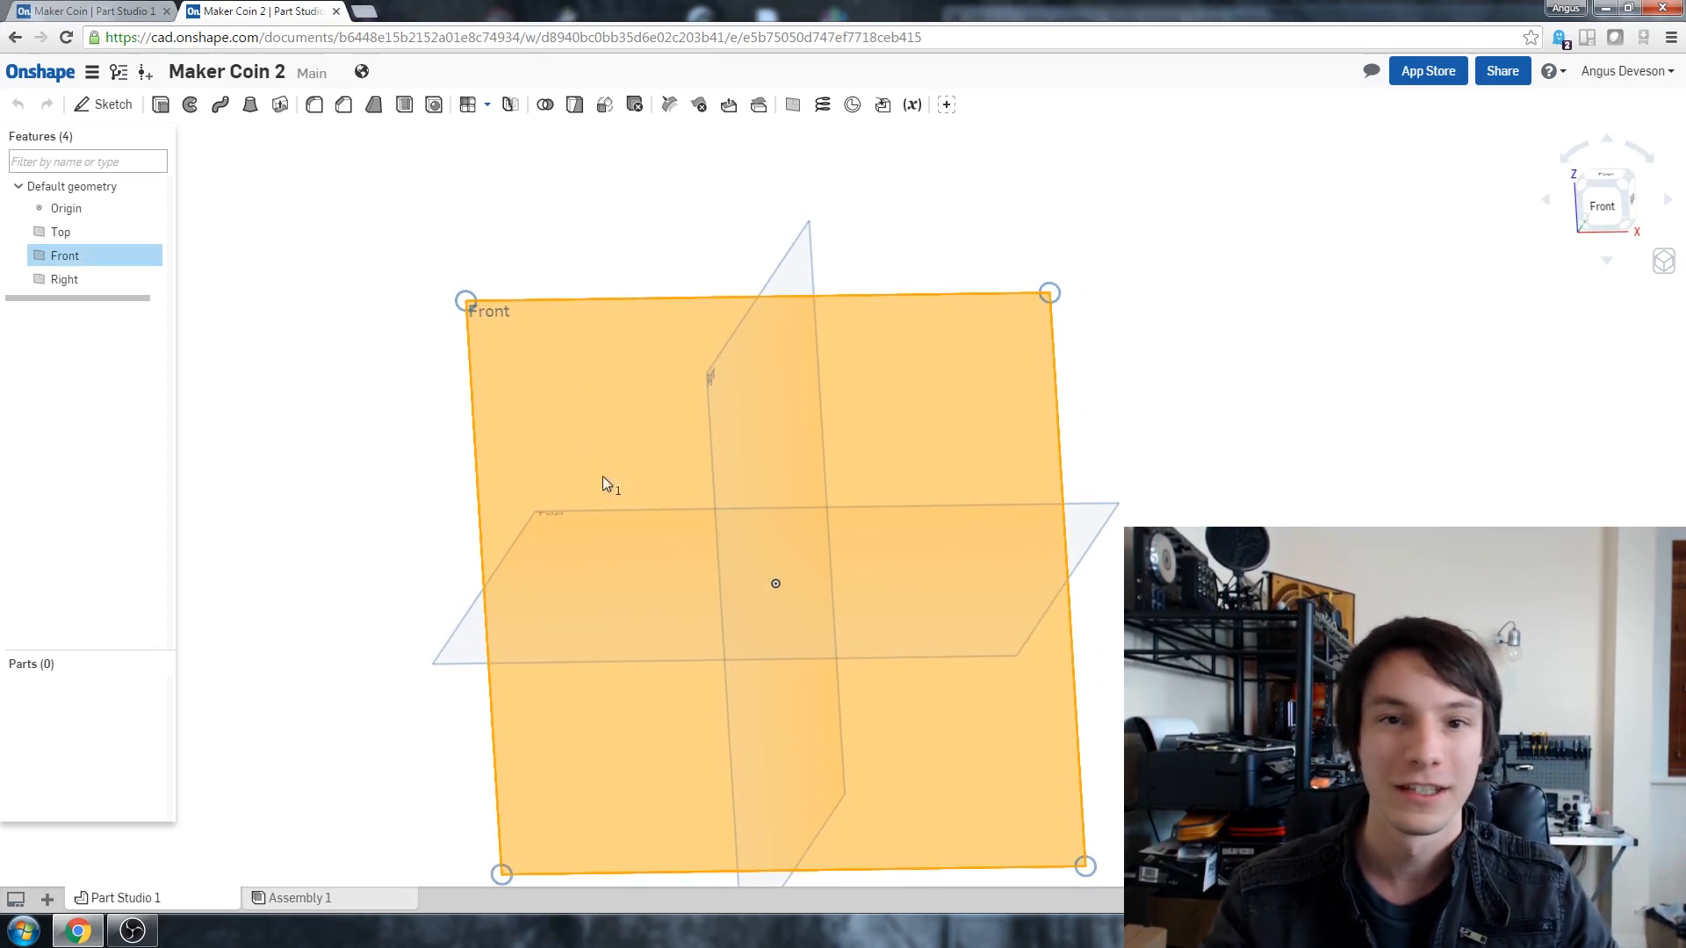
mouse_move(202, 104)
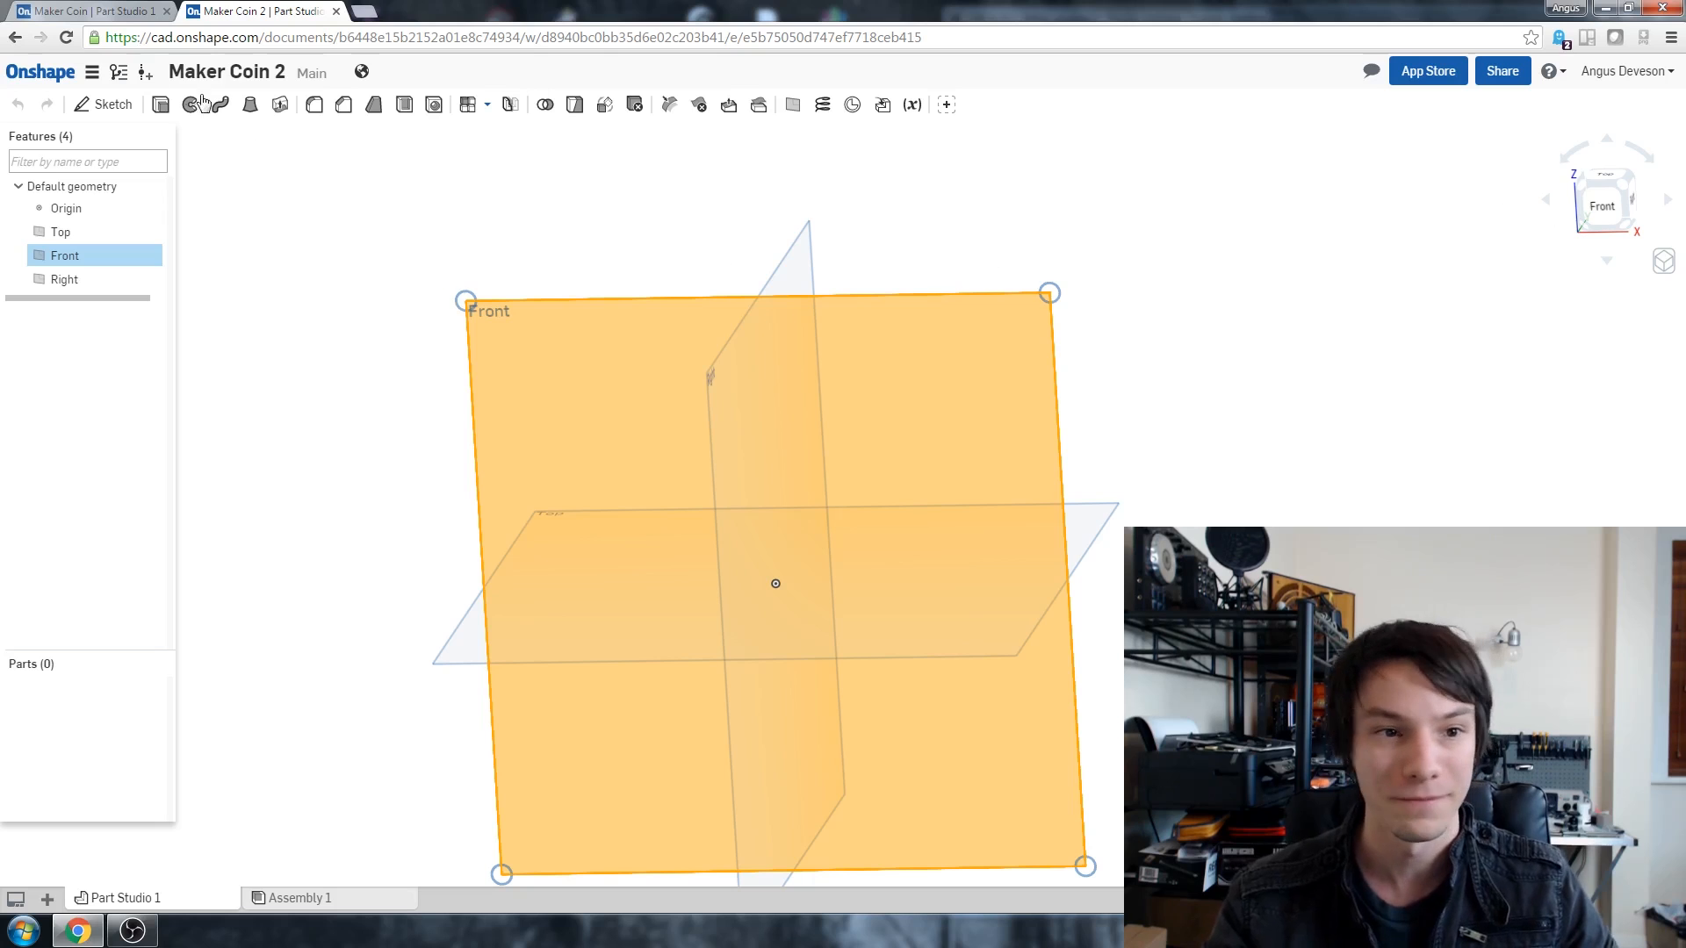
Step: Sketch on the Front plane, viewed head-on, with two circles and lines along the axes from the origin
left_click(104, 104)
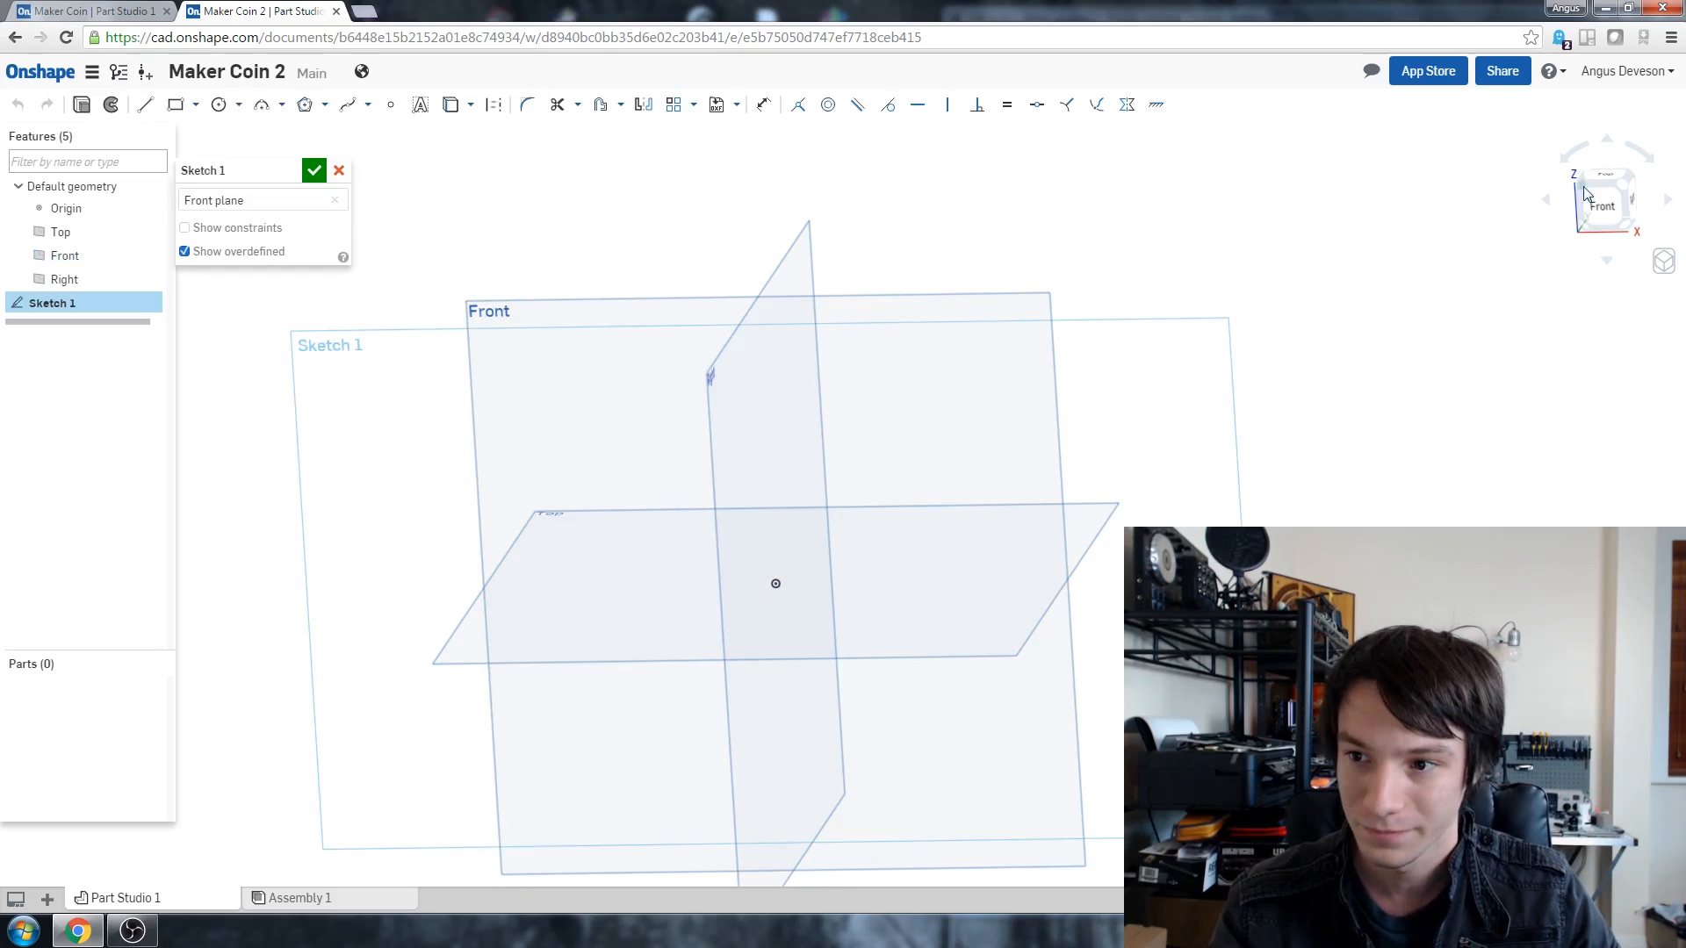
left_click(1604, 199)
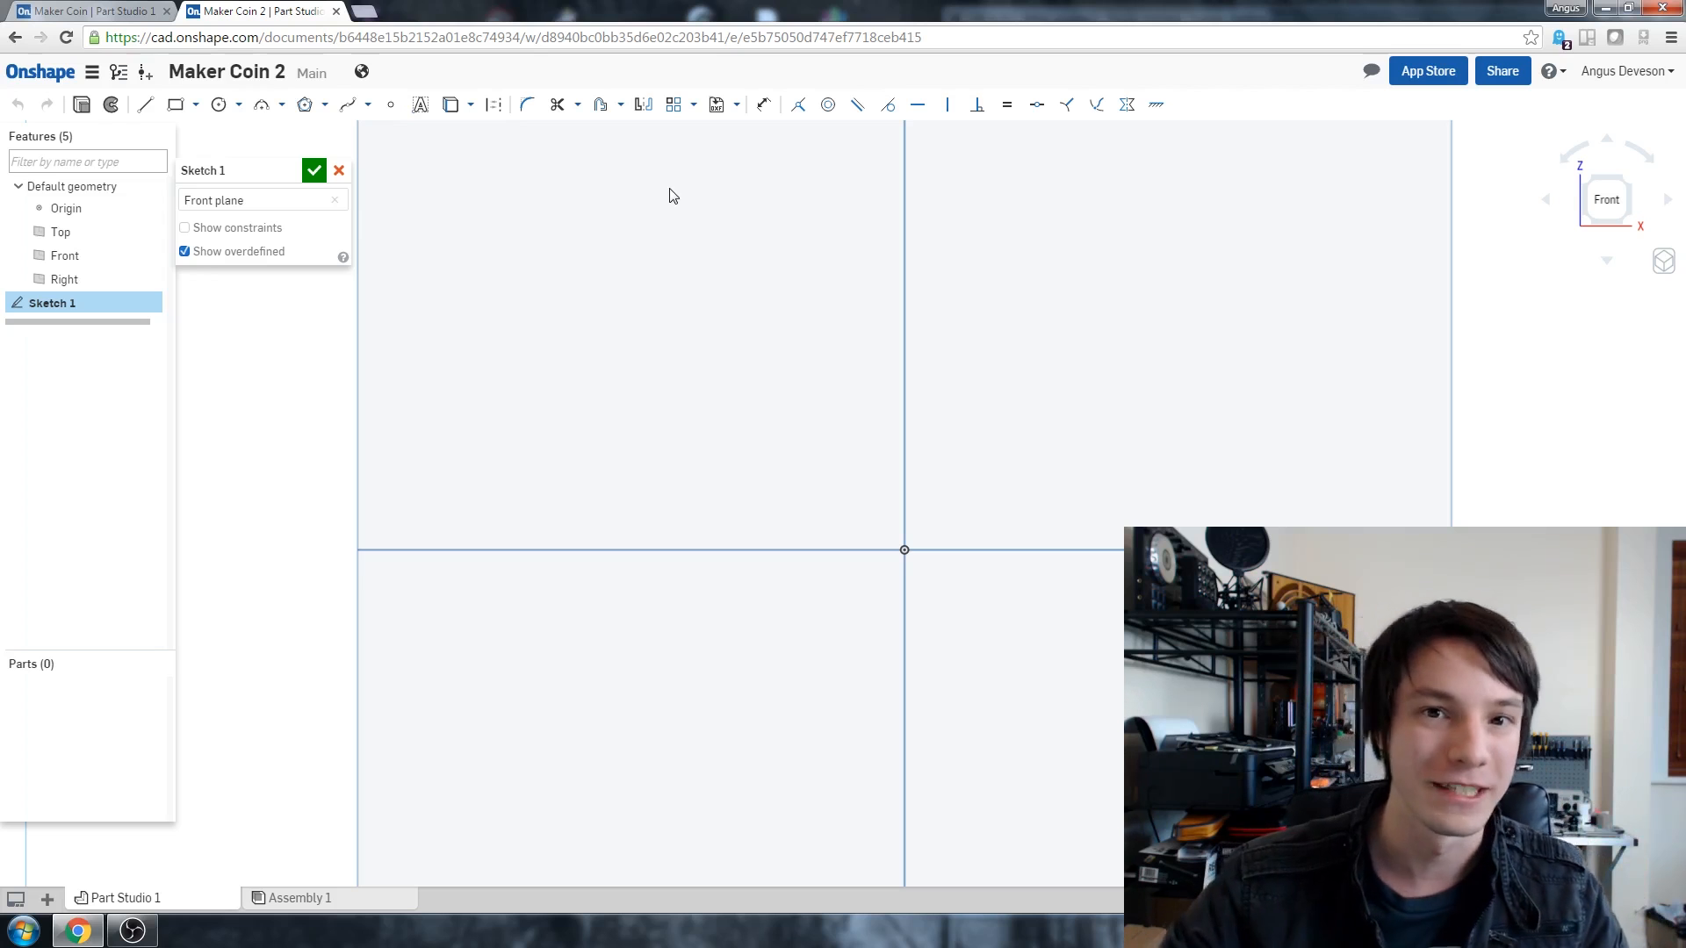
left_click(217, 103)
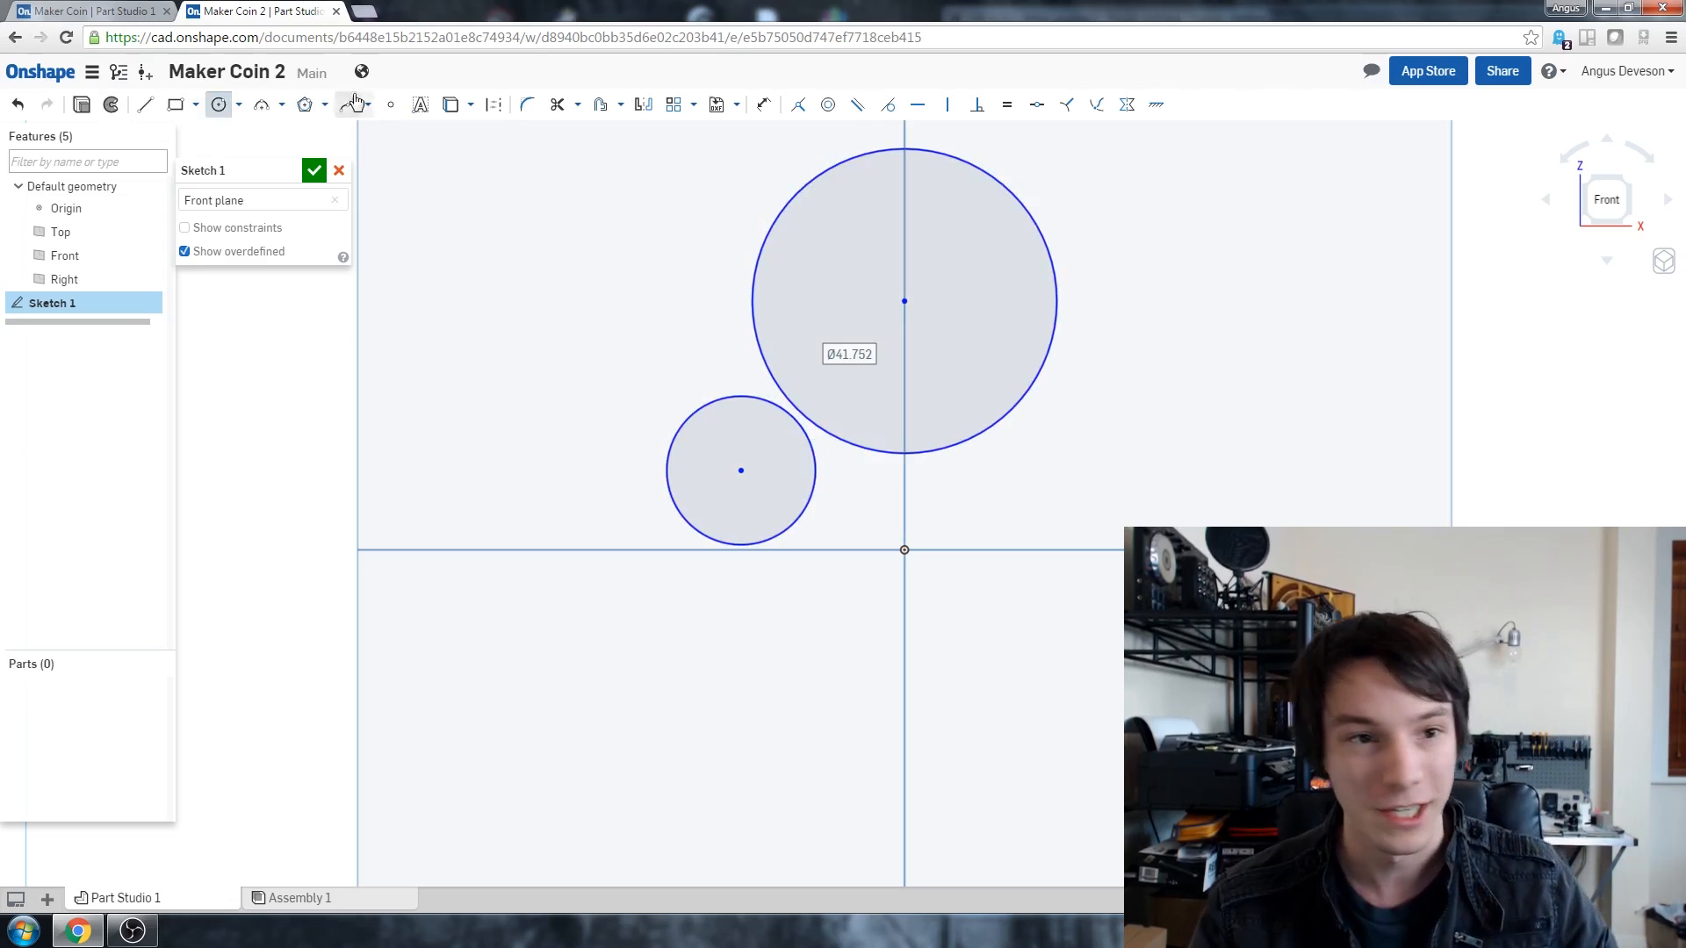
left_click(146, 103)
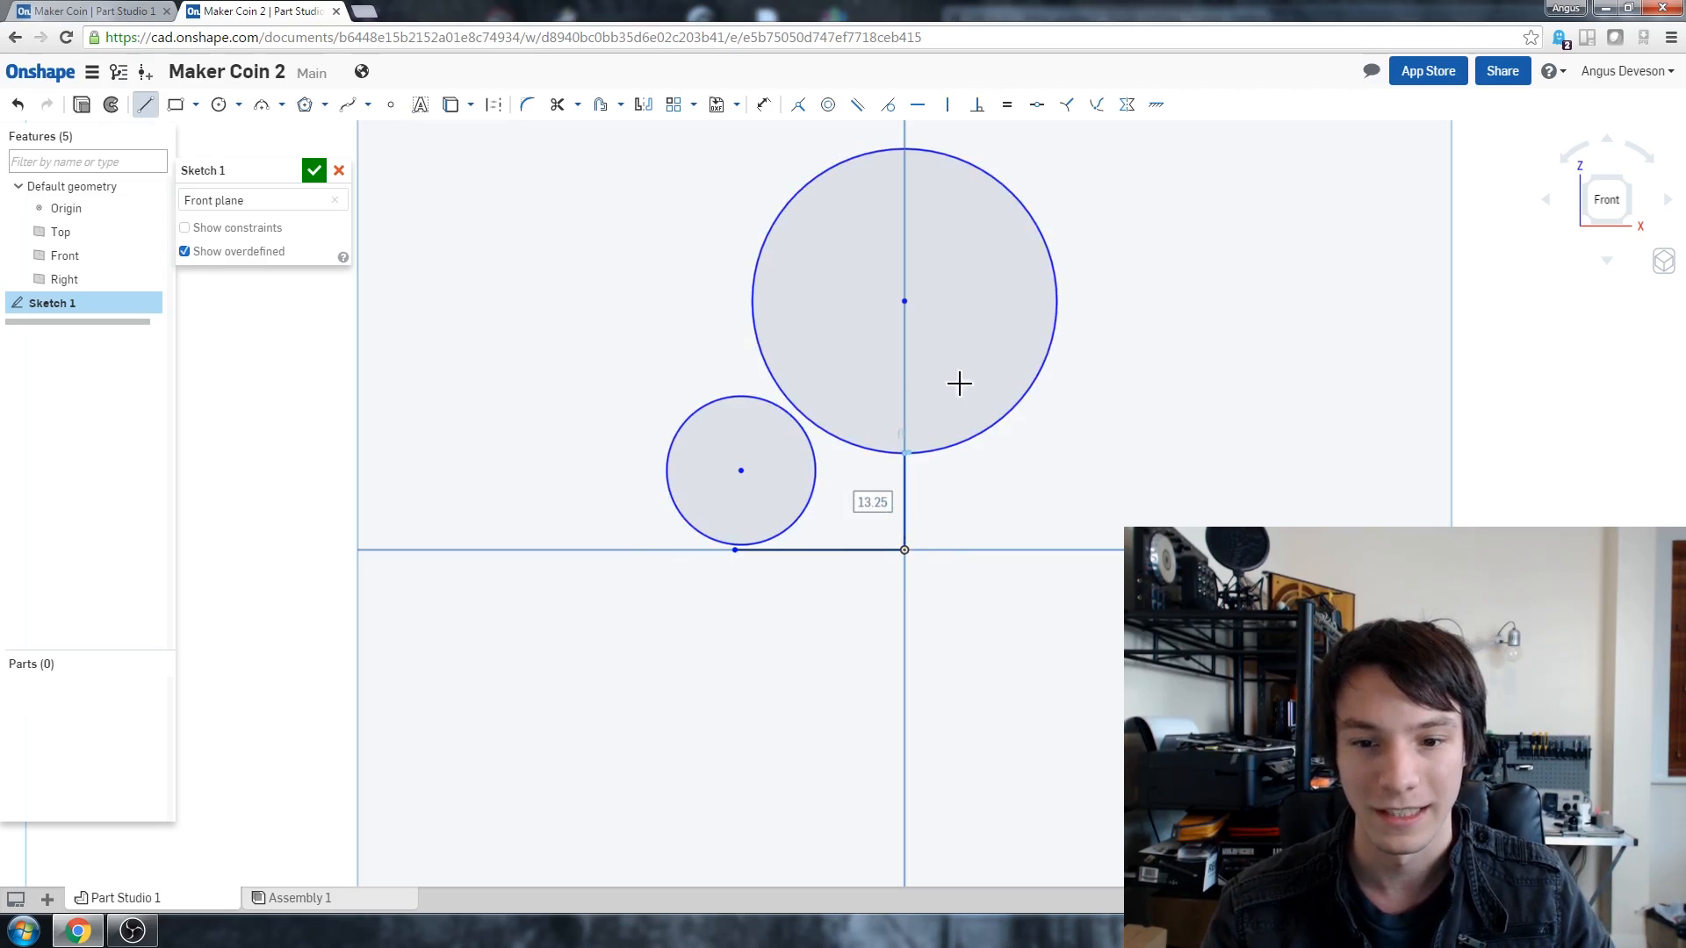
right_click(957, 385)
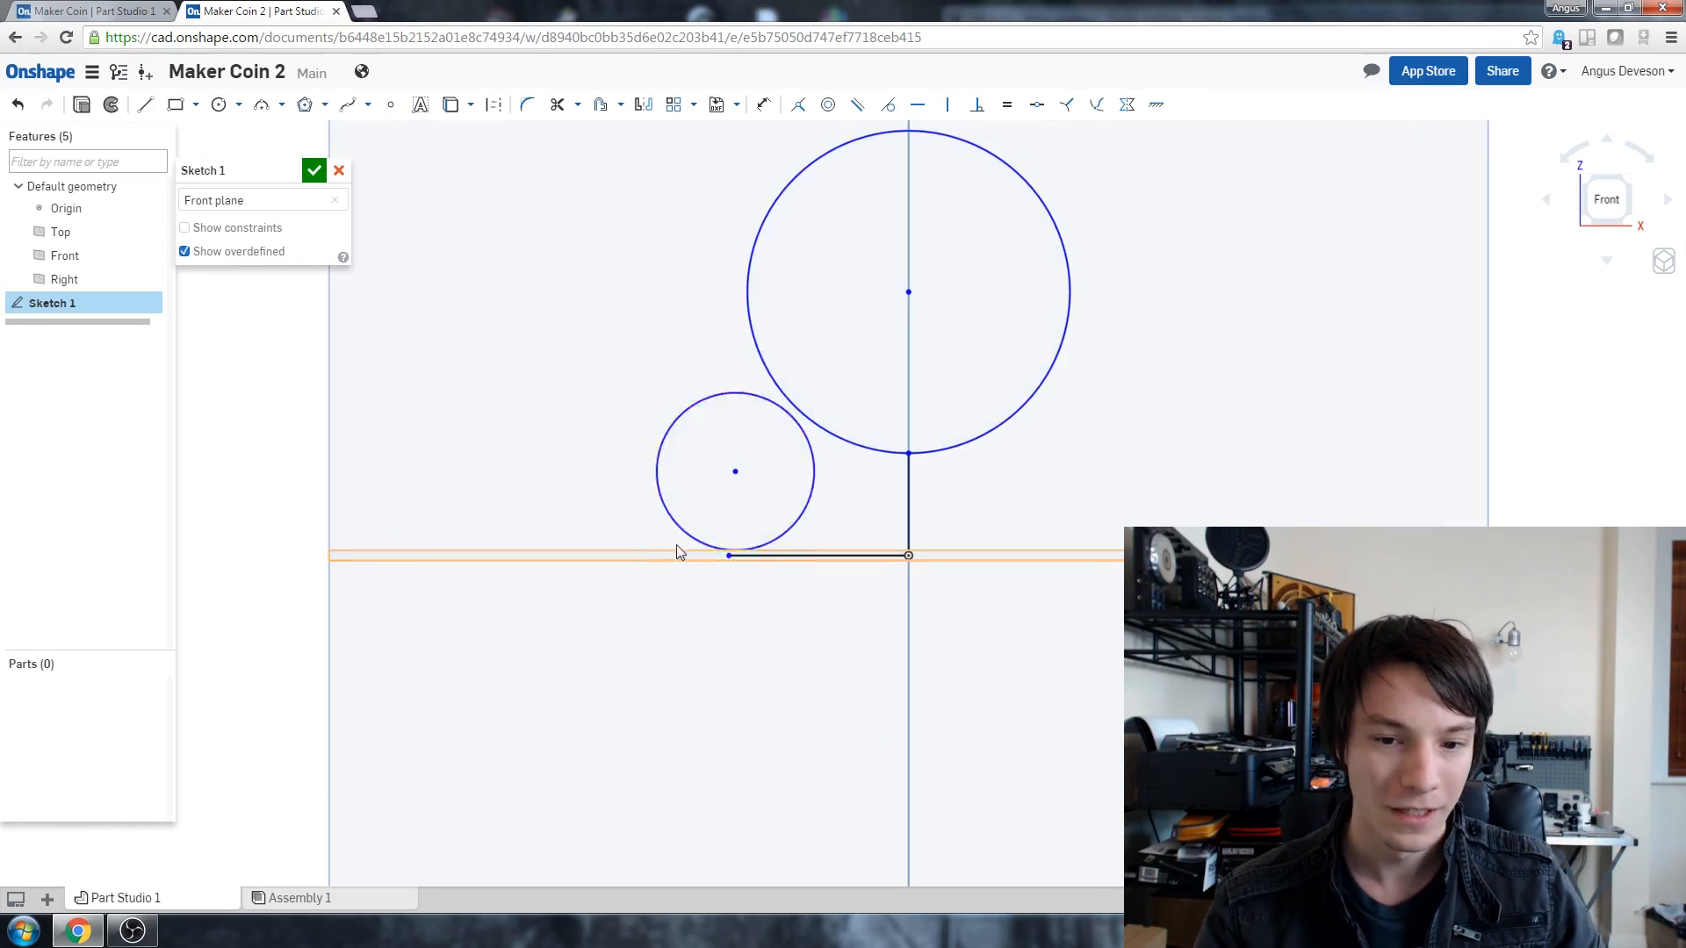
Step: Trim away the extra circle and line portions, leaving one closed teardrop profile
left_click(710, 534)
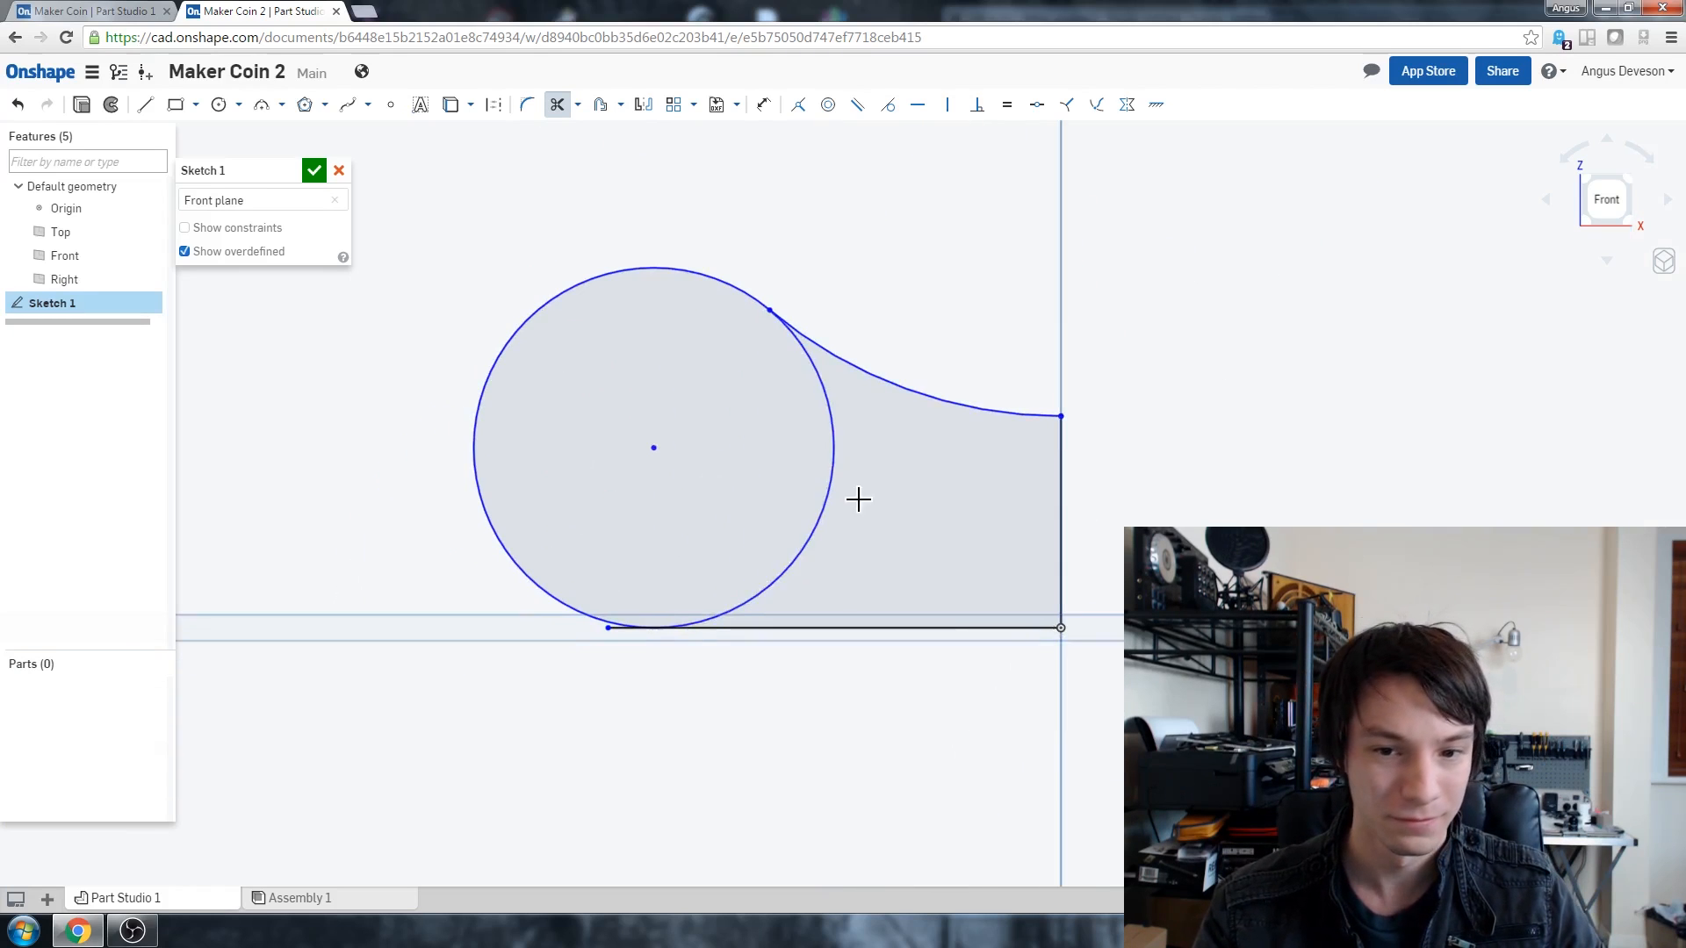
scroll("up", 3)
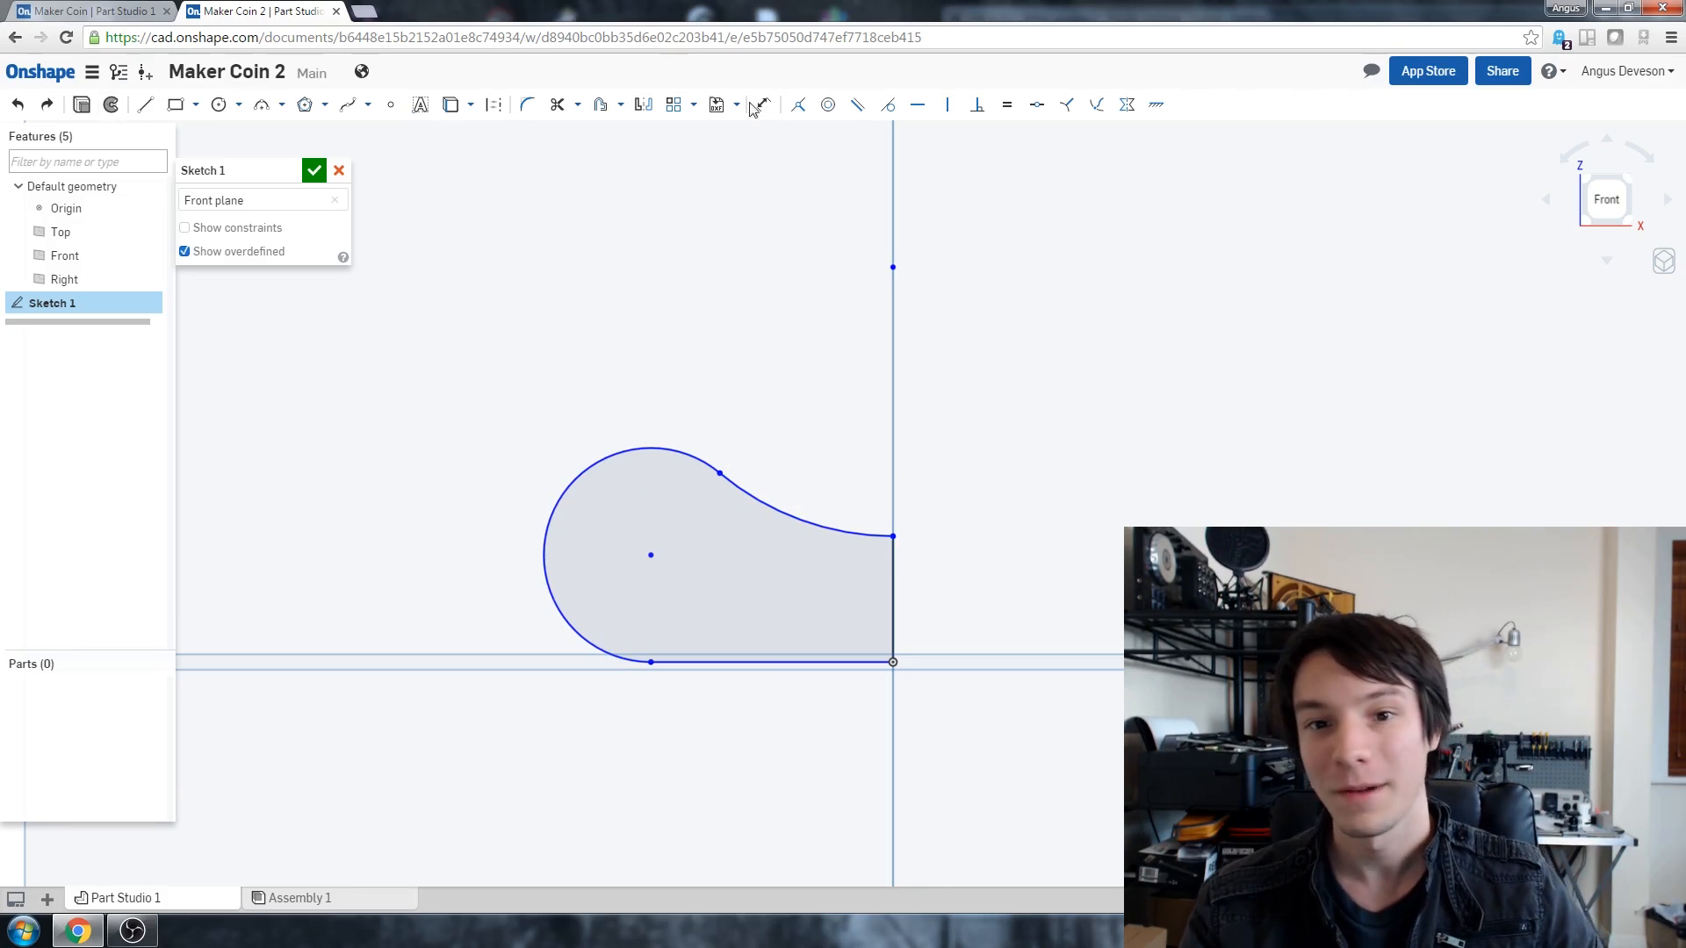
Step: Dimension the profile: R5 end radius, 20 mm overall width and 5 mm vertical edge height
left_click(763, 104)
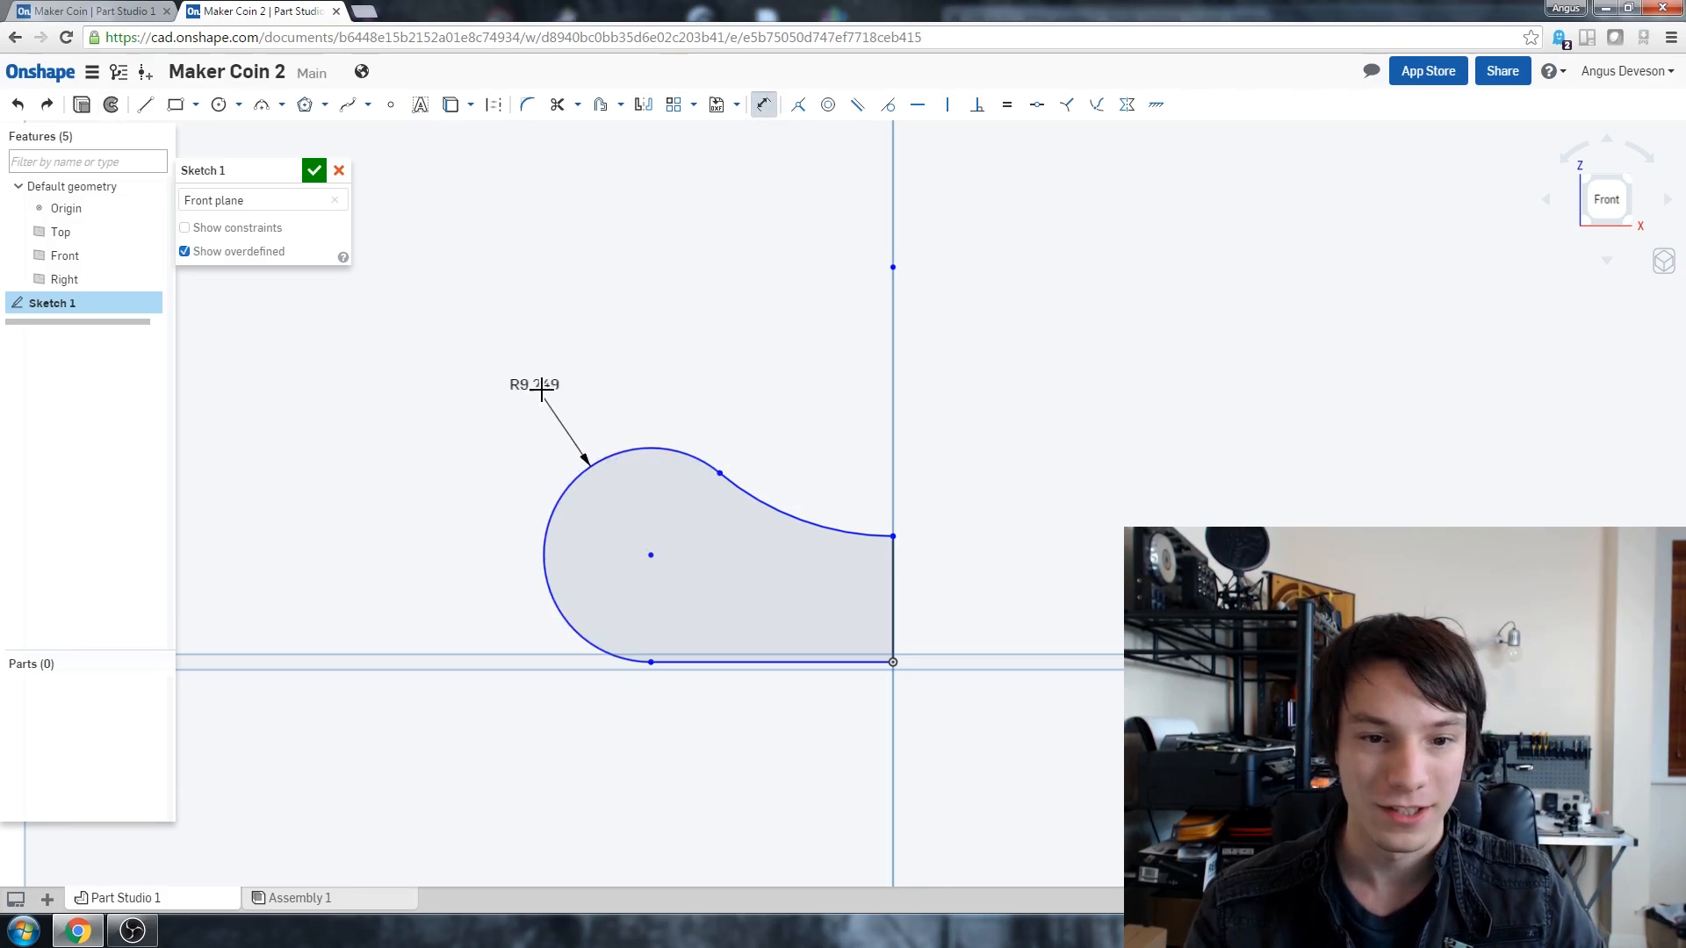
double_click(533, 384)
type("R5")
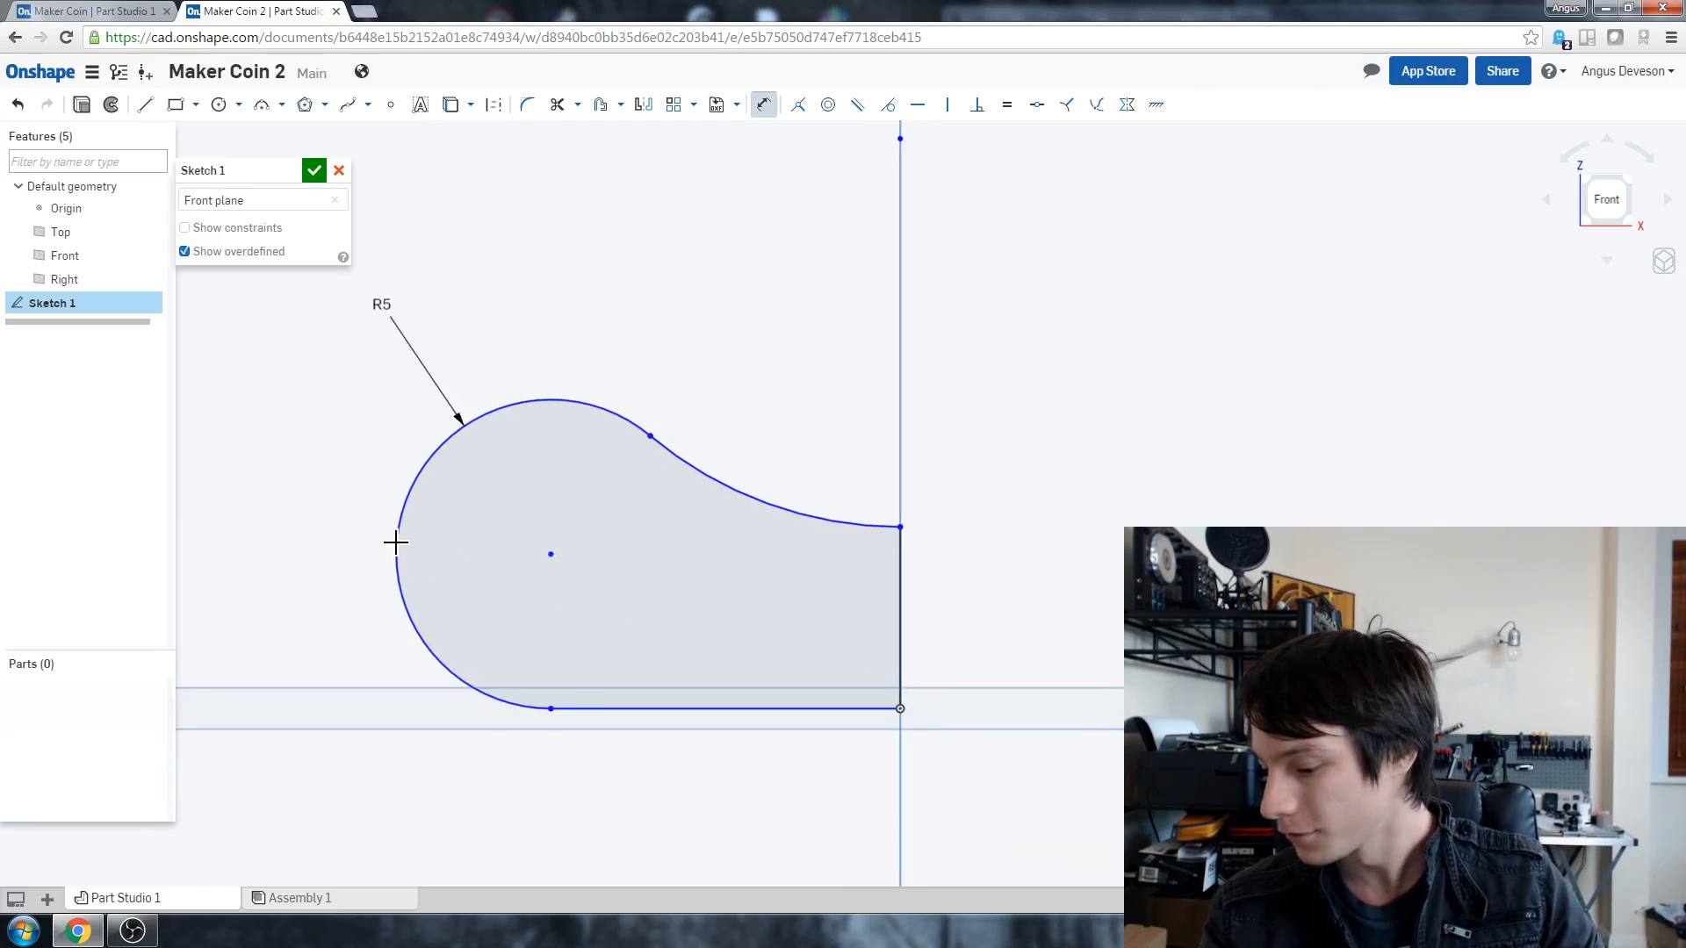
mouse_move(399, 586)
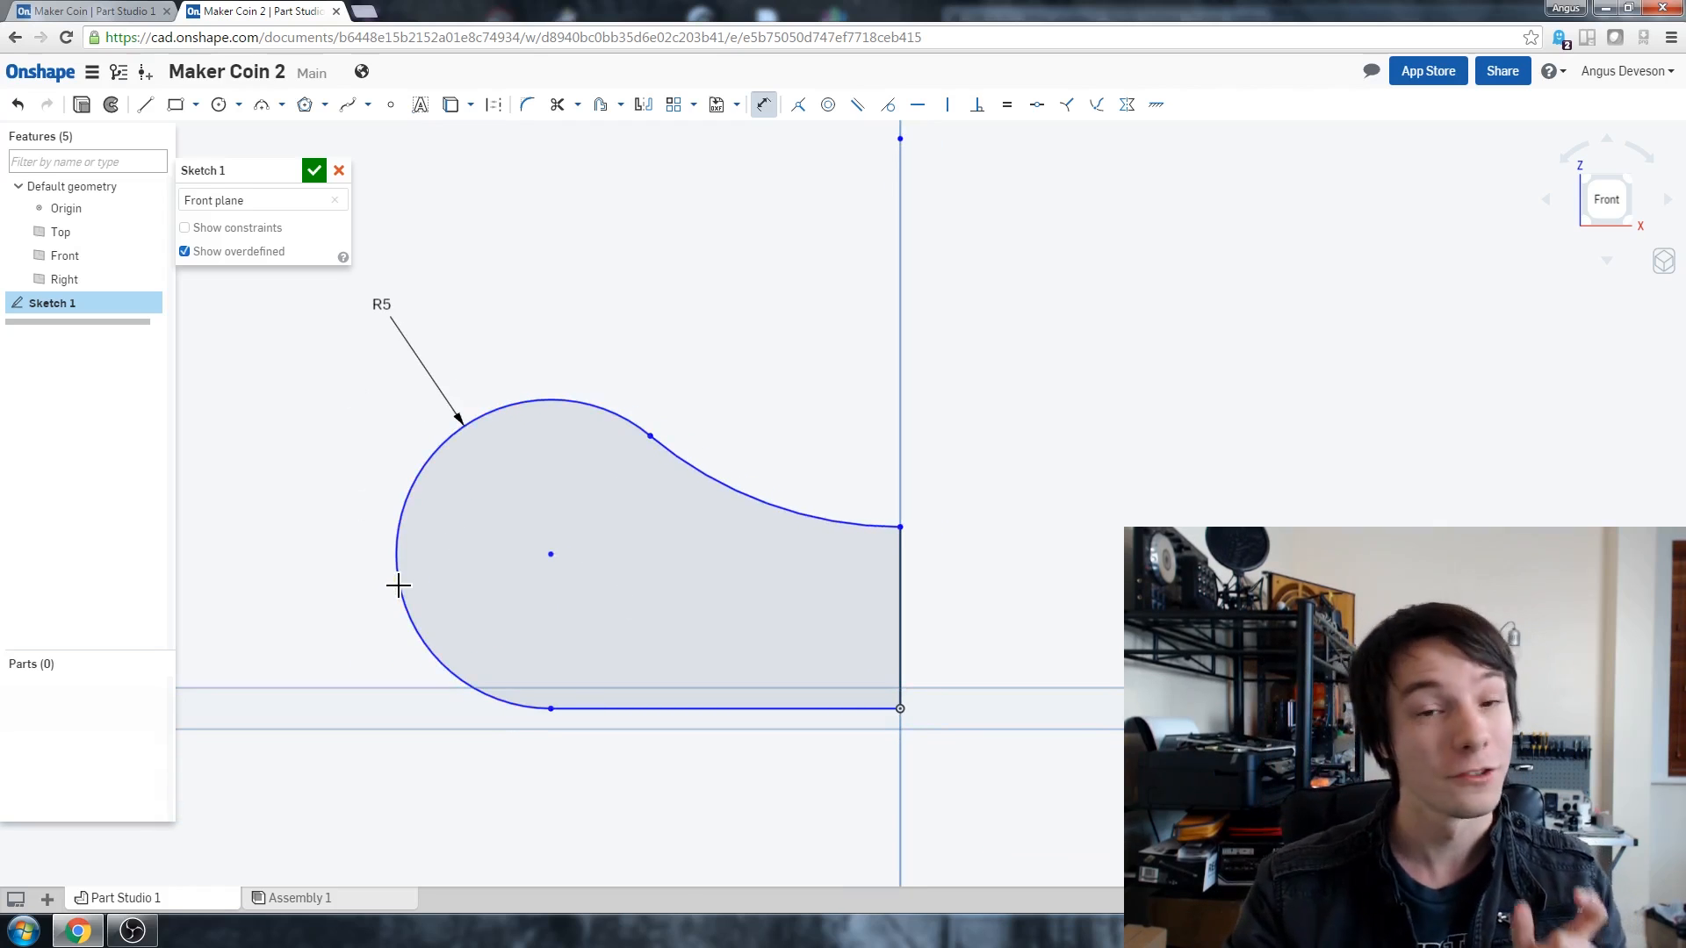
mouse_move(376, 643)
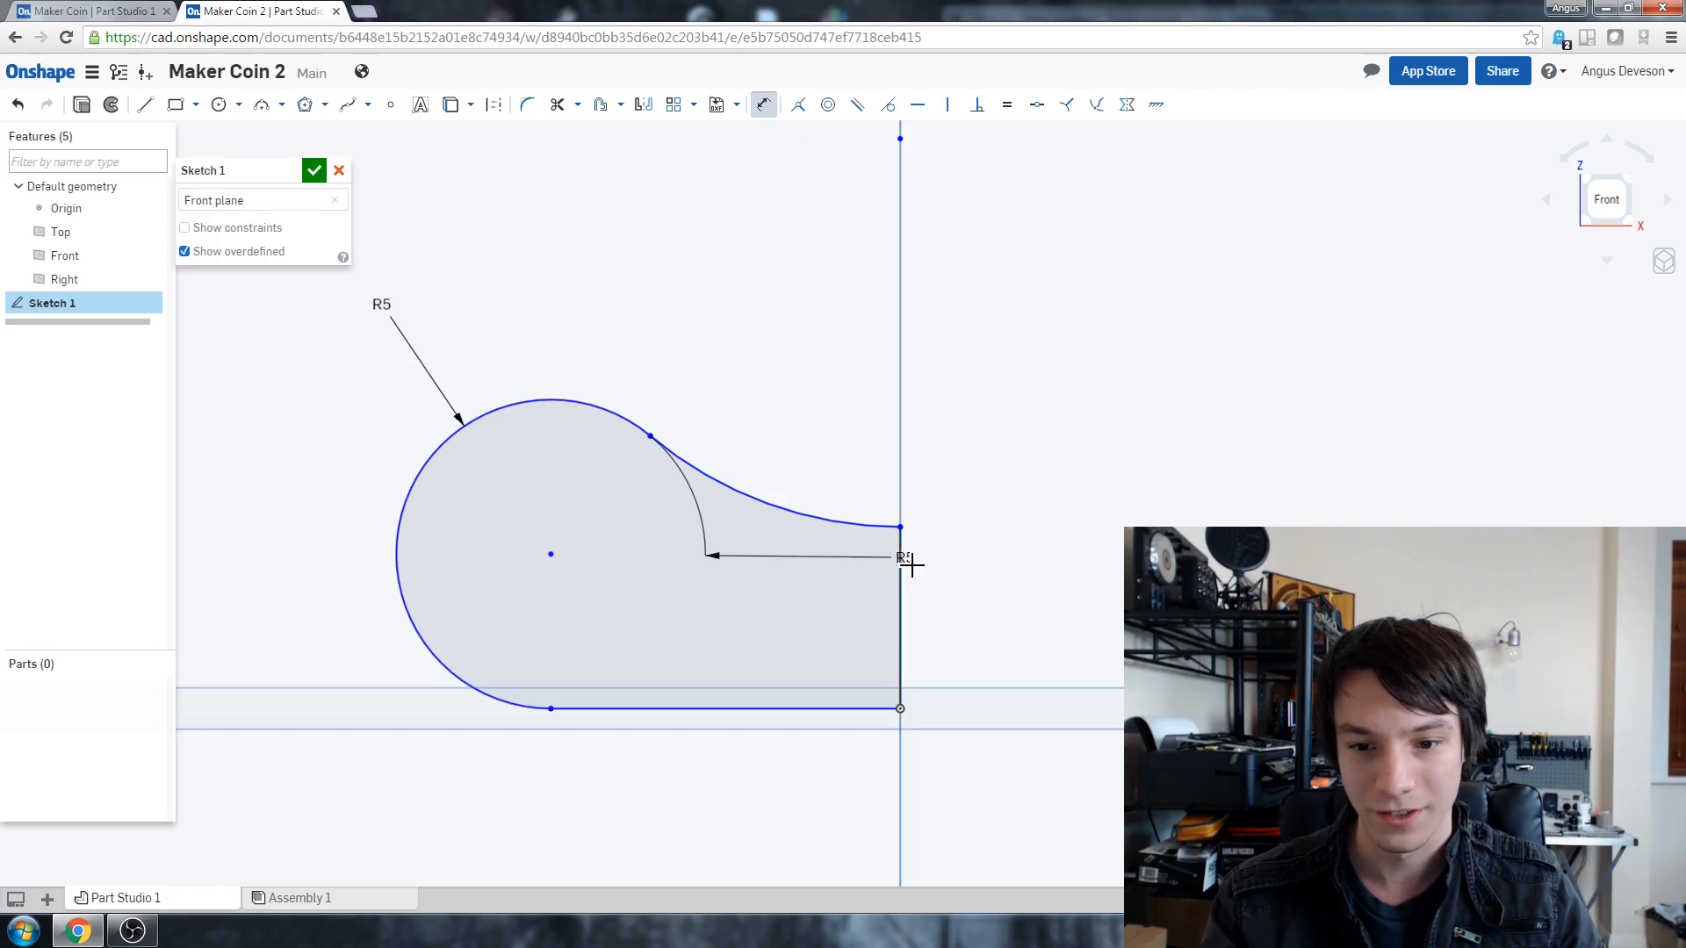
left_click(736, 753)
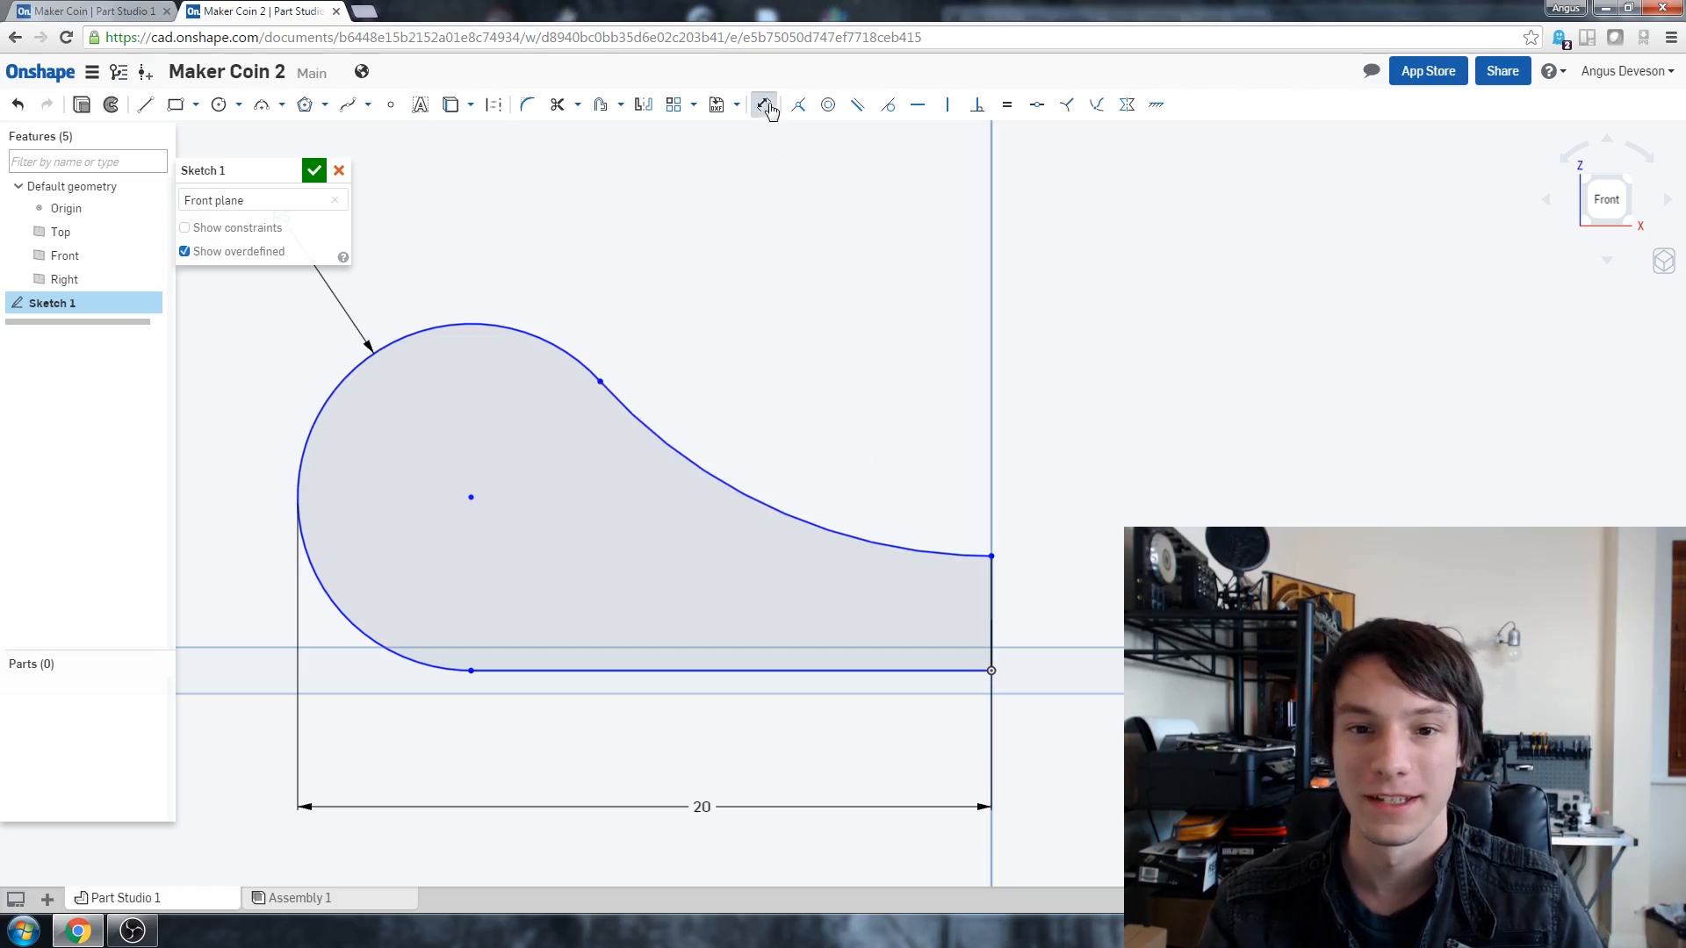
left_click(764, 104)
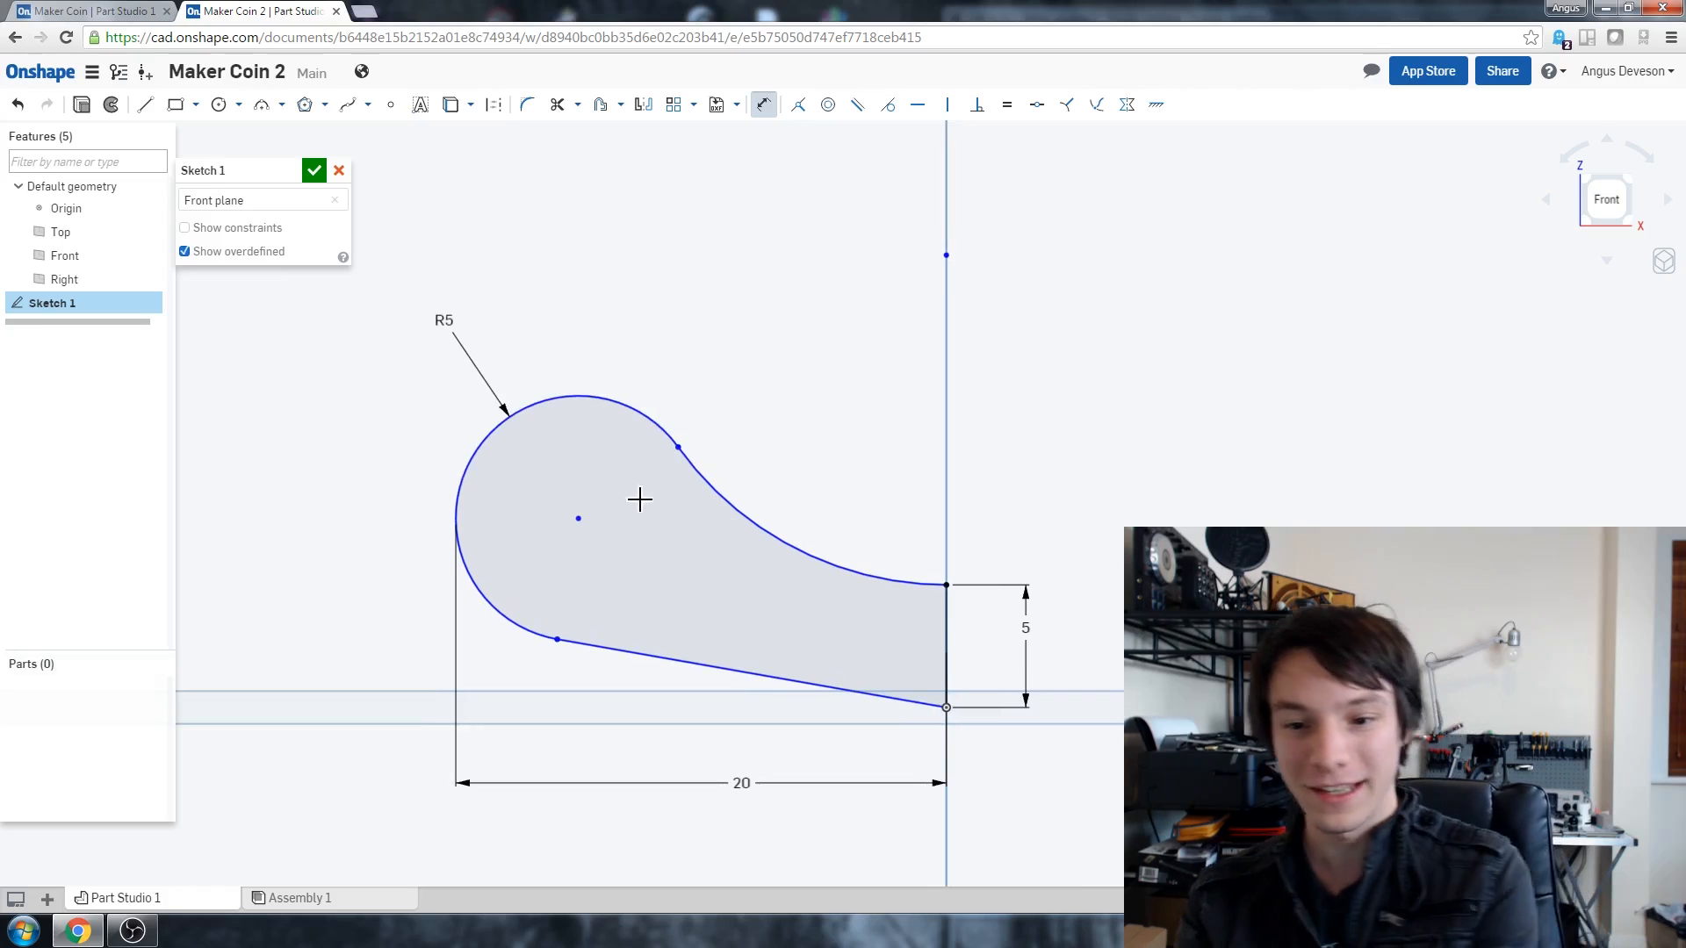
mouse_move(642, 671)
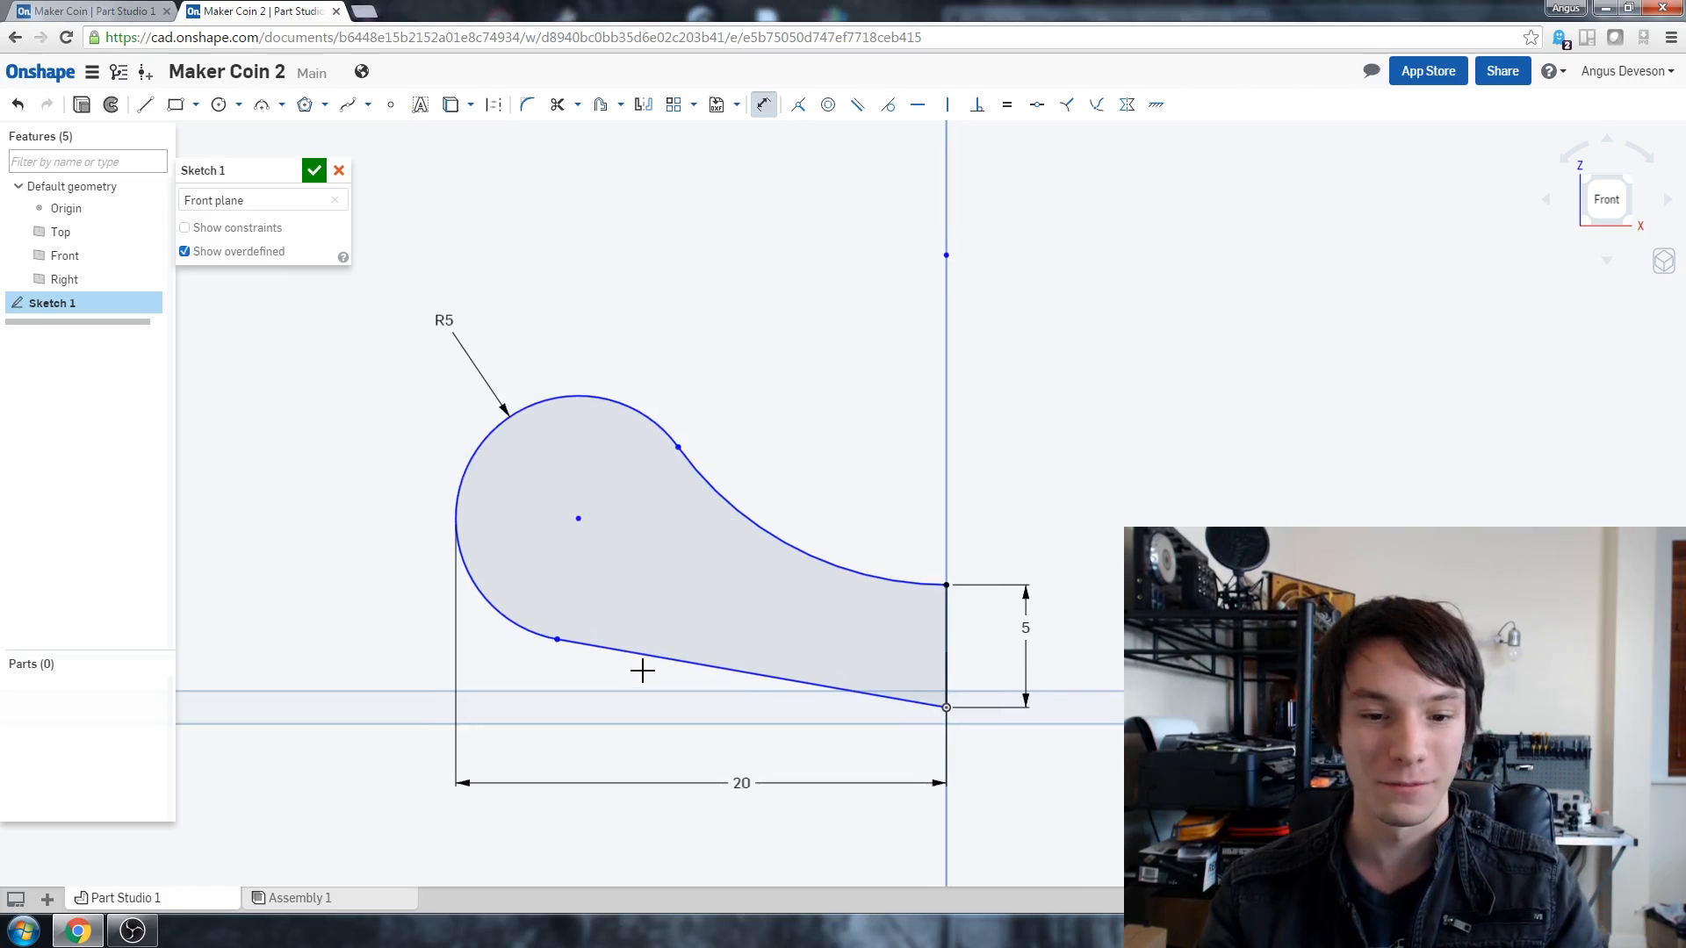
mouse_move(662, 481)
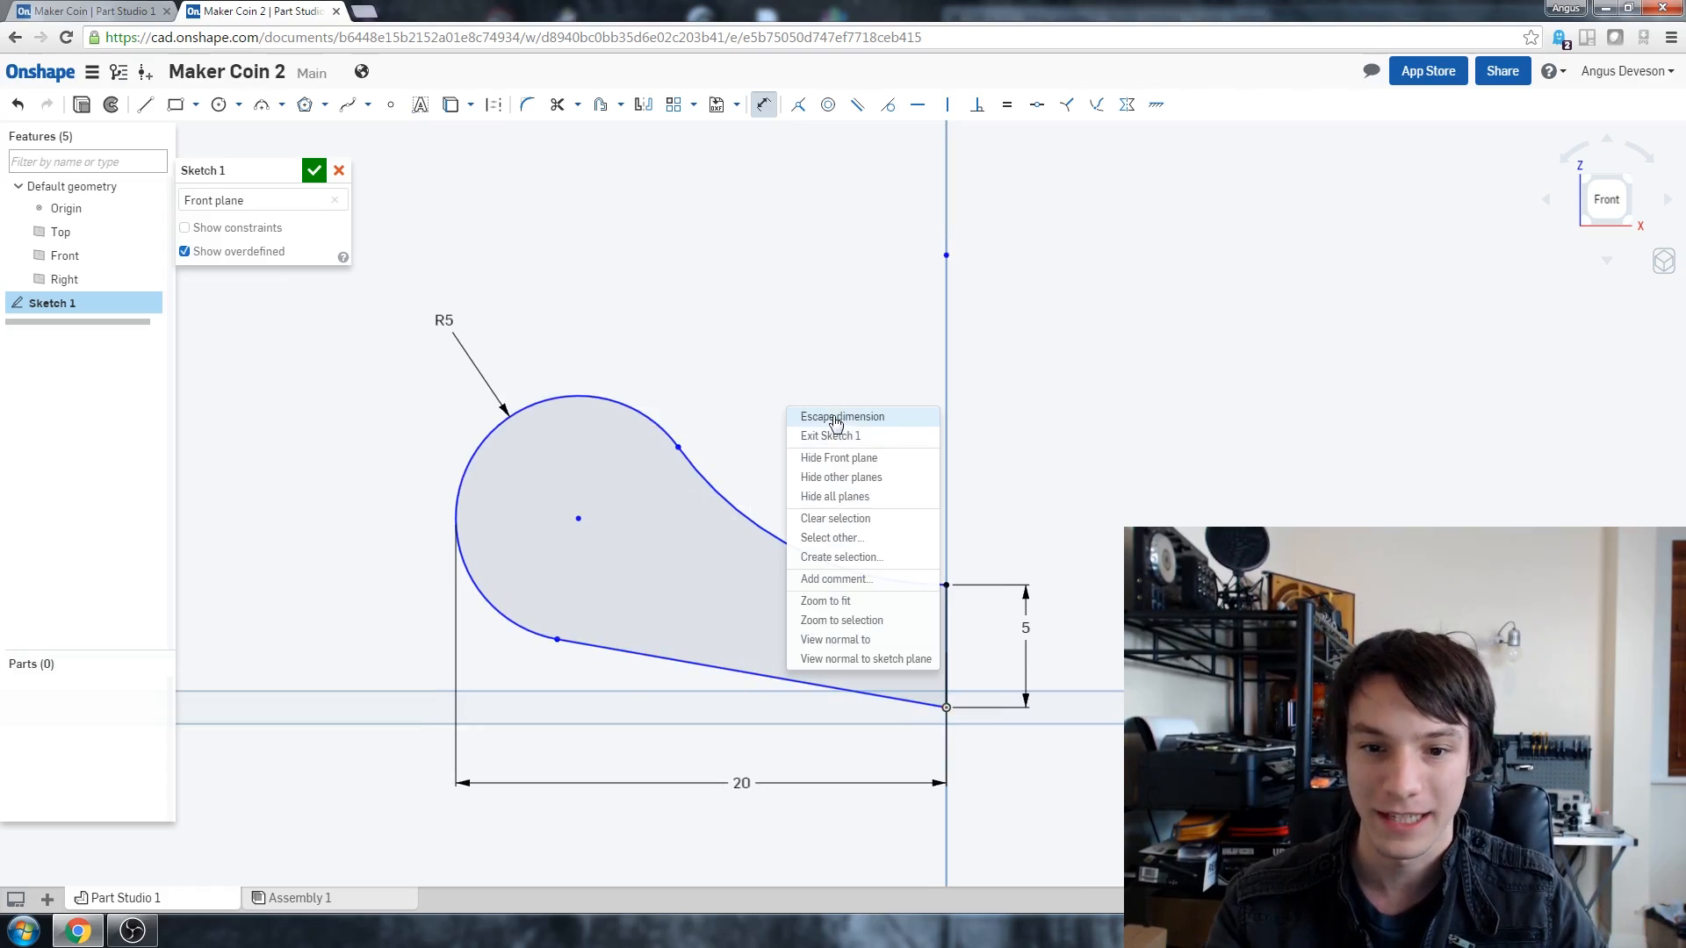
left_click(843, 416)
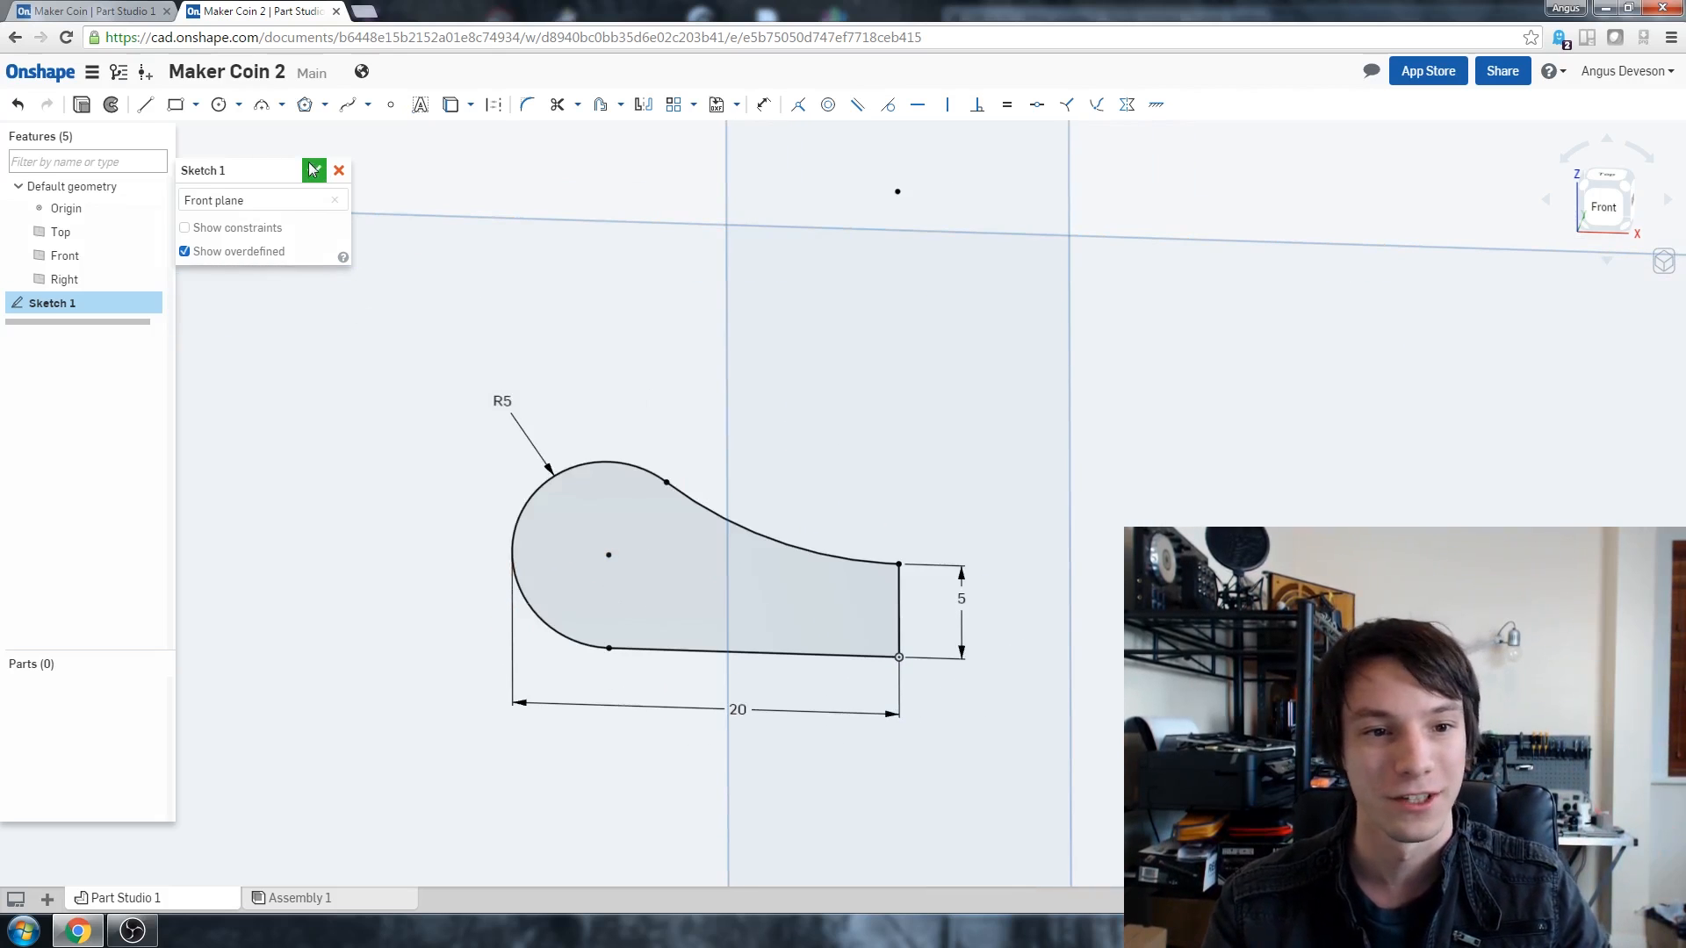
Step: Close the sketch and revolve the teardrop region fully about its vertical edge into Revolve 1
left_click(313, 170)
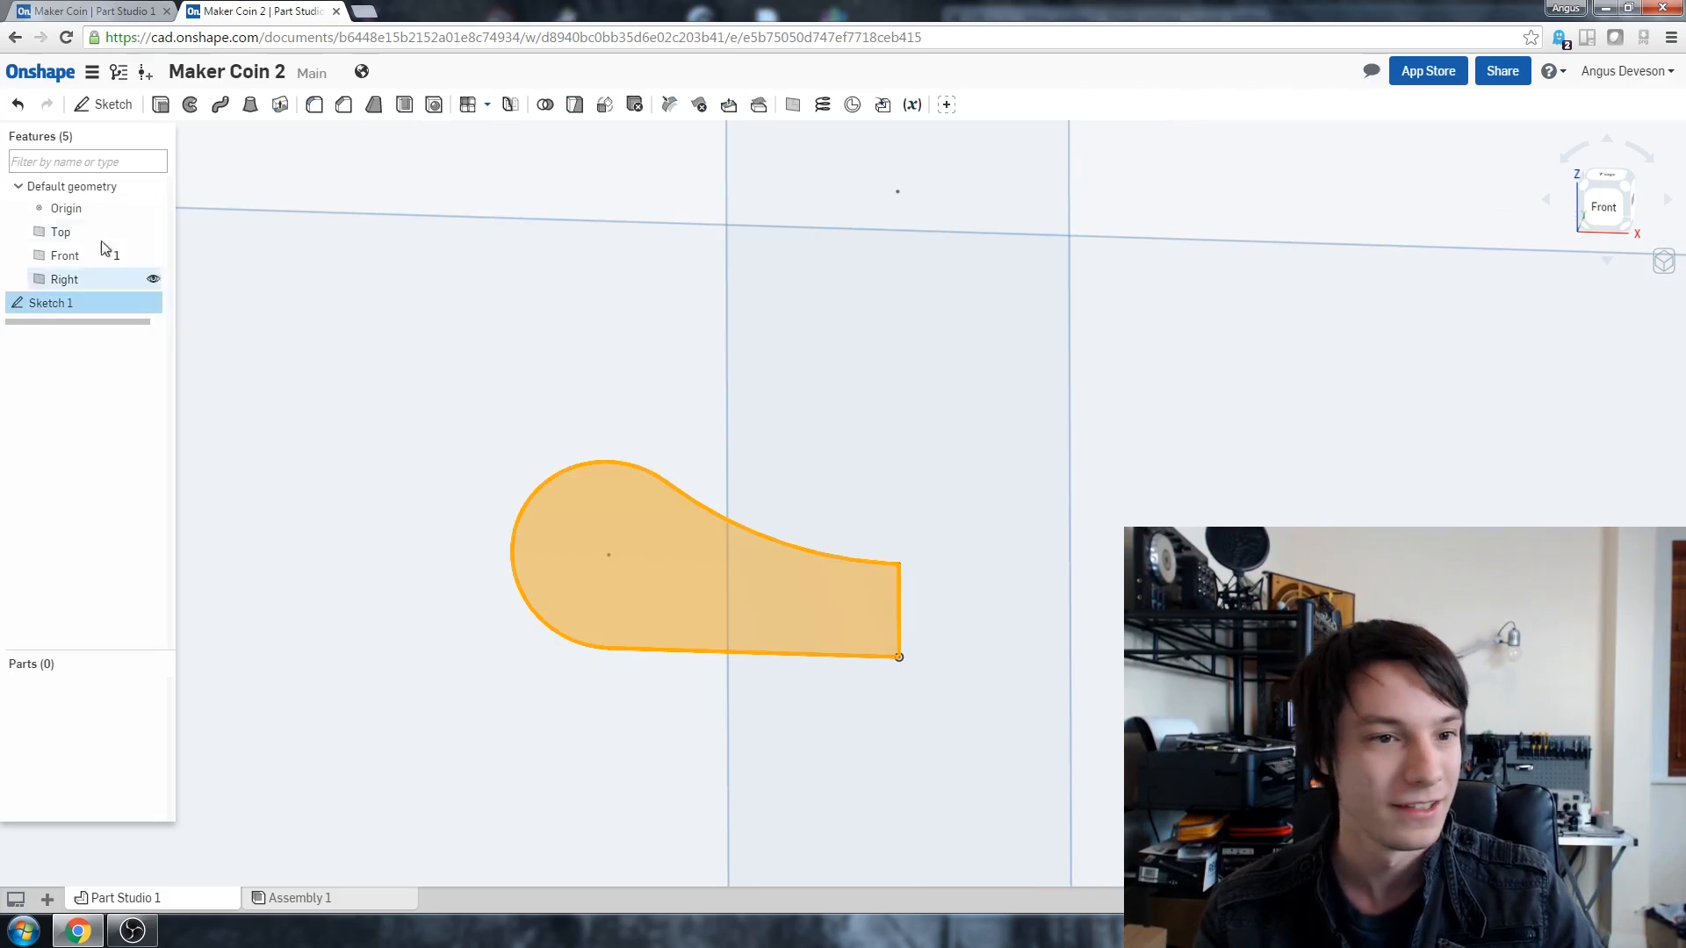
left_click(190, 103)
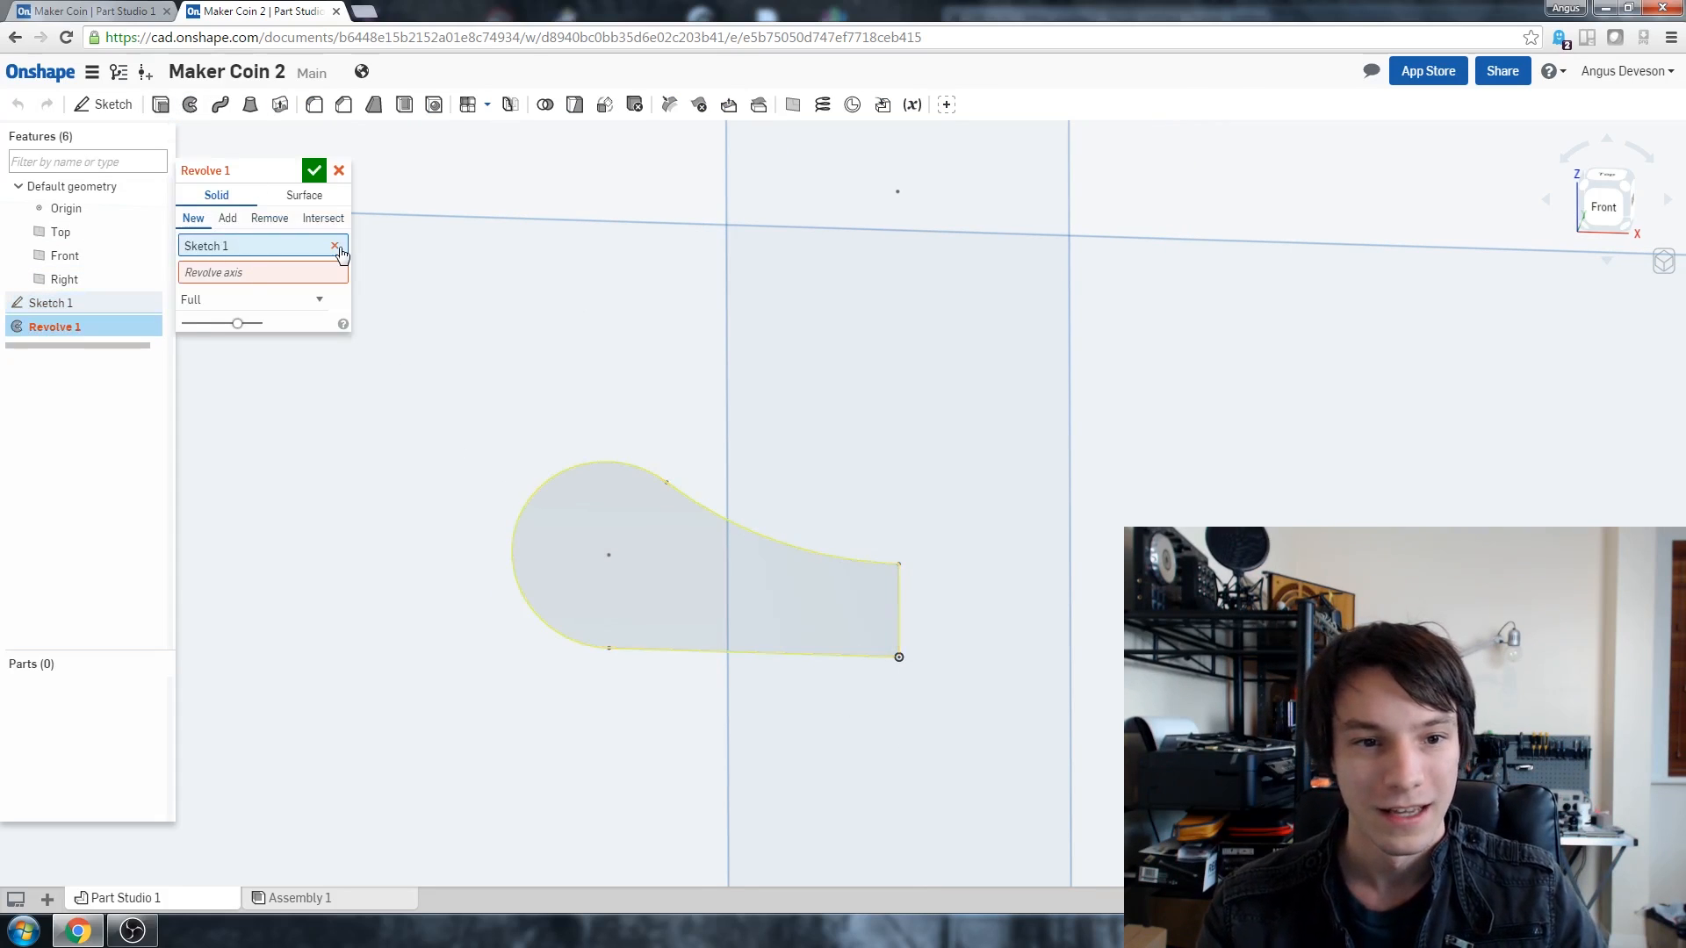
left_click(333, 246)
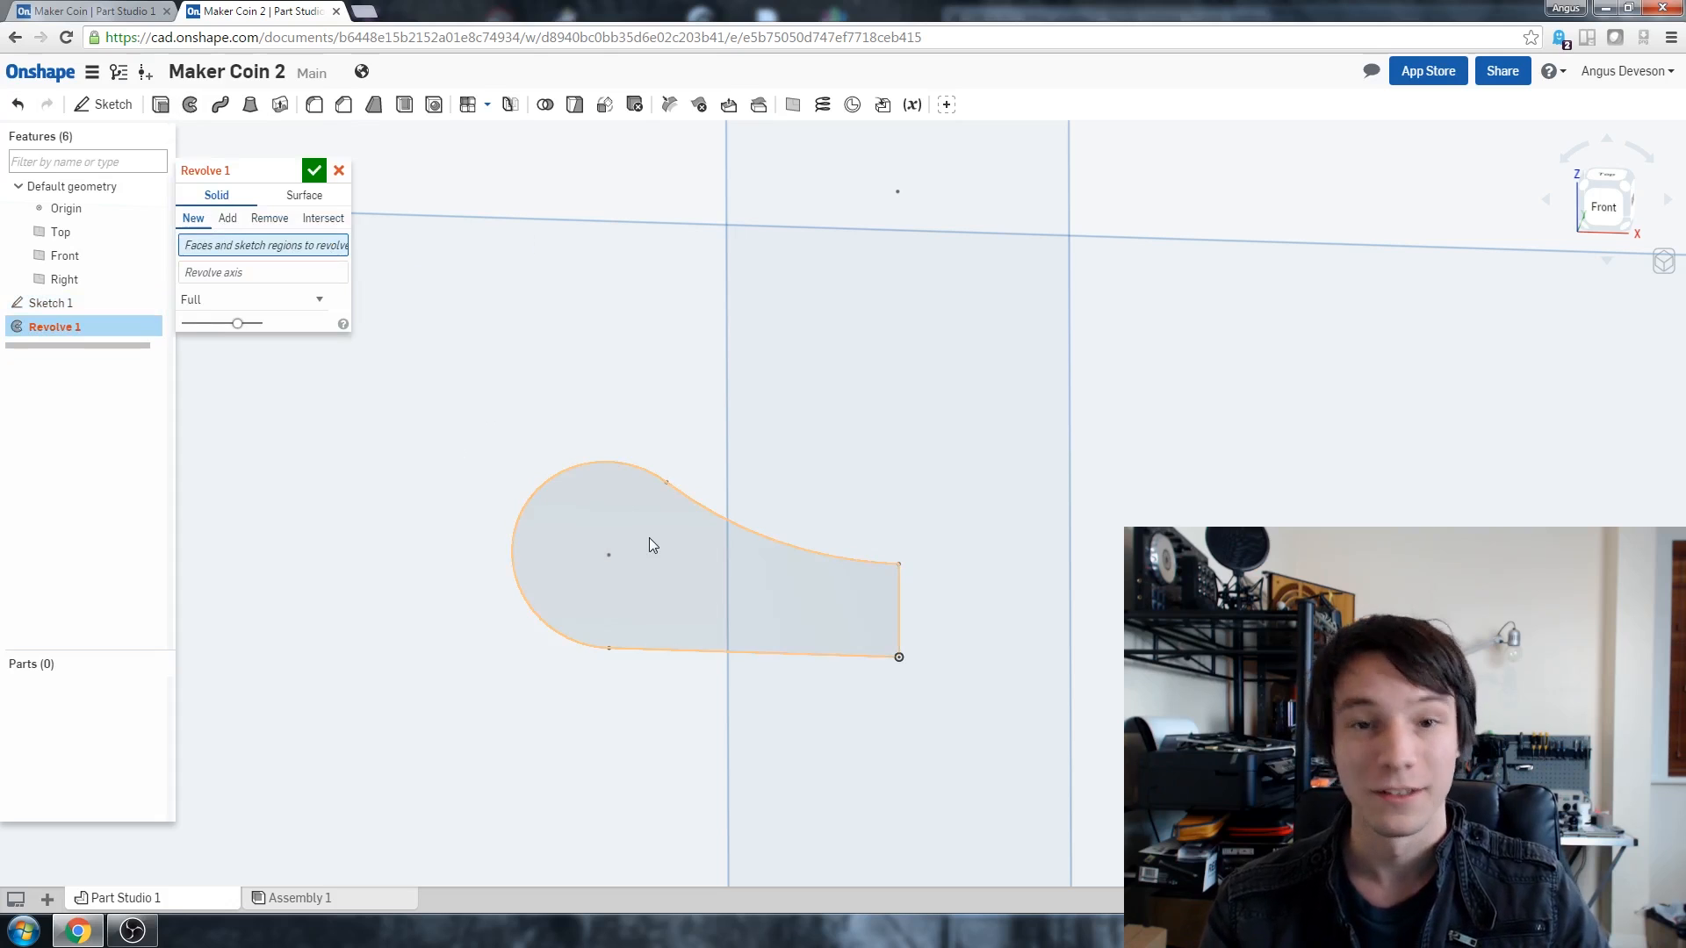
left_click(650, 544)
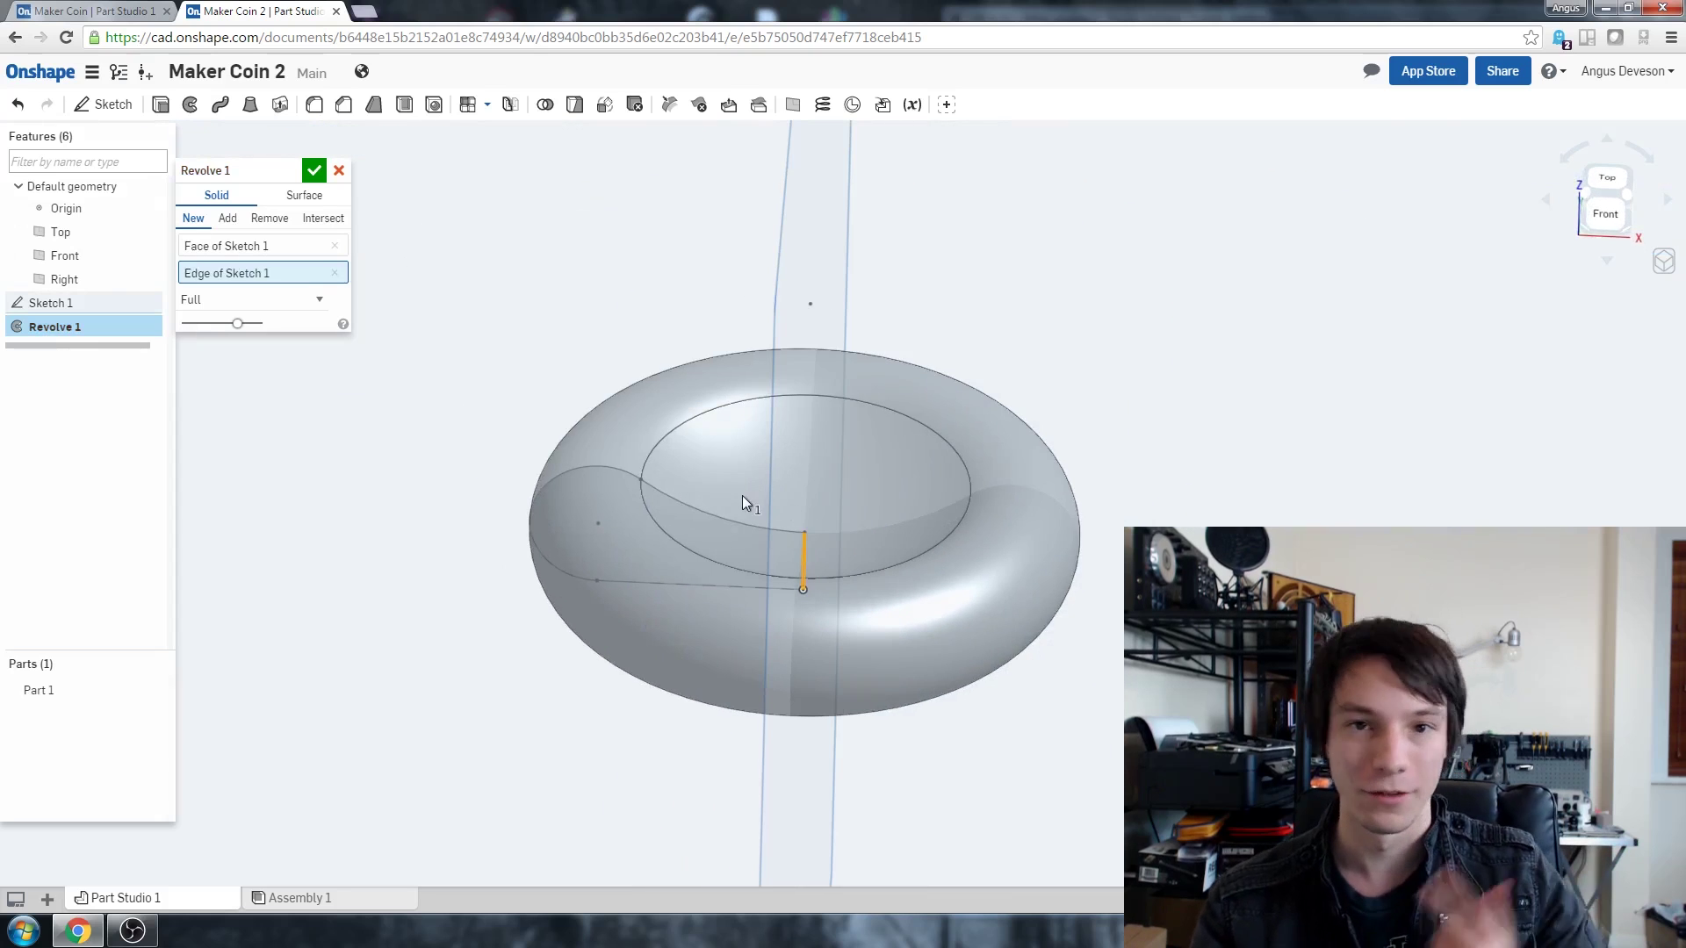
left_click(315, 170)
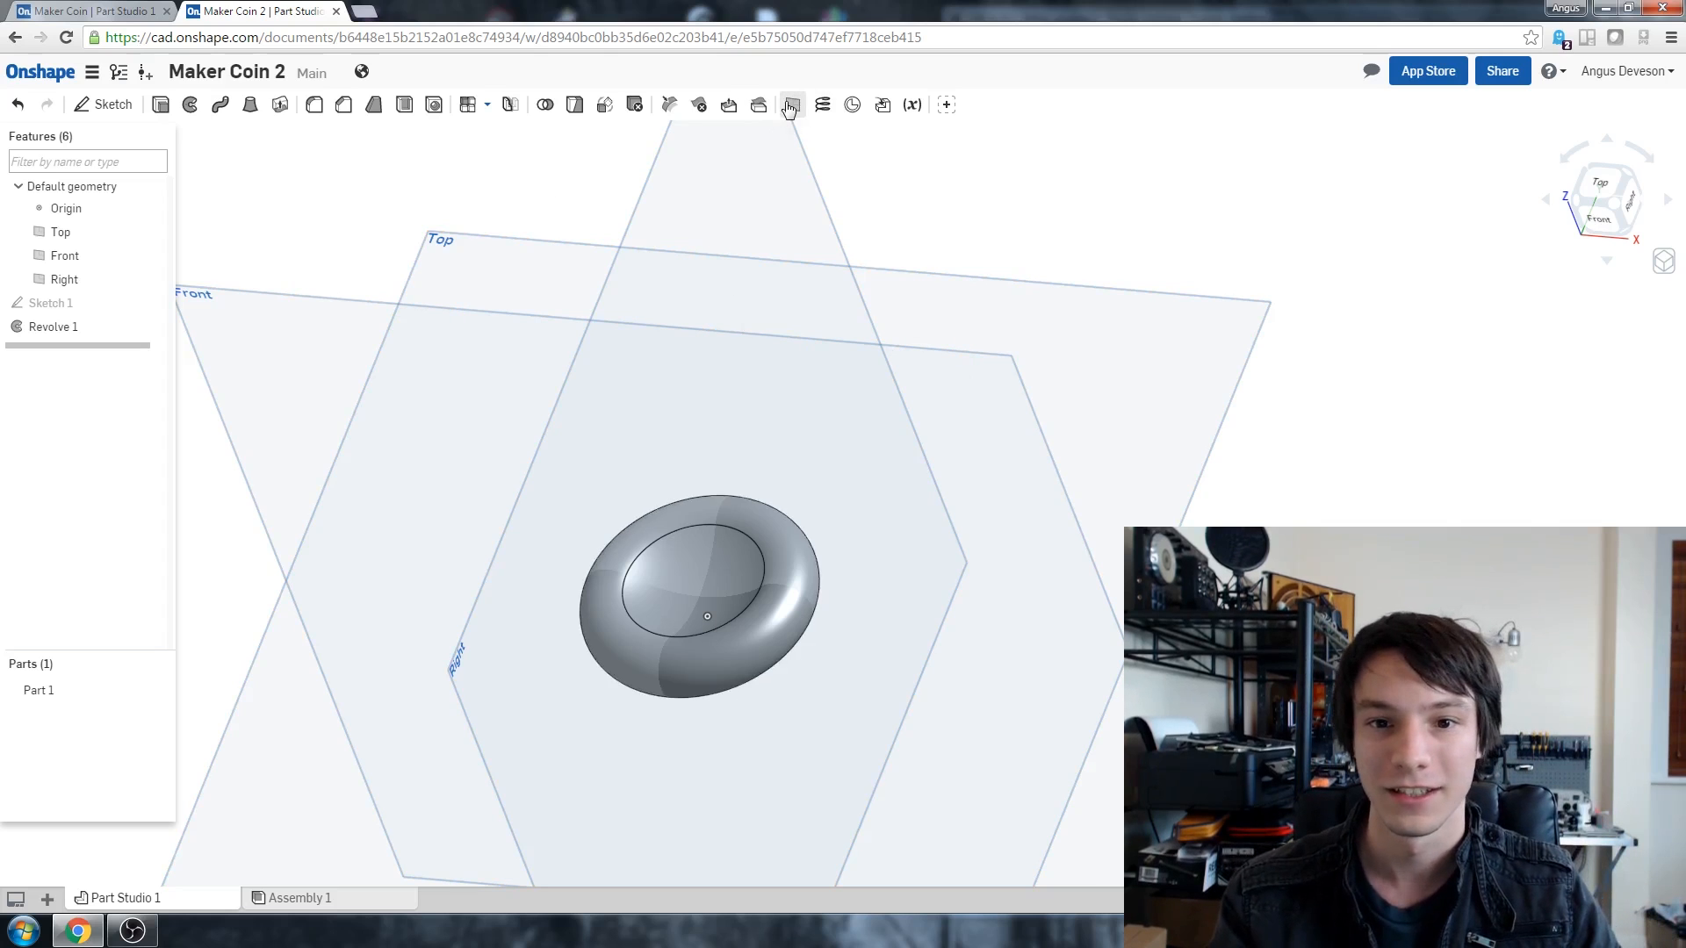
Step: Create Plane 1 offset from the Top plane above the coin and select it
left_click(792, 104)
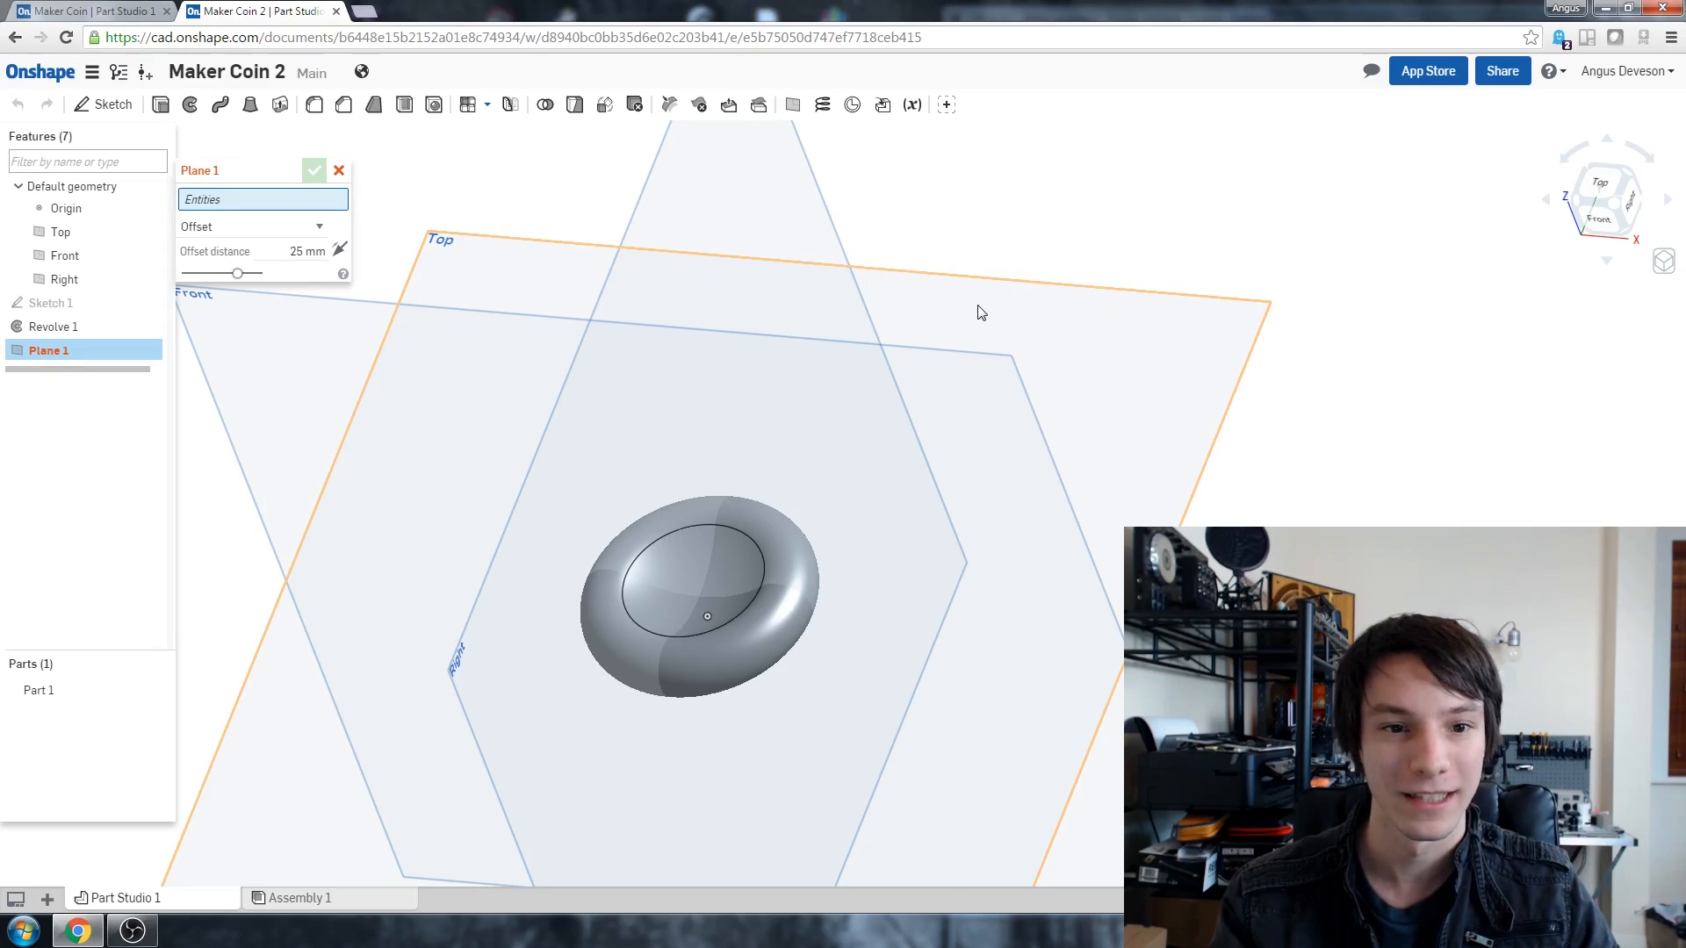
left_click(59, 232)
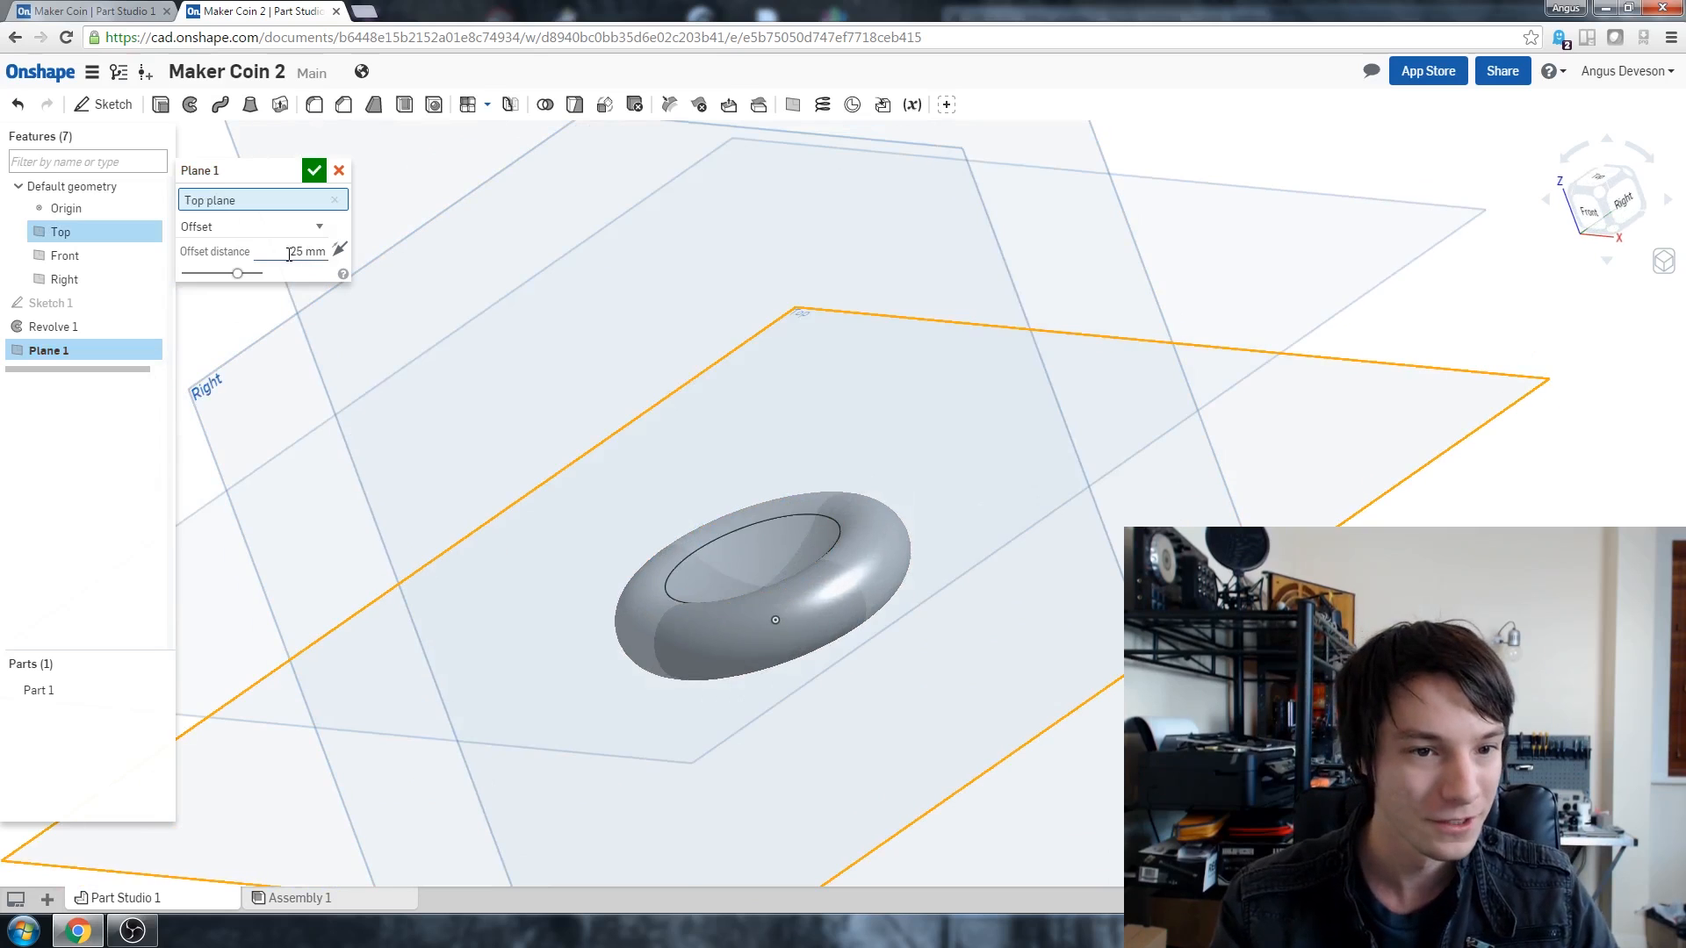
triple_click(300, 251)
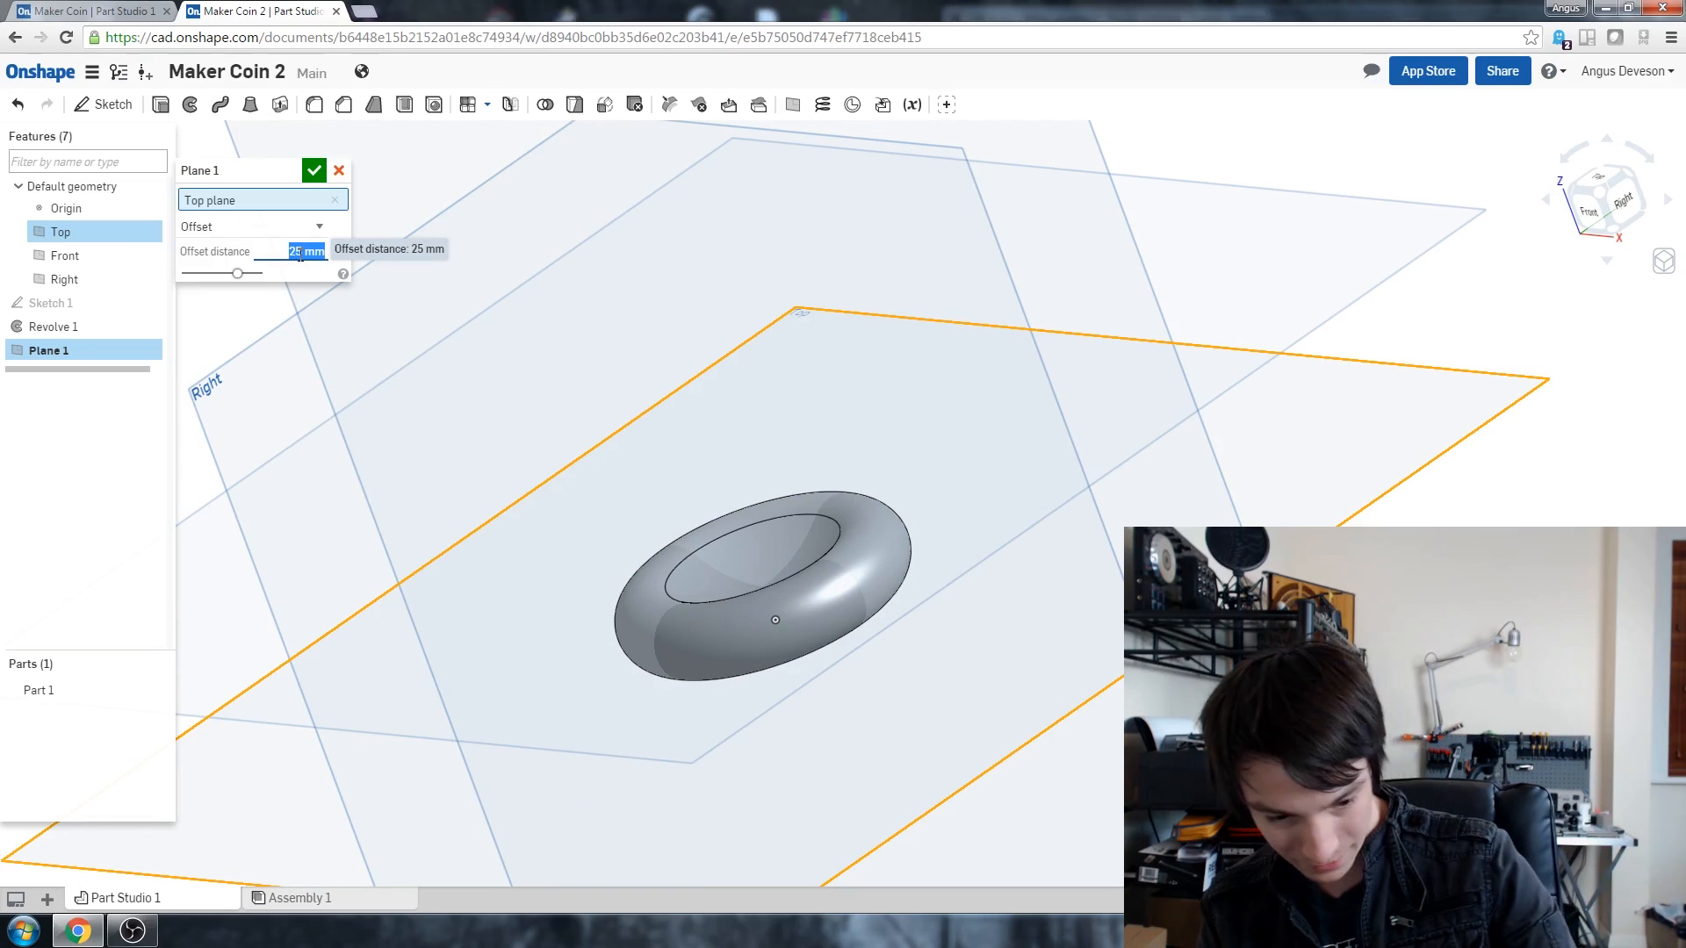
type("5")
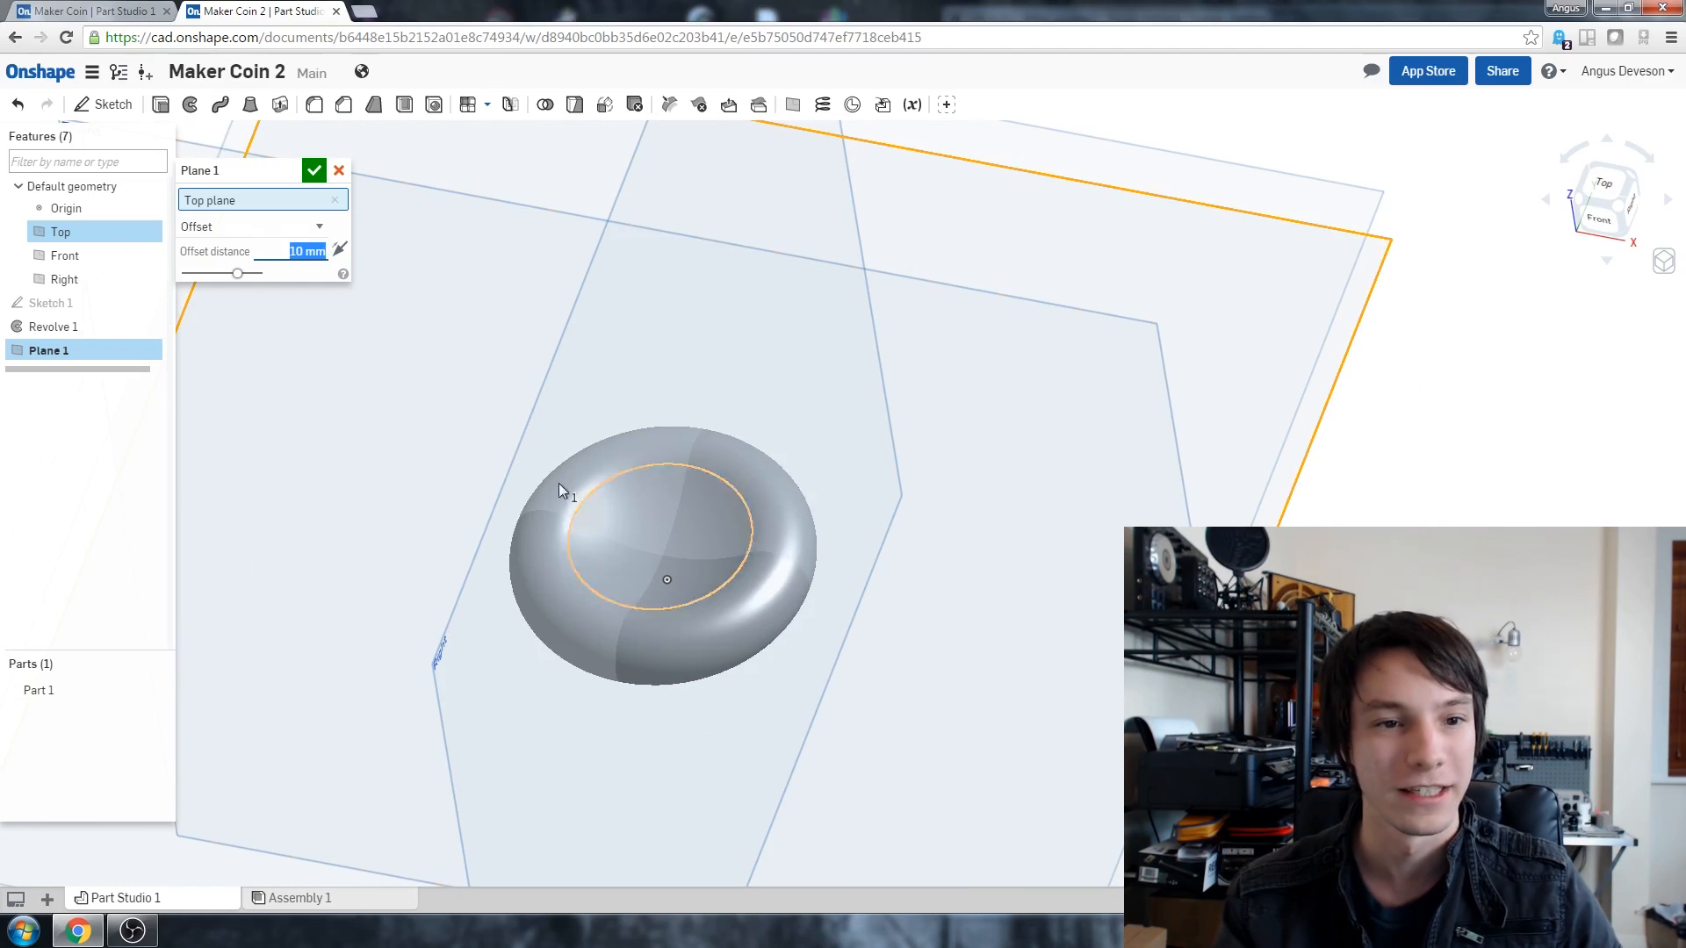
left_click(314, 171)
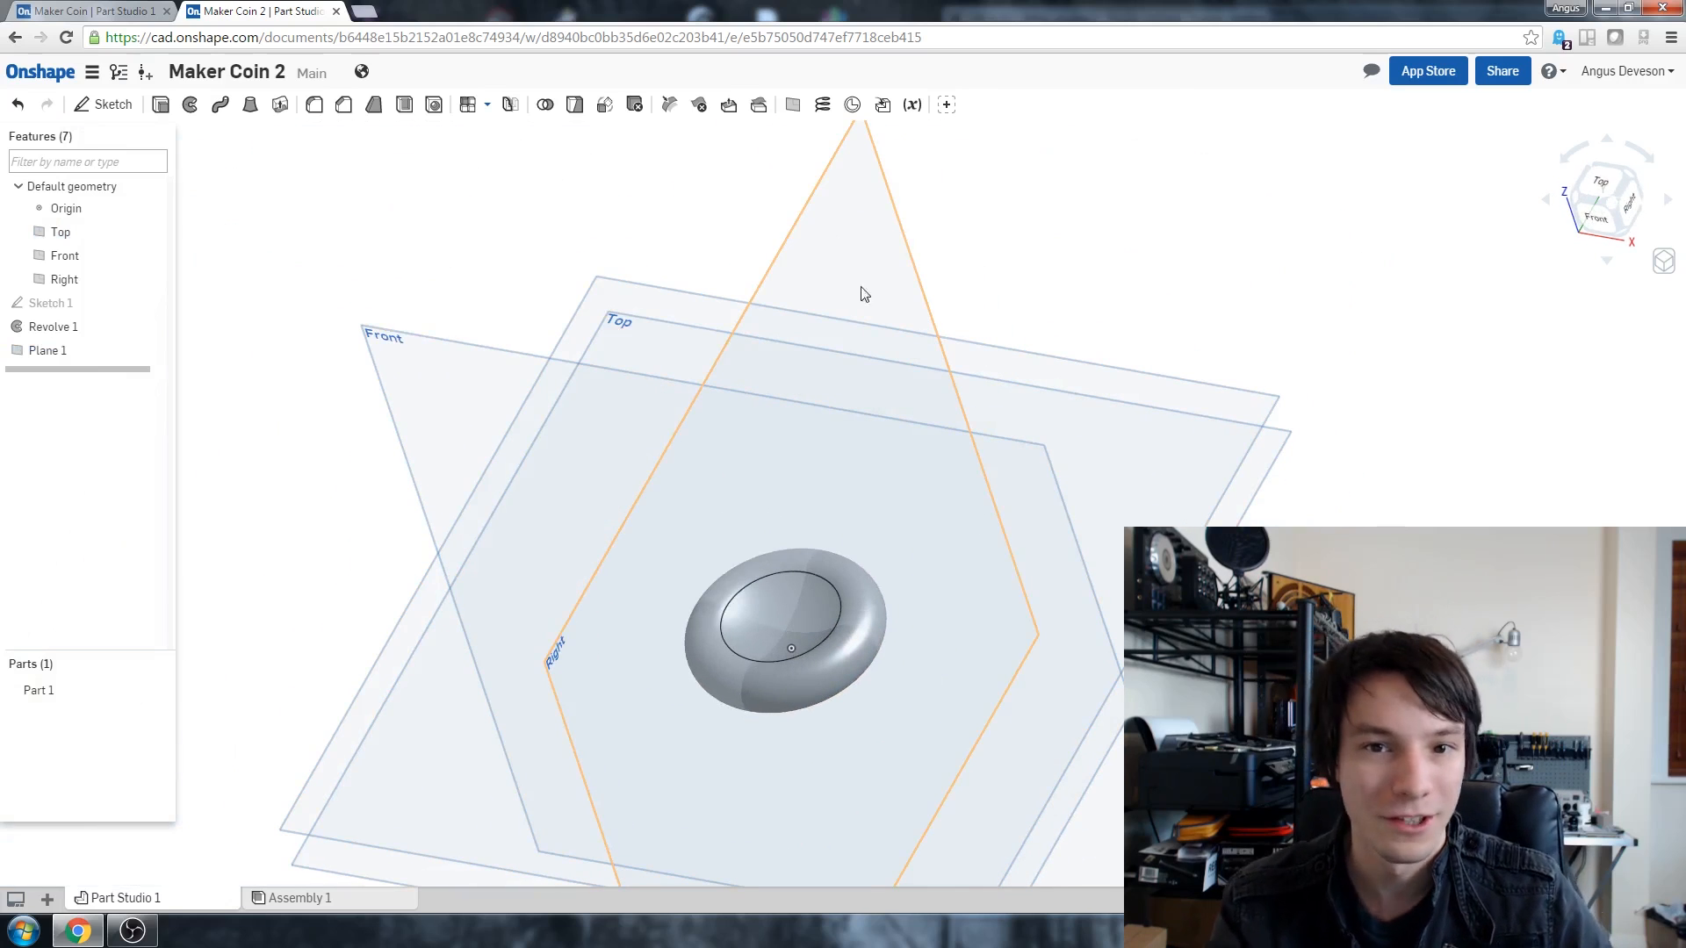
left_click(47, 350)
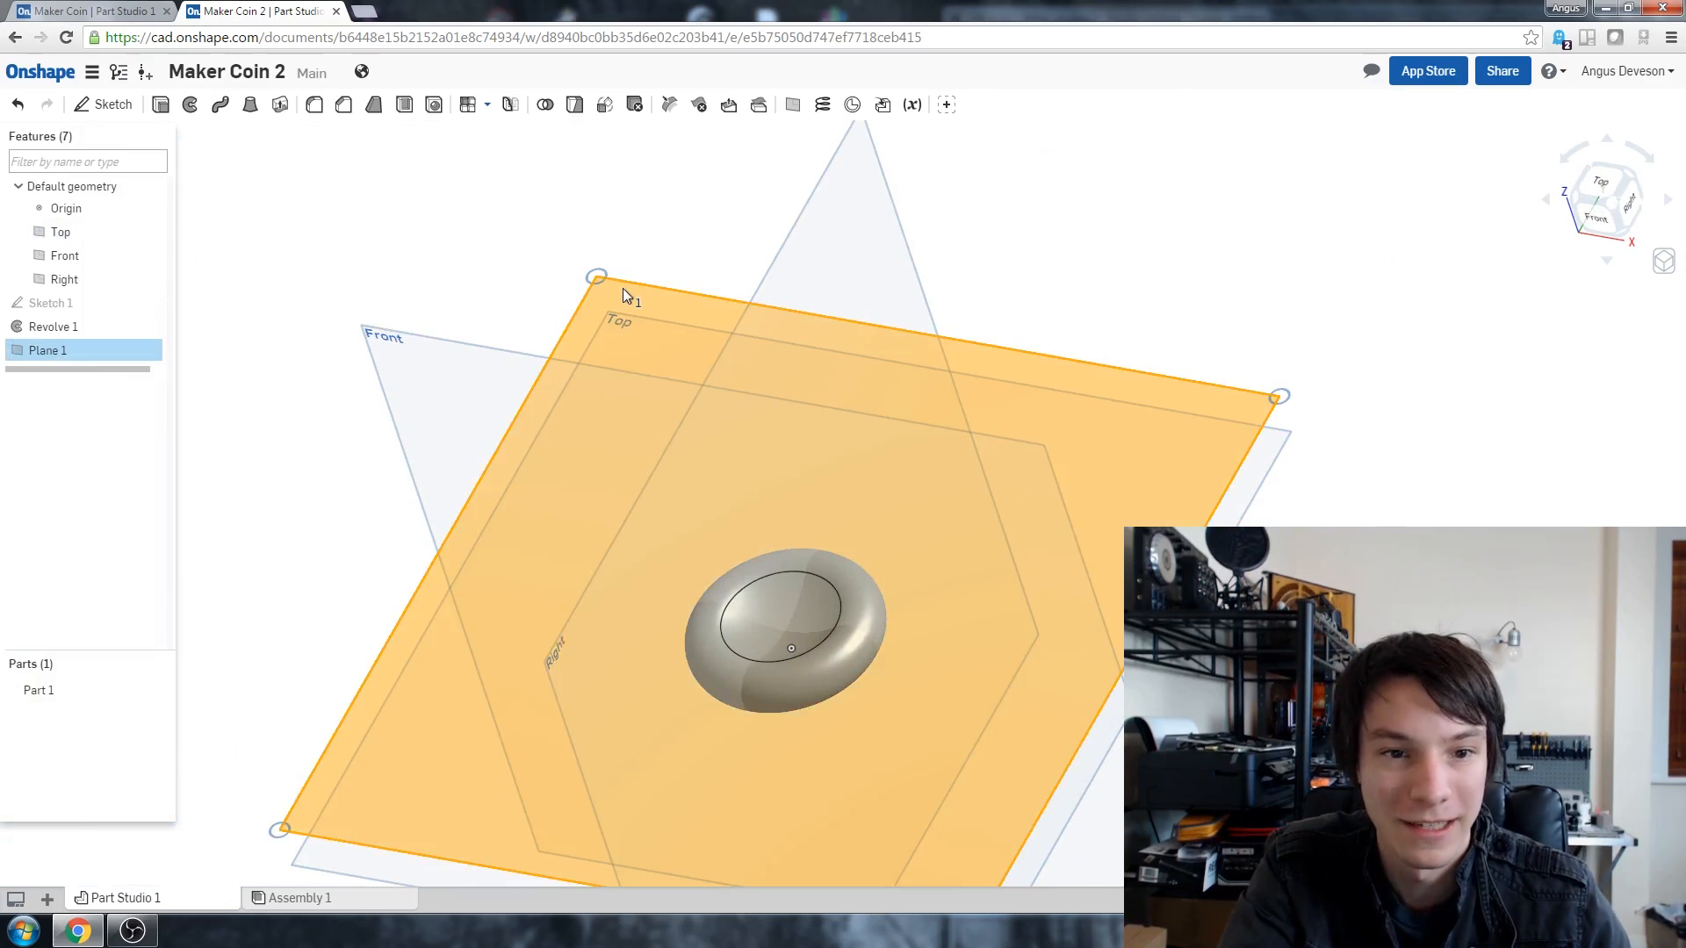
Step: Start Sketch 2 on Plane 1 viewed from above and choose Import from the + tab menu
left_click(113, 103)
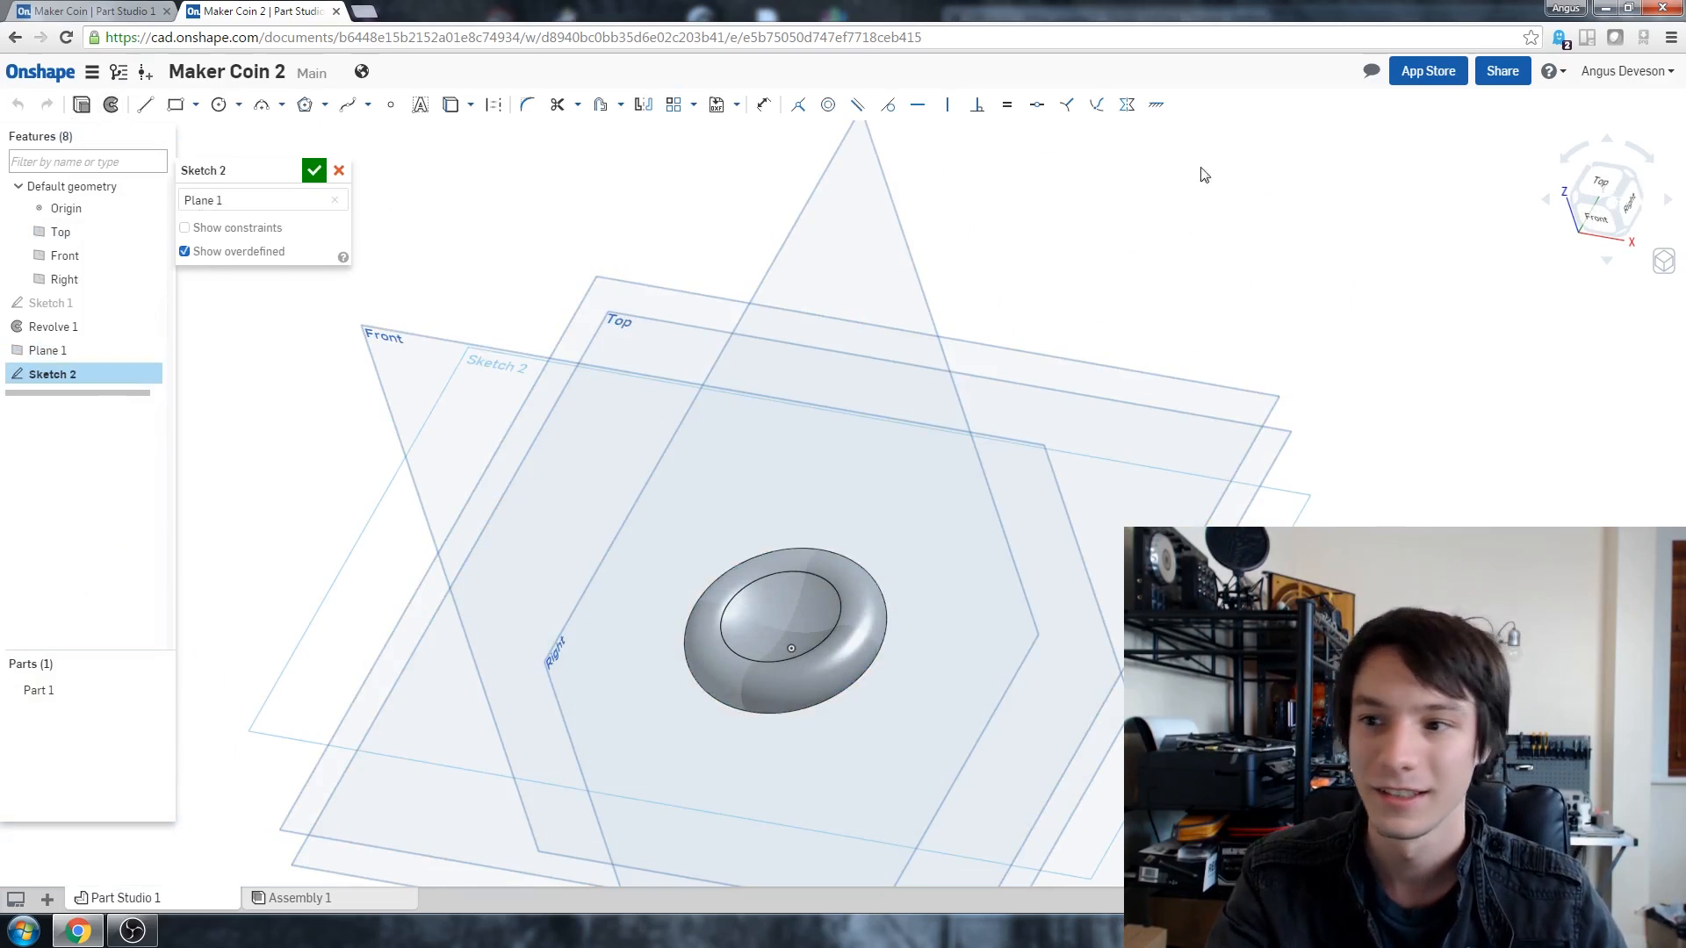
left_click(1603, 199)
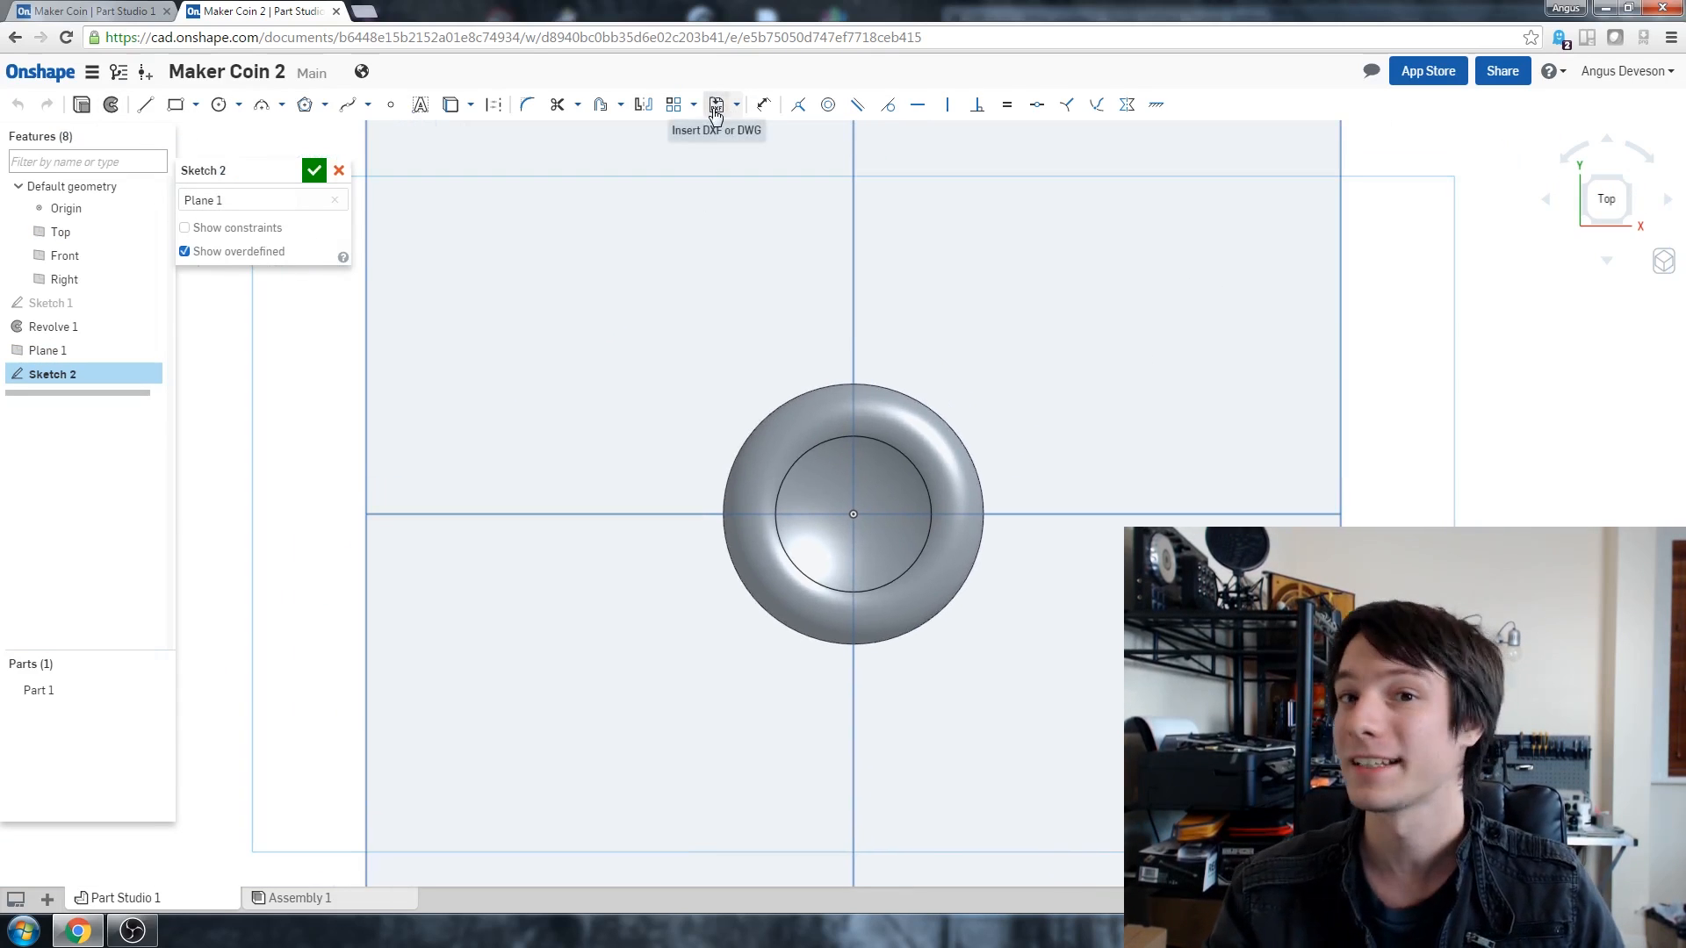
left_click(852, 515)
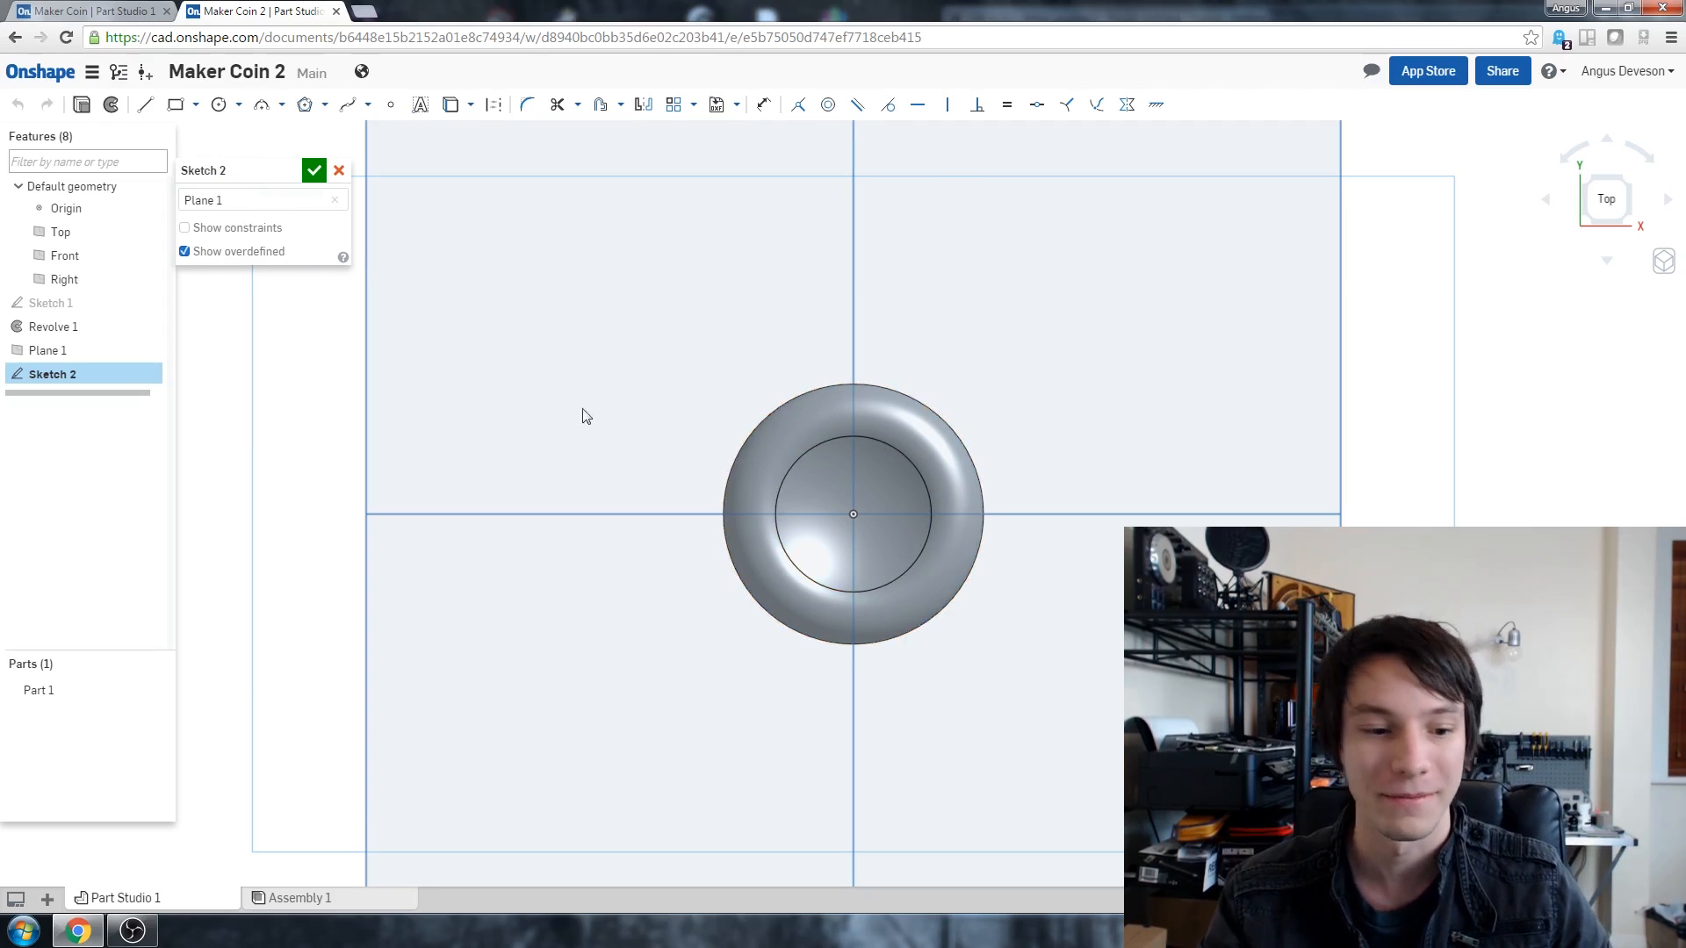
left_click(48, 897)
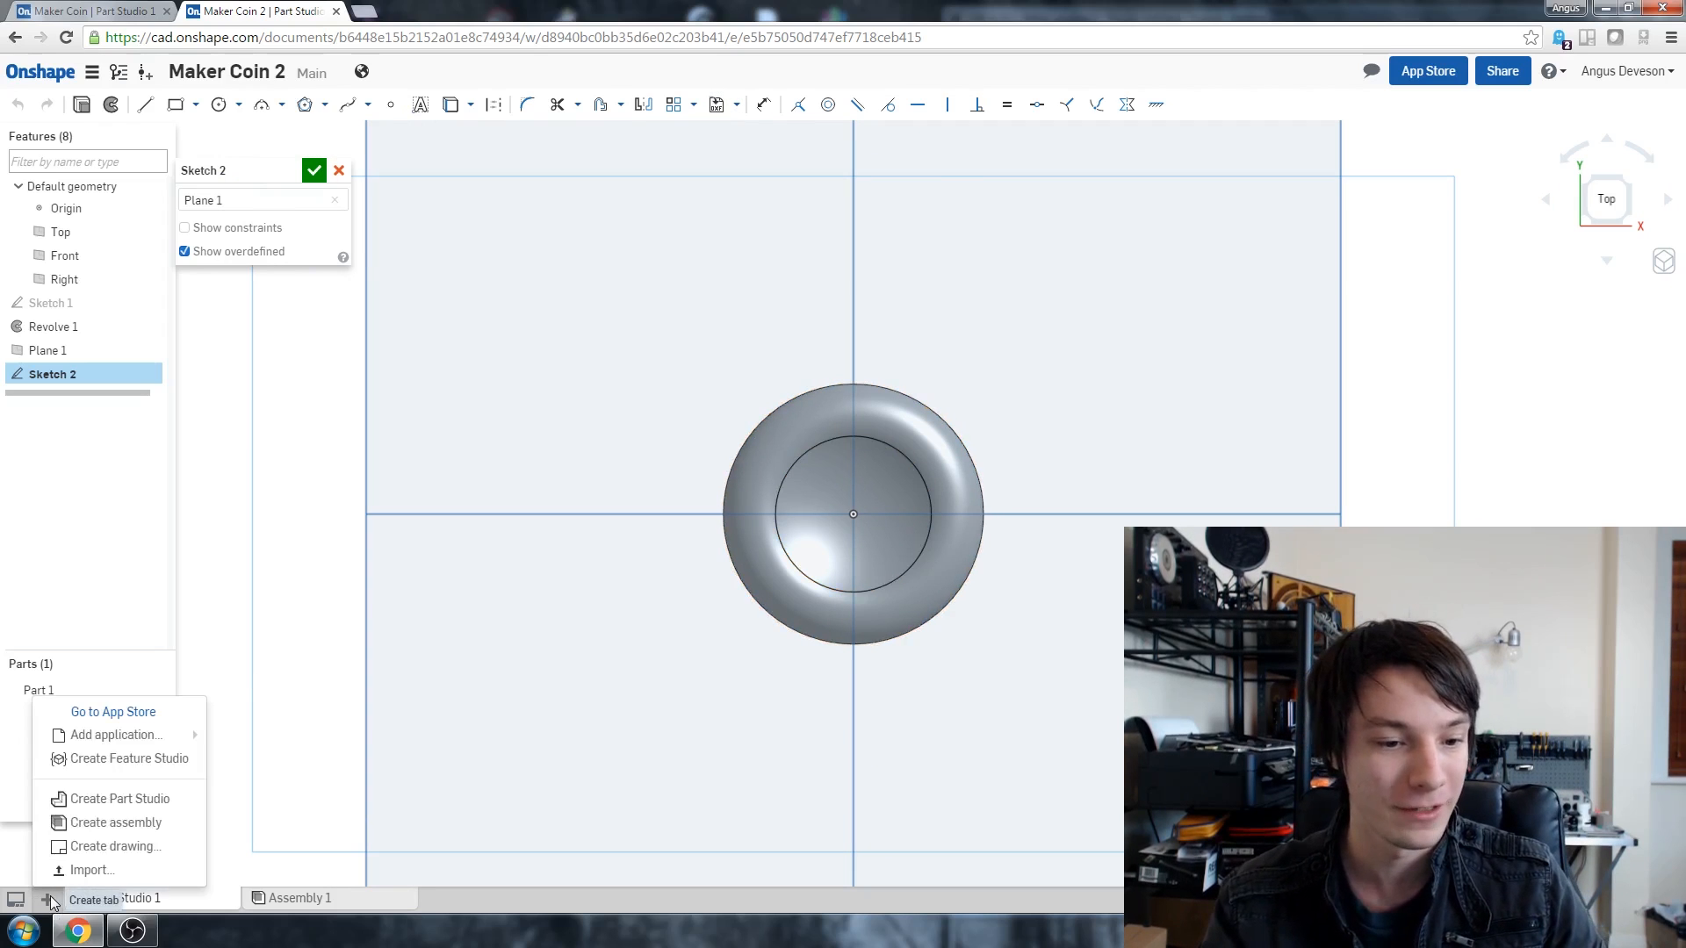
left_click(89, 870)
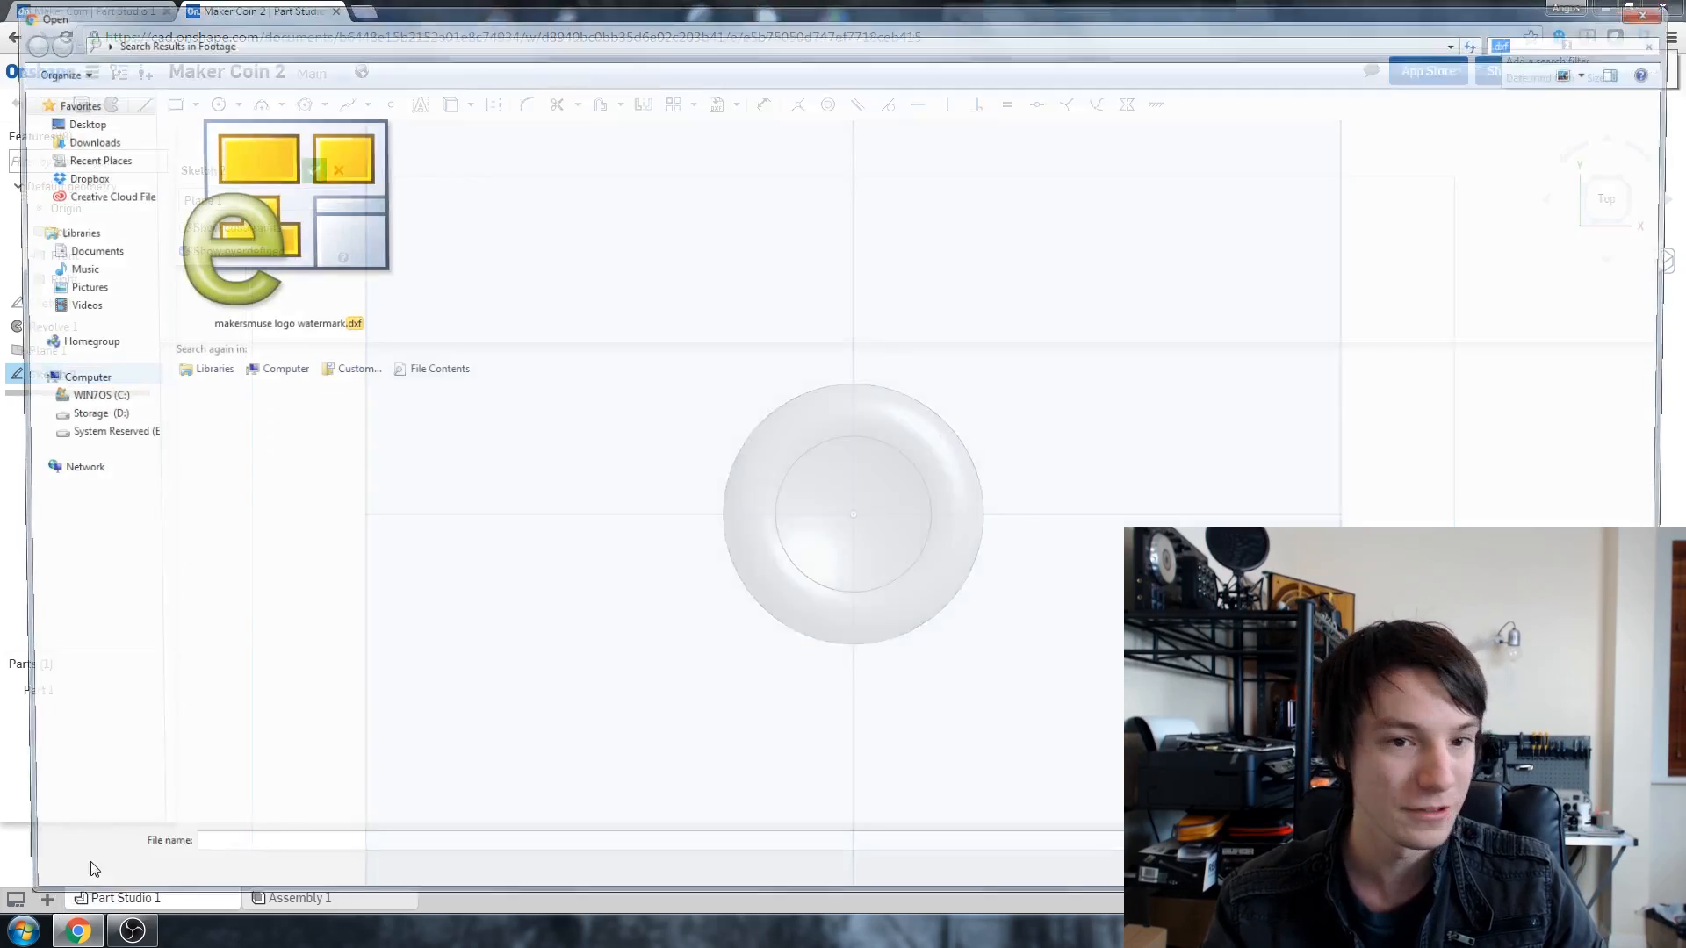
Step: Import makersmuse logo watermark.dxf and insert its outline into Sketch 2
left_click(274, 215)
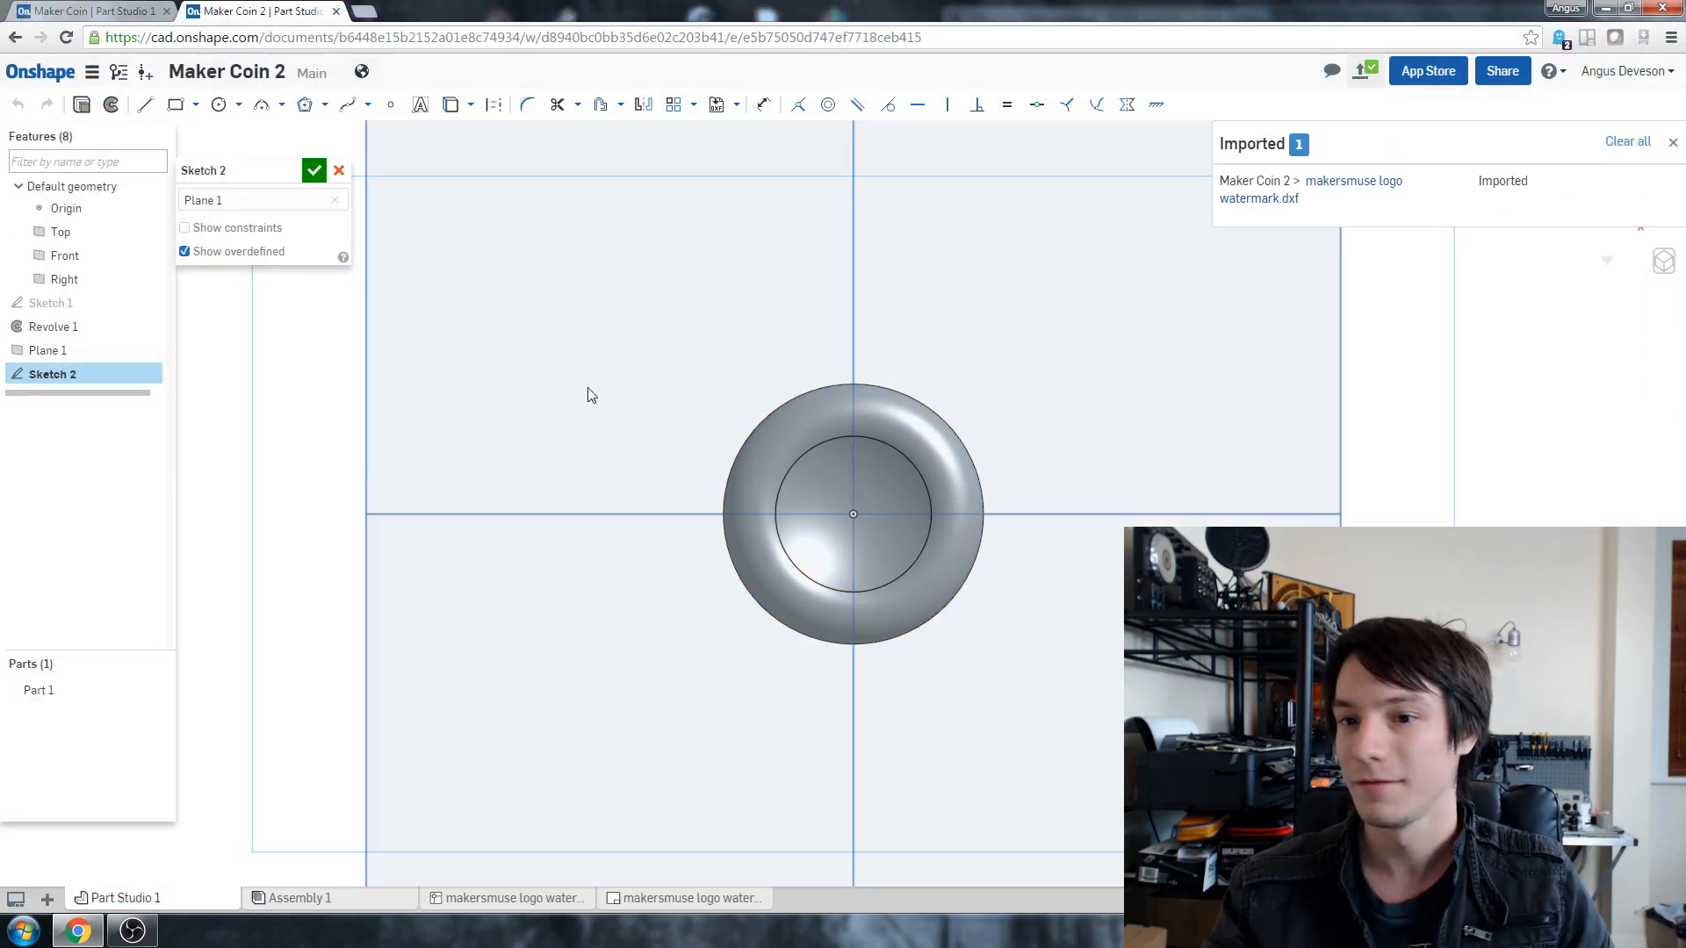
left_click(716, 104)
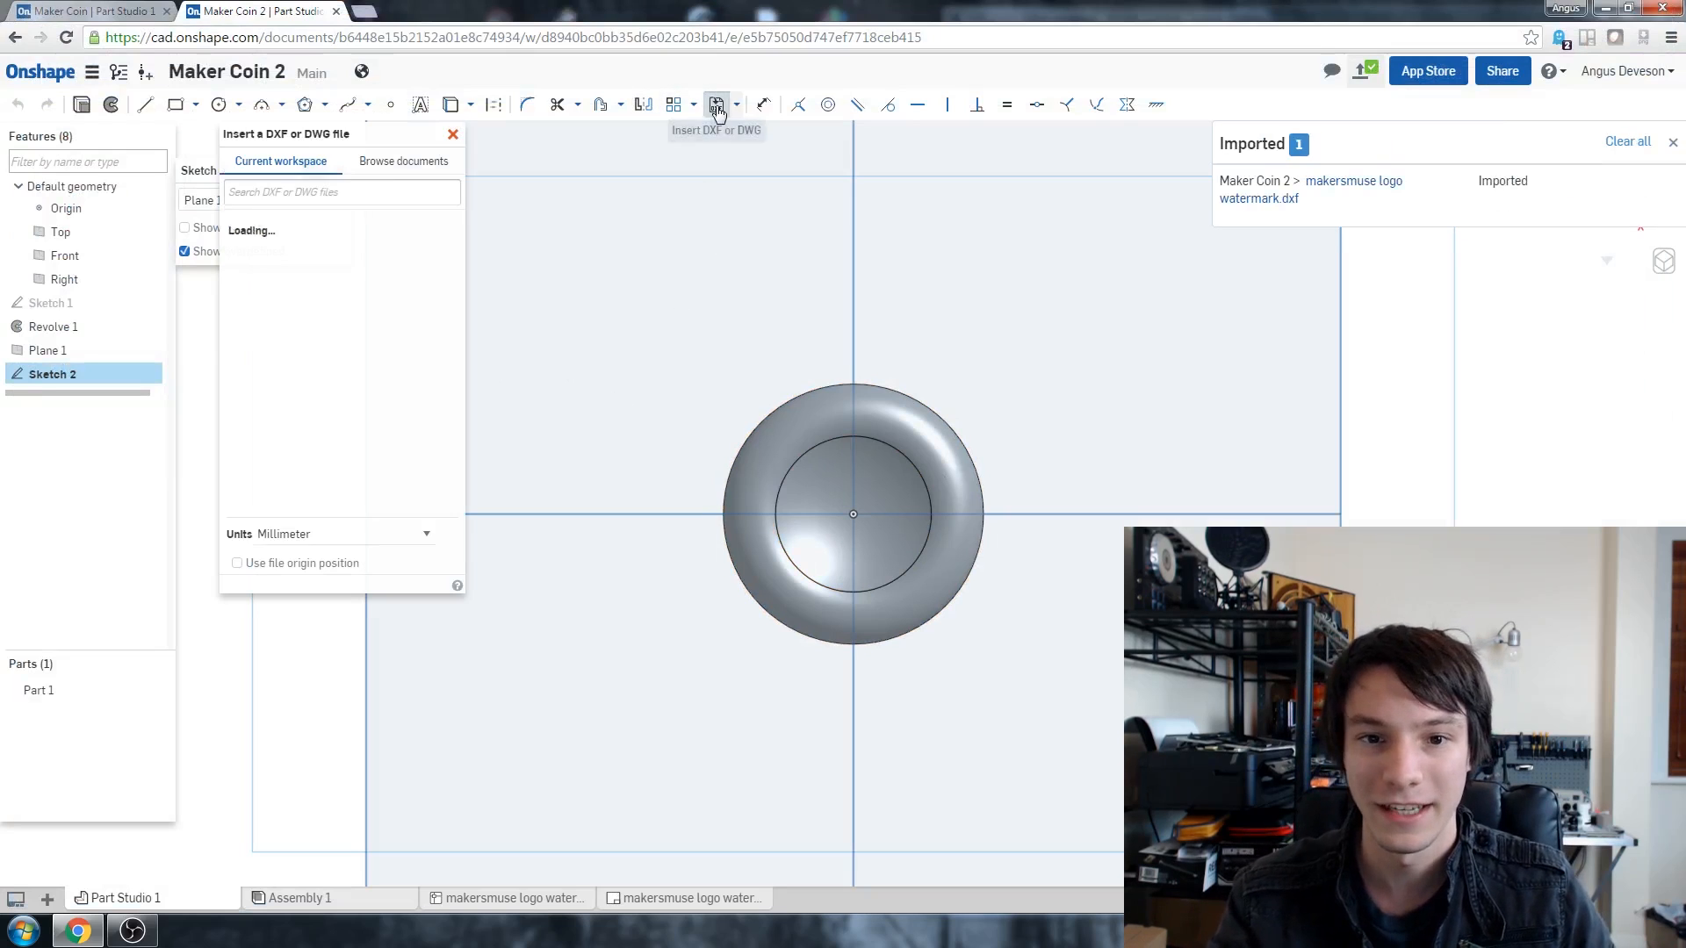
left_click(451, 135)
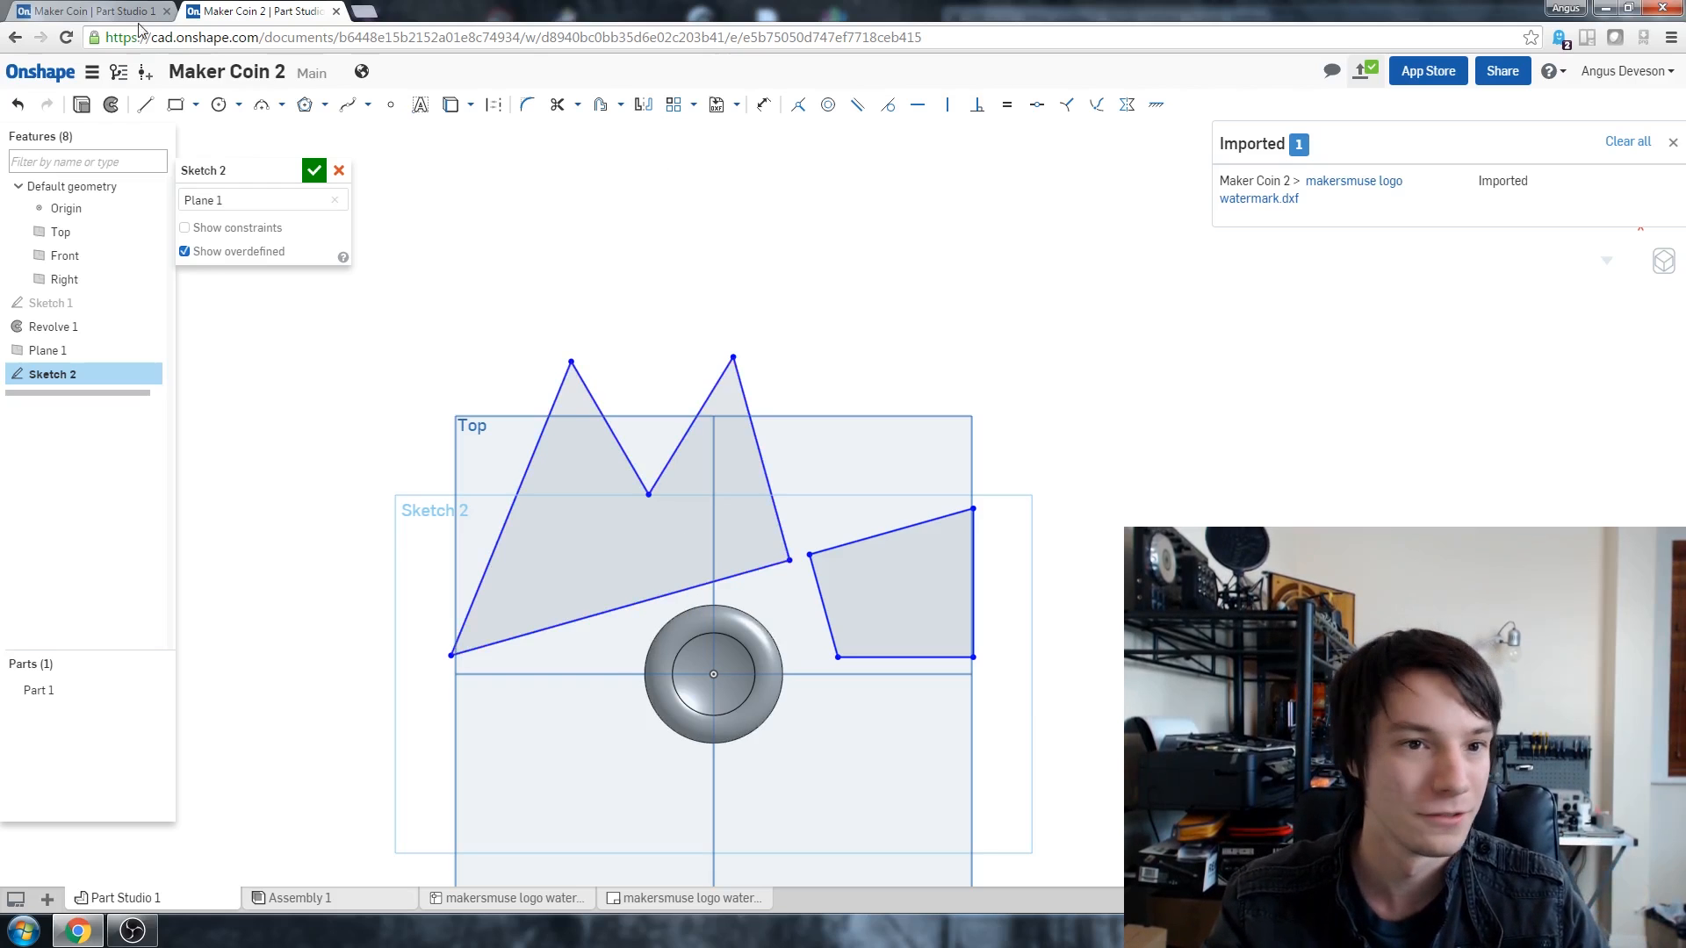
mouse_move(731, 88)
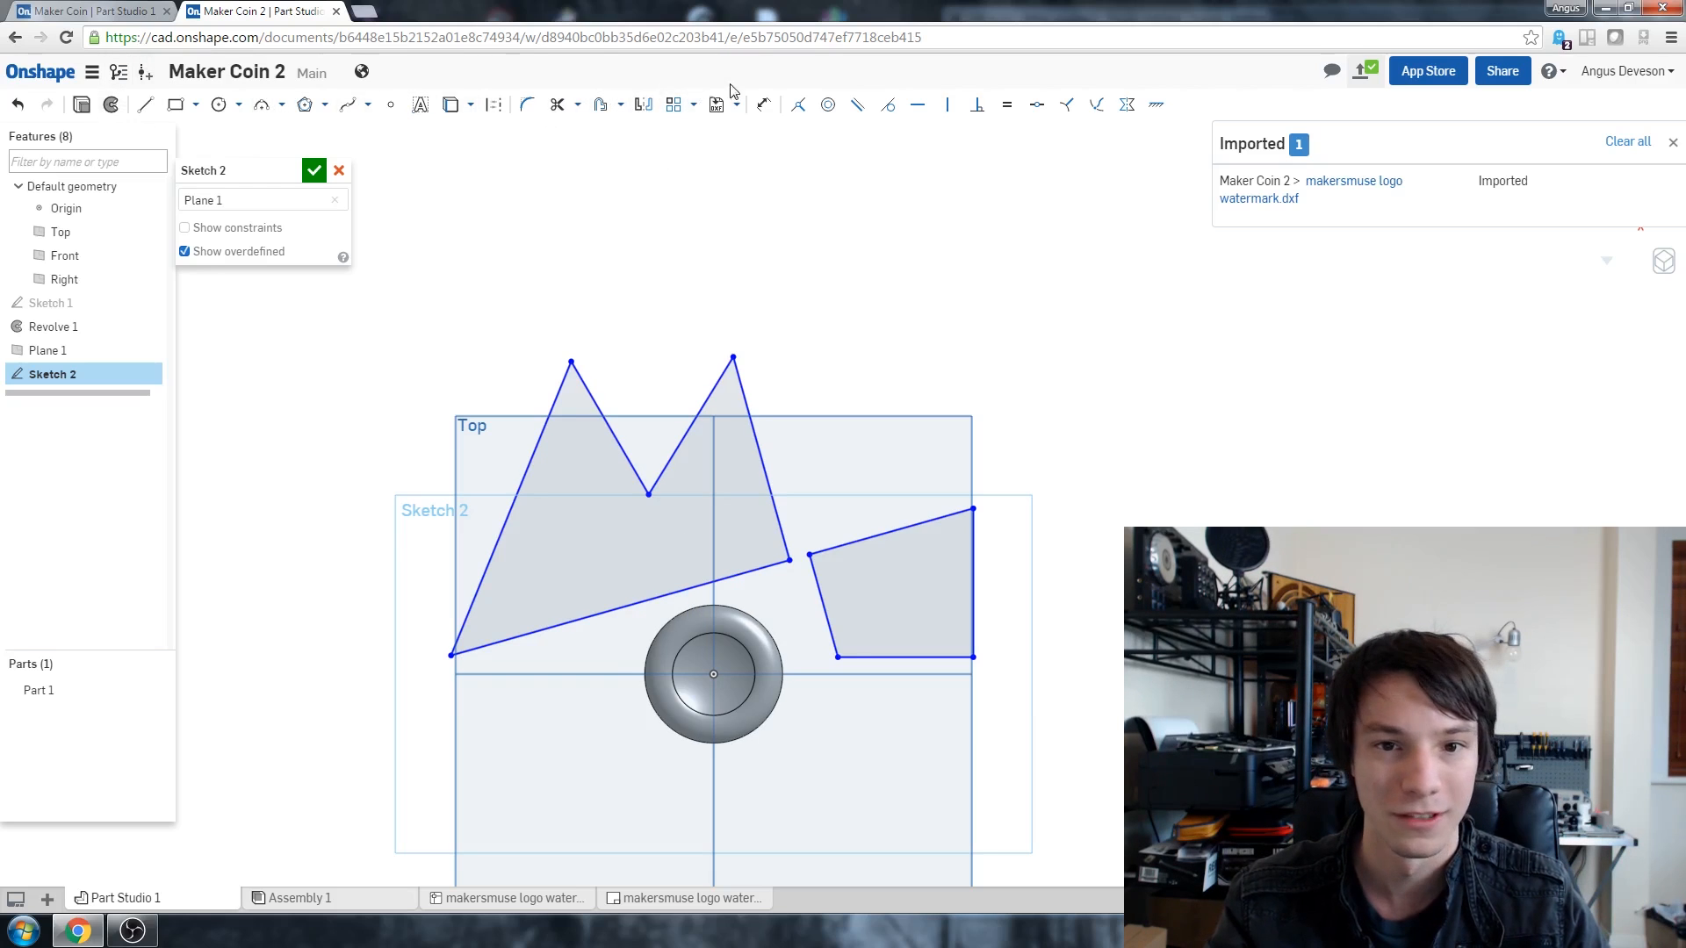
Step: Dimension the logo outline's overall width to 34 mm
left_click(764, 104)
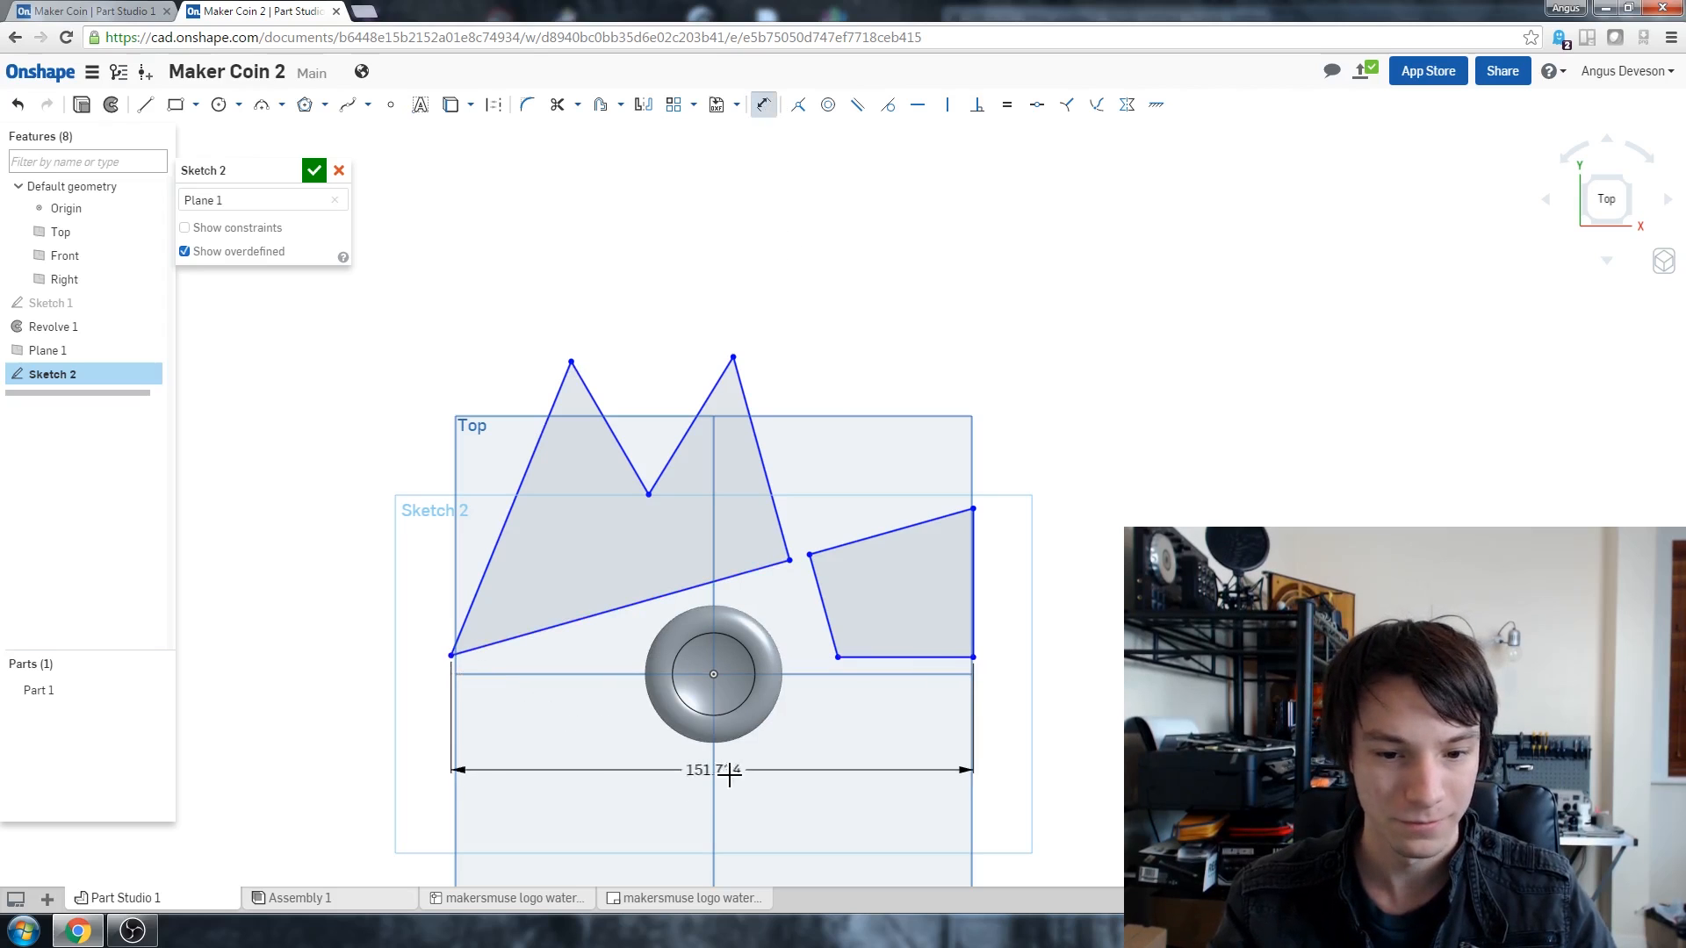
double_click(715, 769)
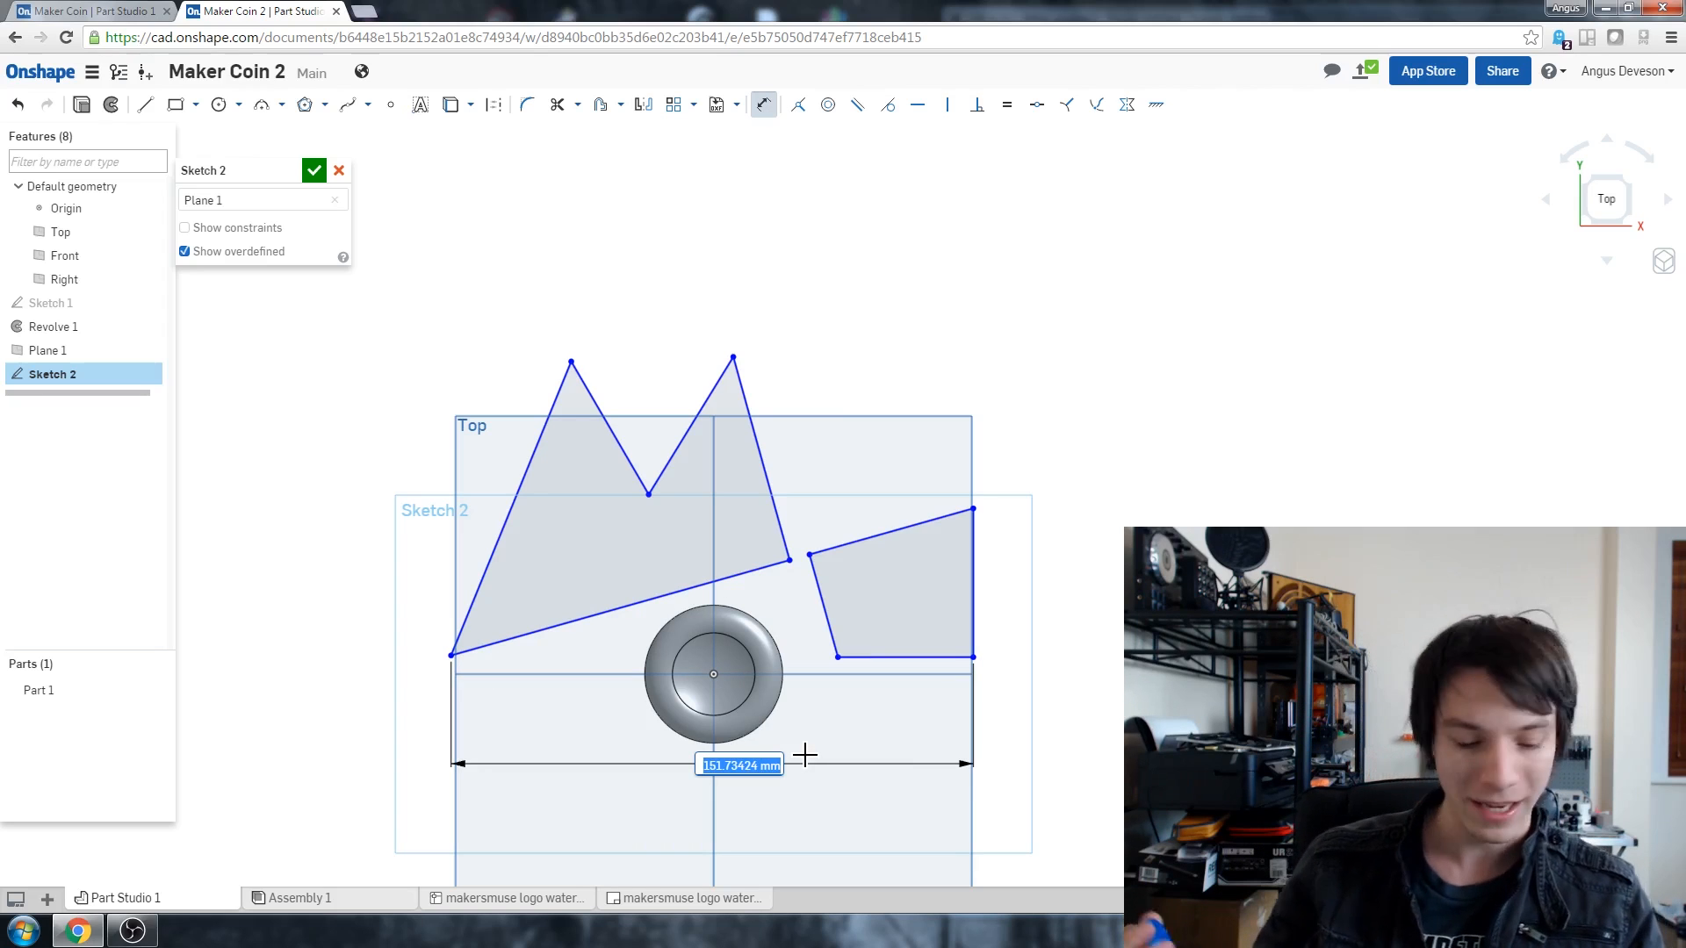
type("34")
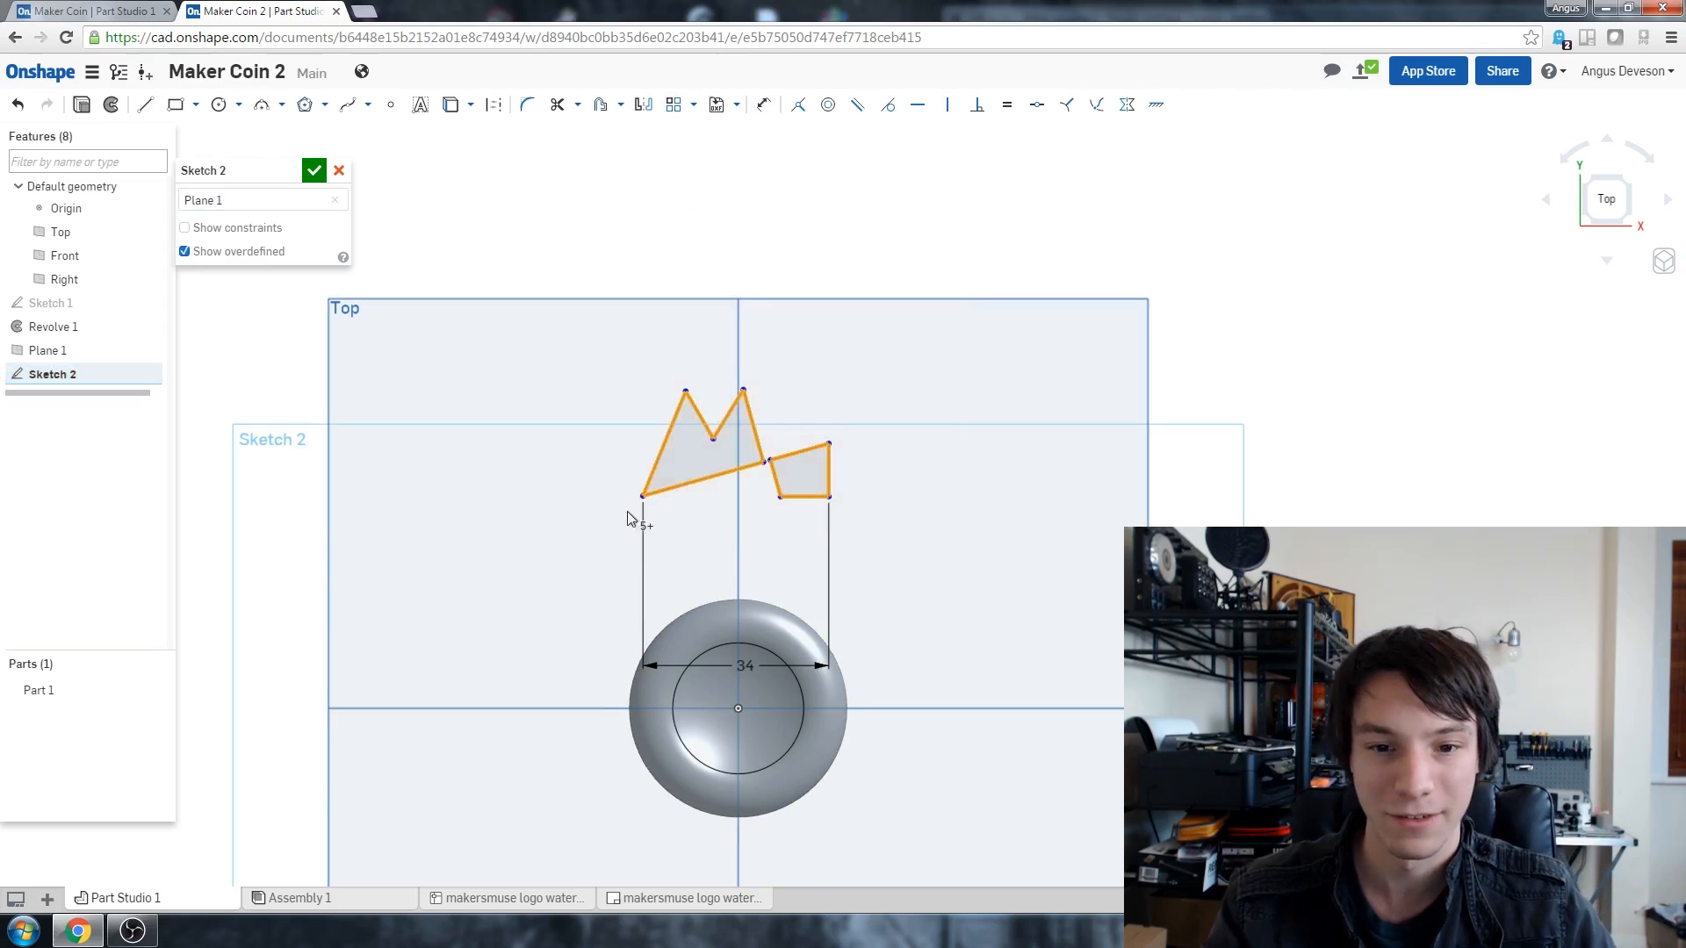
Step: Transform the selected logo lines to centre them on the coin face and finish the sketch
right_click(709, 436)
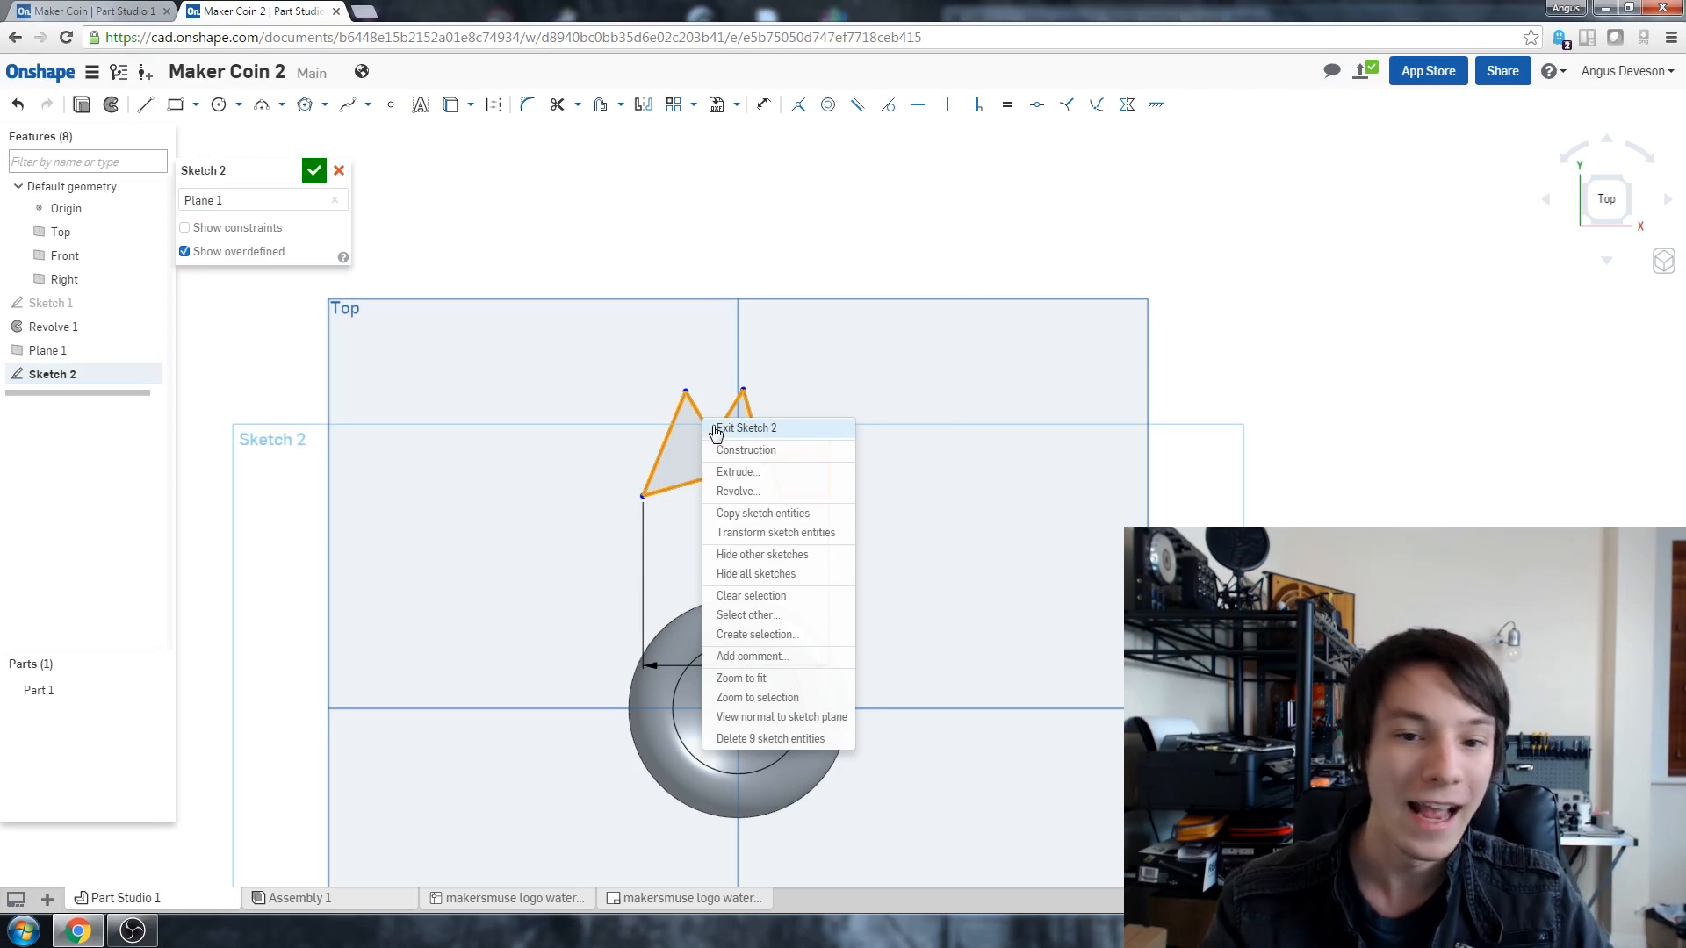
mouse_move(598, 252)
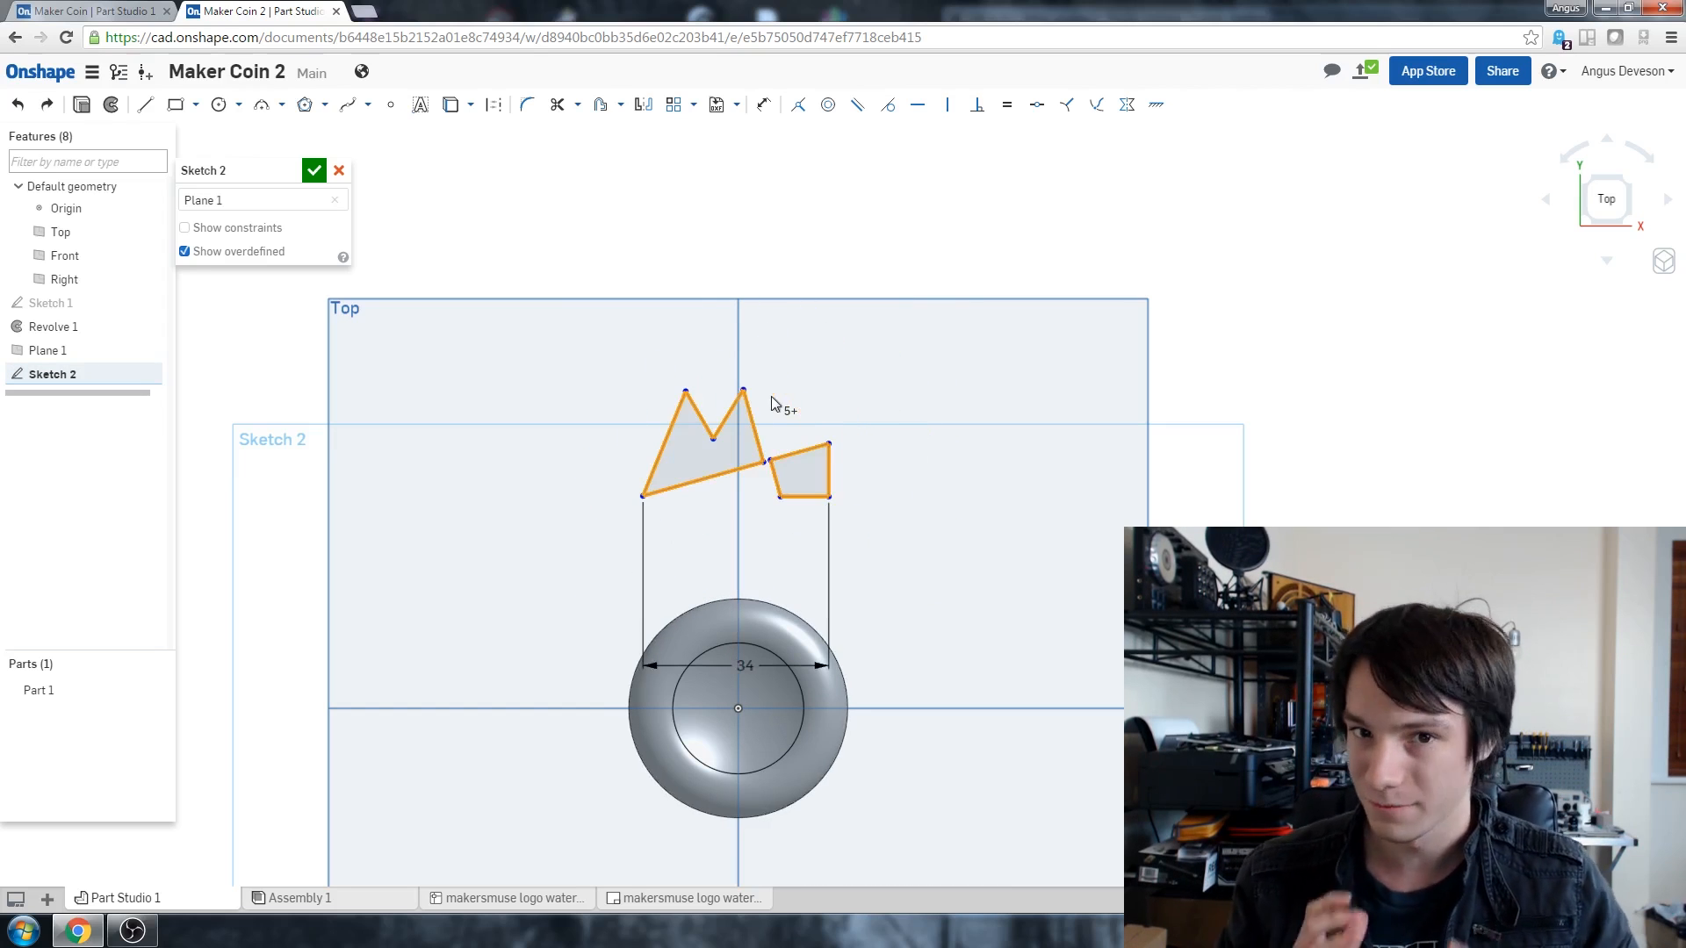
mouse_move(726, 207)
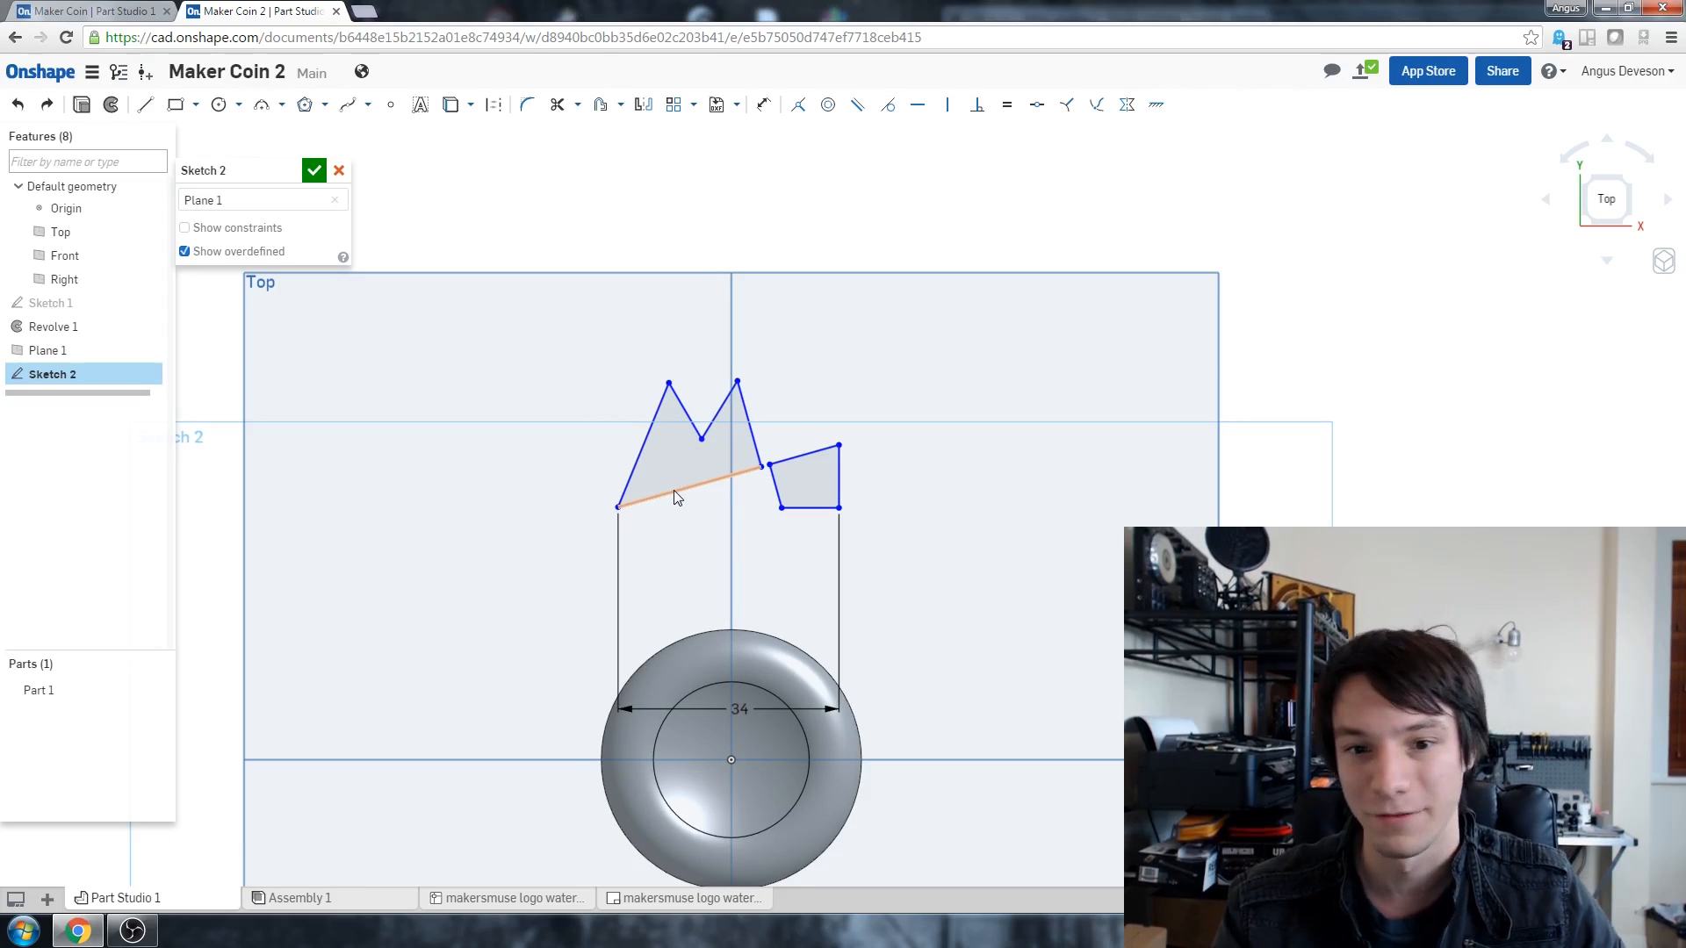
left_click(947, 265)
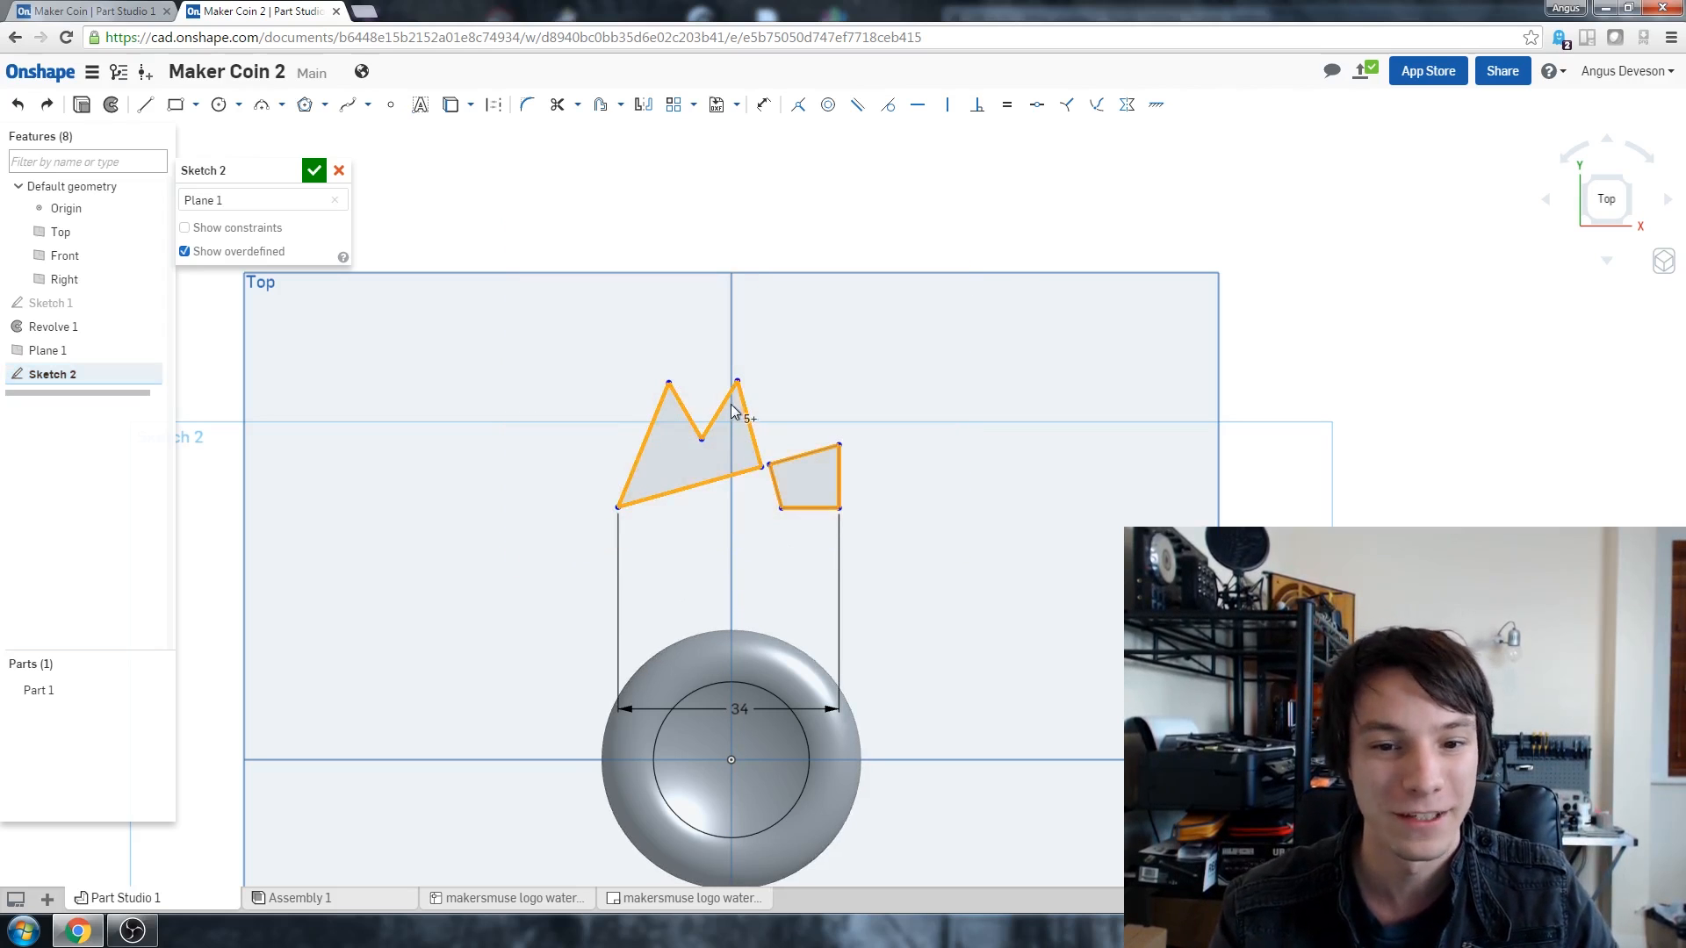
right_click(734, 411)
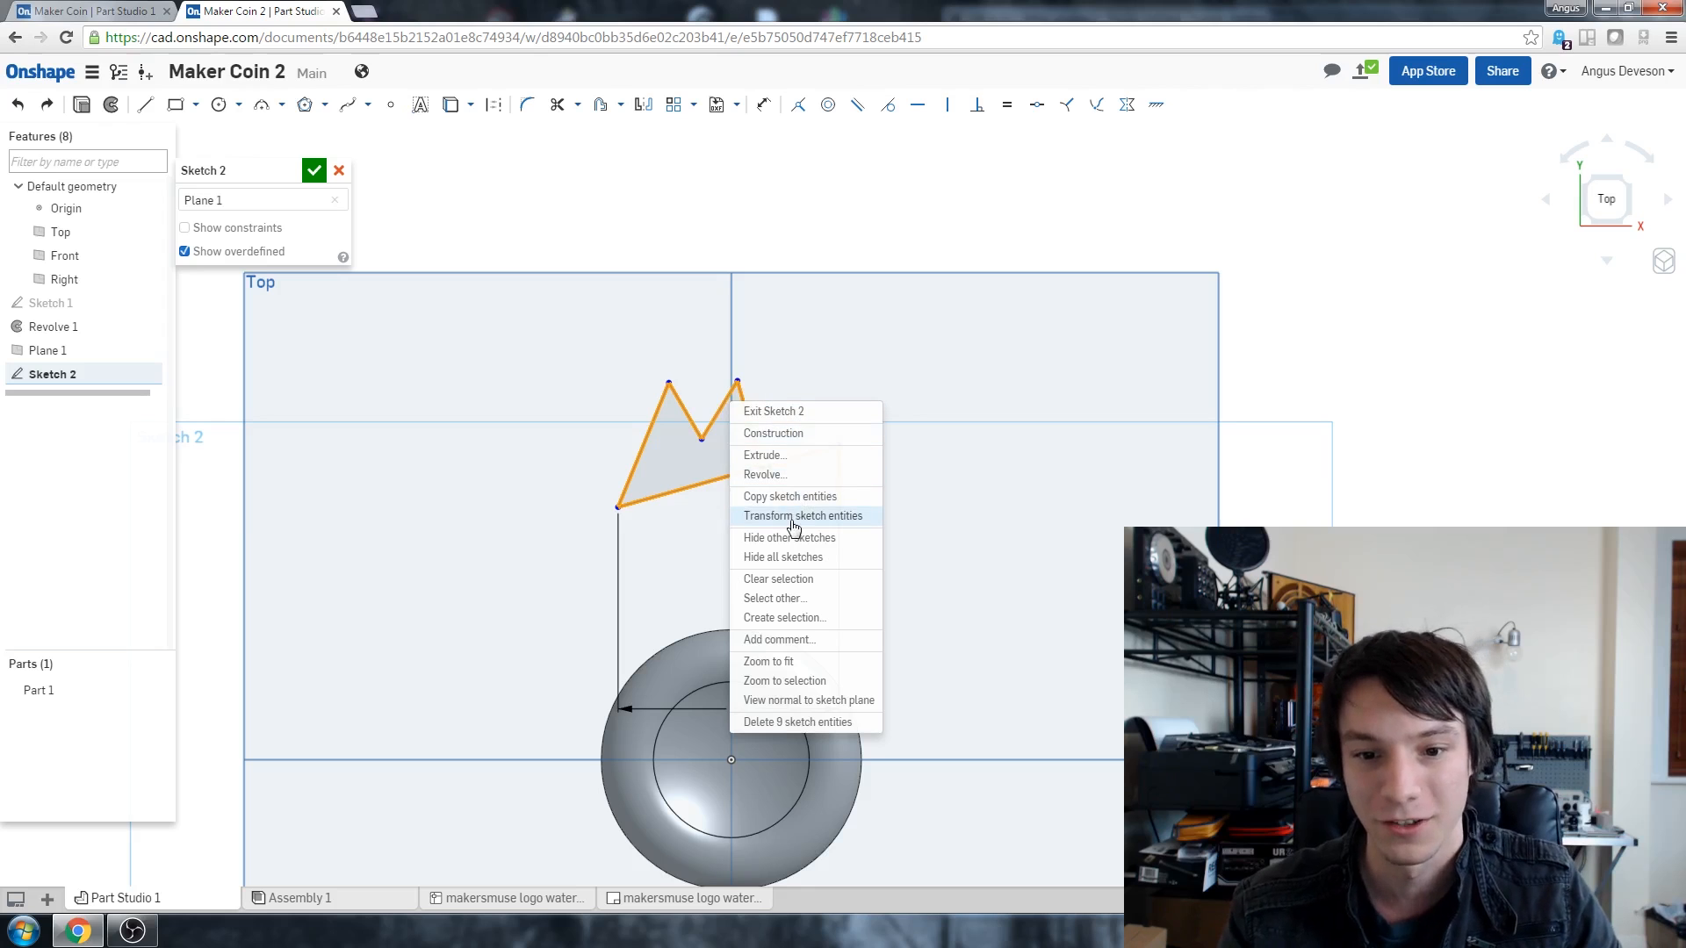
left_click(802, 516)
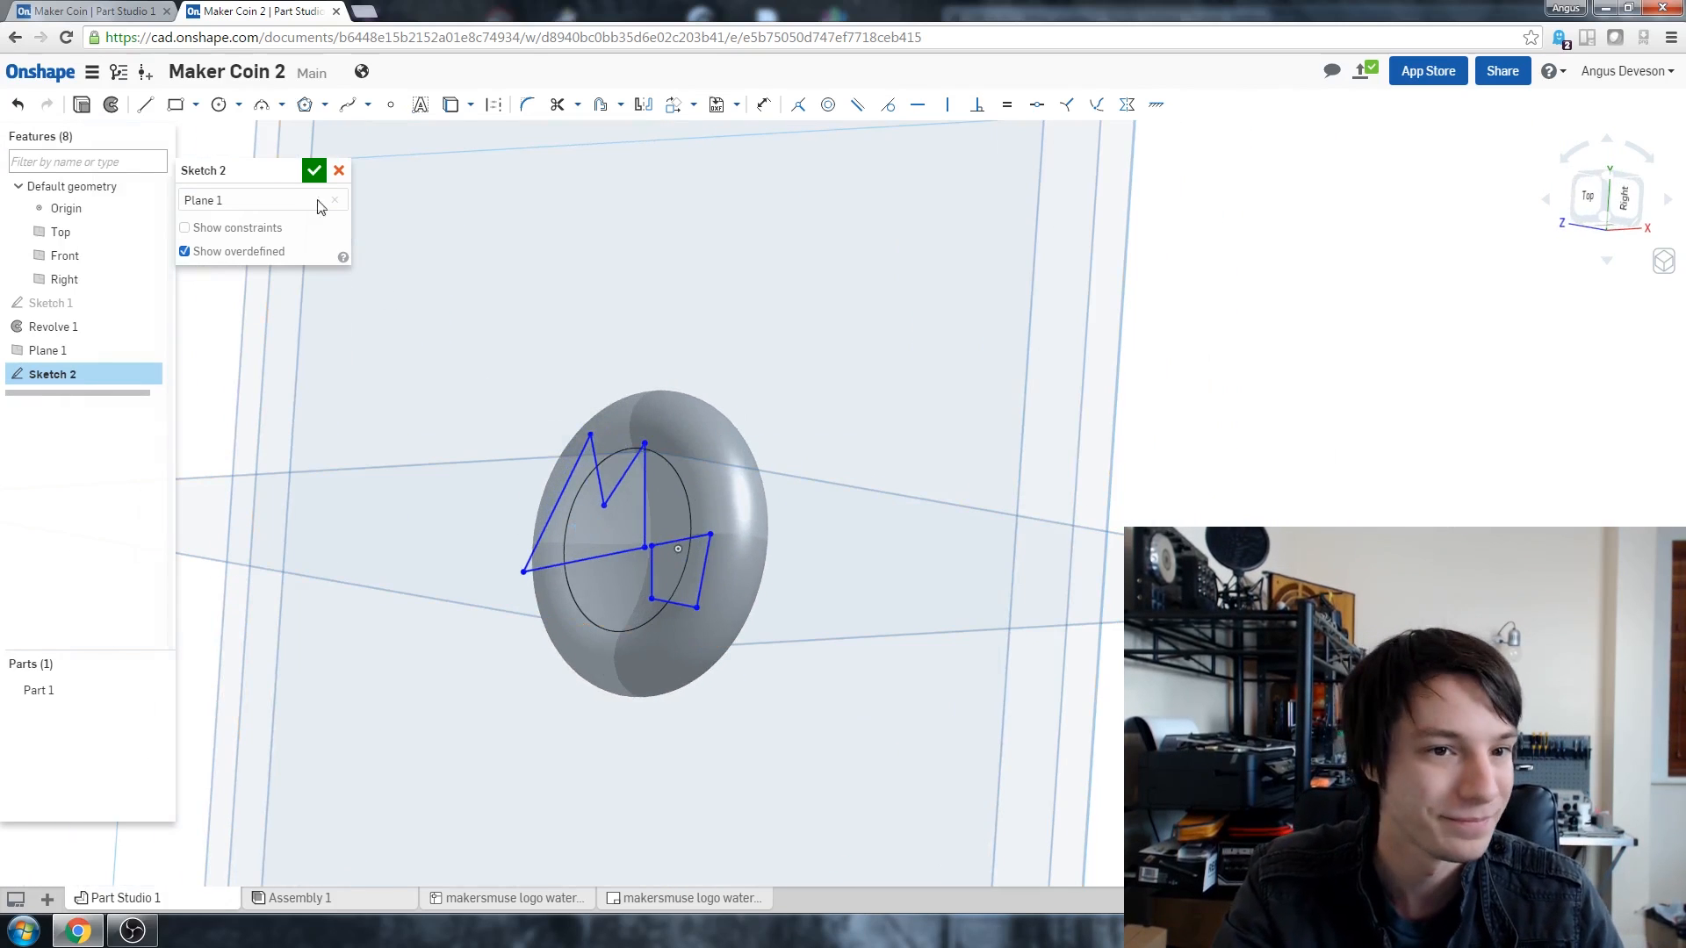
left_click(315, 171)
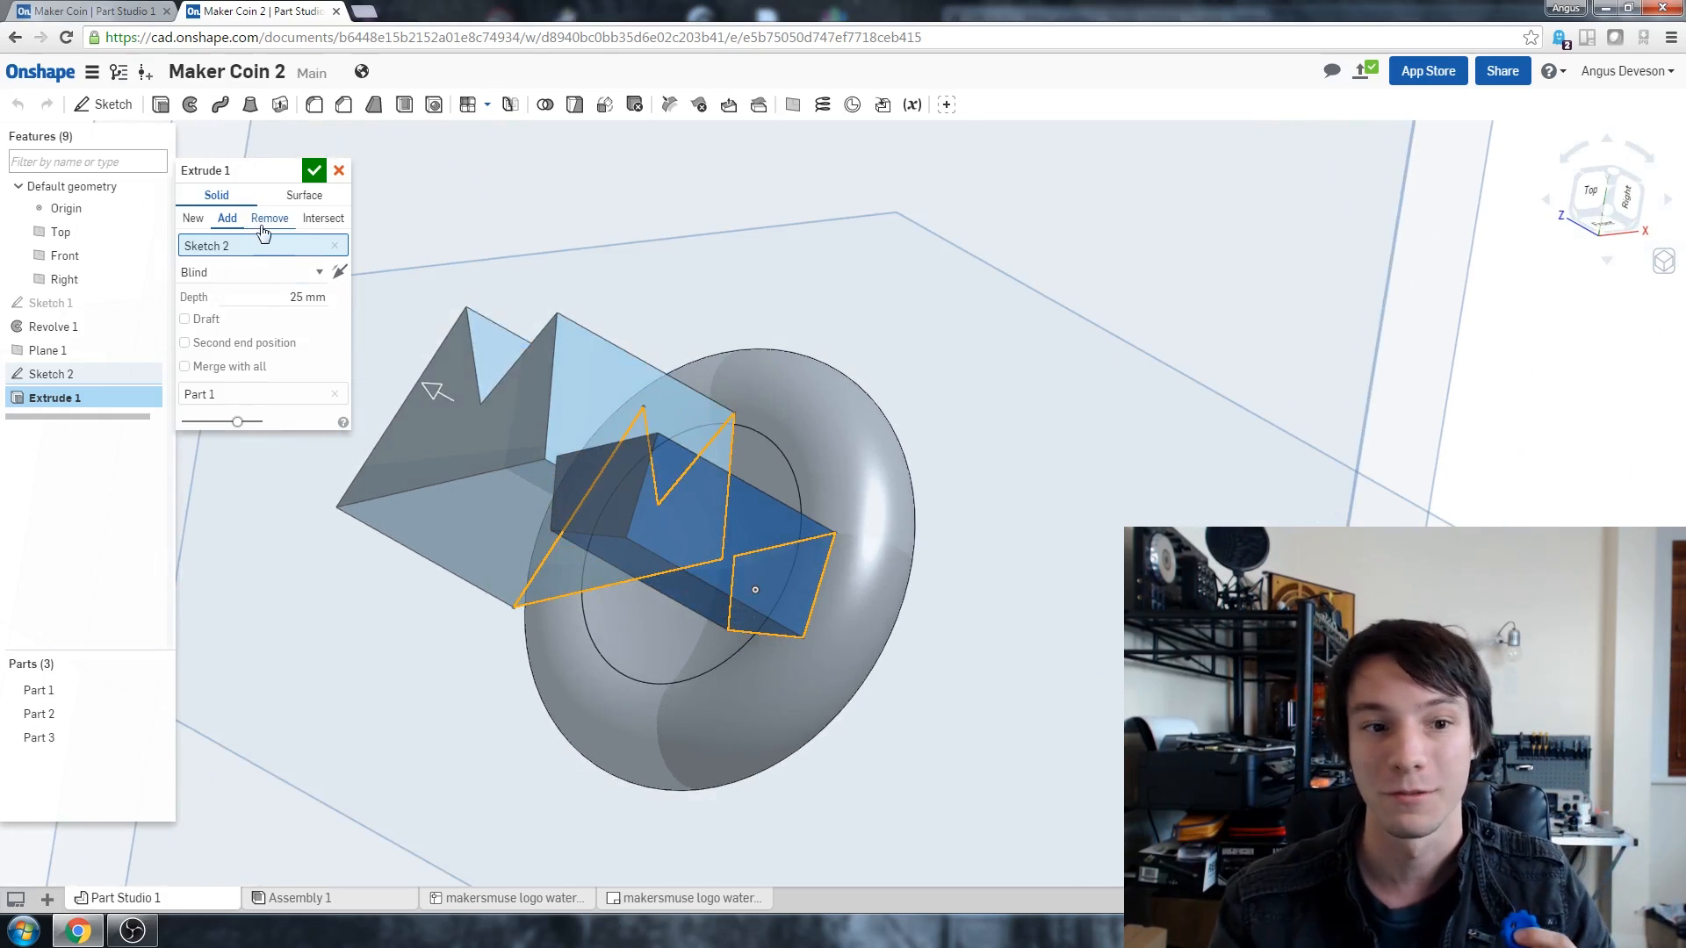
Step: Extrude Sketch 2 as a Remove cut through the coin to open the logo shape
left_click(271, 218)
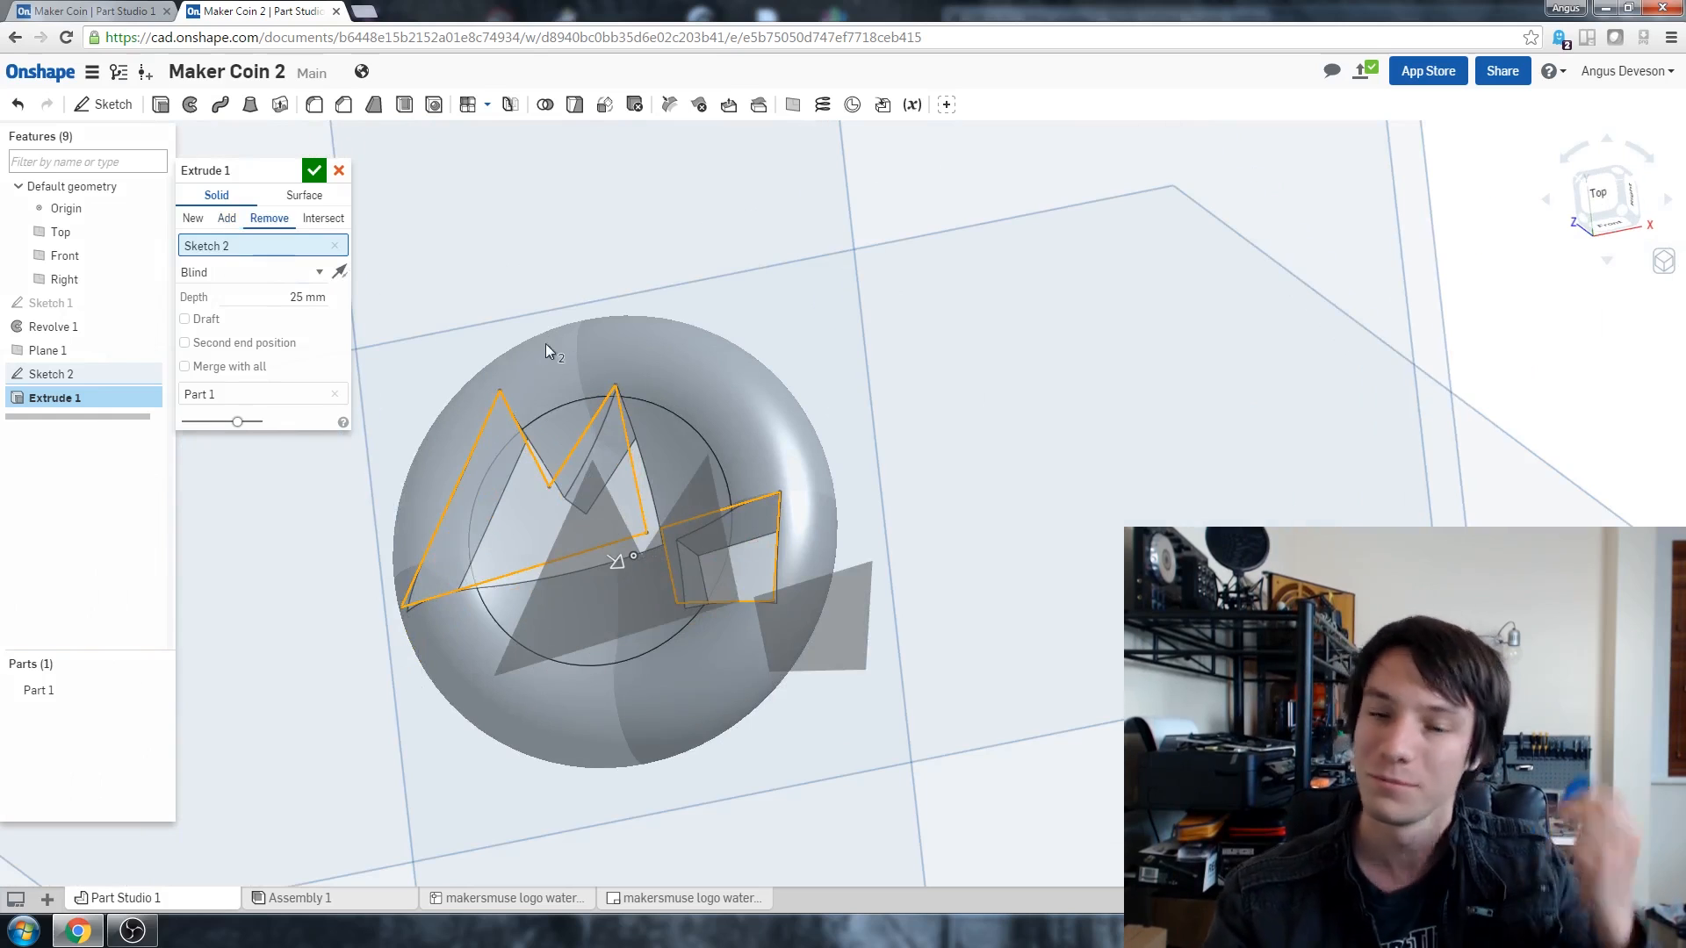
left_click(314, 170)
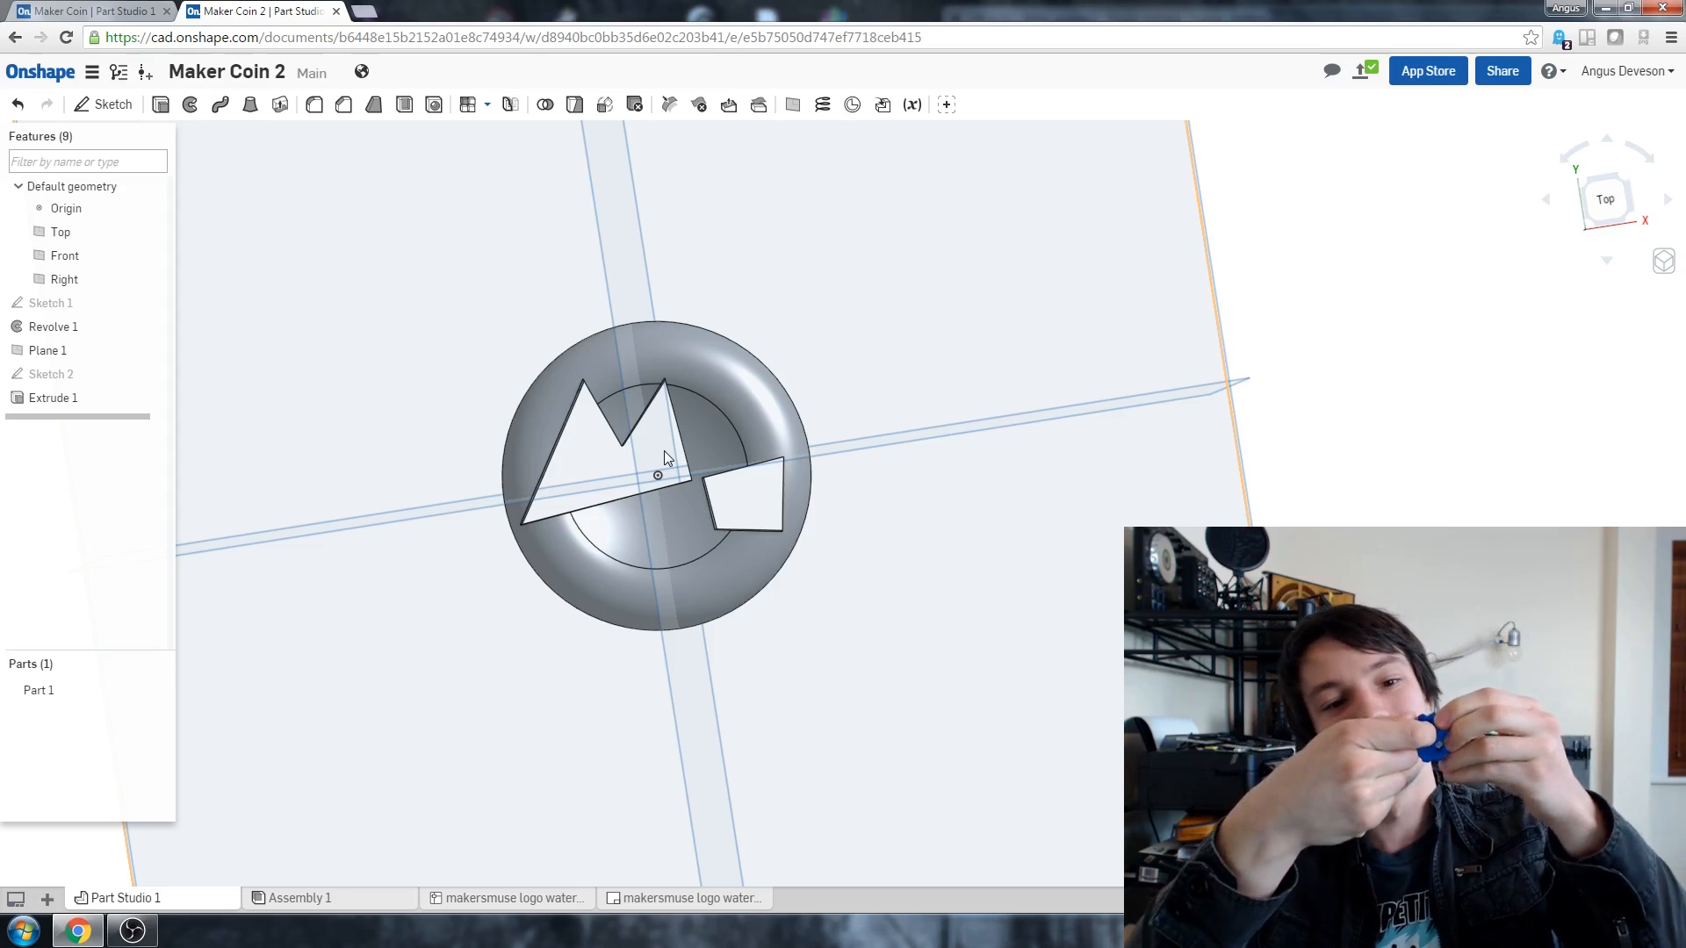
mouse_move(414, 716)
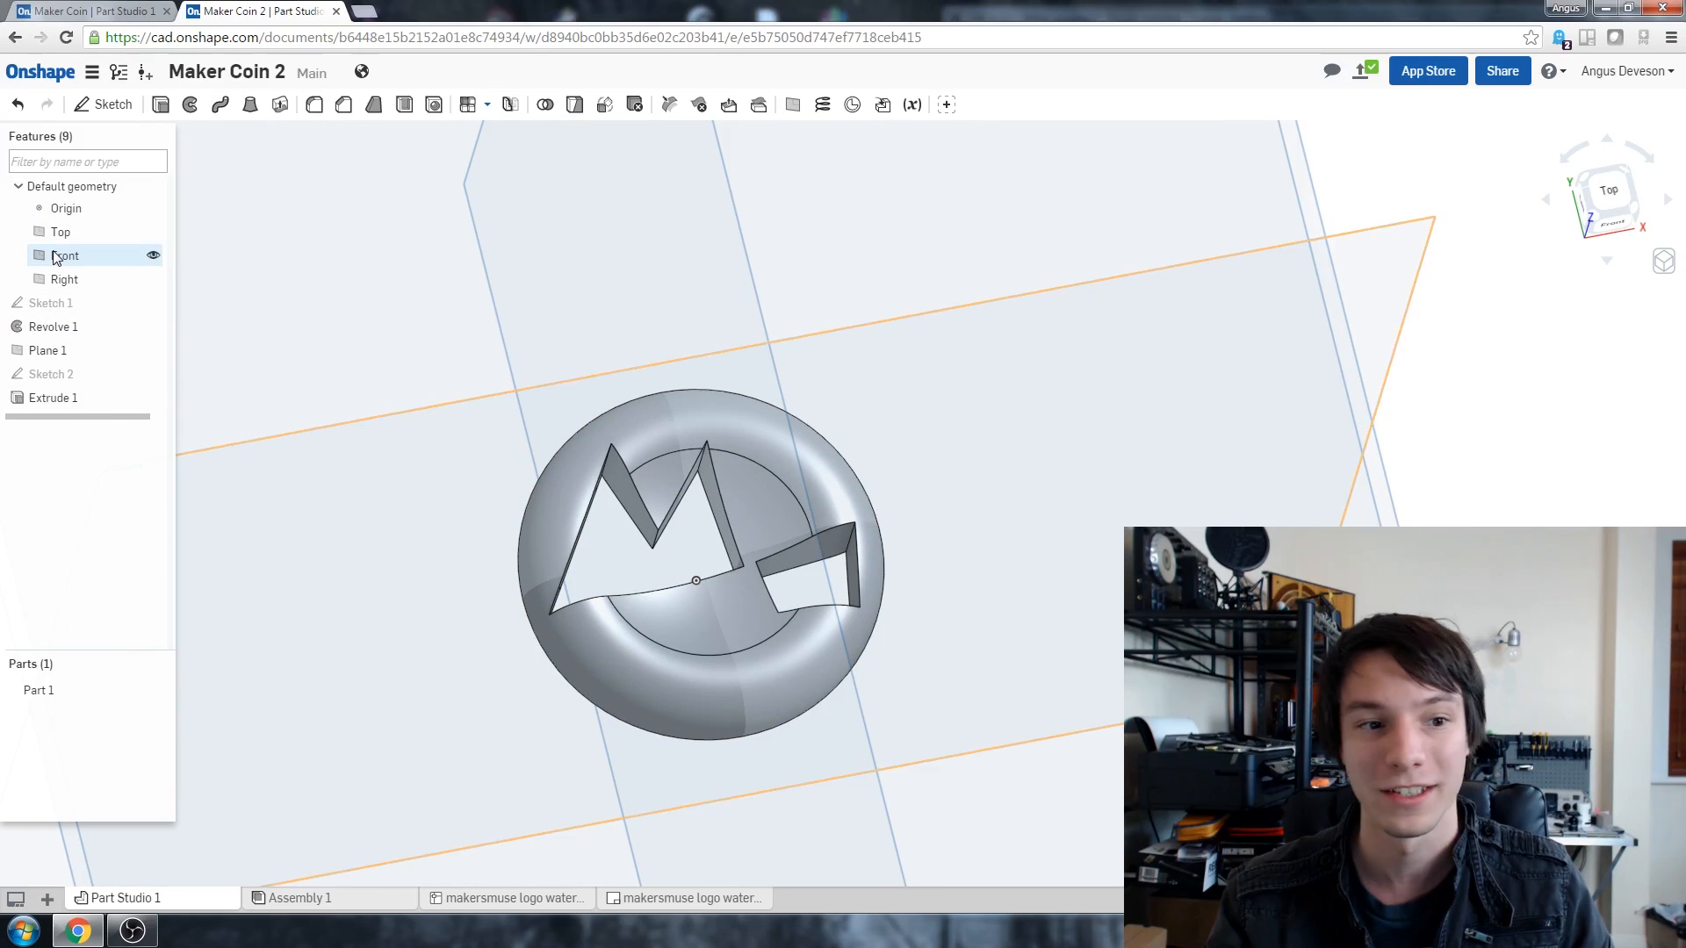
Step: Start Sketch 3 on the Front plane with a circle concentric to the rim's round cross-section edge
left_click(63, 255)
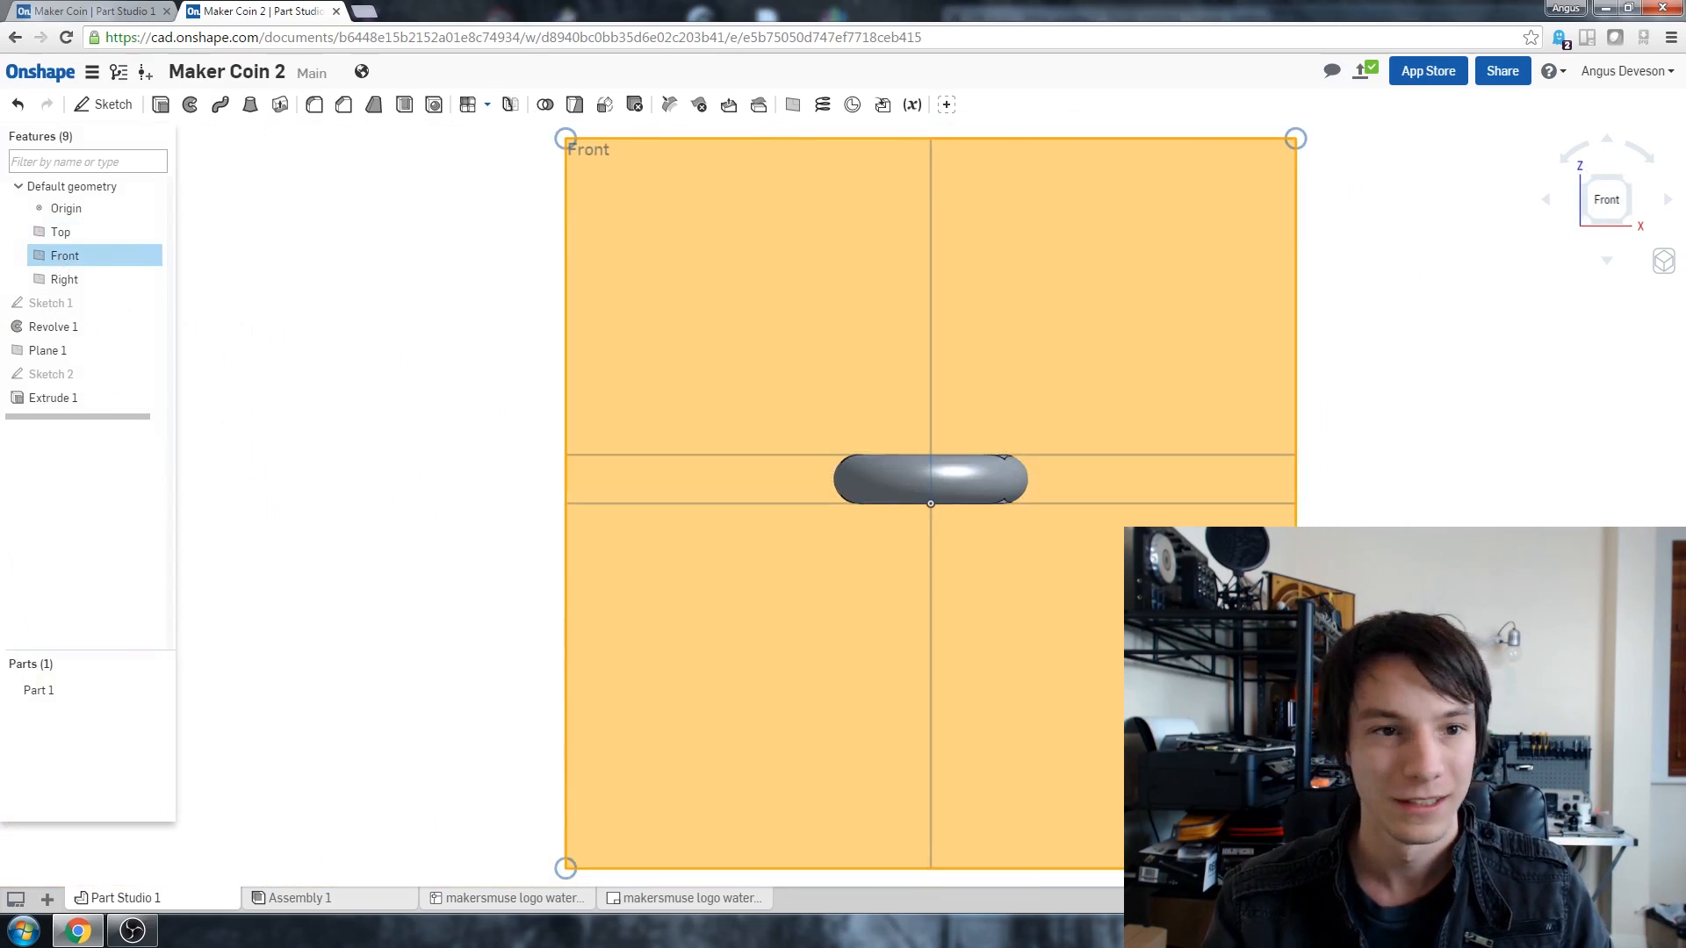
left_click(112, 104)
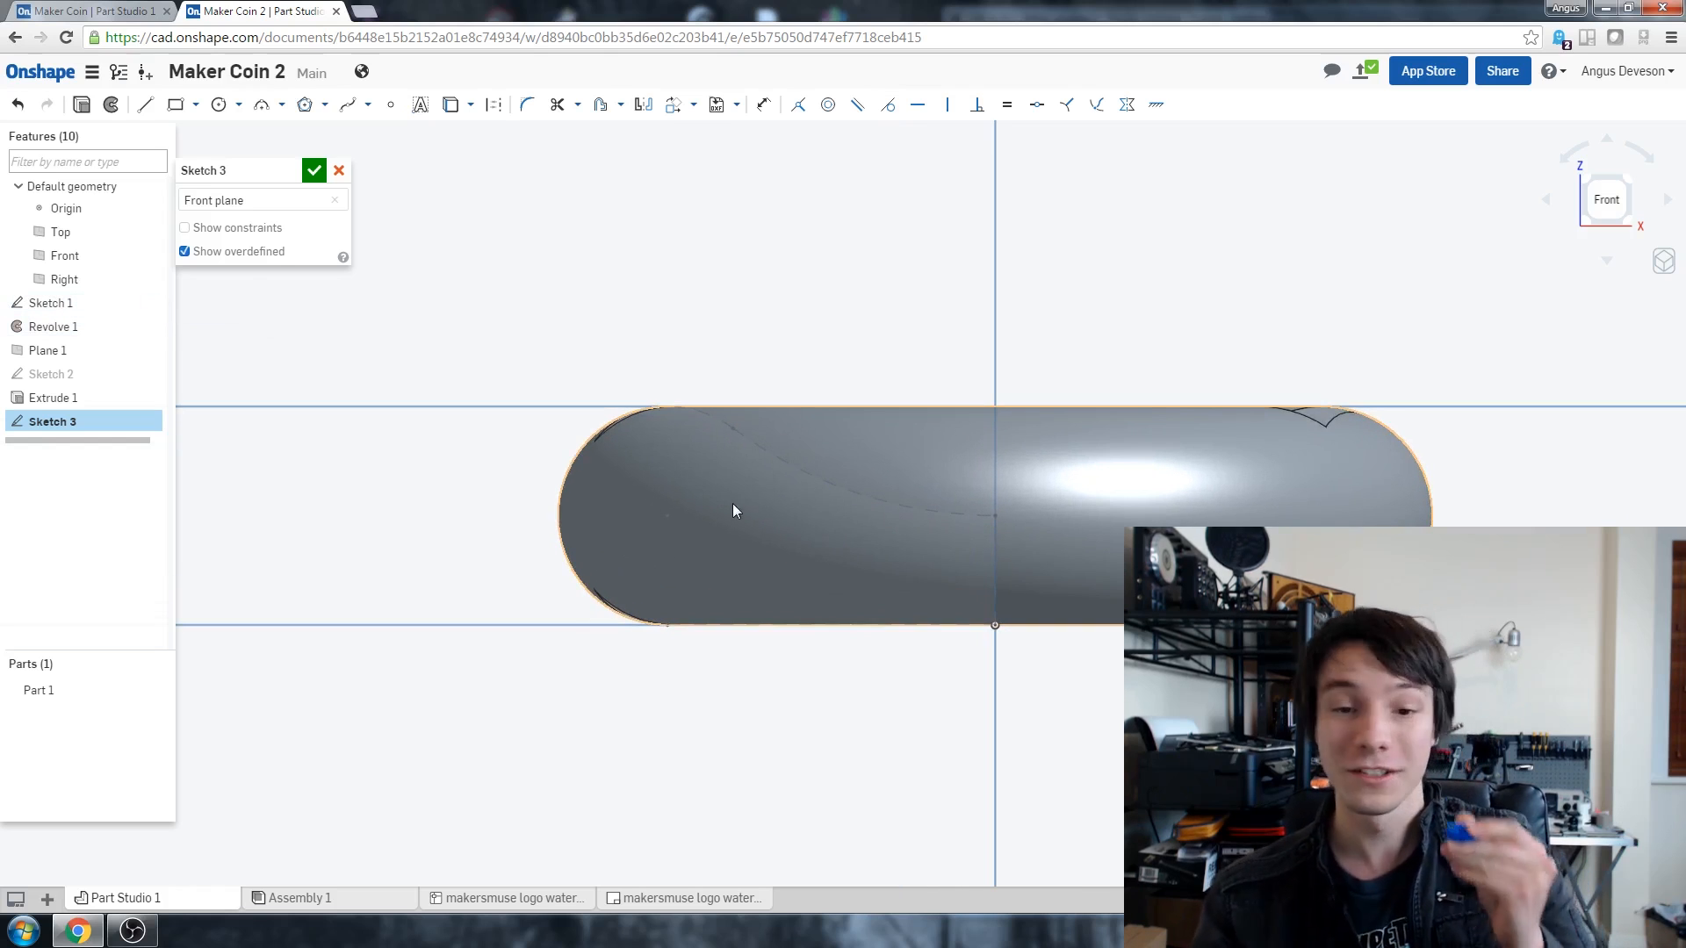
mouse_move(720, 486)
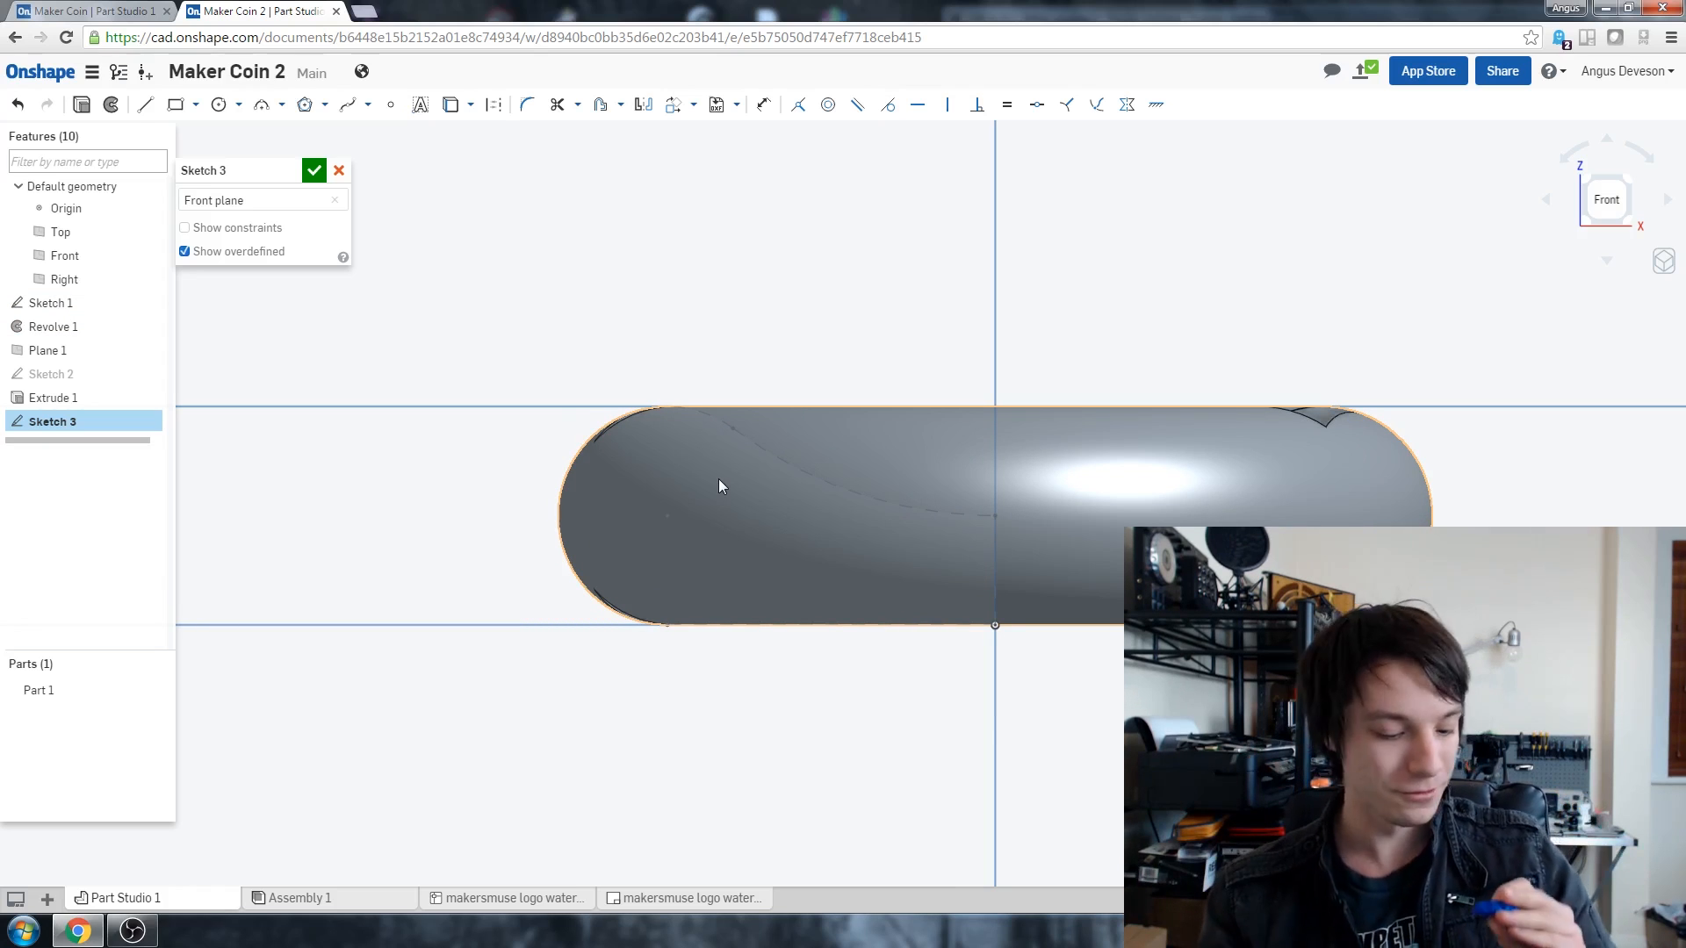
mouse_move(527, 213)
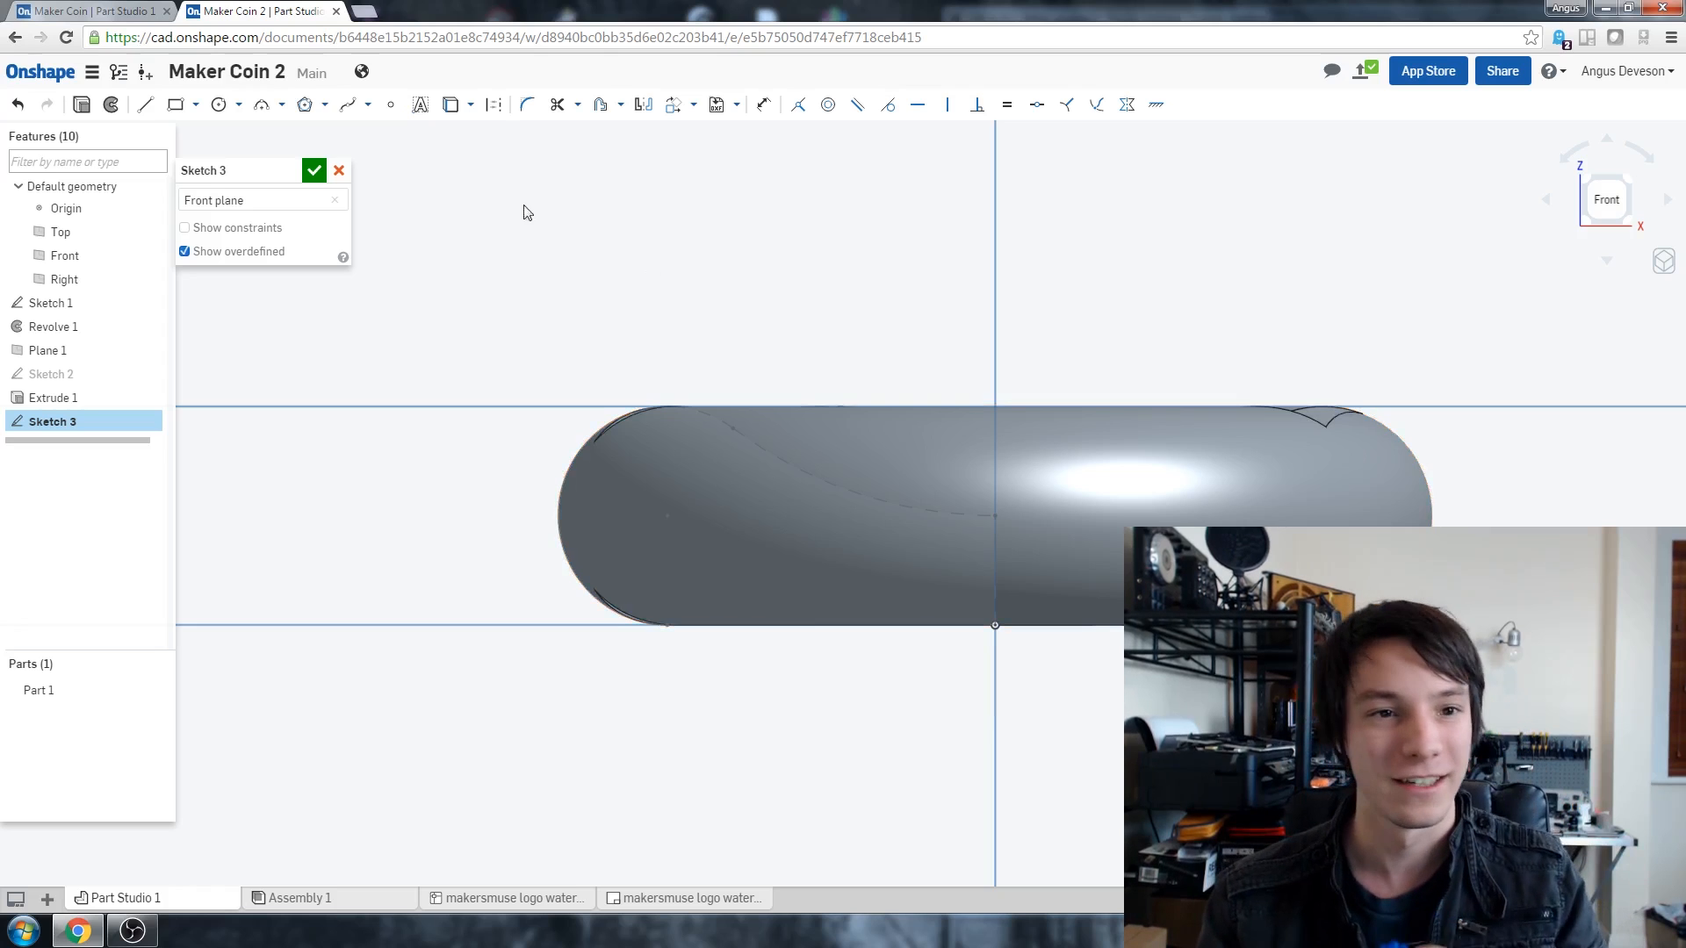
left_click(218, 104)
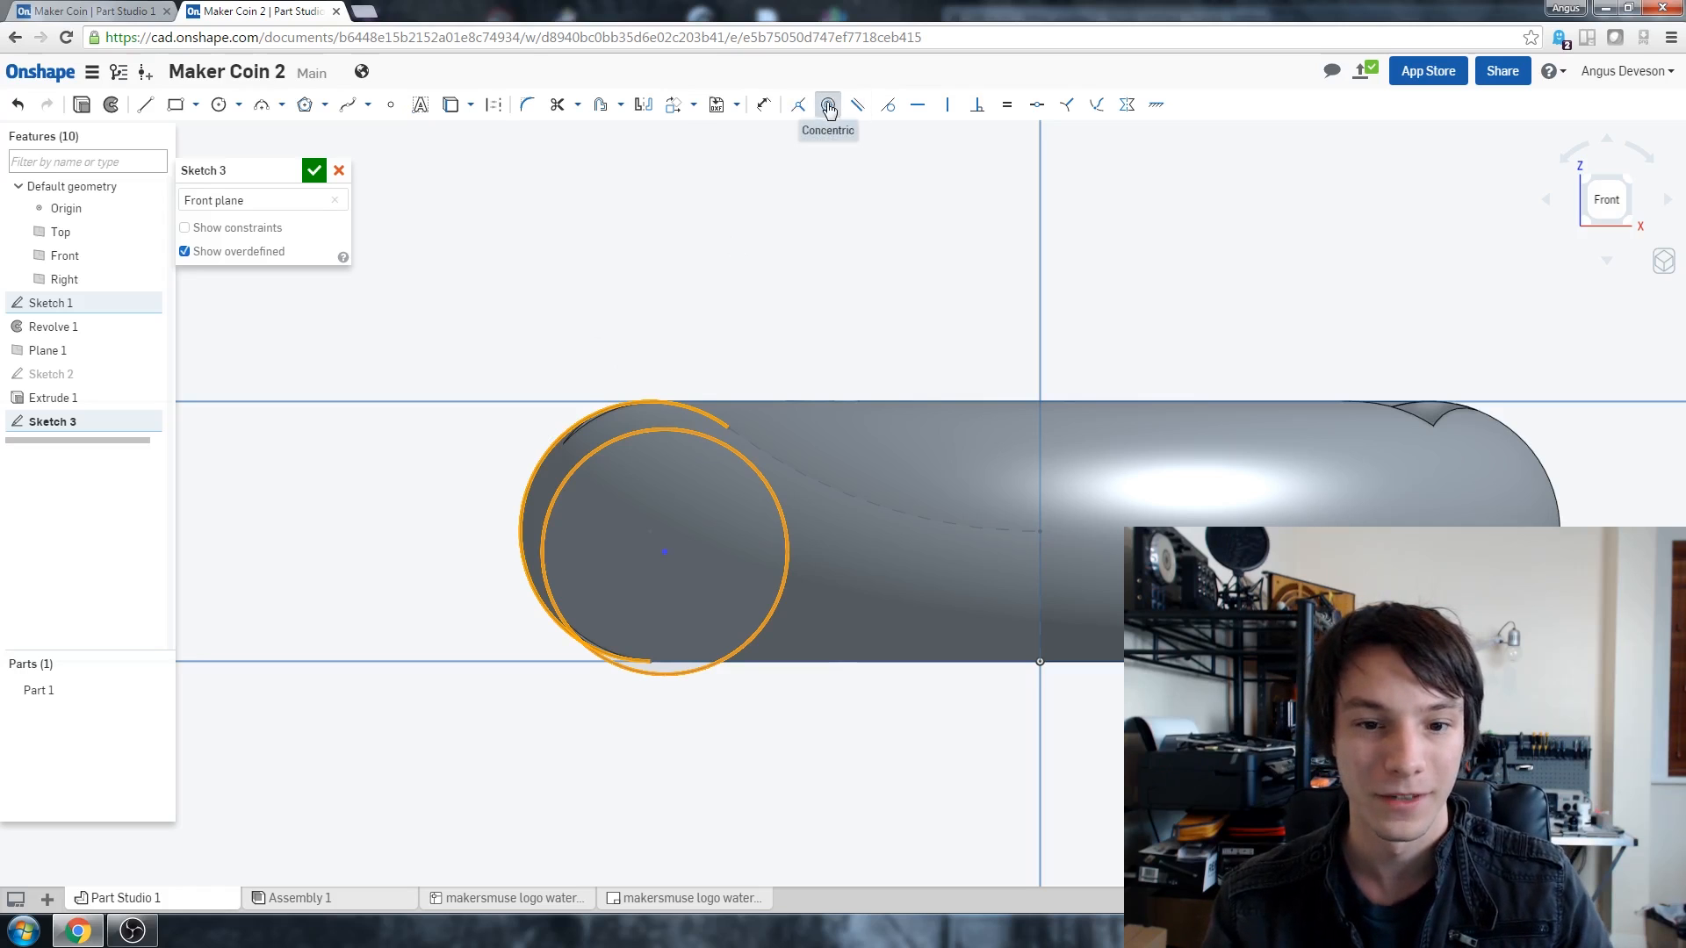
left_click(827, 103)
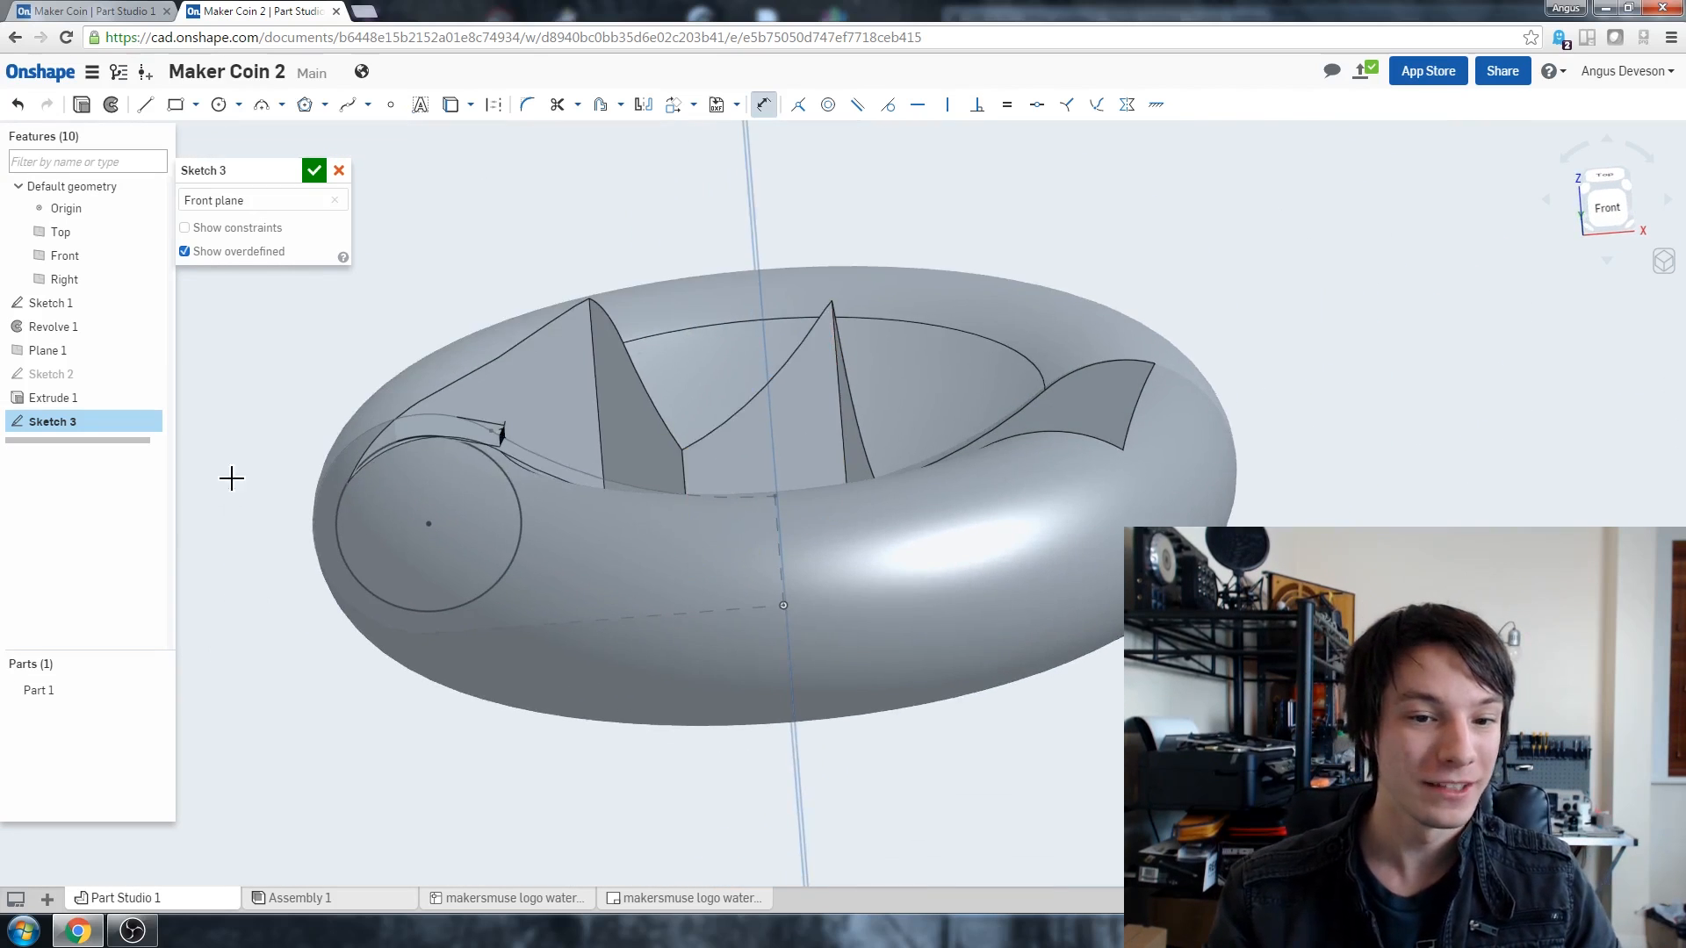
left_click(642, 496)
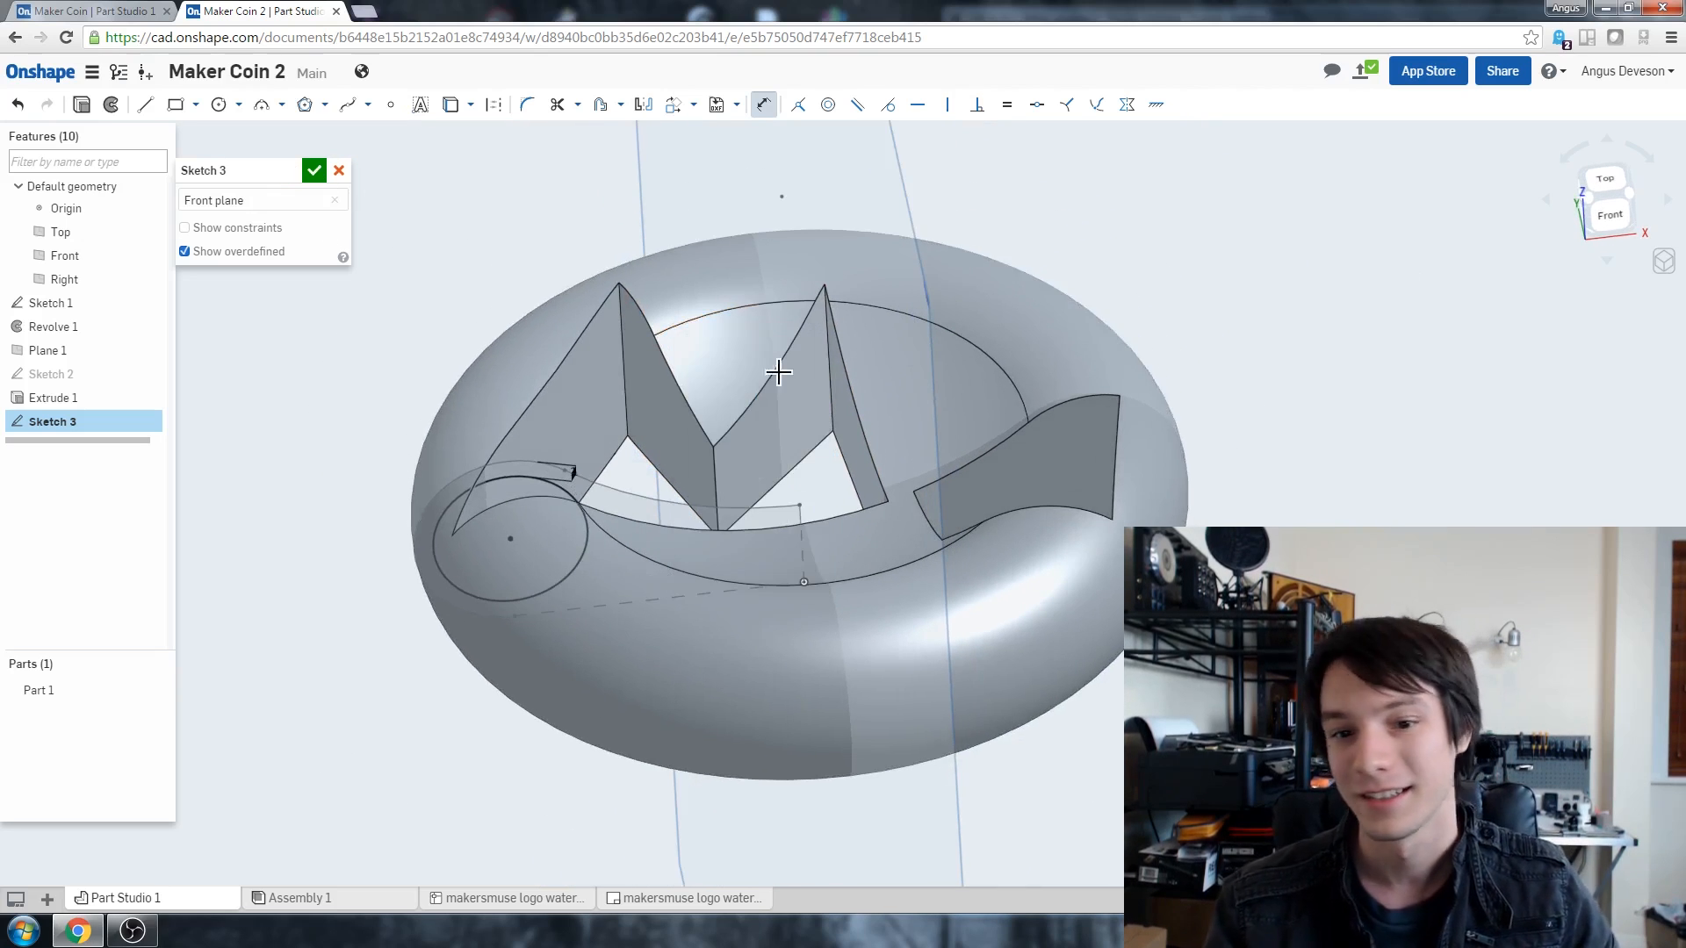
Step: Revolve the Sketch 3 circle a full turn about the Sketch 1 edge axis, adding to the part
left_click(312, 170)
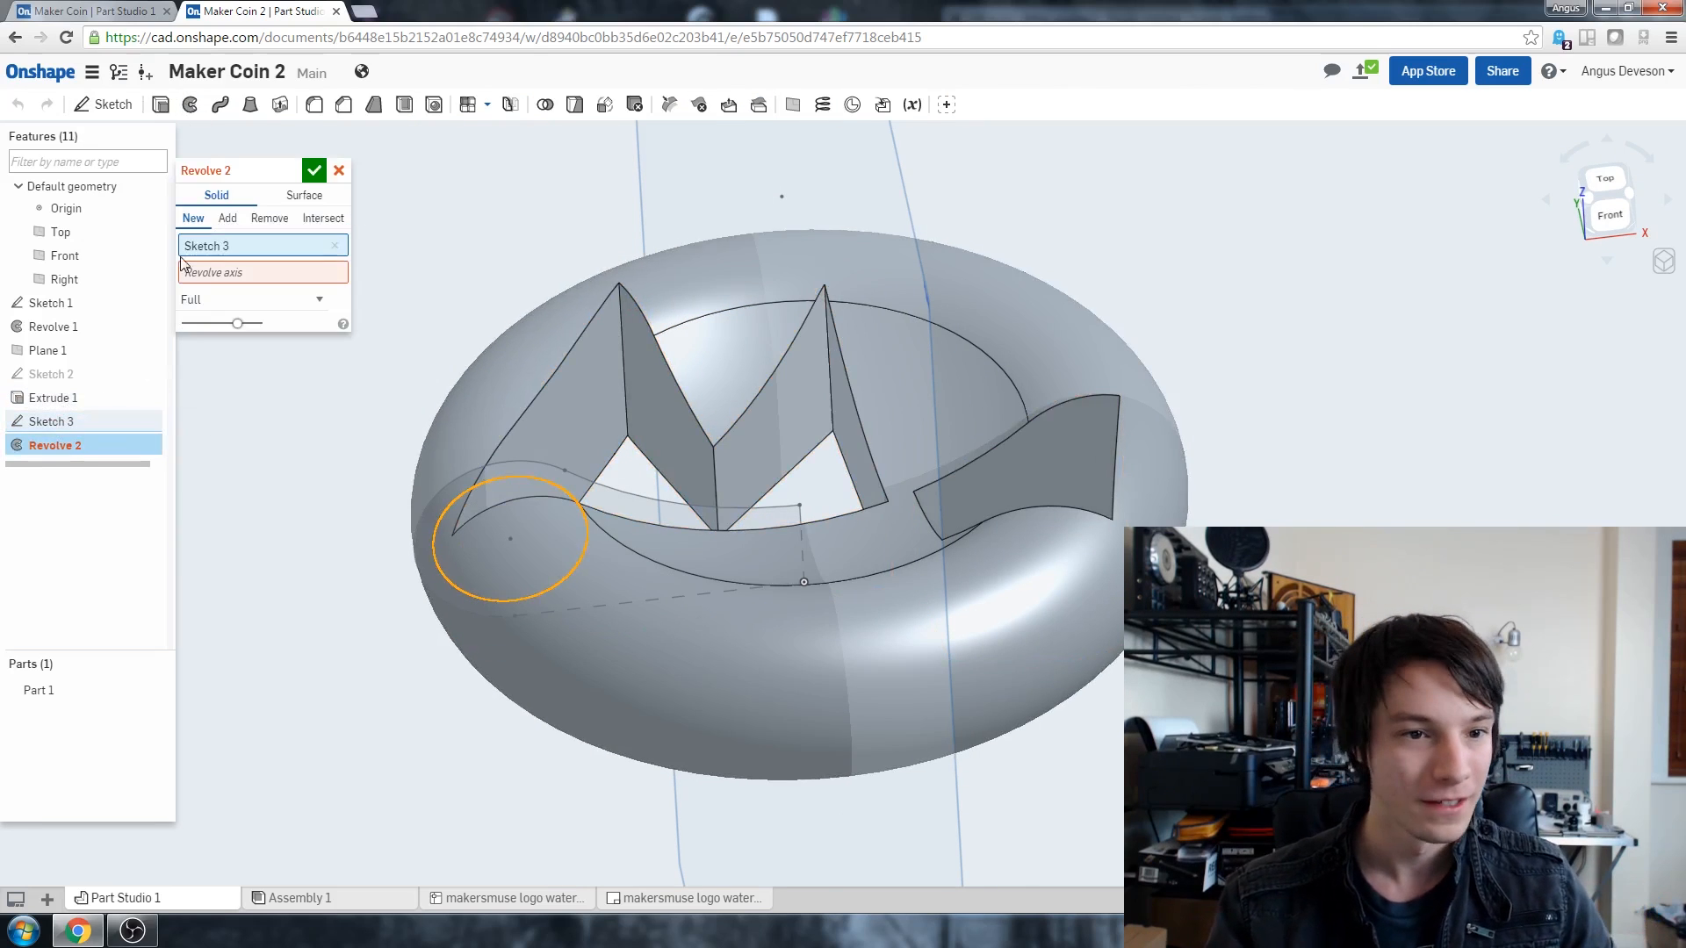
left_click(261, 271)
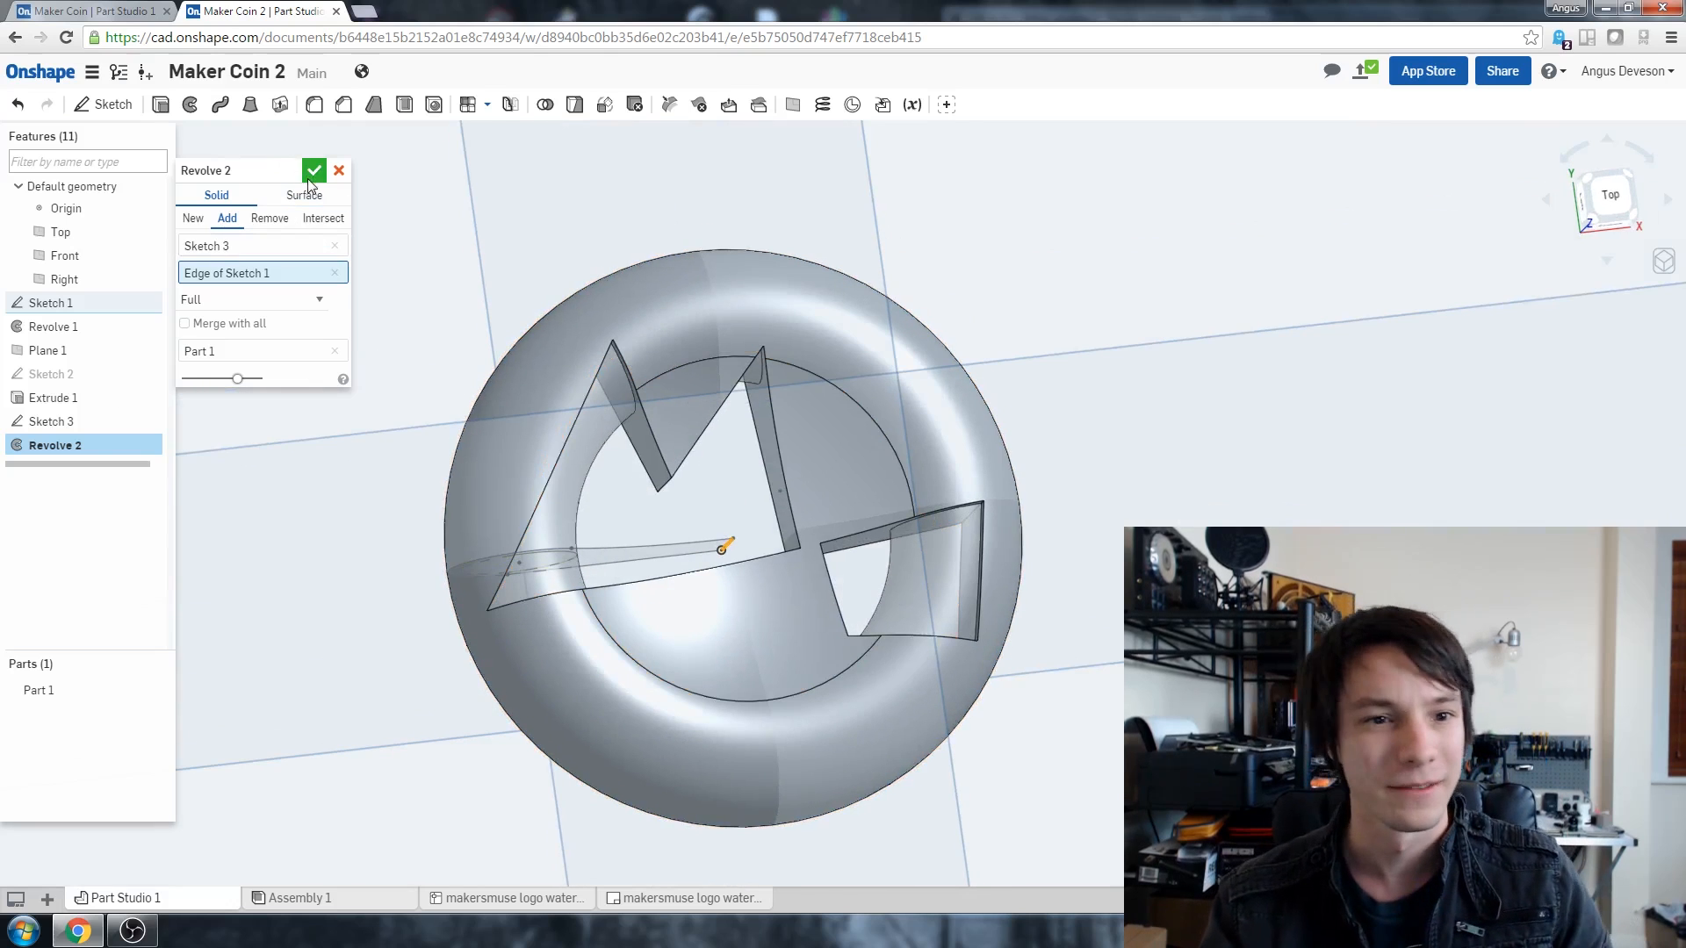
left_click(313, 171)
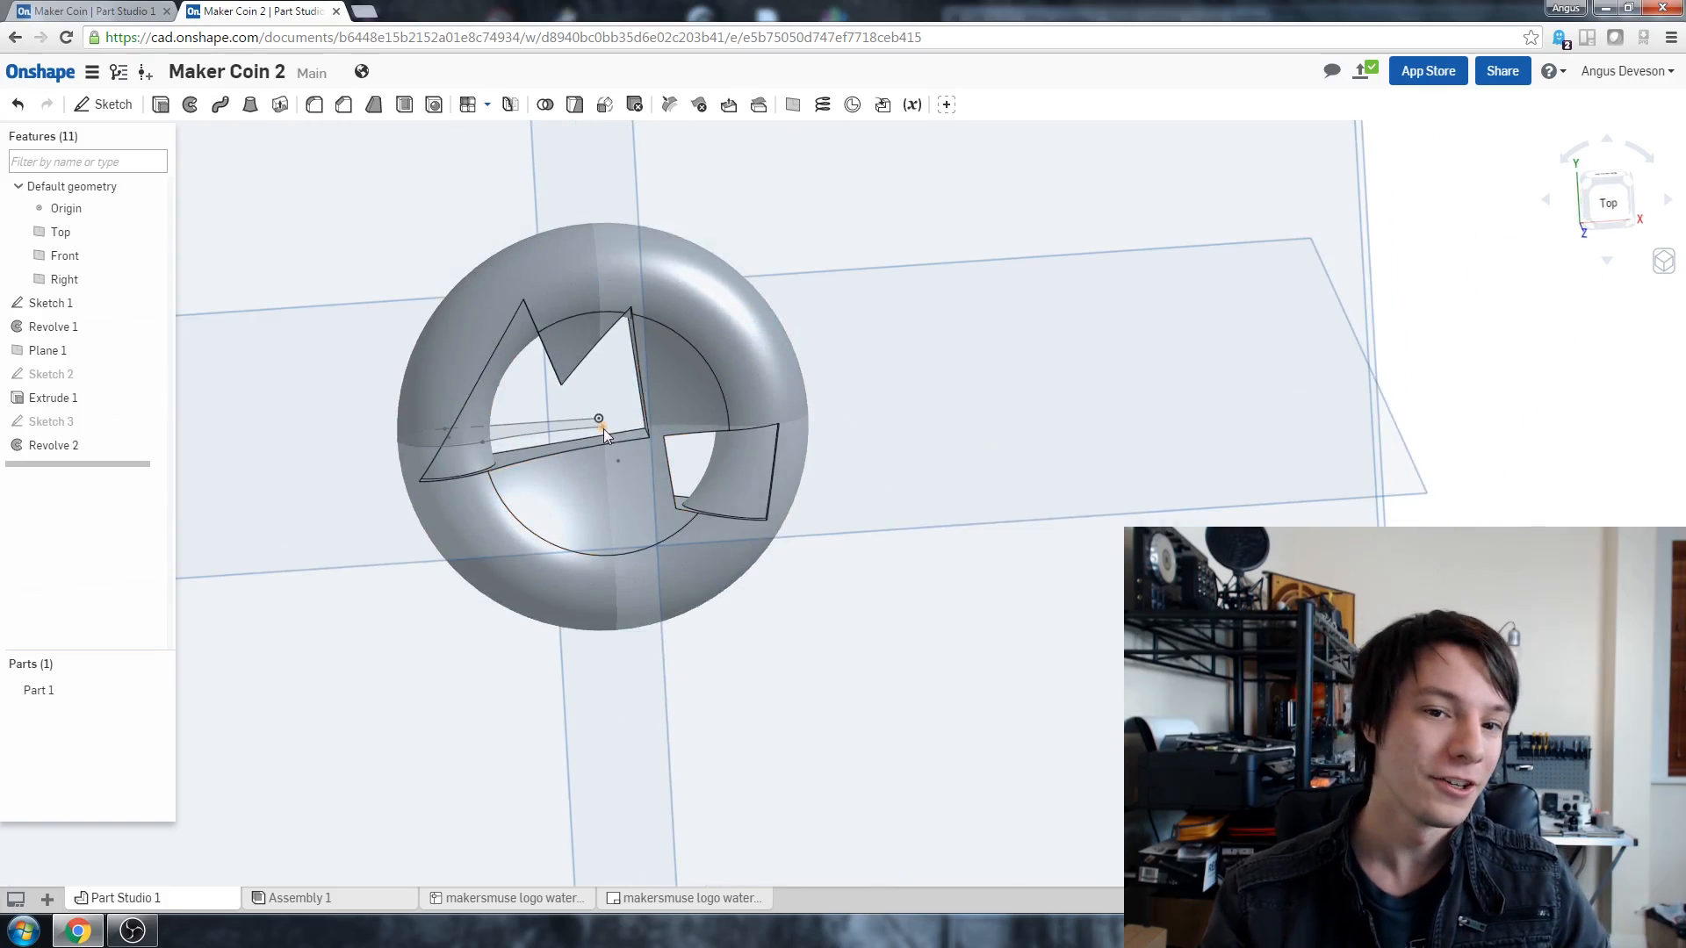
right_click(553, 467)
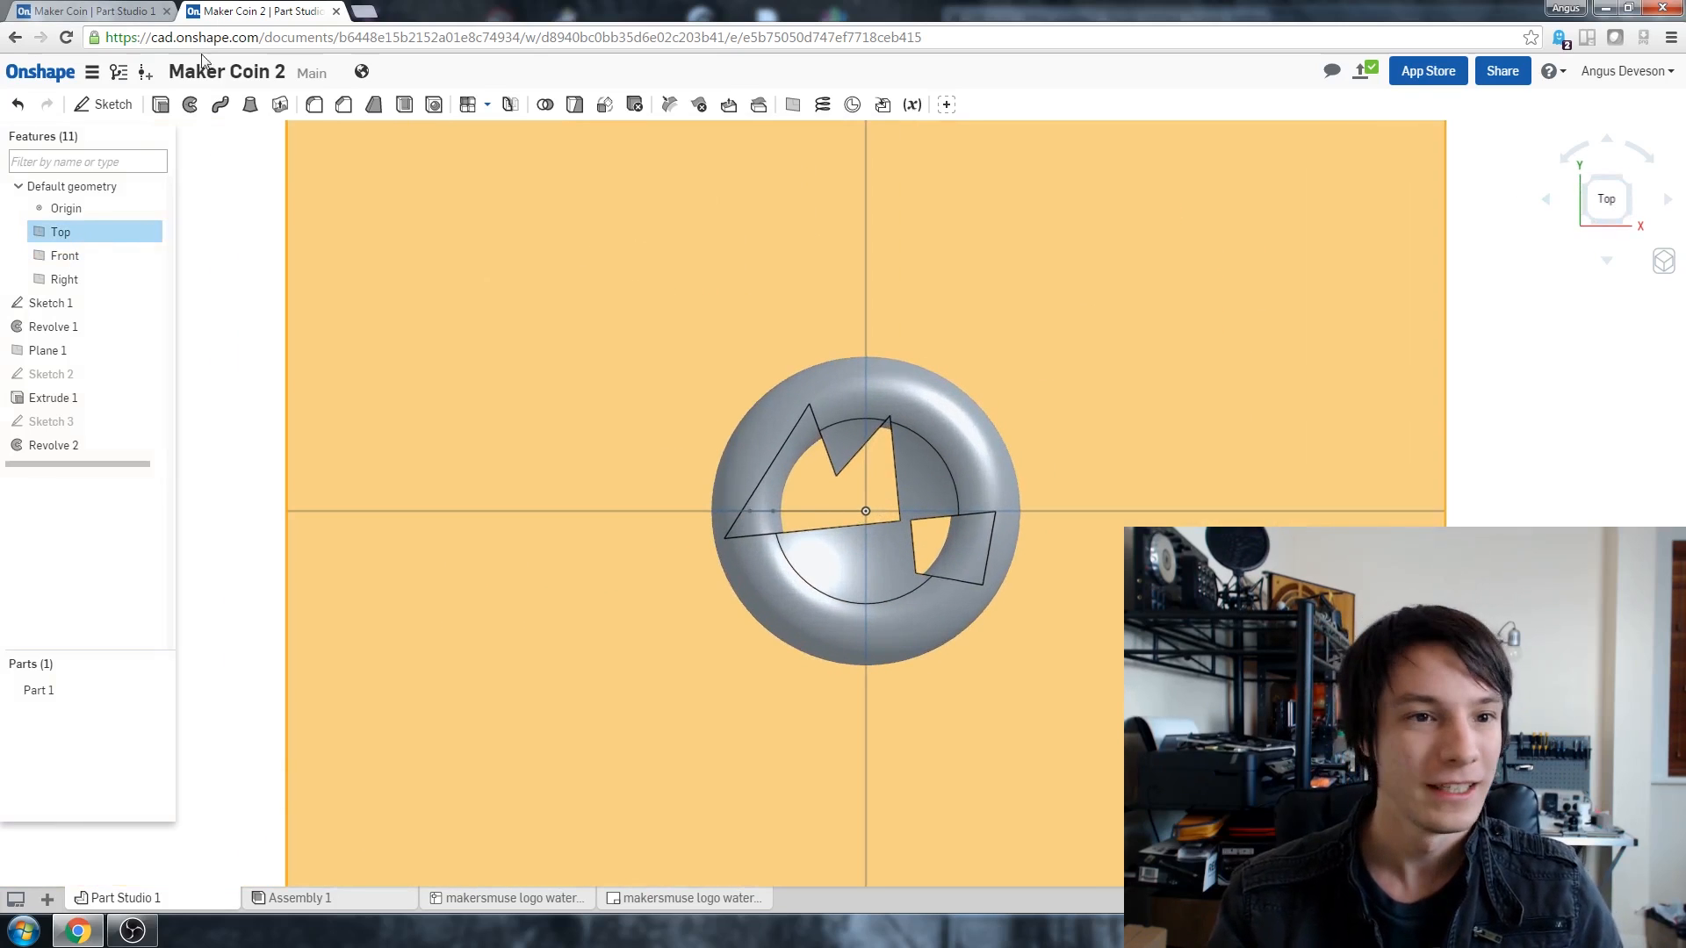
mouse_move(111, 104)
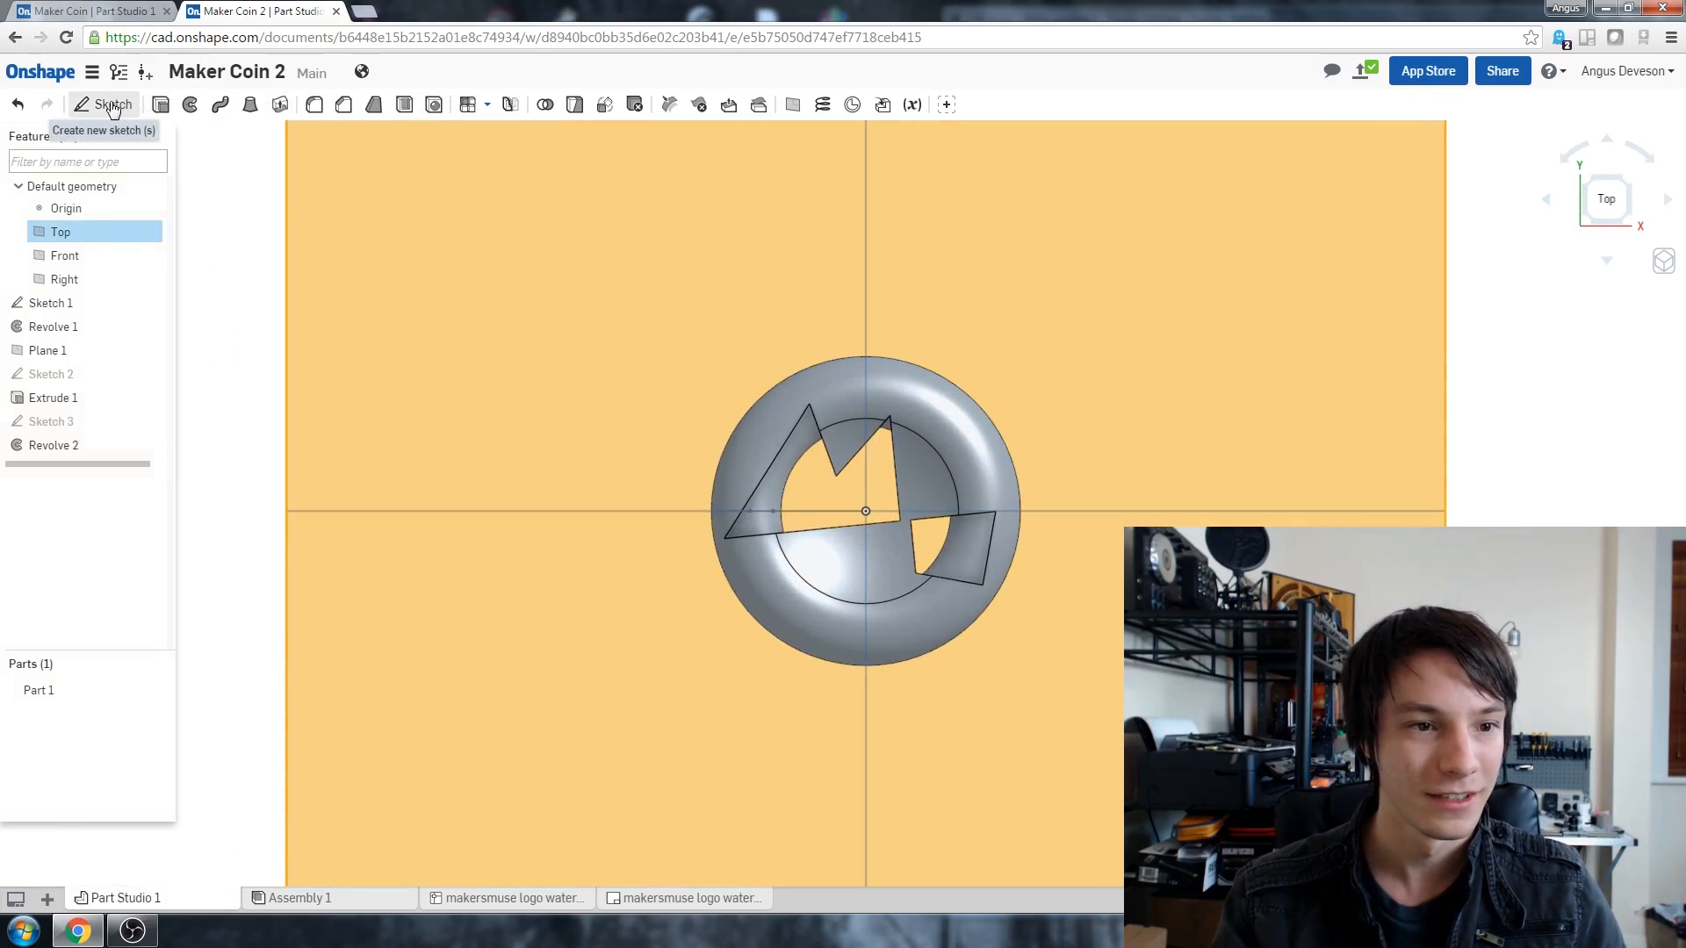
Step: Sketch an 8 mm circle on the Top plane, 21 mm from the origin over the rim
left_click(110, 104)
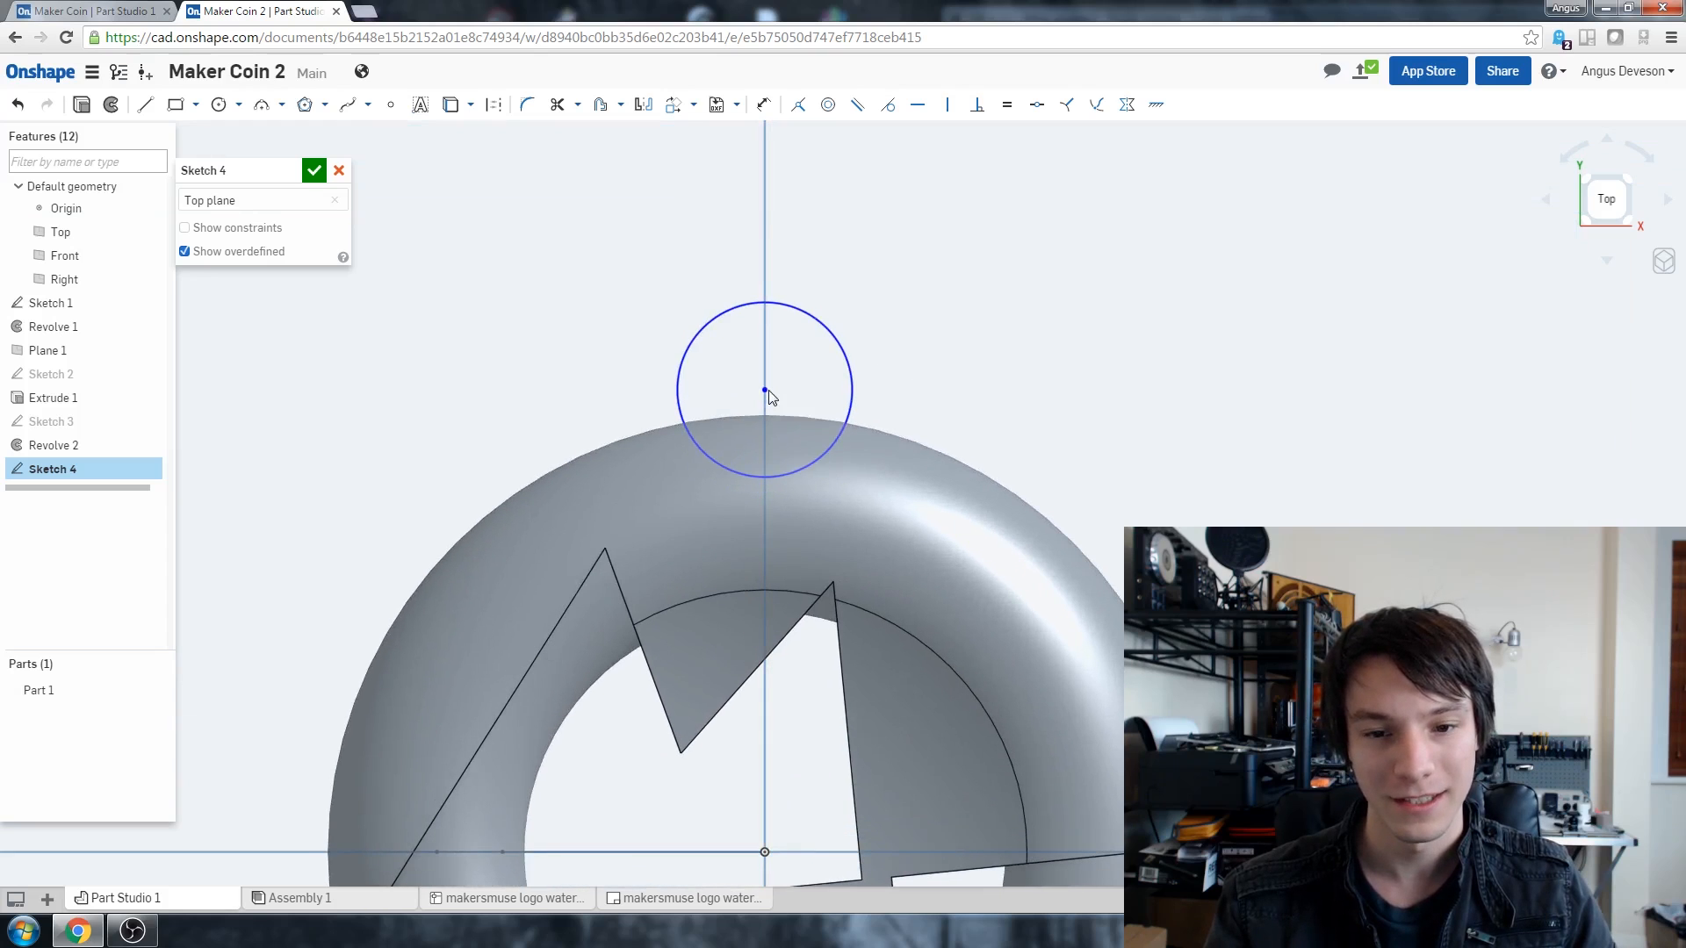
left_click(764, 104)
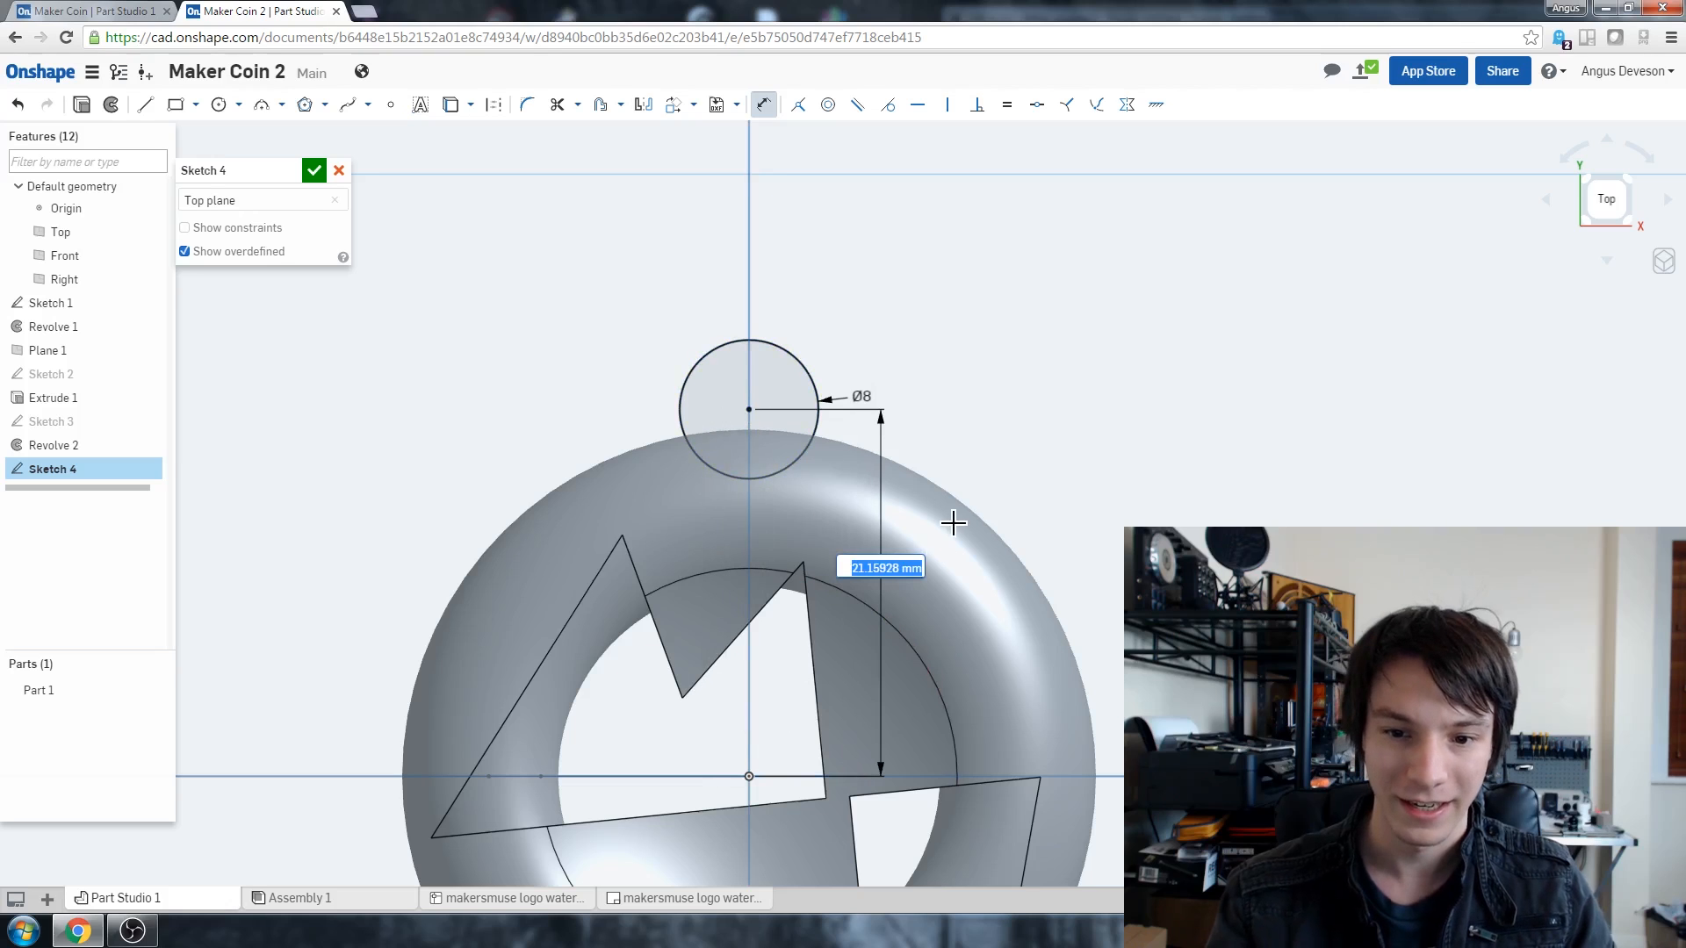
type("21")
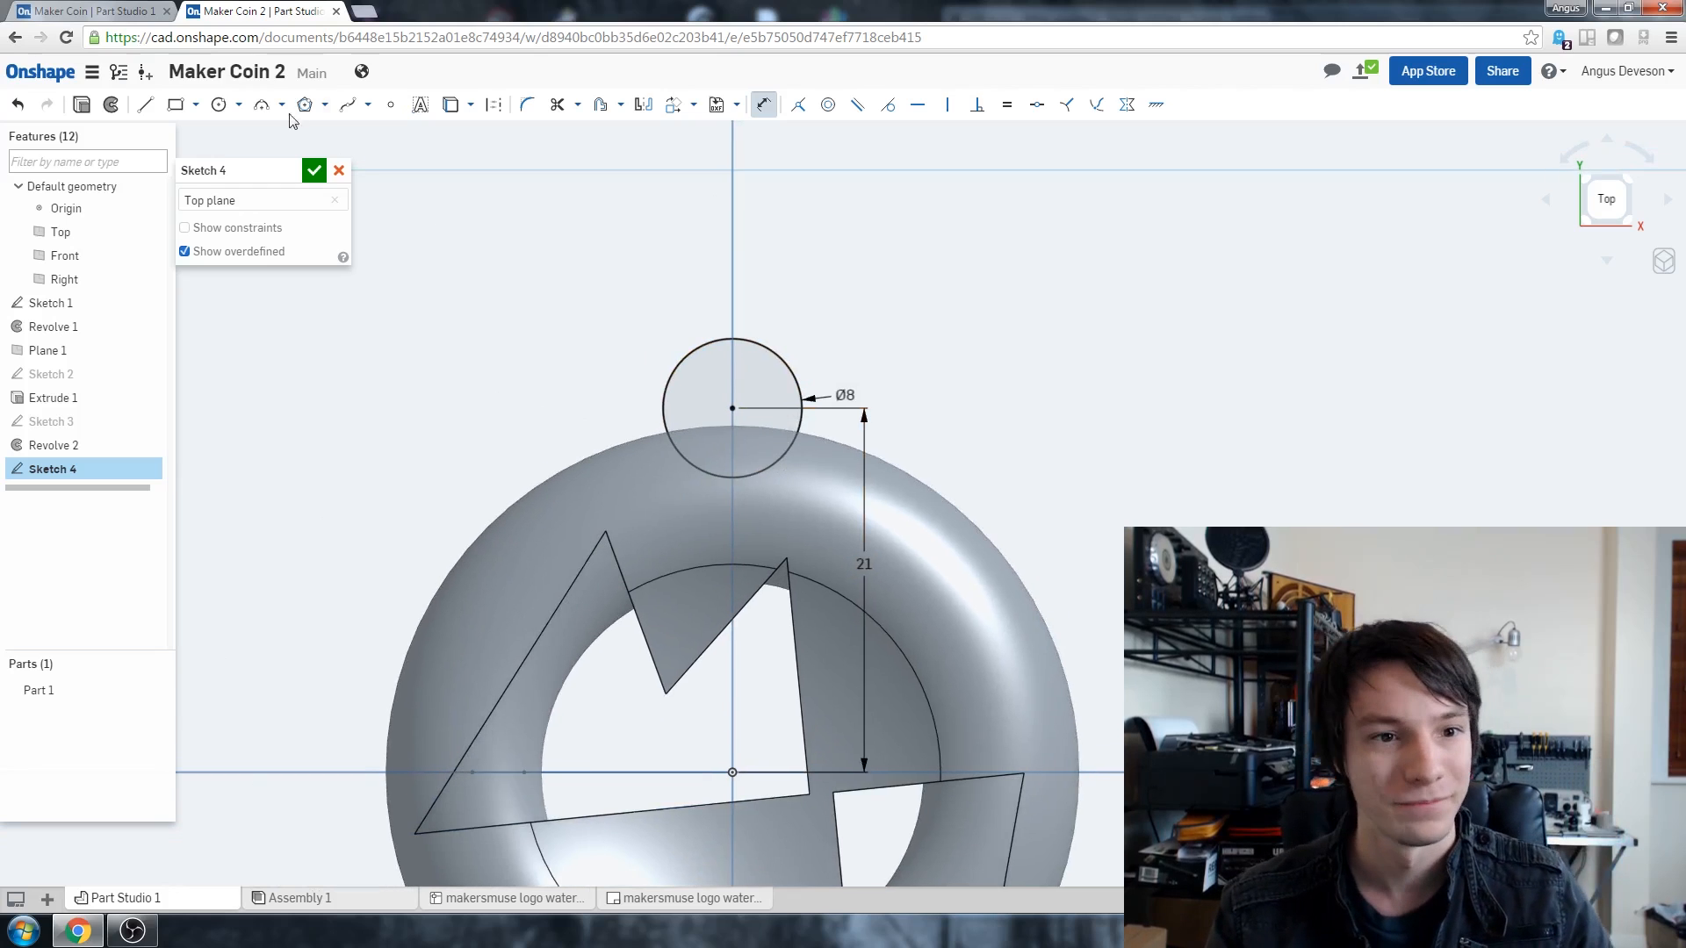
left_click(314, 171)
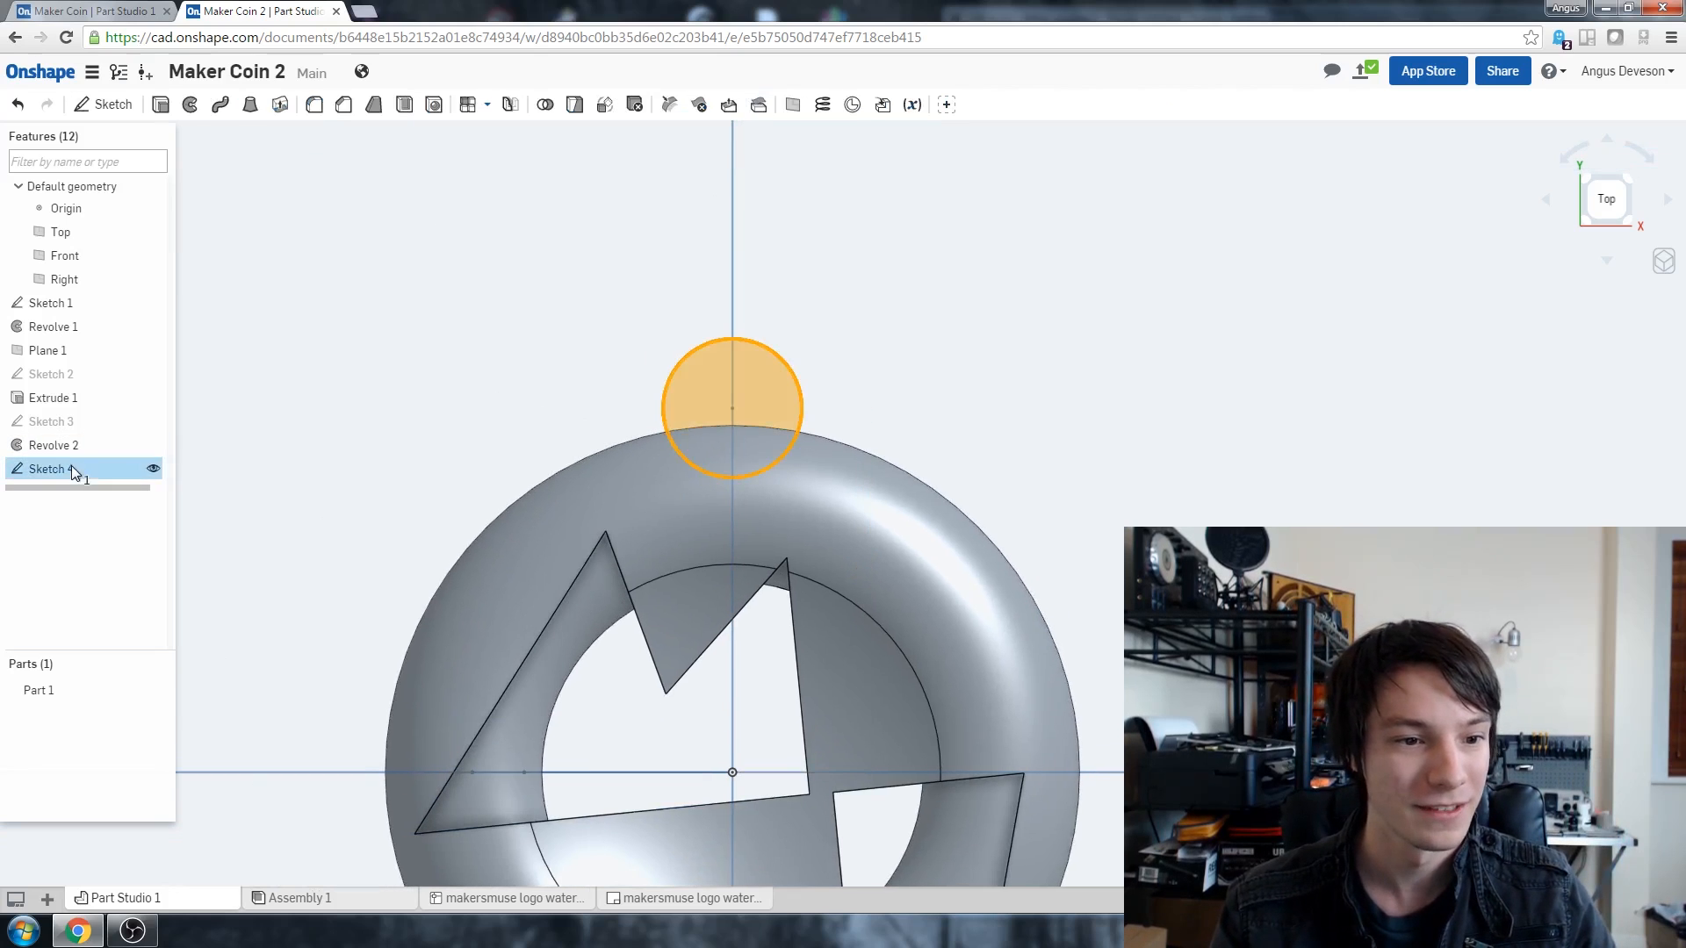
Step: Extrude Sketch 4 as a Remove cut, notching the 8 mm circle through the rim
left_click(160, 104)
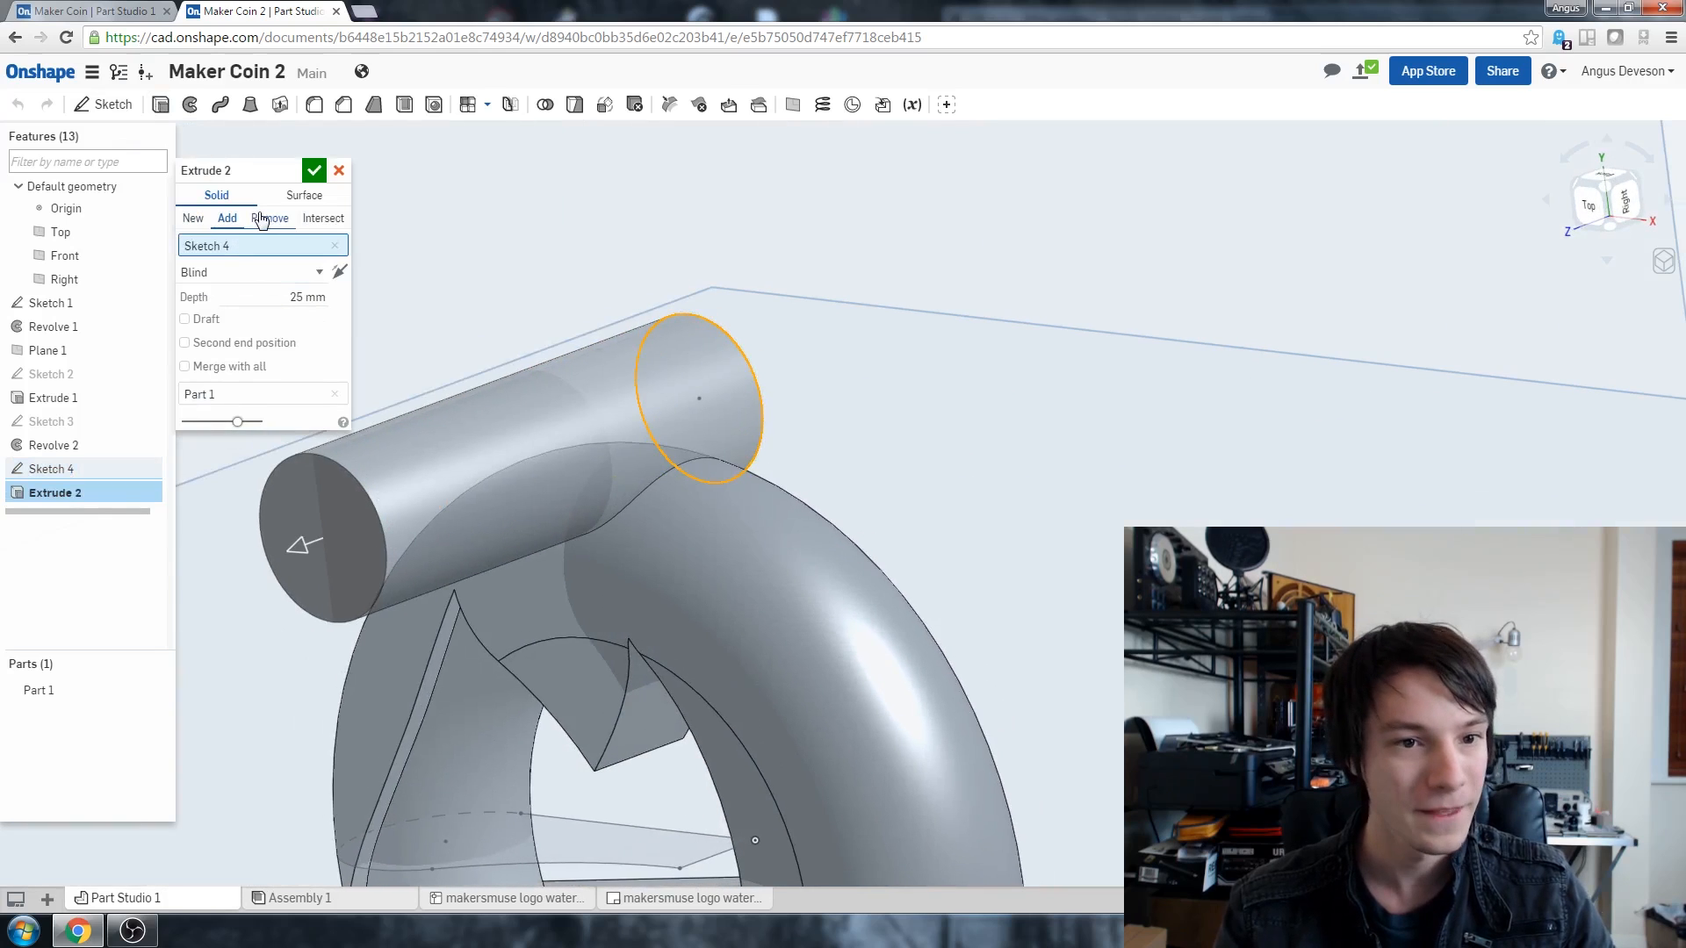
left_click(269, 218)
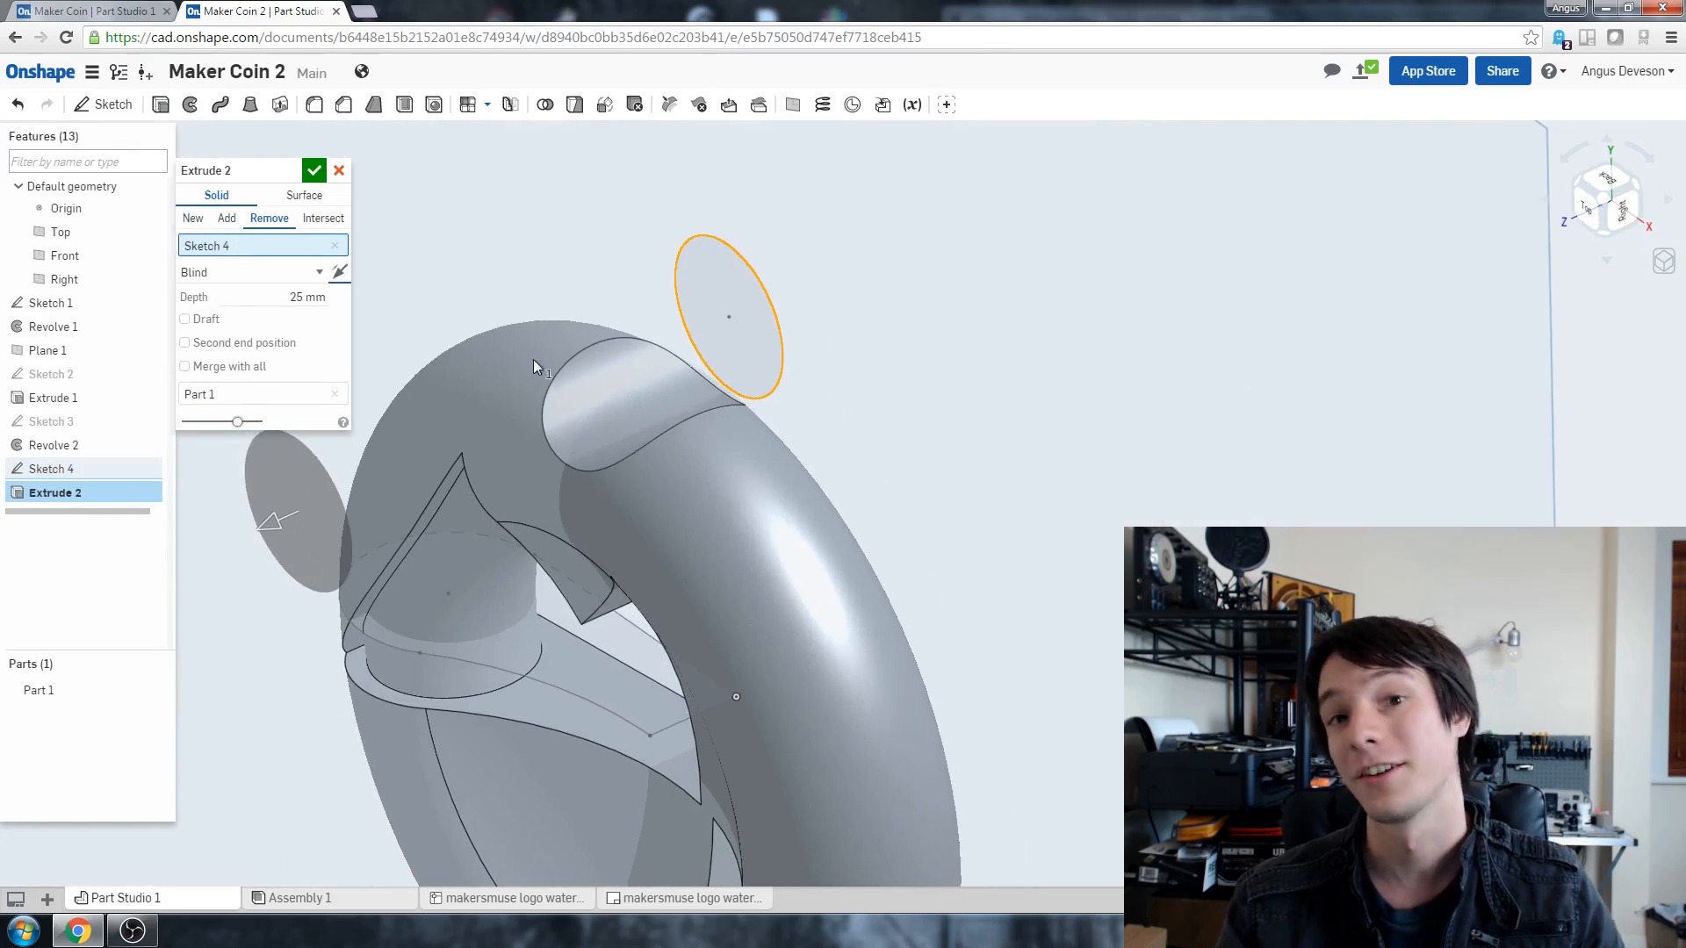
left_click(314, 170)
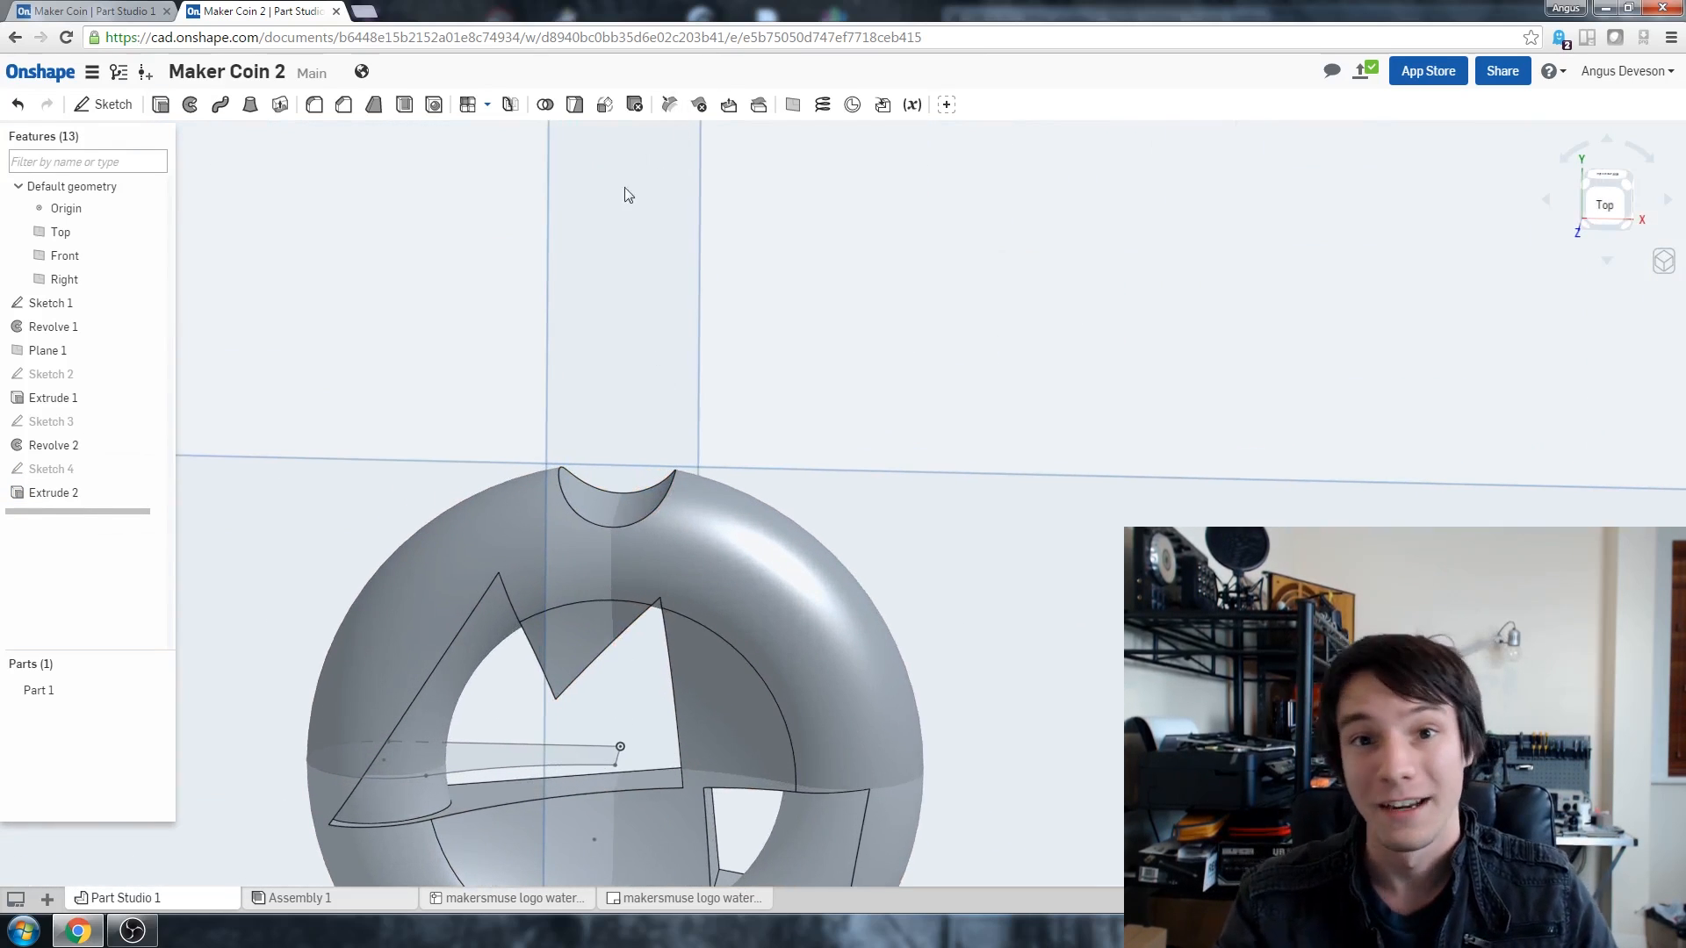
mouse_move(314, 103)
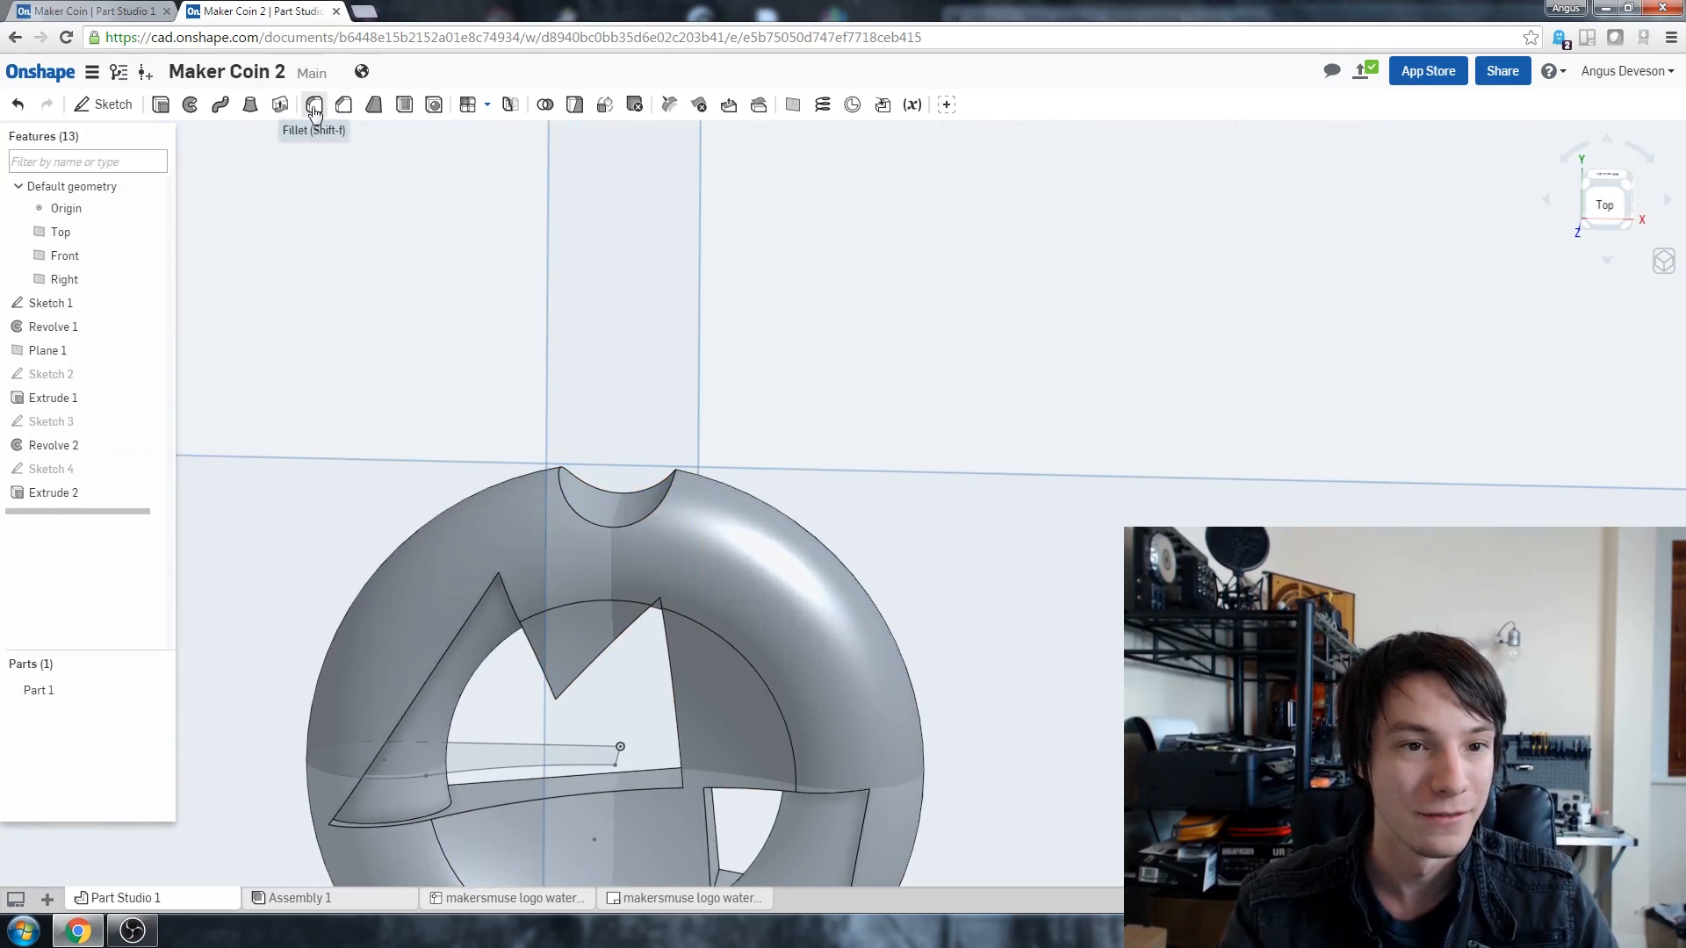
Step: Fillet the notch edge with a 1 mm radius
left_click(315, 104)
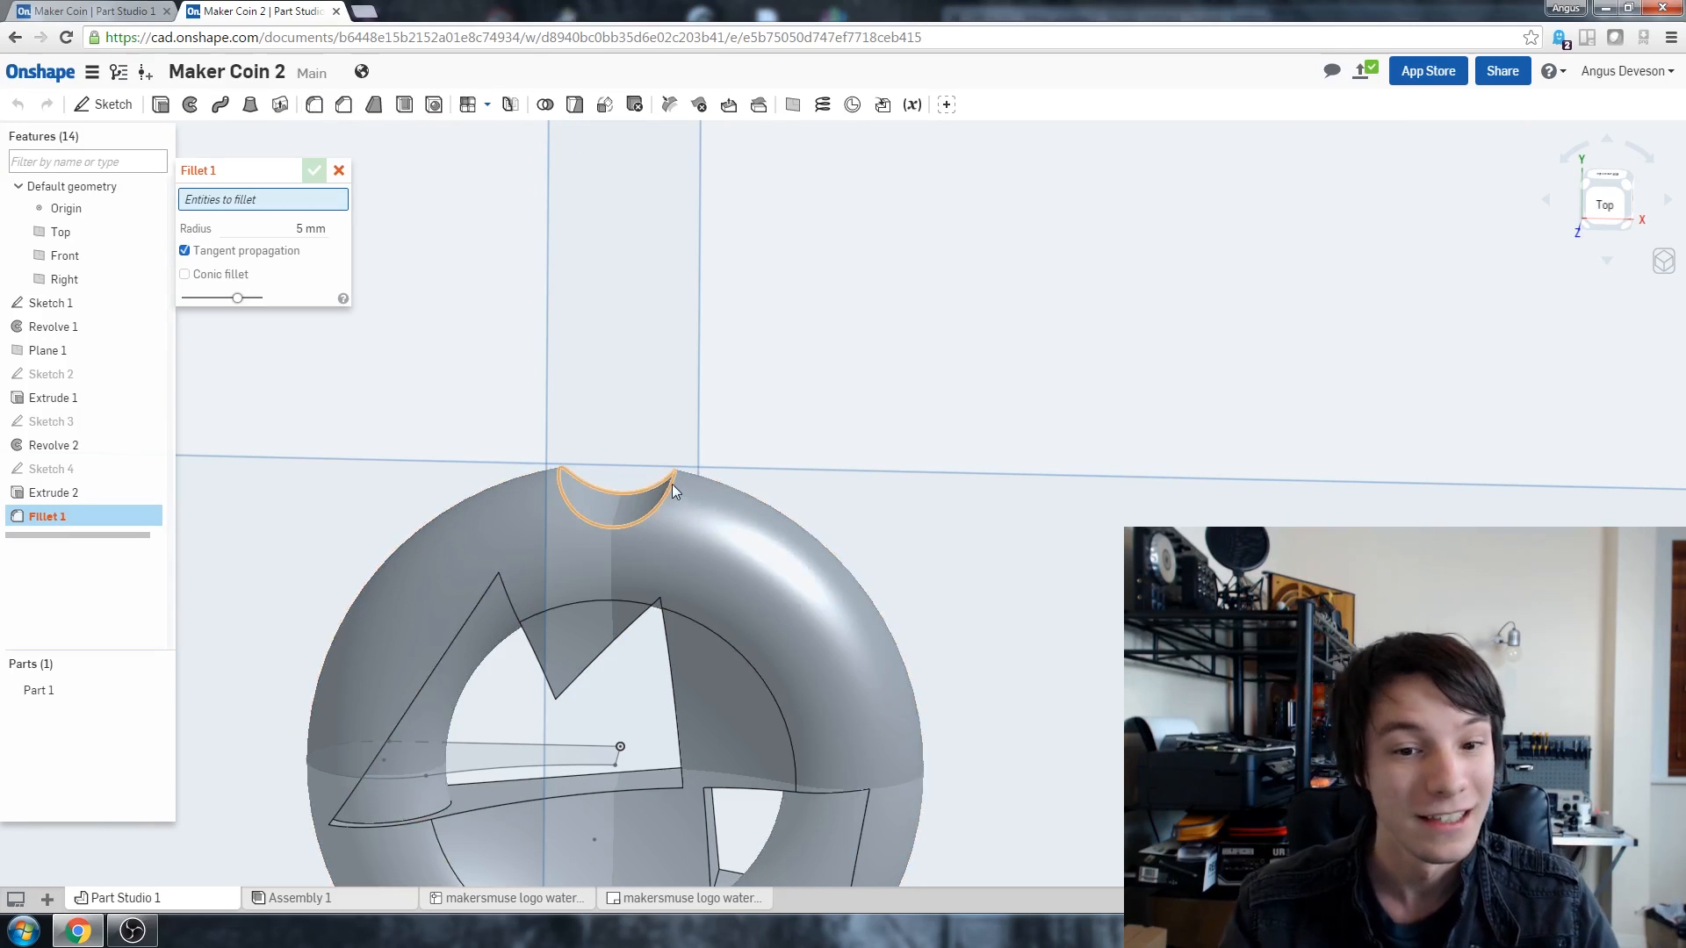
left_click(618, 478)
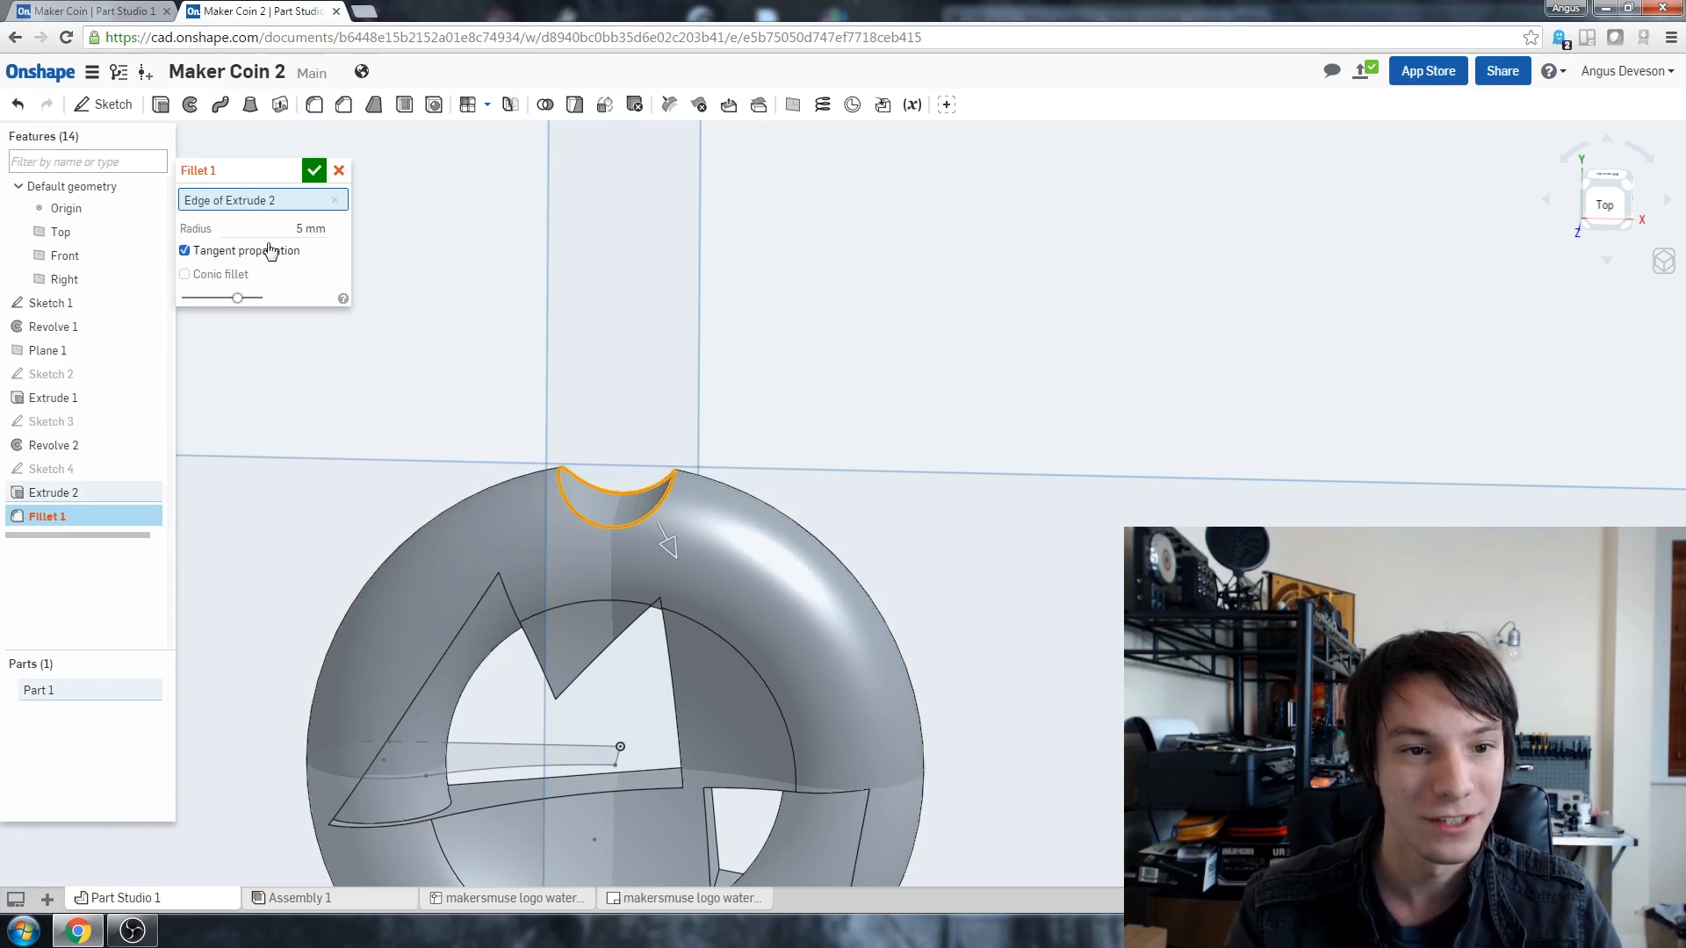
triple_click(309, 228)
type("1")
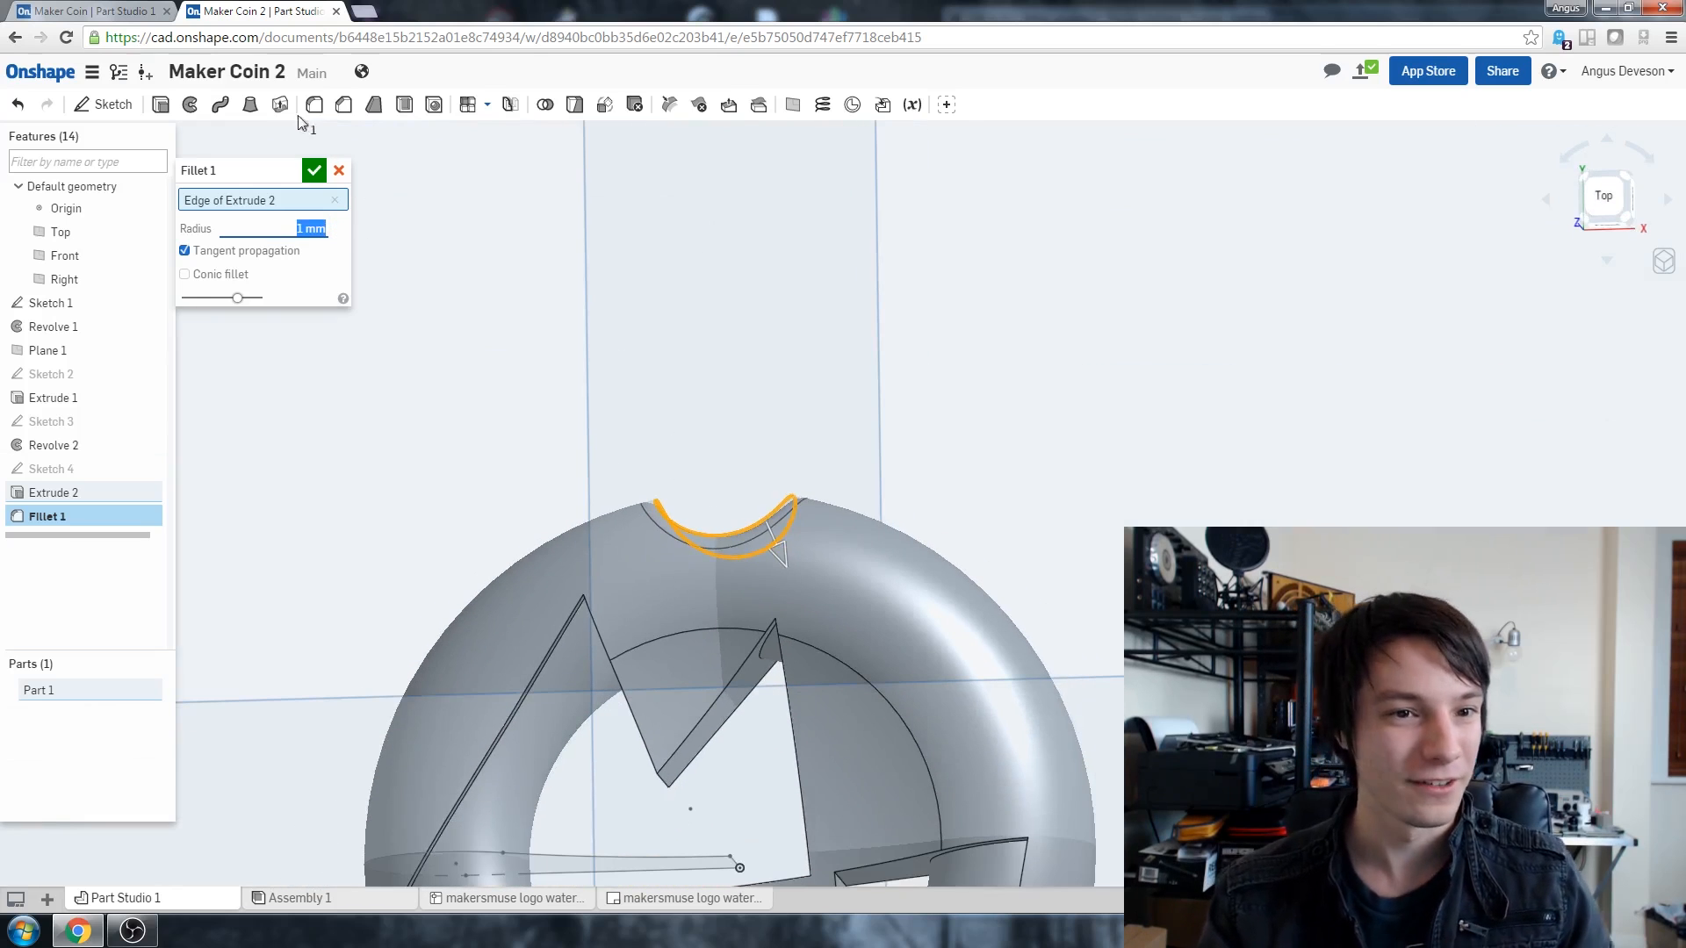
left_click(313, 170)
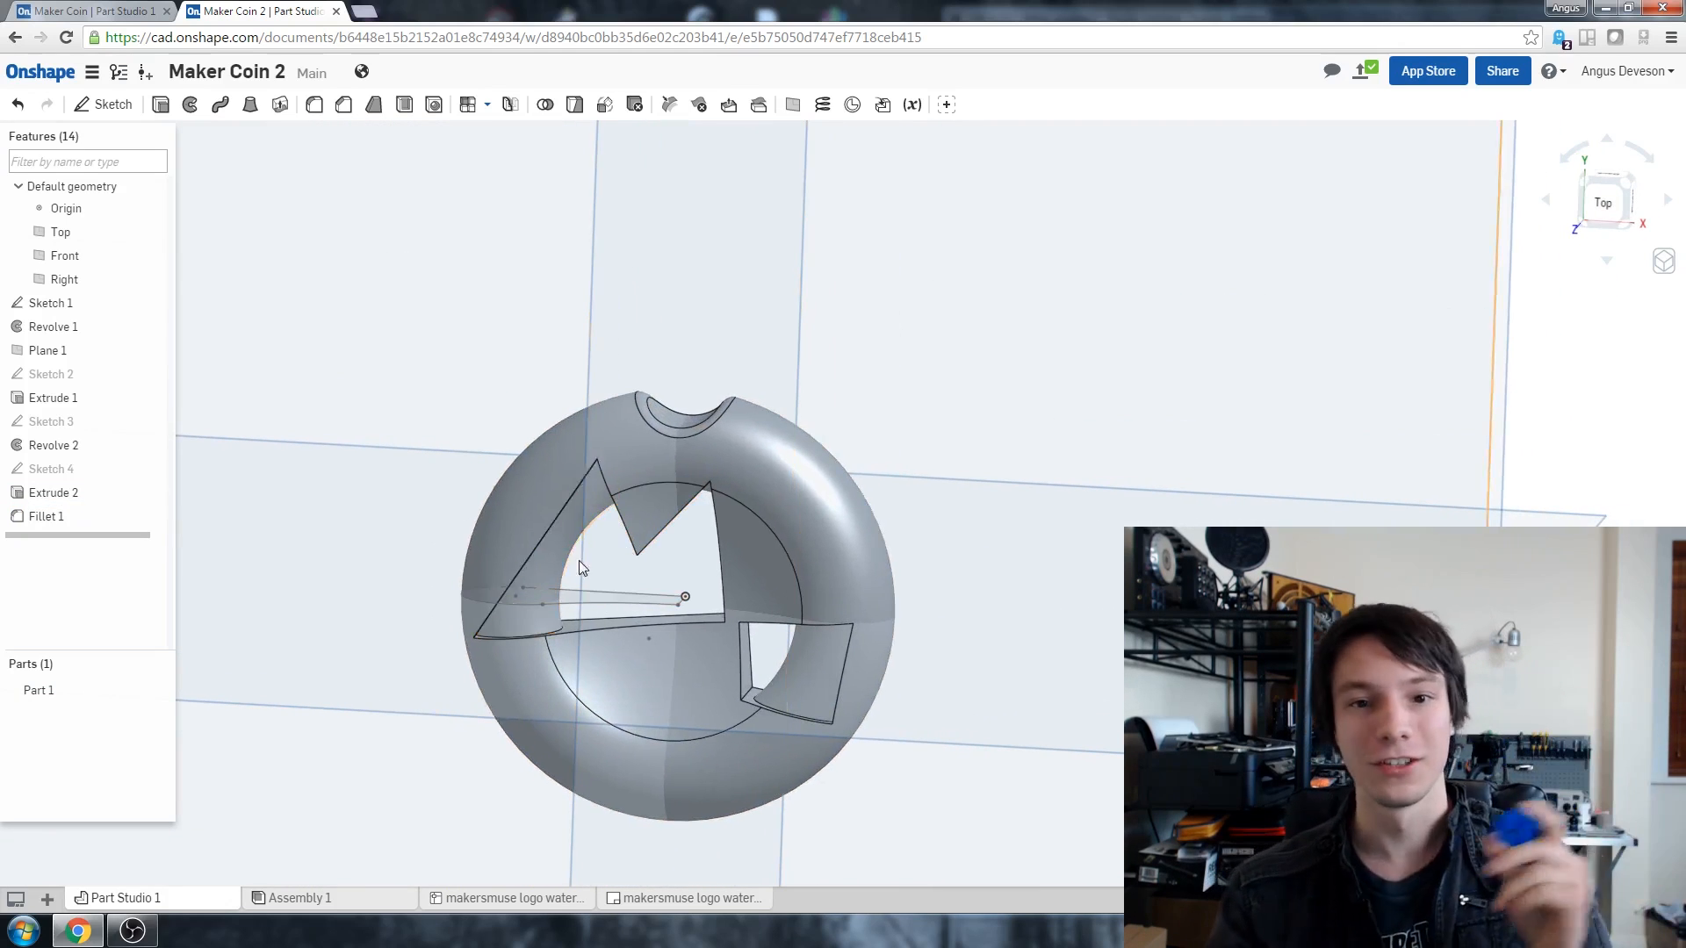
mouse_move(469, 104)
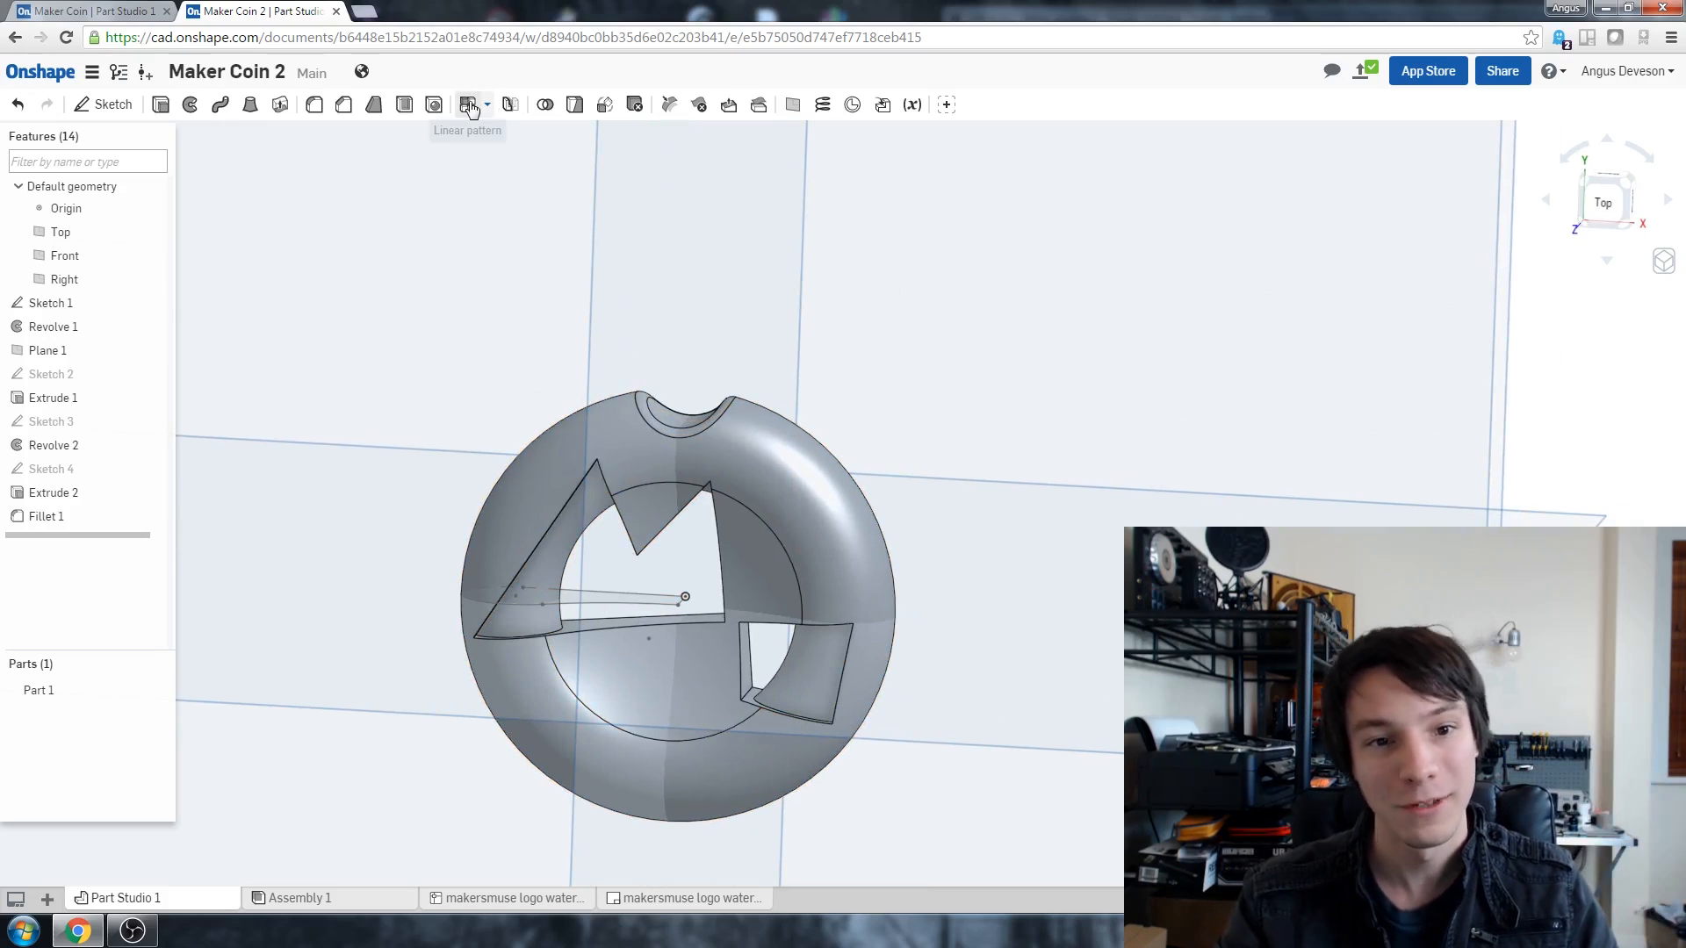
Step: Set up a circular feature pattern of the notch cut, rotating about the sketch edge axis
left_click(467, 104)
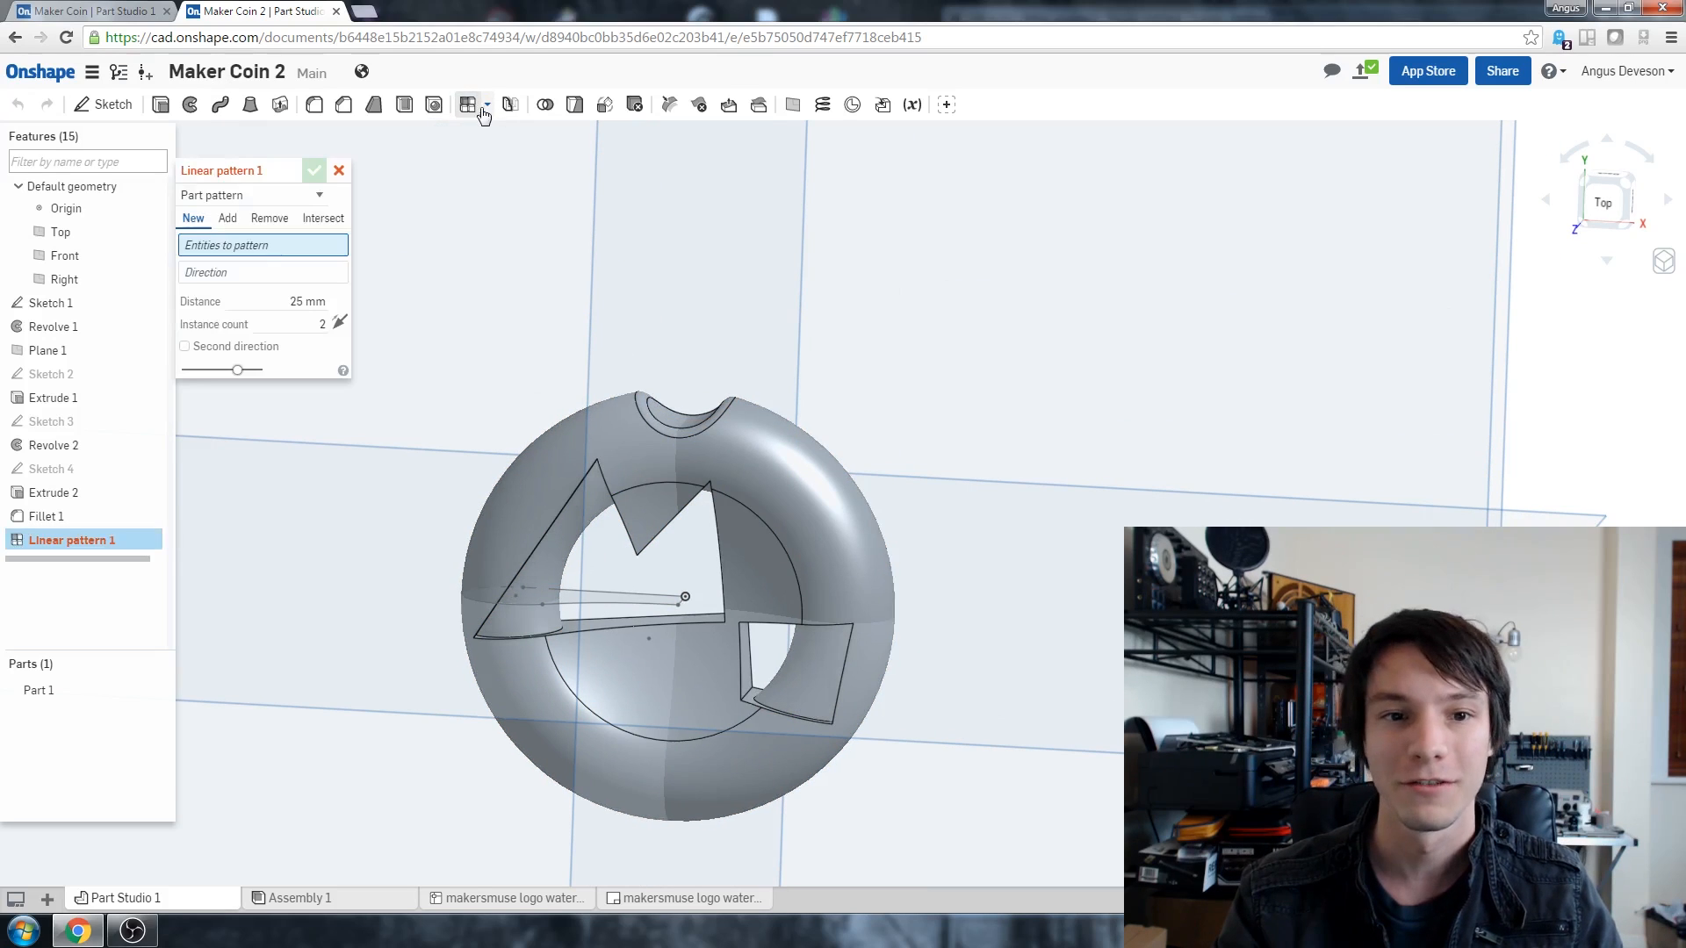
left_click(478, 104)
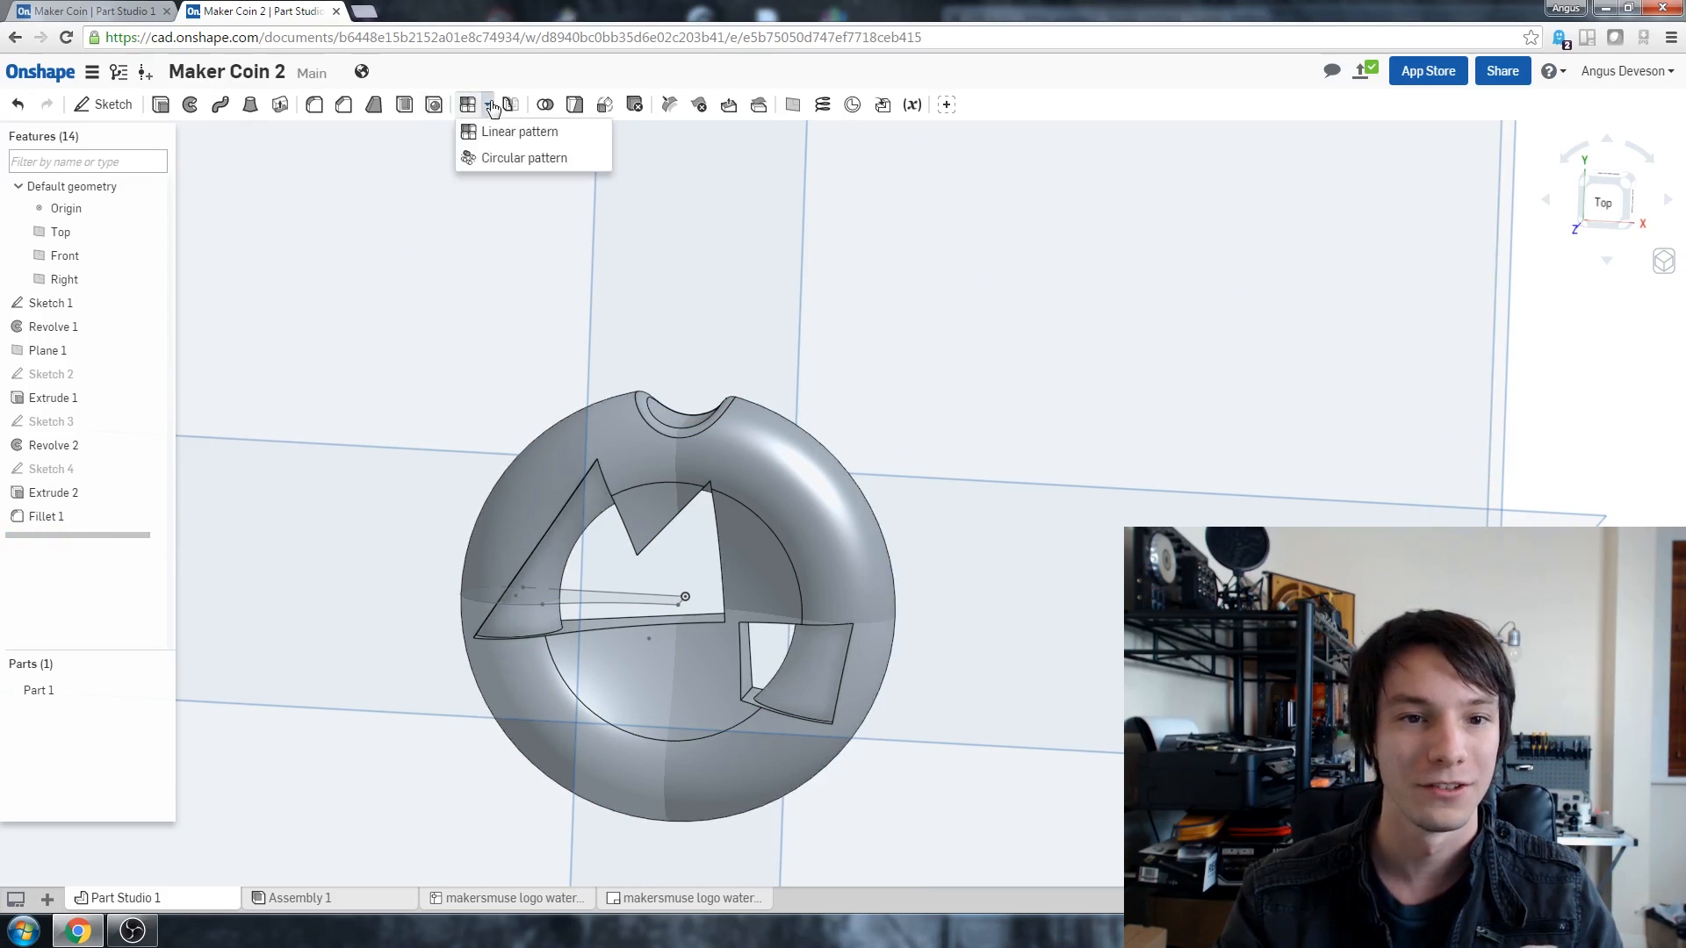
left_click(524, 158)
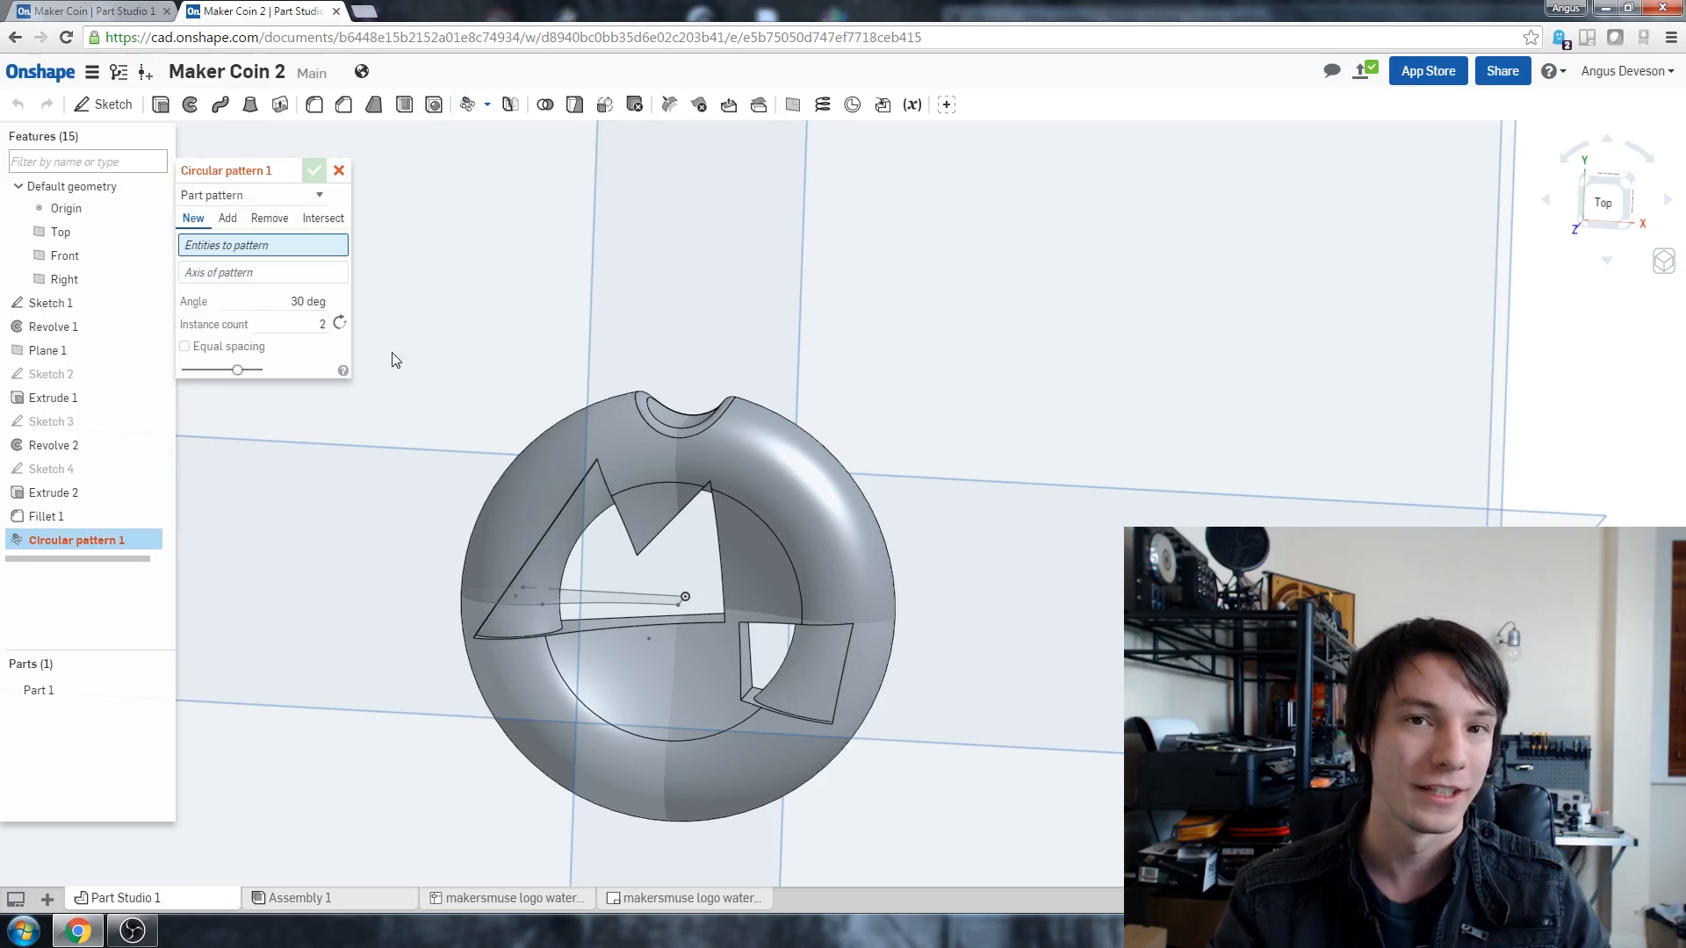
mouse_move(406, 371)
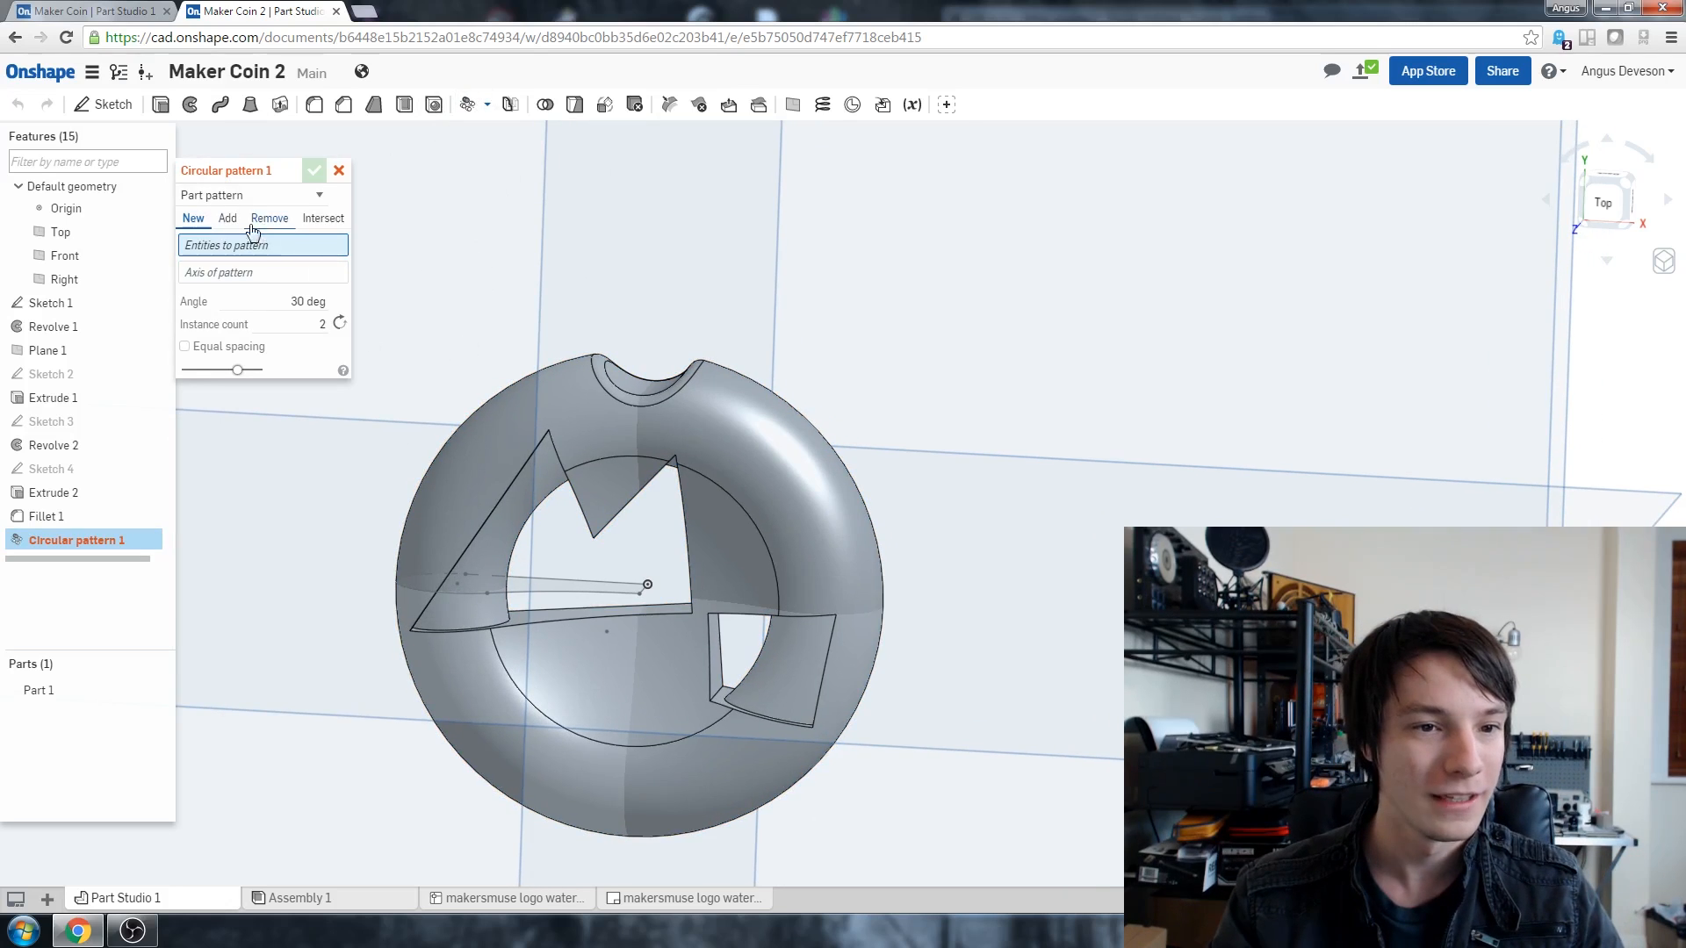
left_click(252, 195)
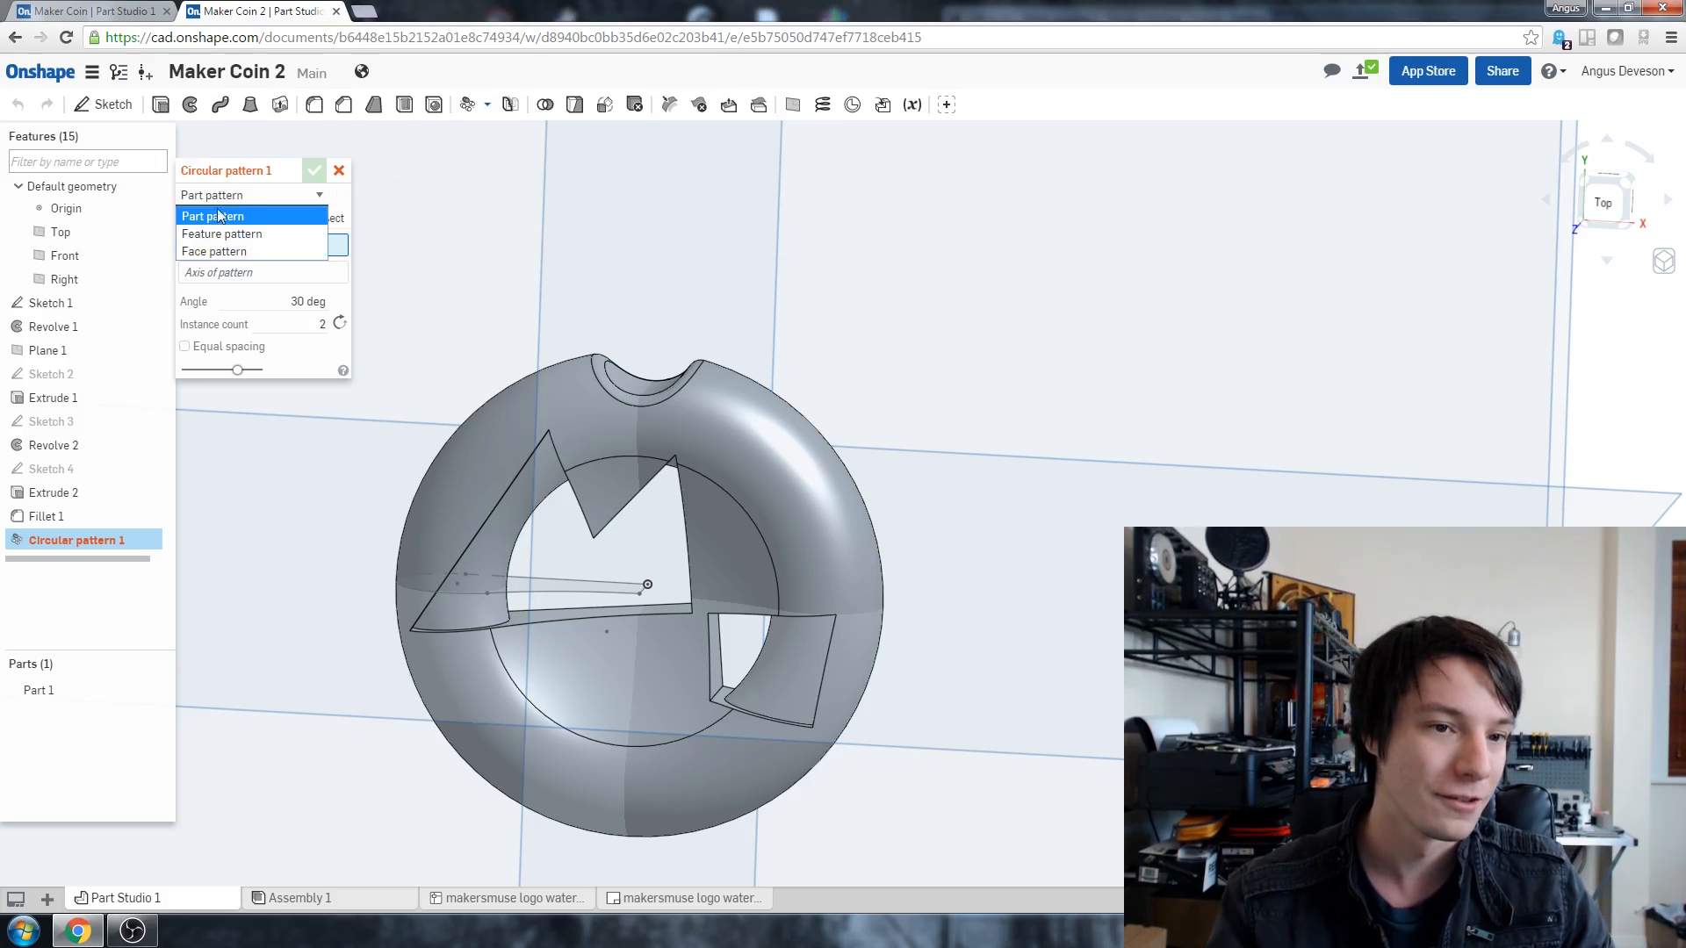
left_click(222, 233)
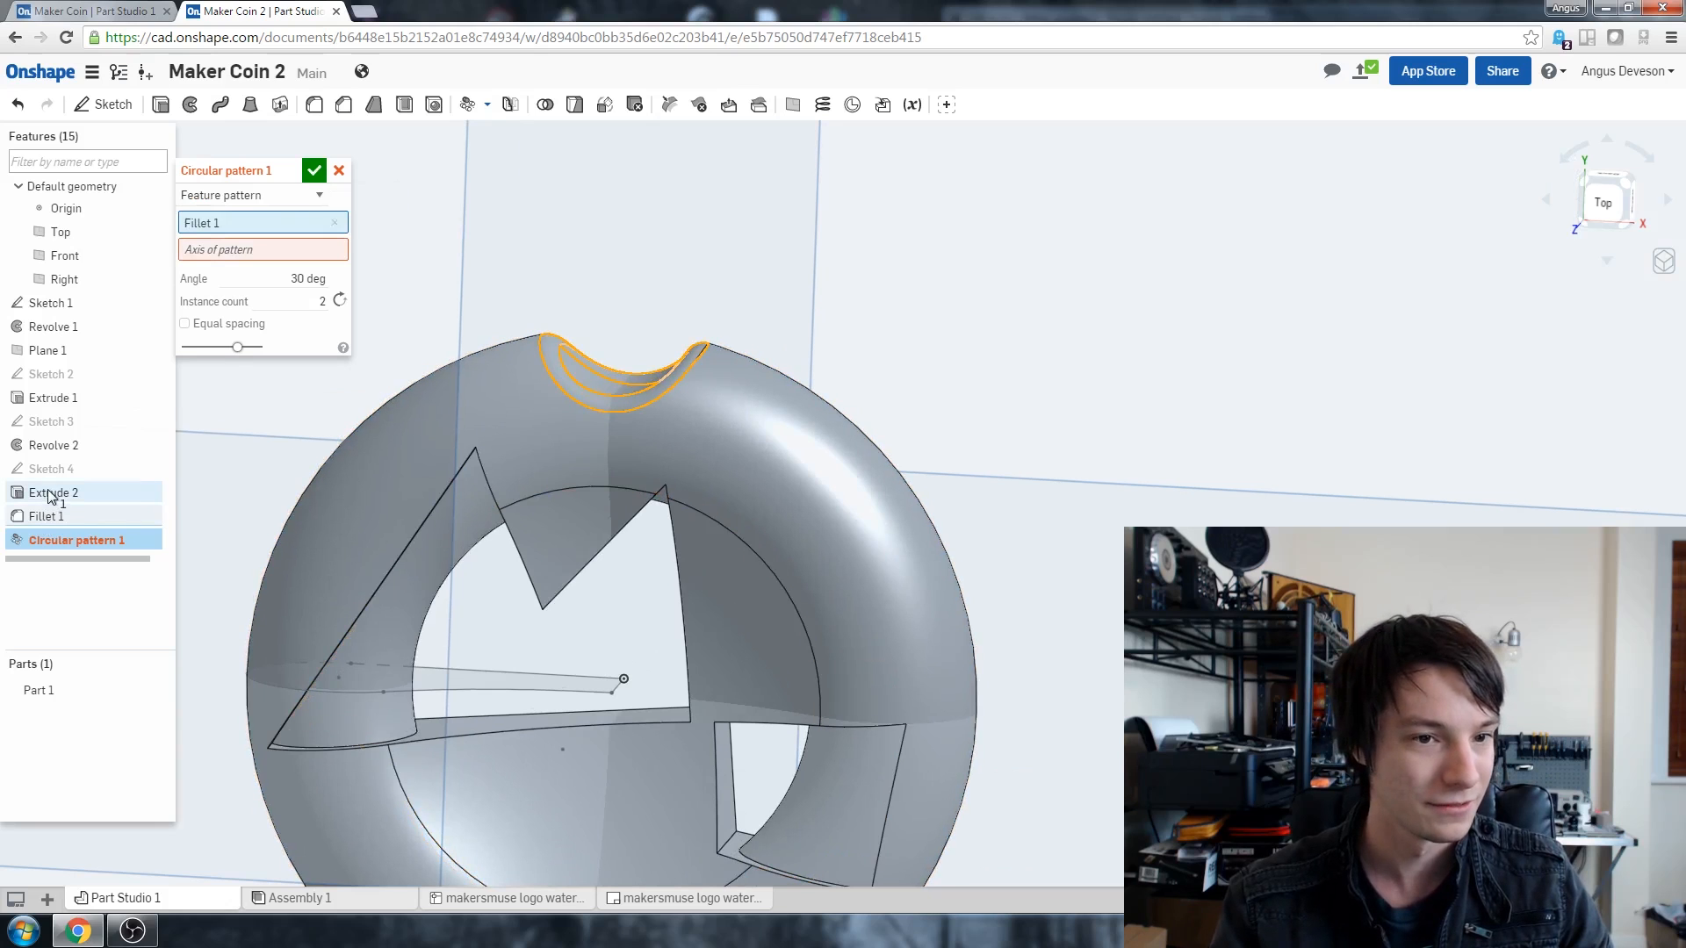
left_click(52, 491)
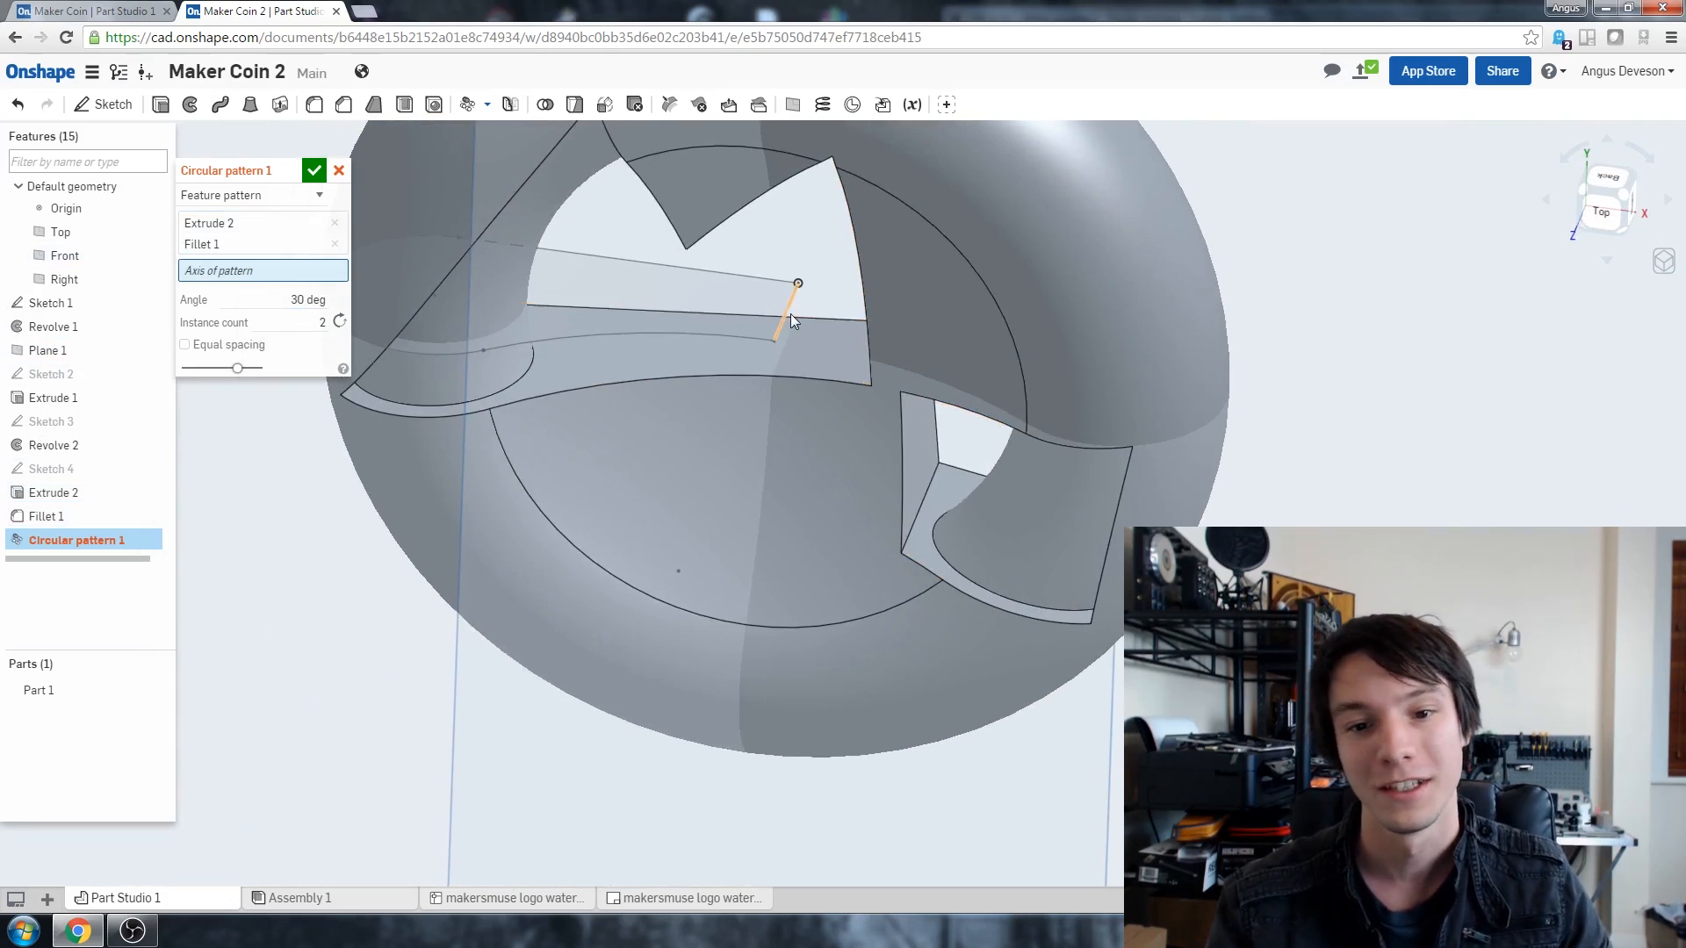
left_click(796, 312)
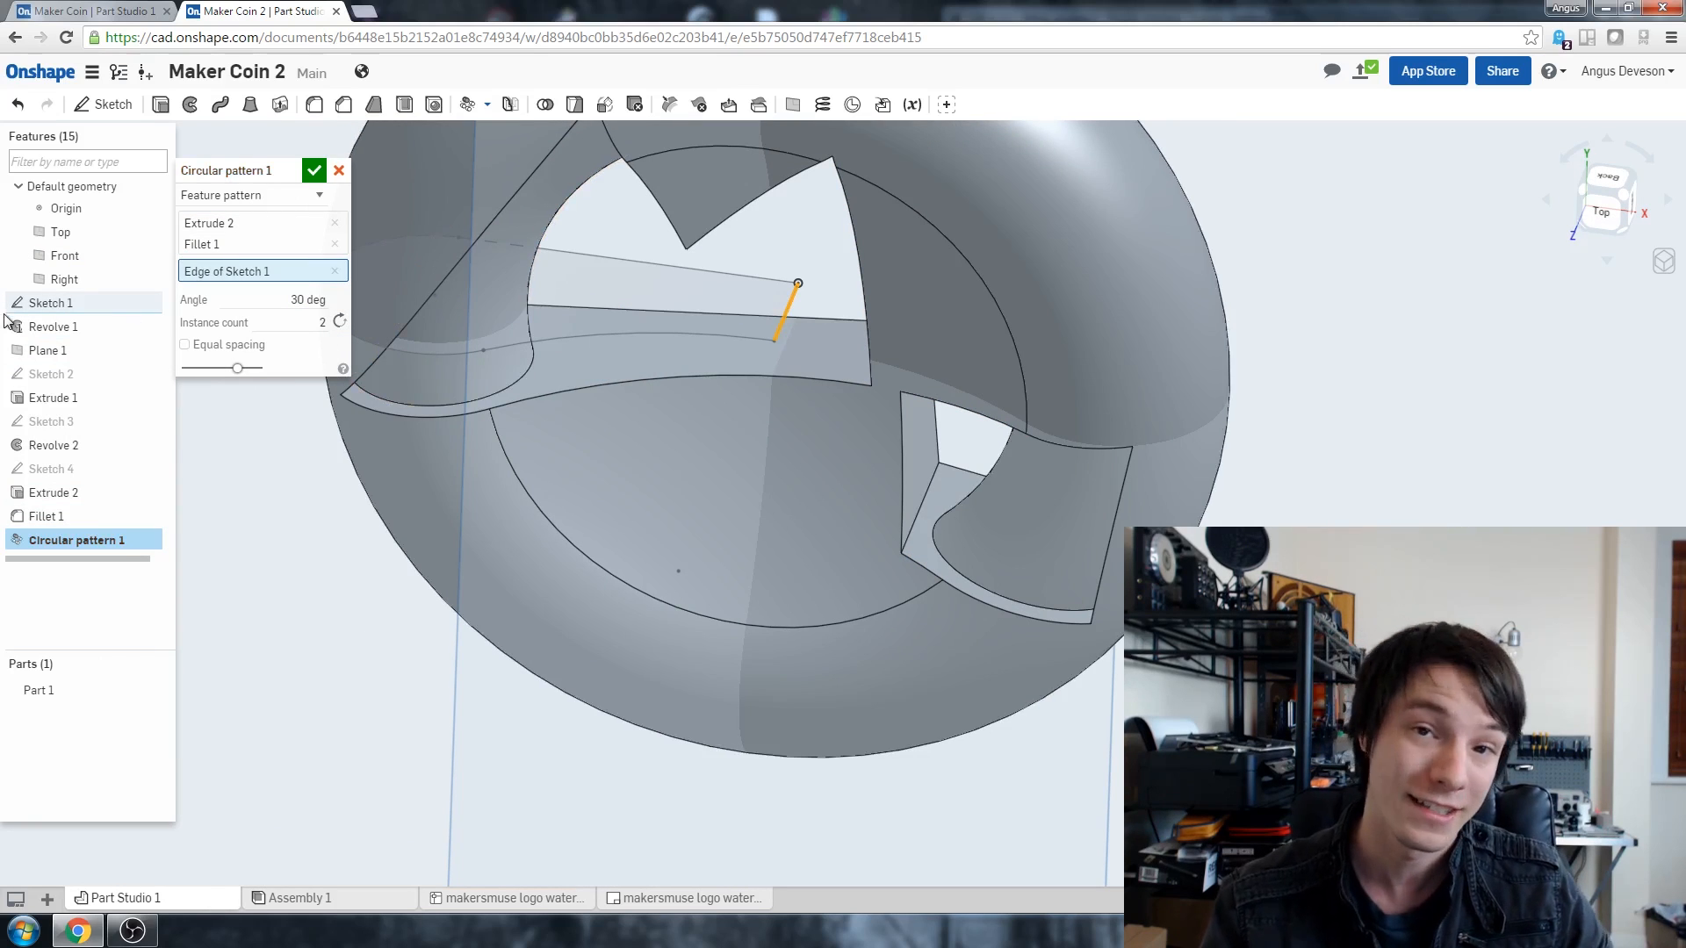
mouse_move(51, 302)
type("12")
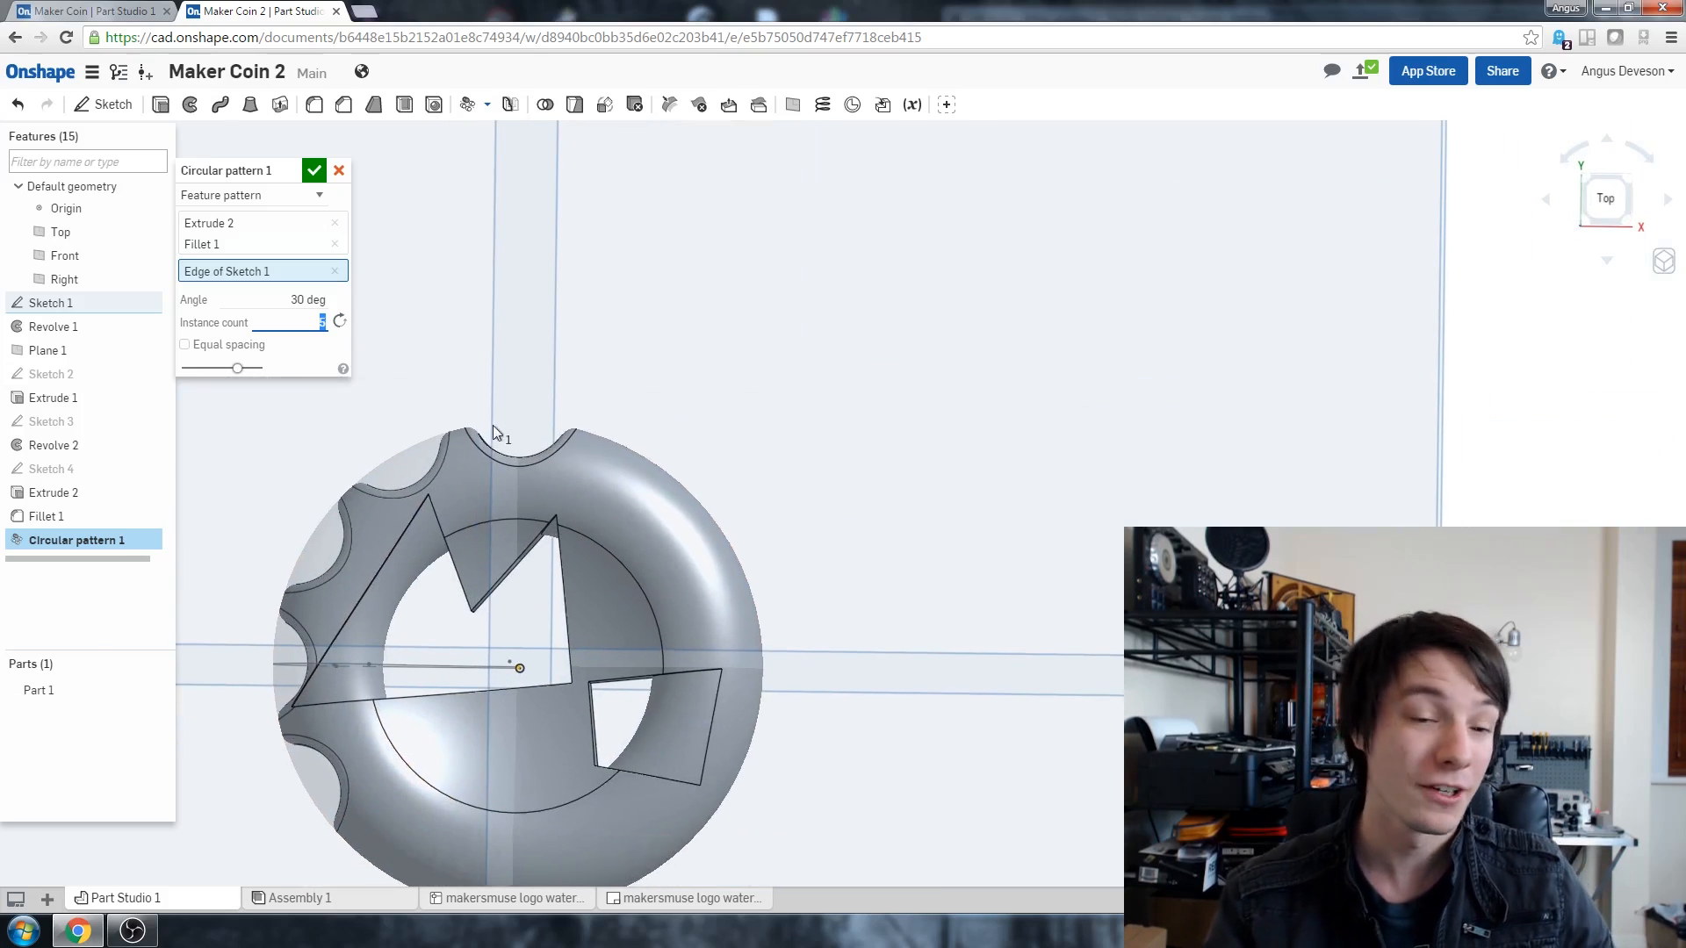
Step: Make the pattern equally spaced over 360° with 10 instances and confirm it
left_click(184, 344)
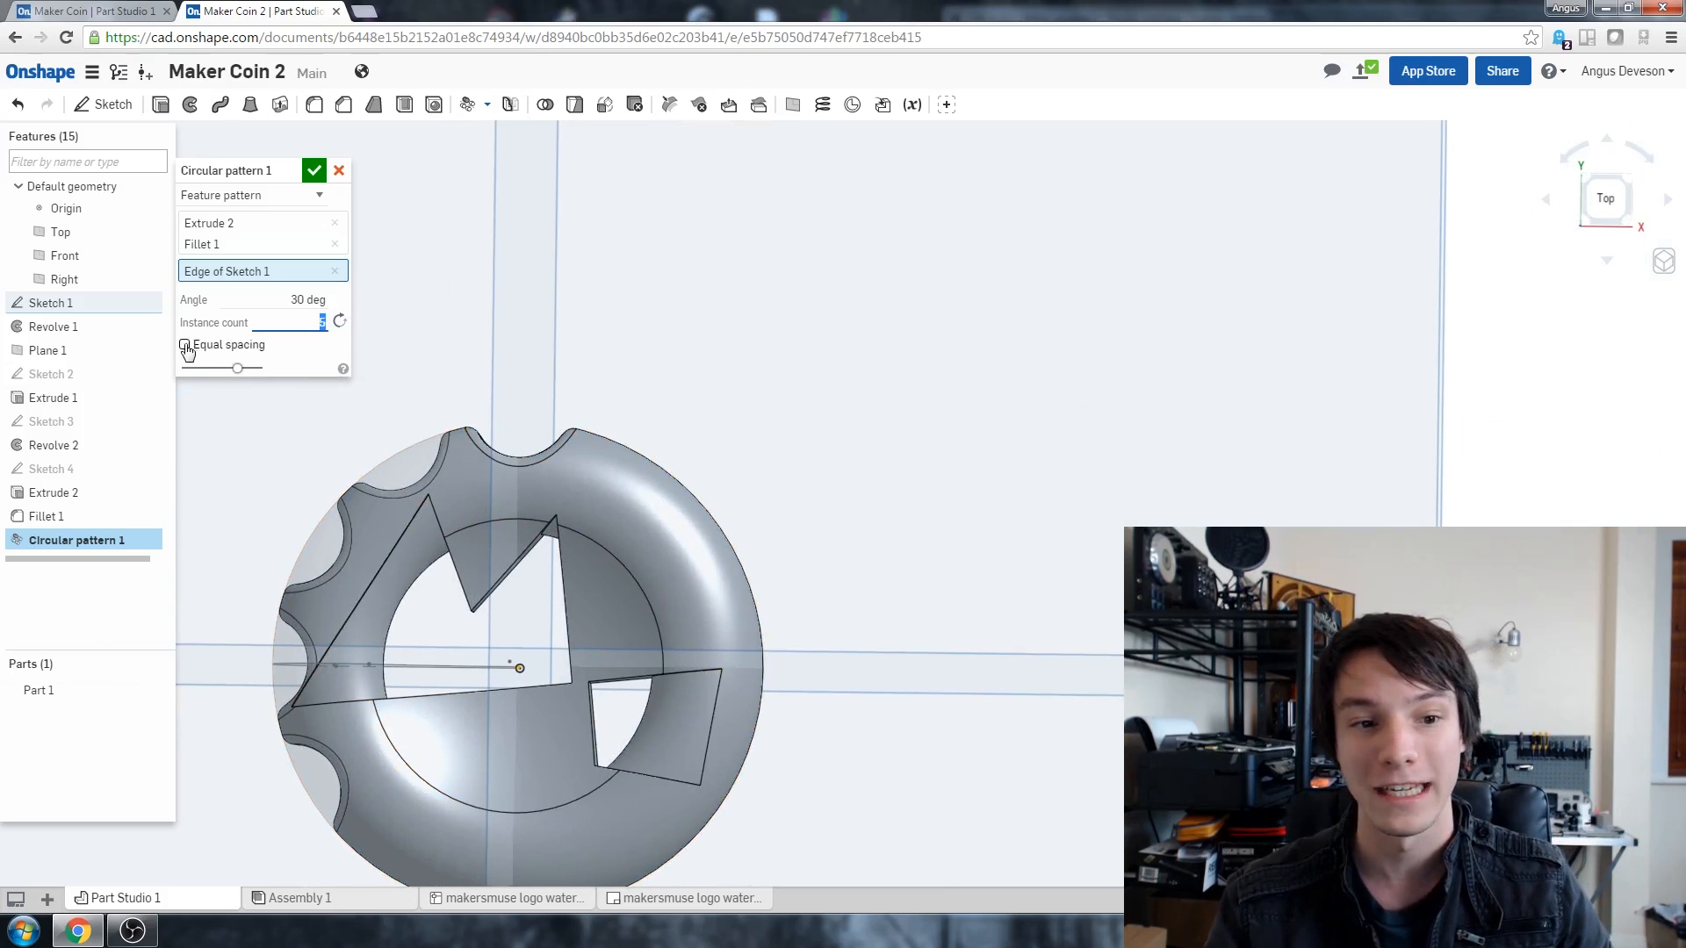
left_click(184, 345)
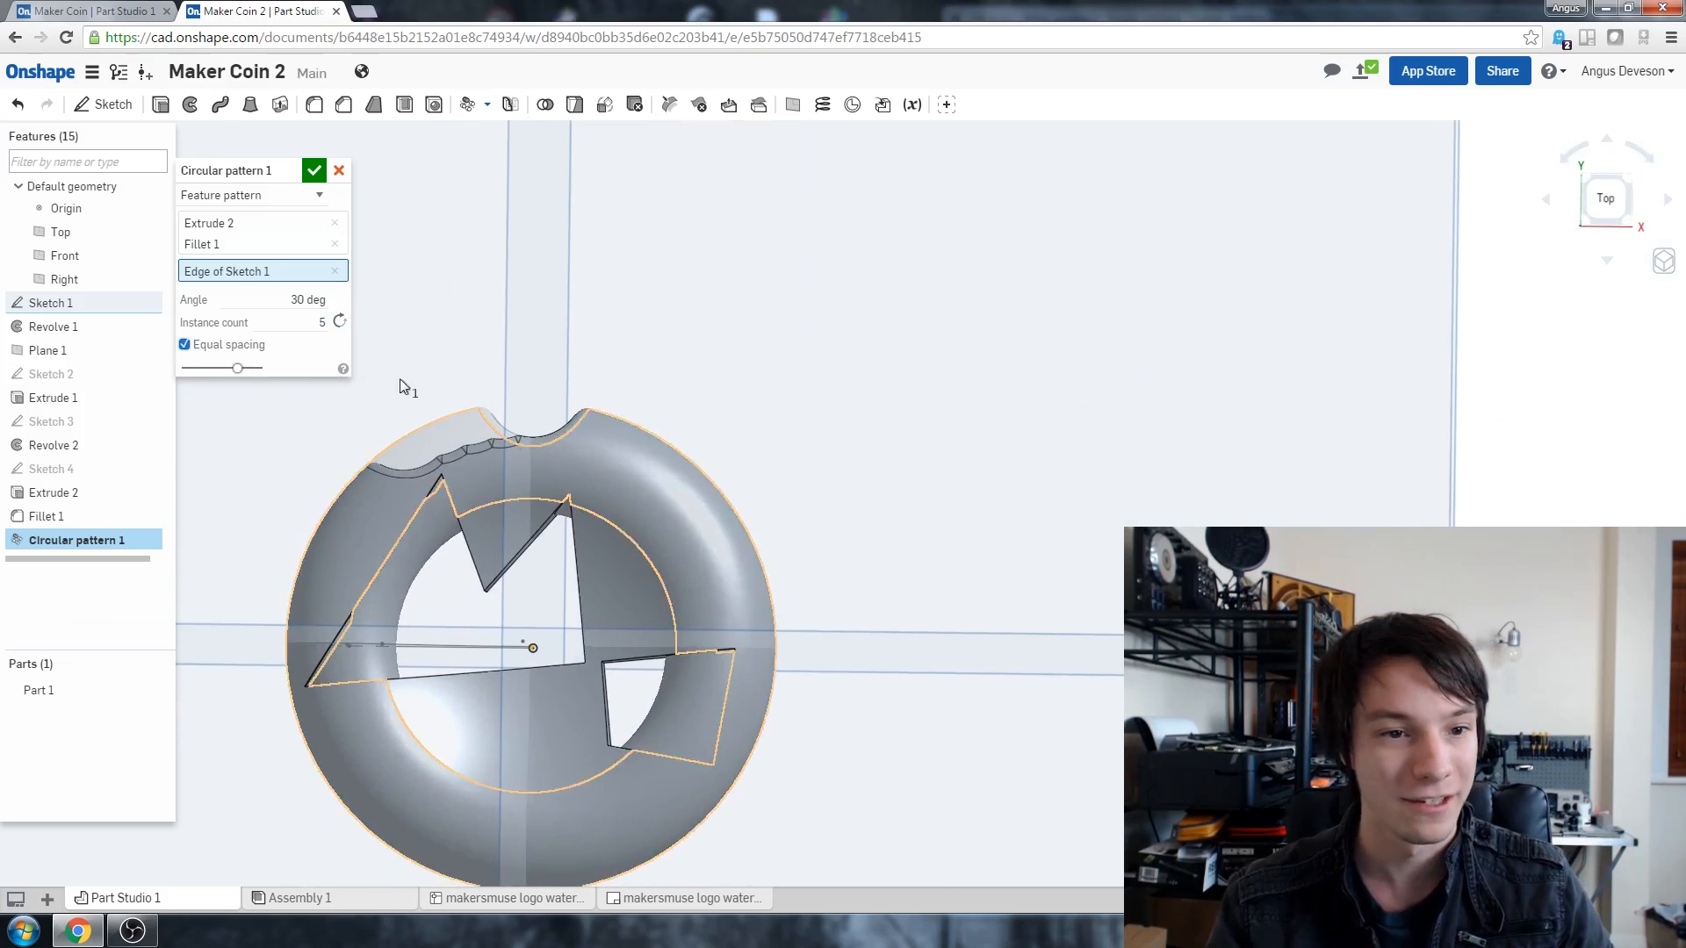
triple_click(307, 298)
type("360")
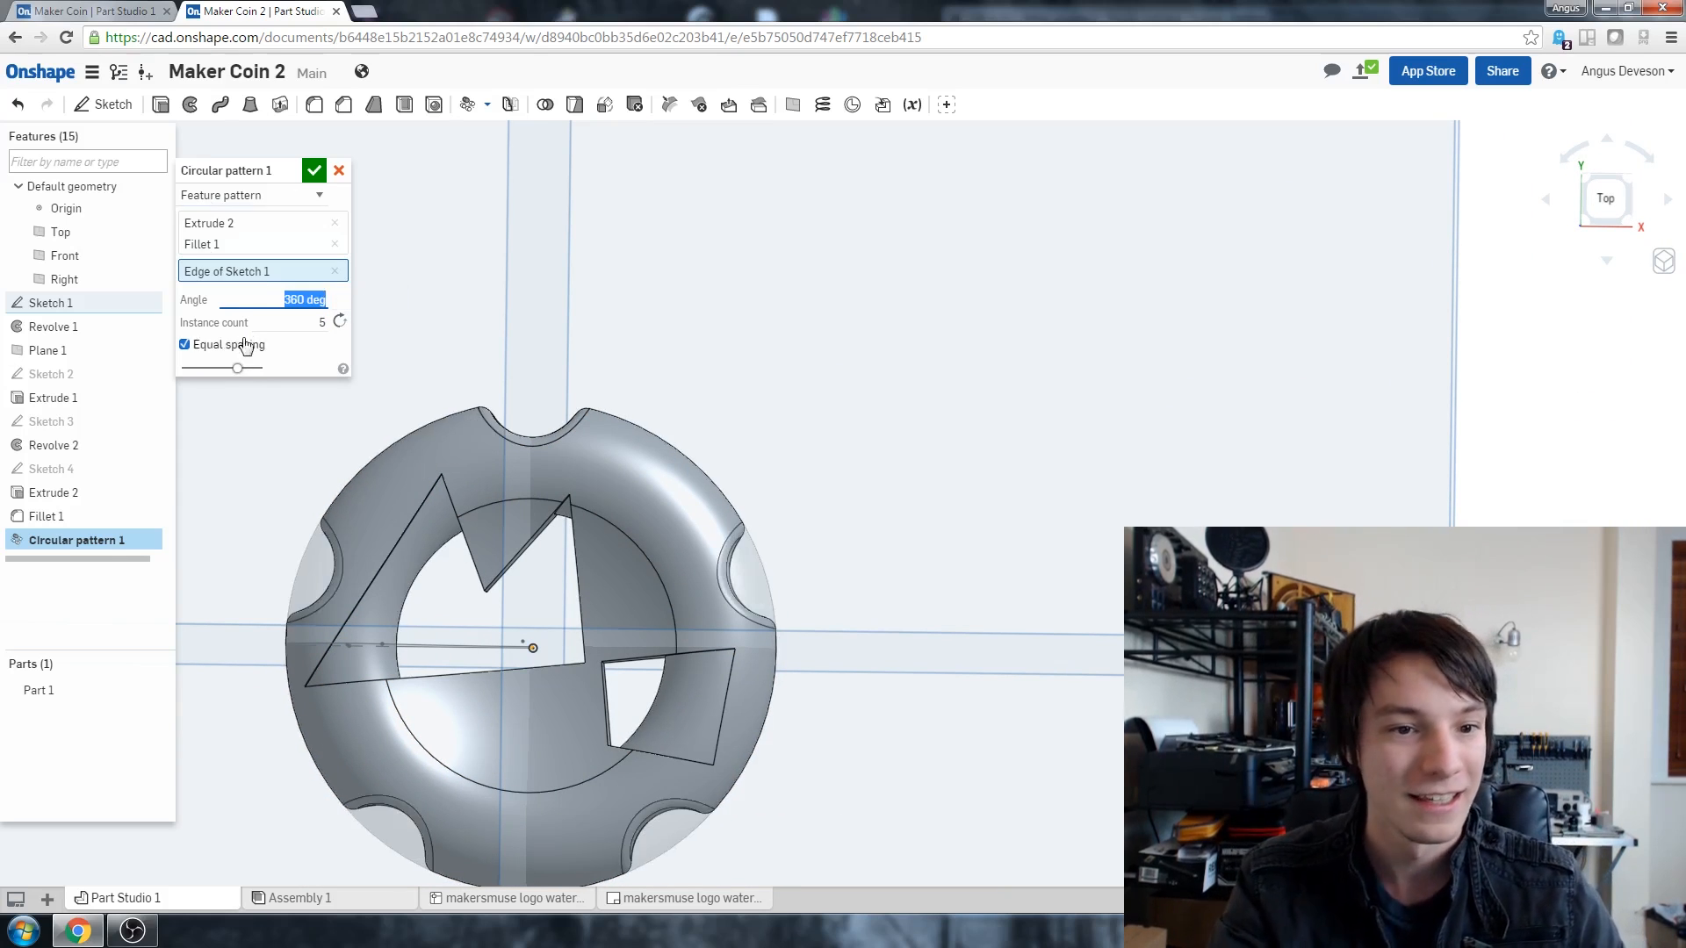
left_click(312, 321)
type("10")
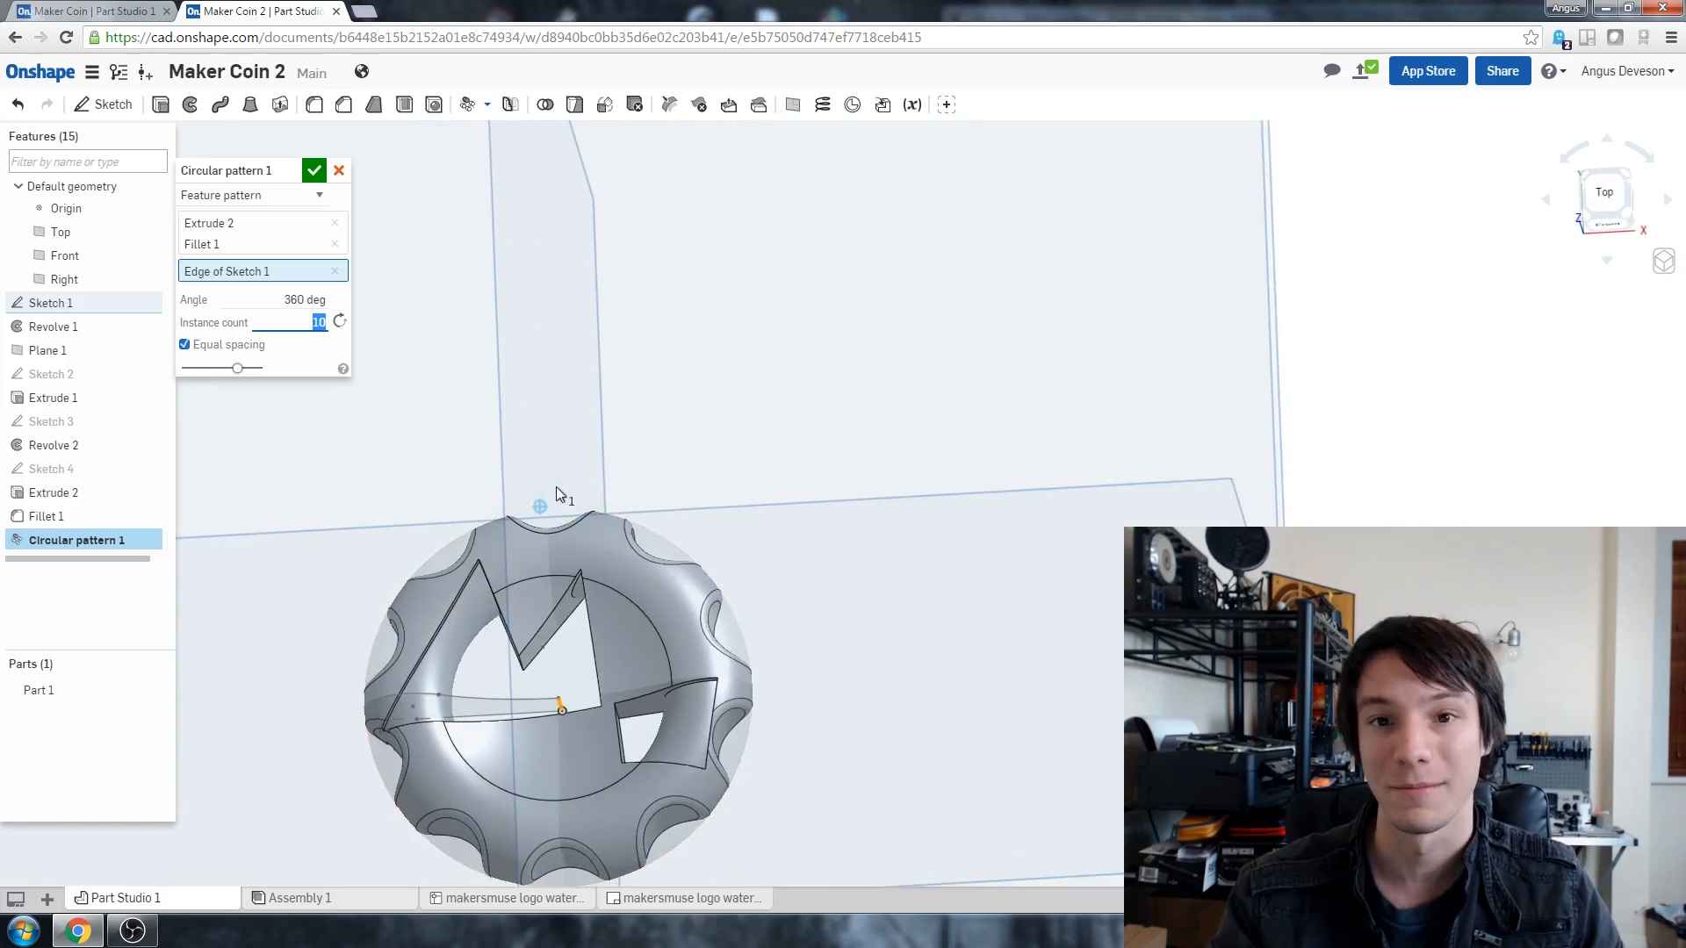
left_click(314, 170)
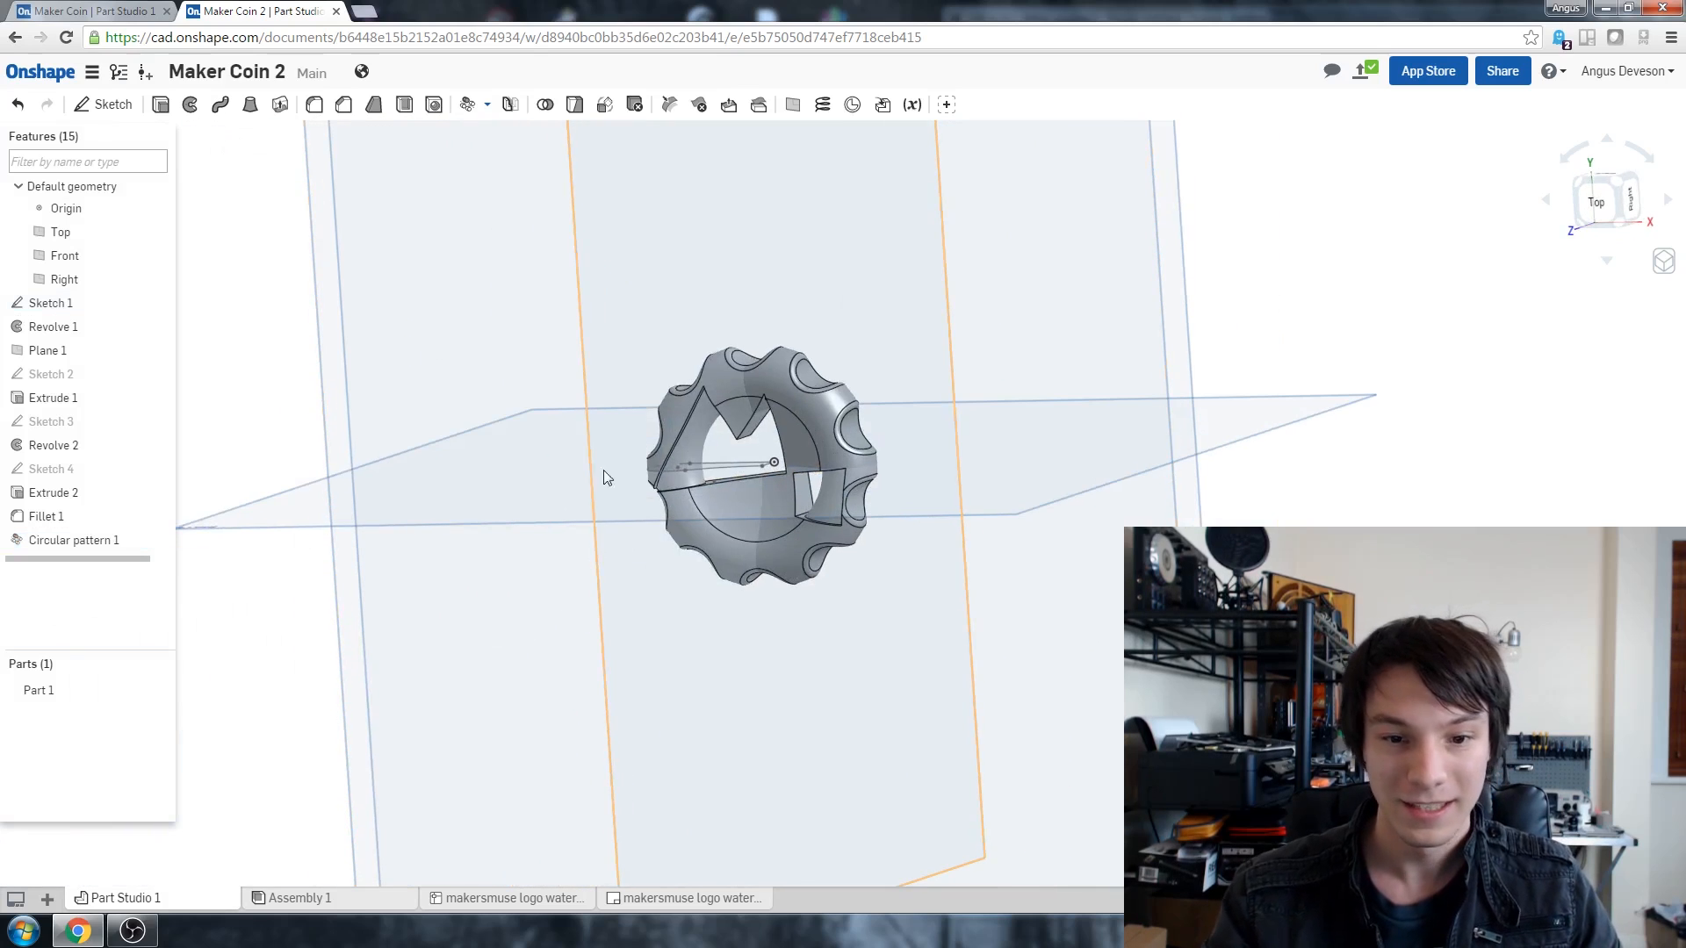
left_click(1596, 201)
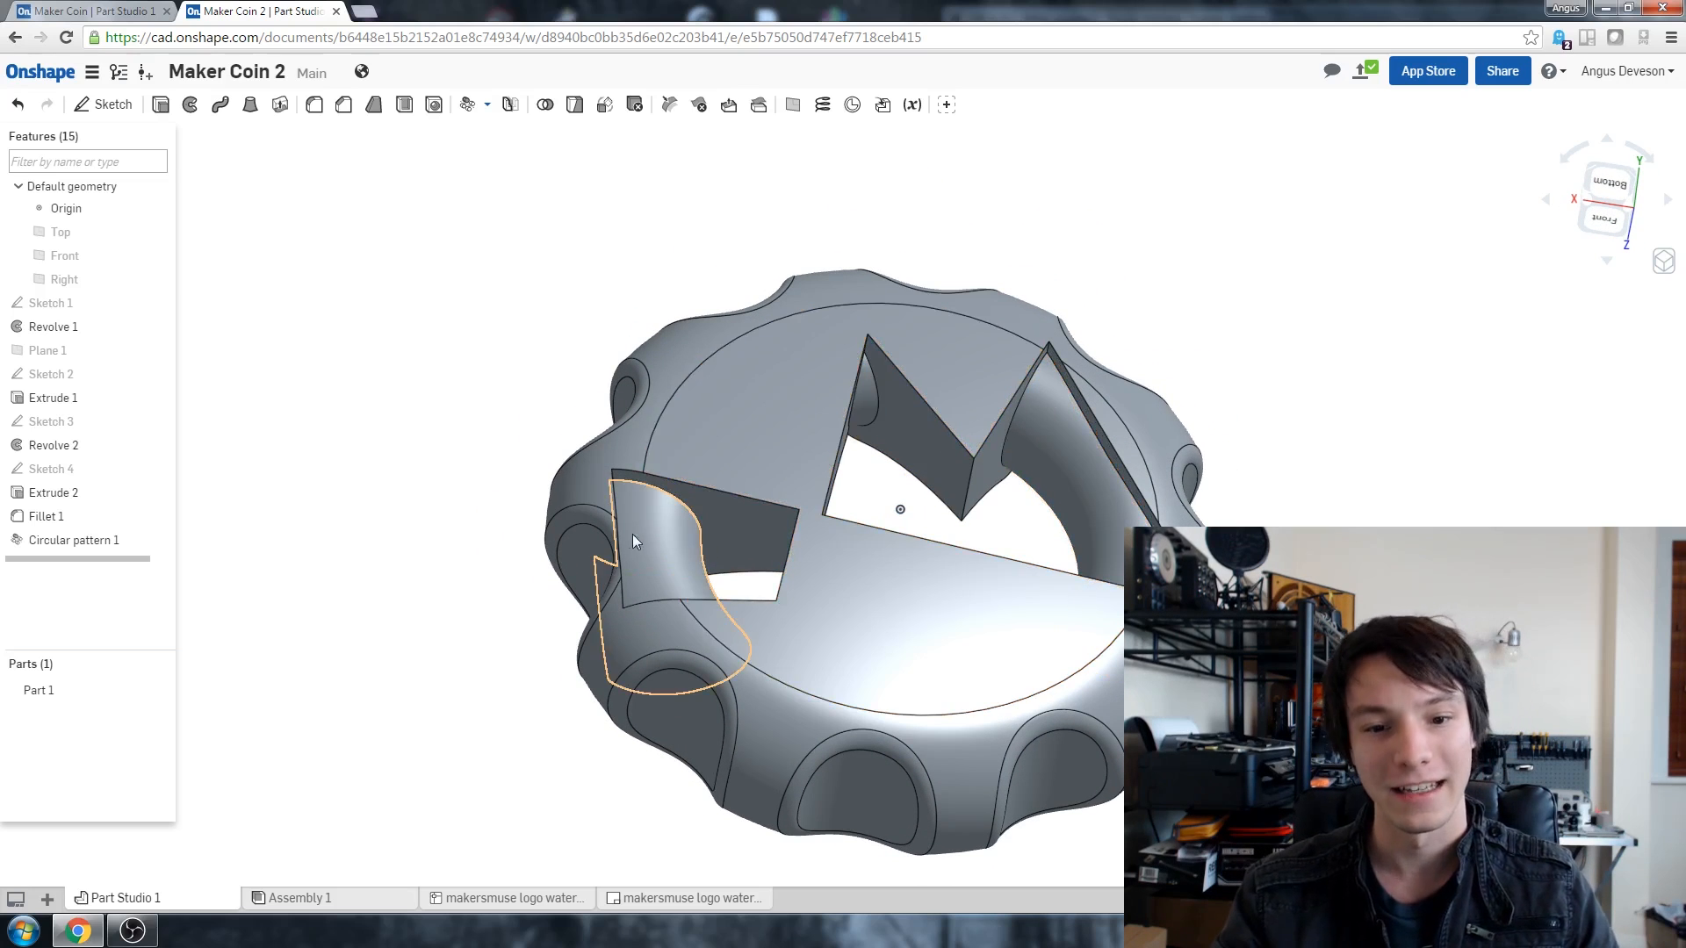
Step: Fillet two sharp edges of the logo cutout, entering a 1.5 mm radius, and confirm
left_click(312, 104)
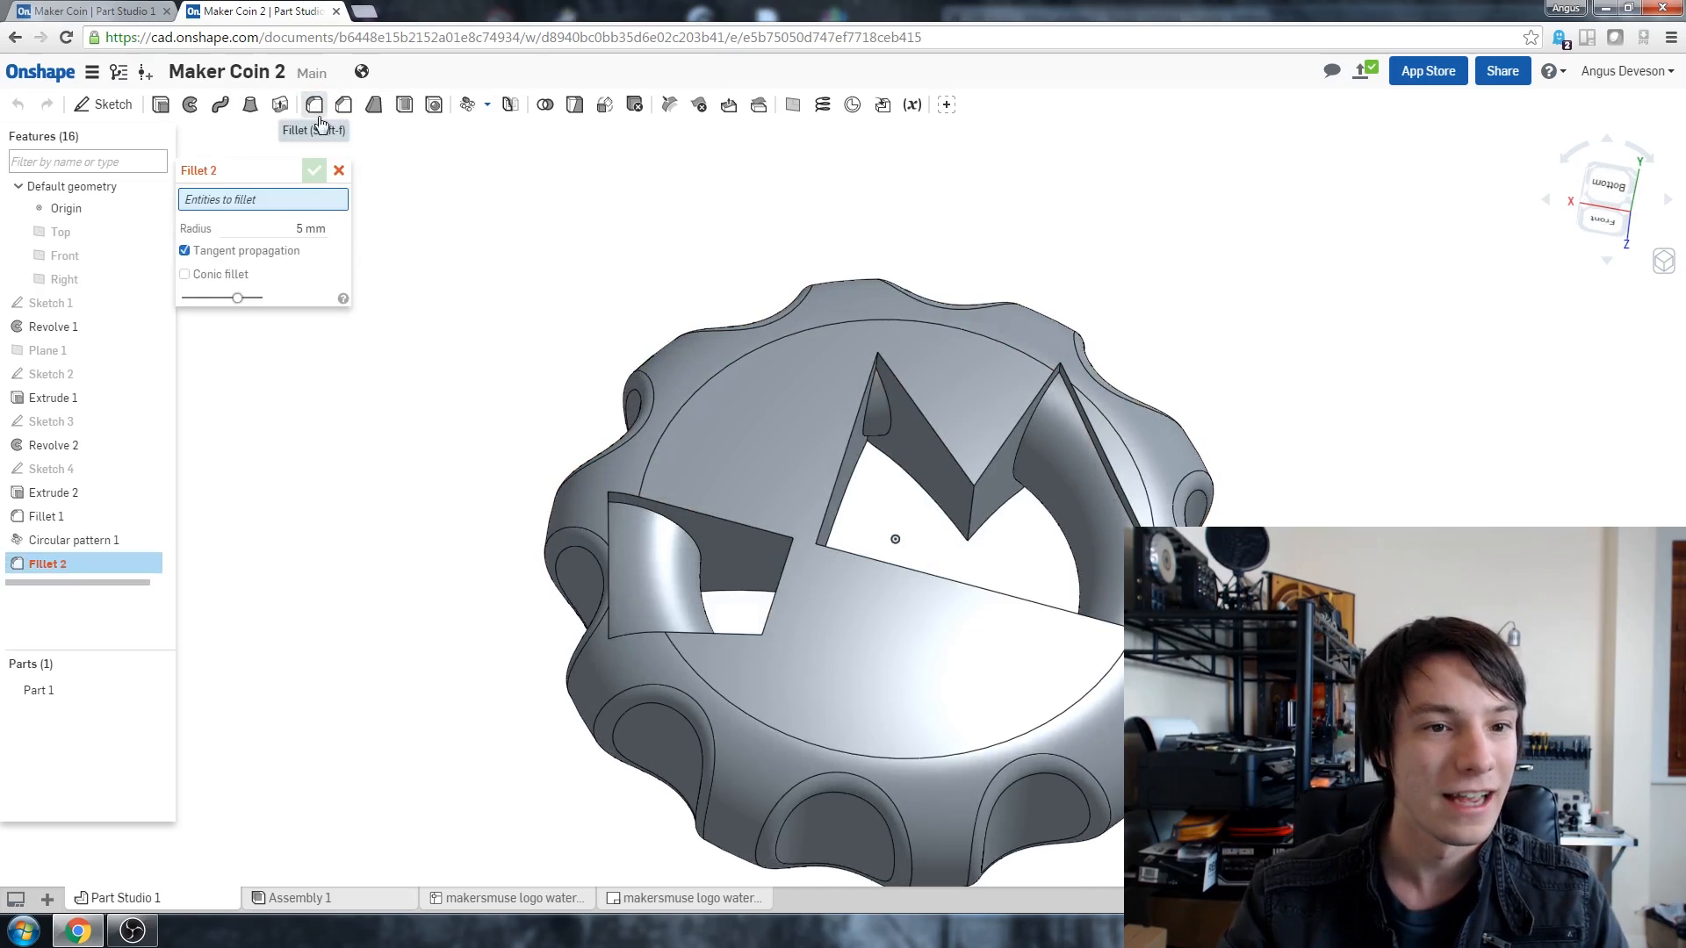
triple_click(309, 228)
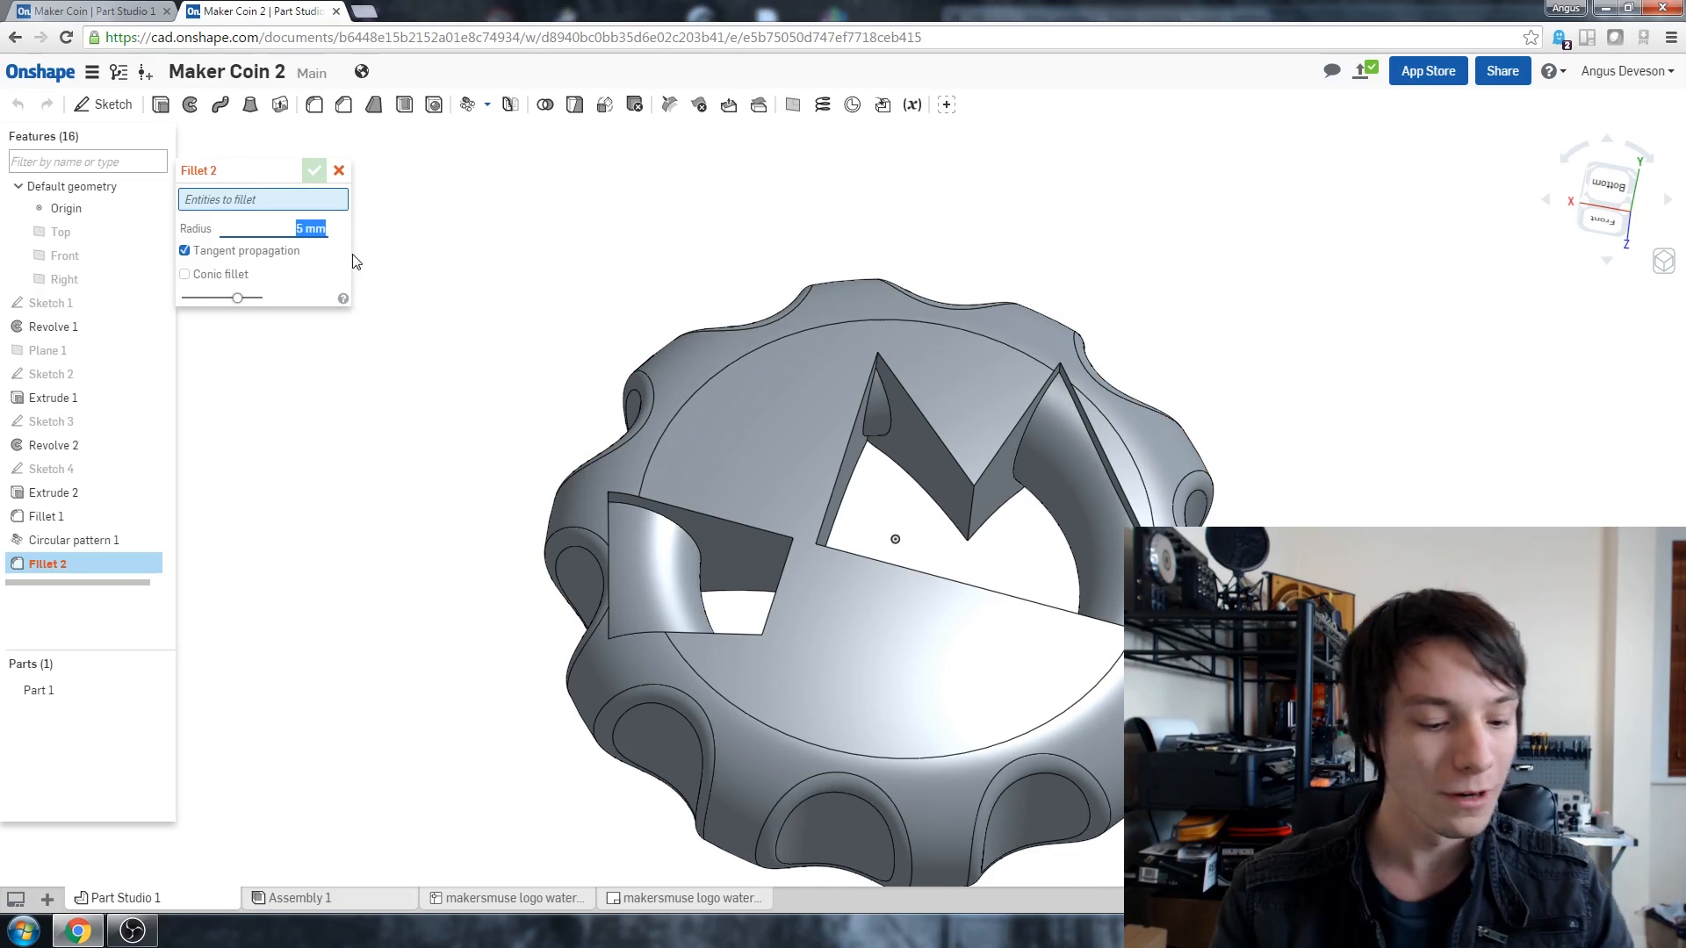
type("1.5")
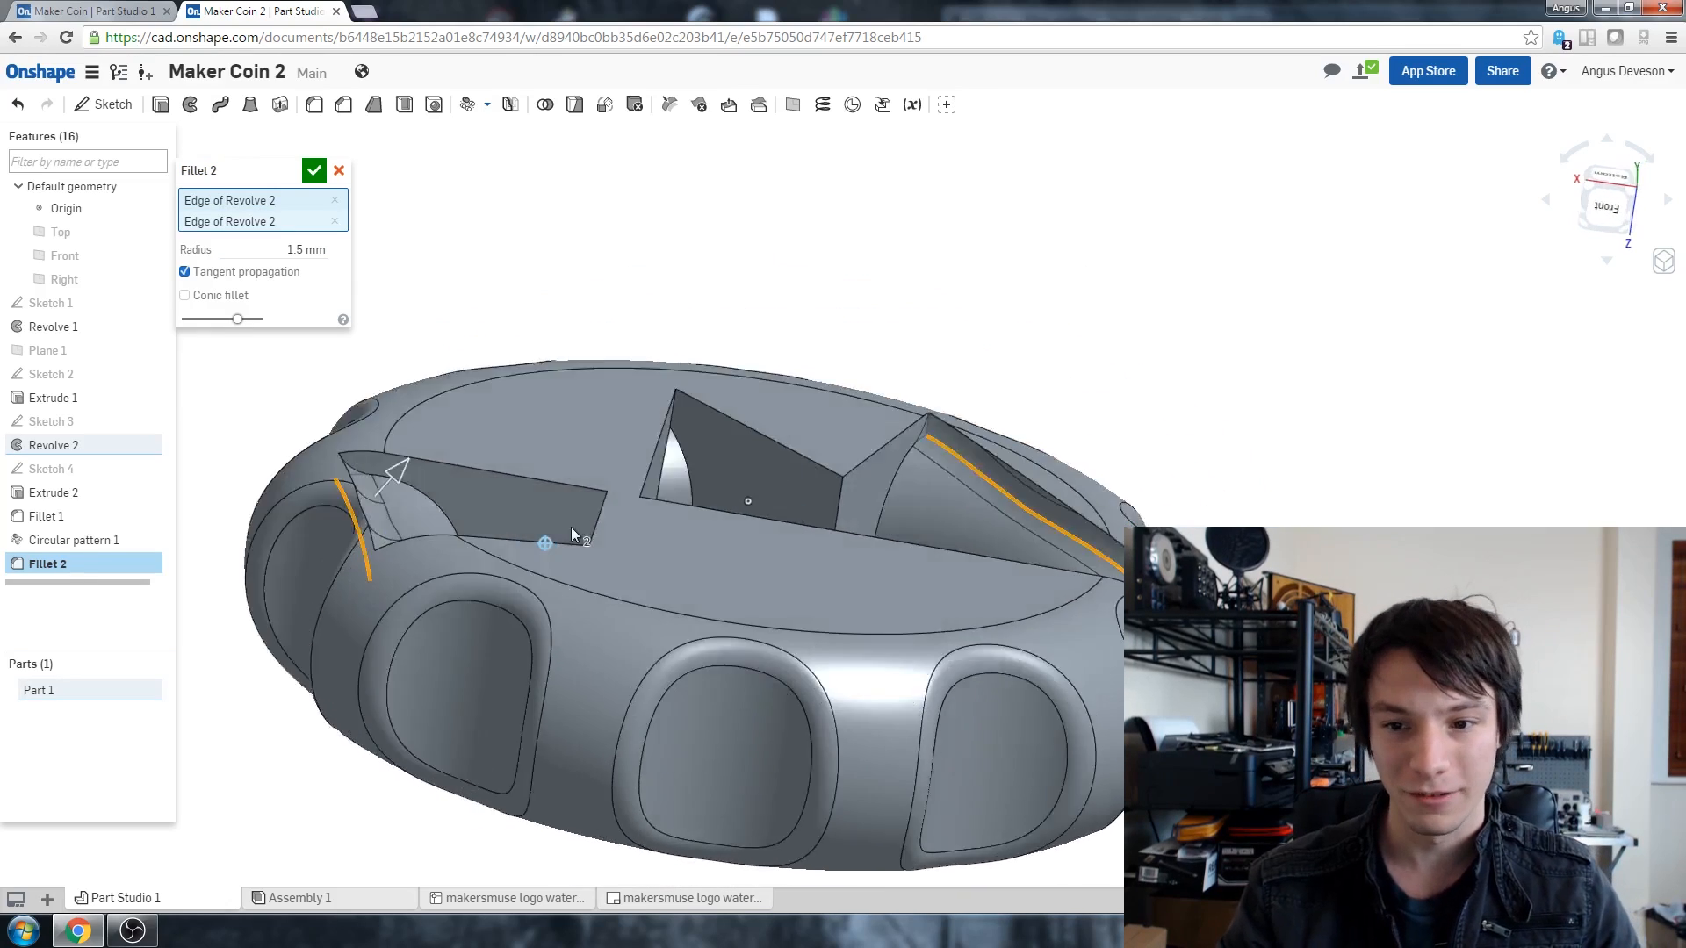
scroll("up", 3)
type("1")
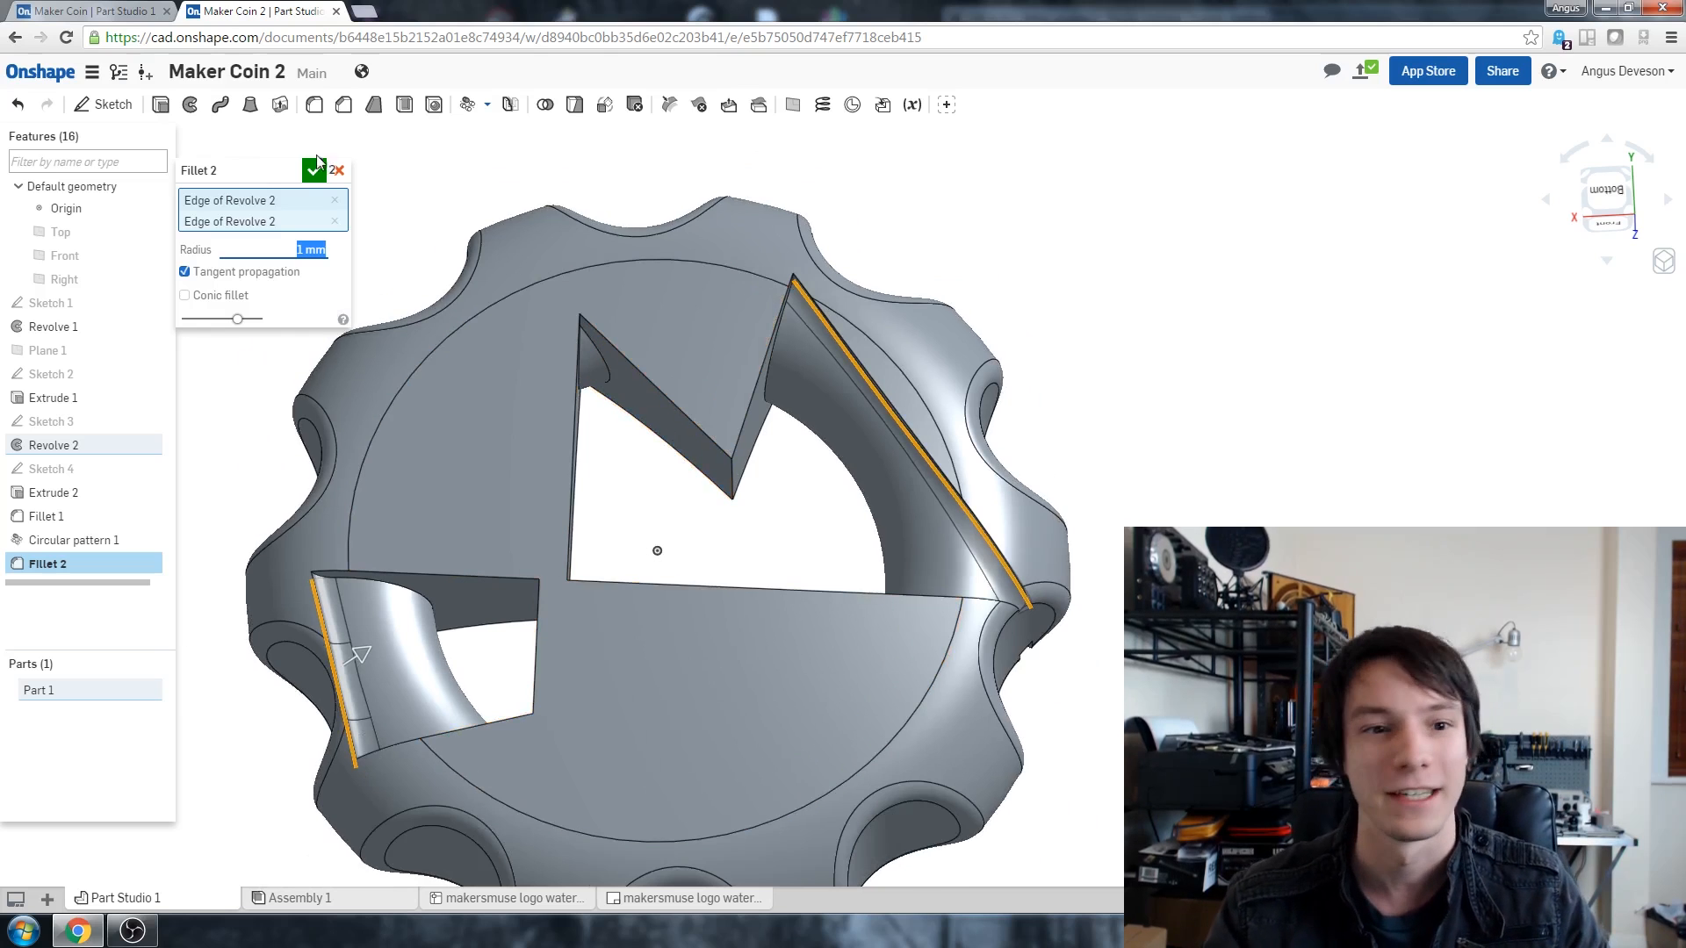
left_click(316, 170)
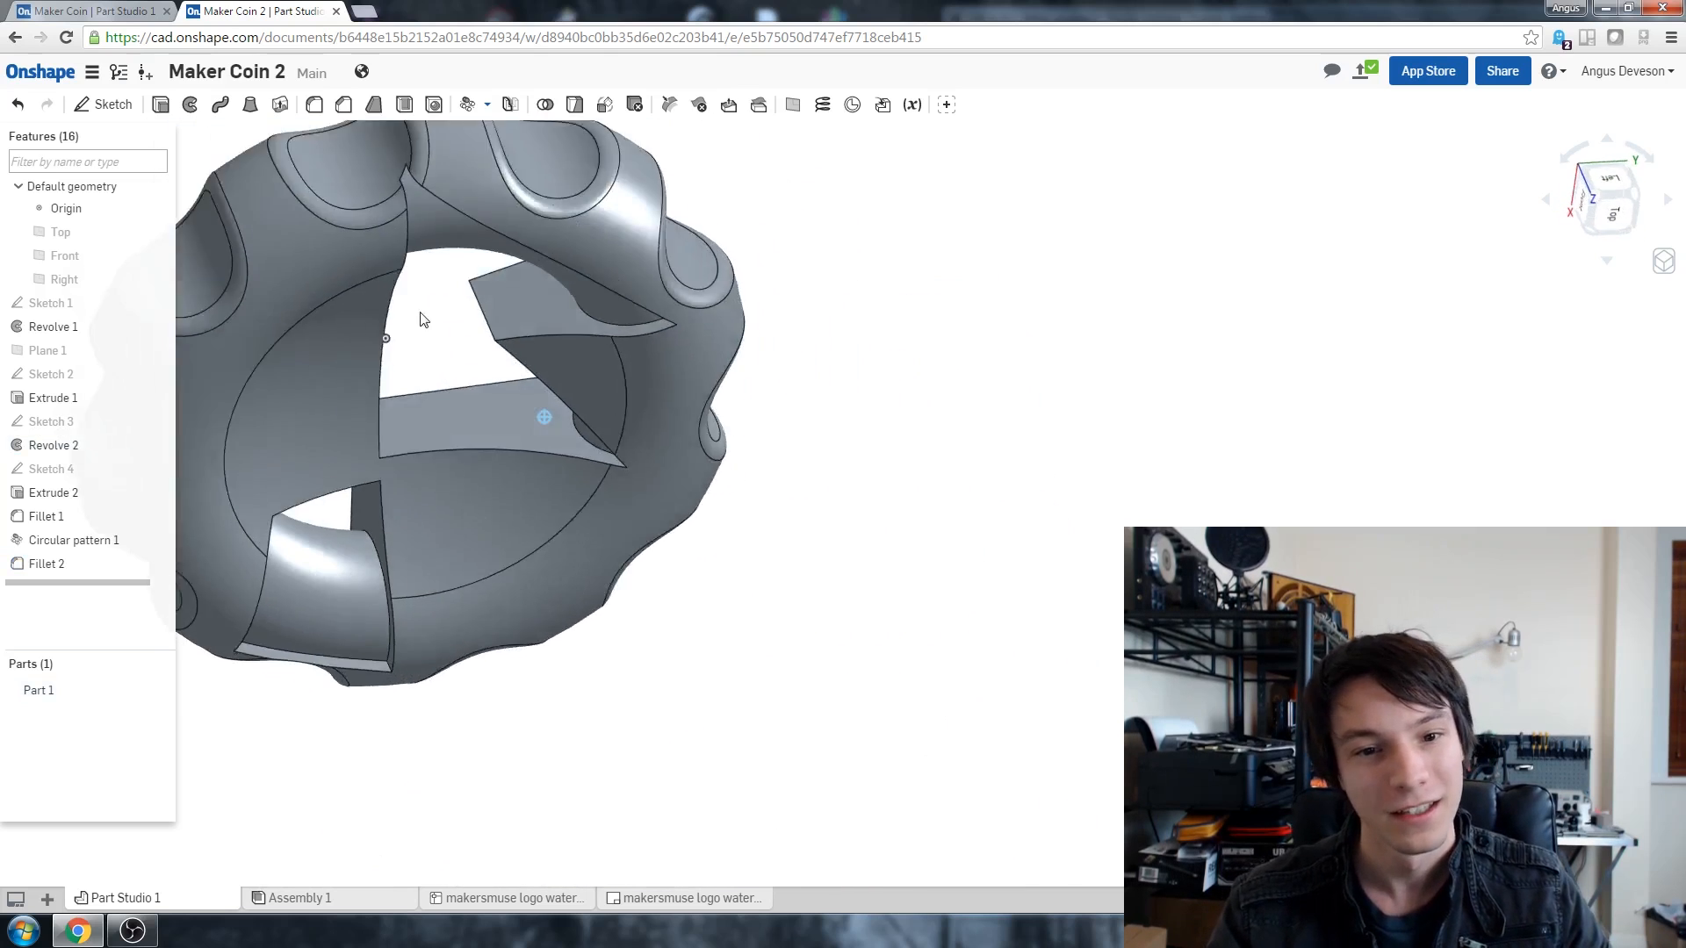
Step: Edit Sketch 2 and transform its logo entities to a new position, then exit the sketch
left_click_drag(420, 320, 603, 312)
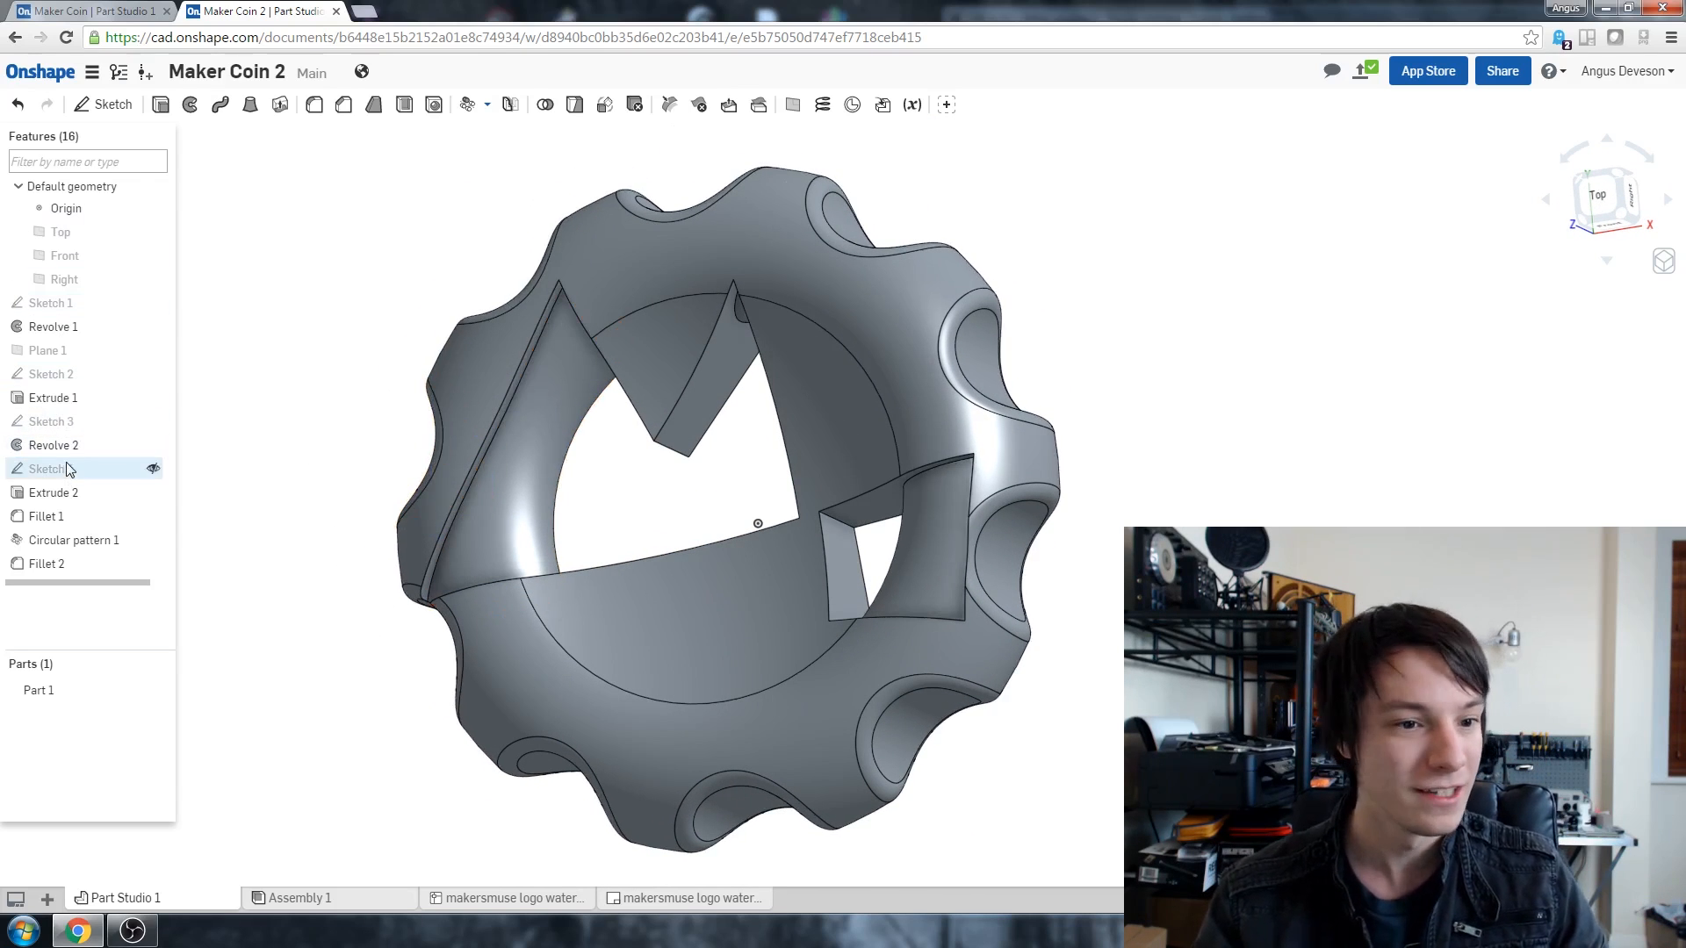
left_click(47, 373)
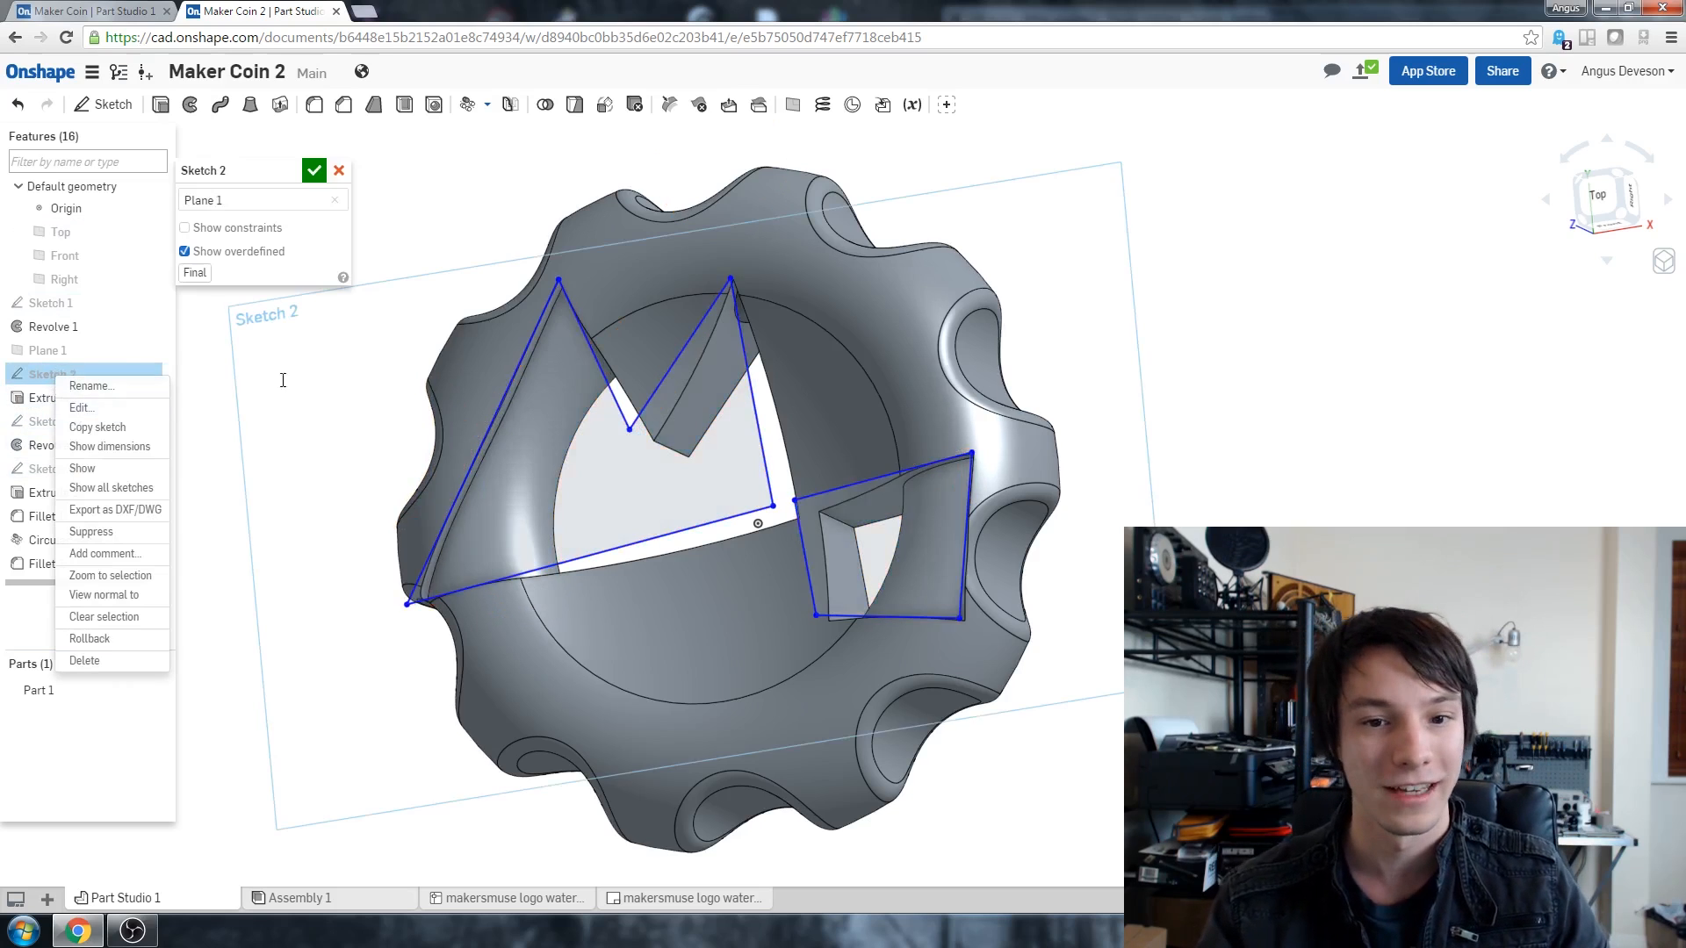
left_click(81, 407)
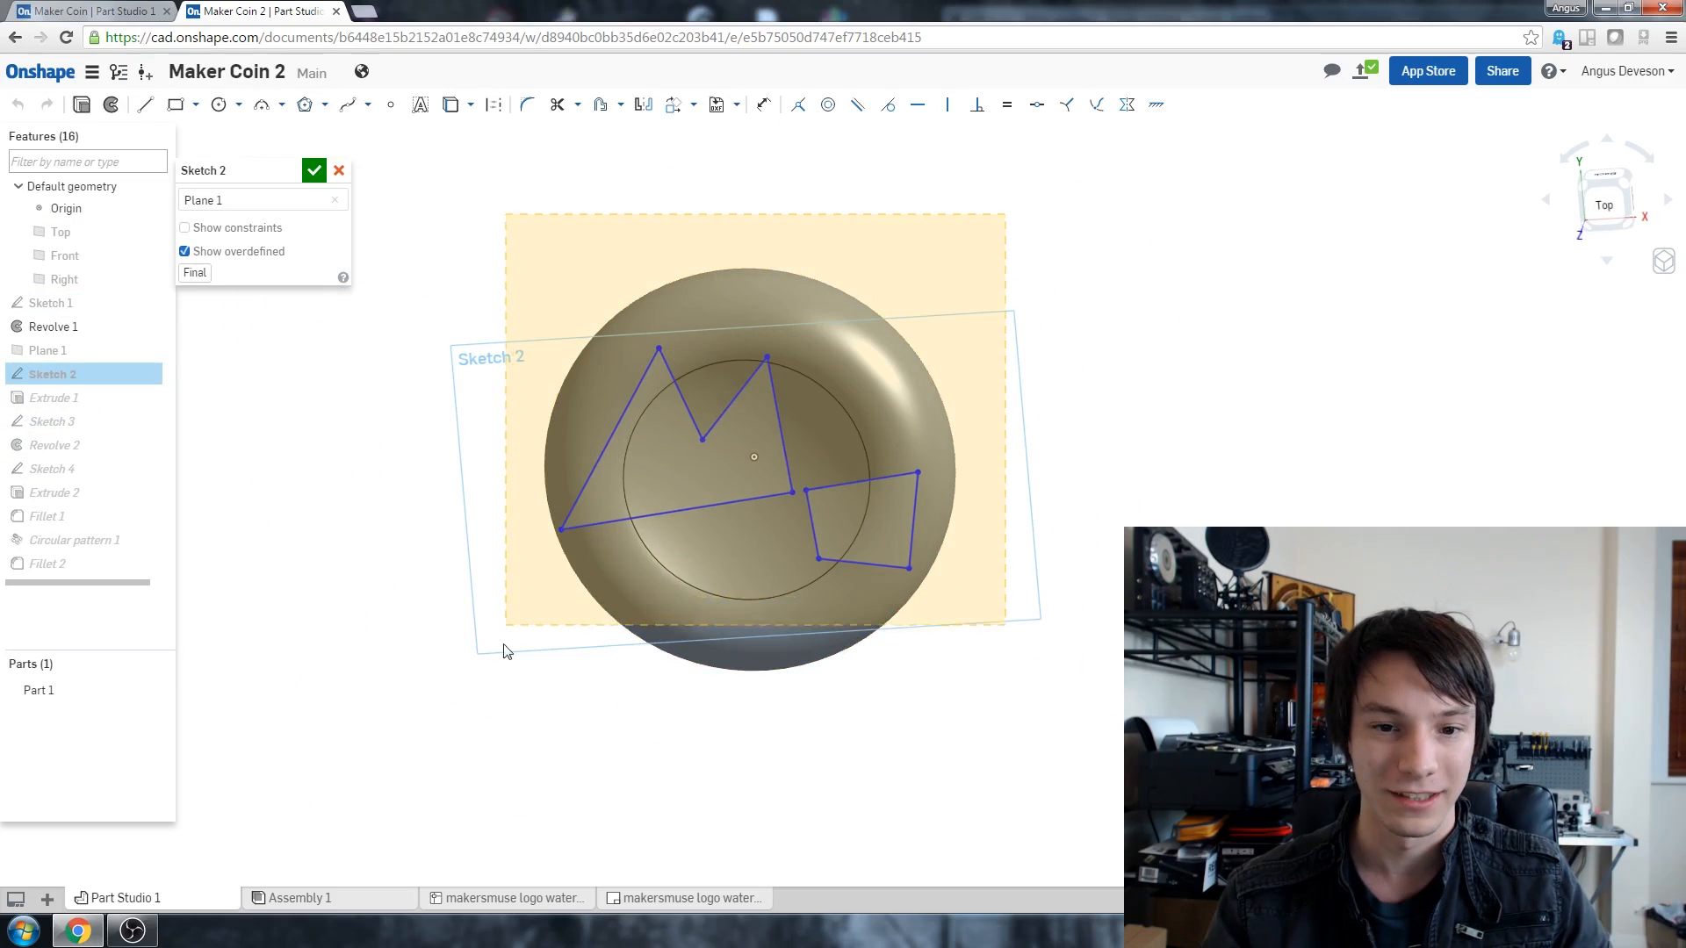
right_click(753, 472)
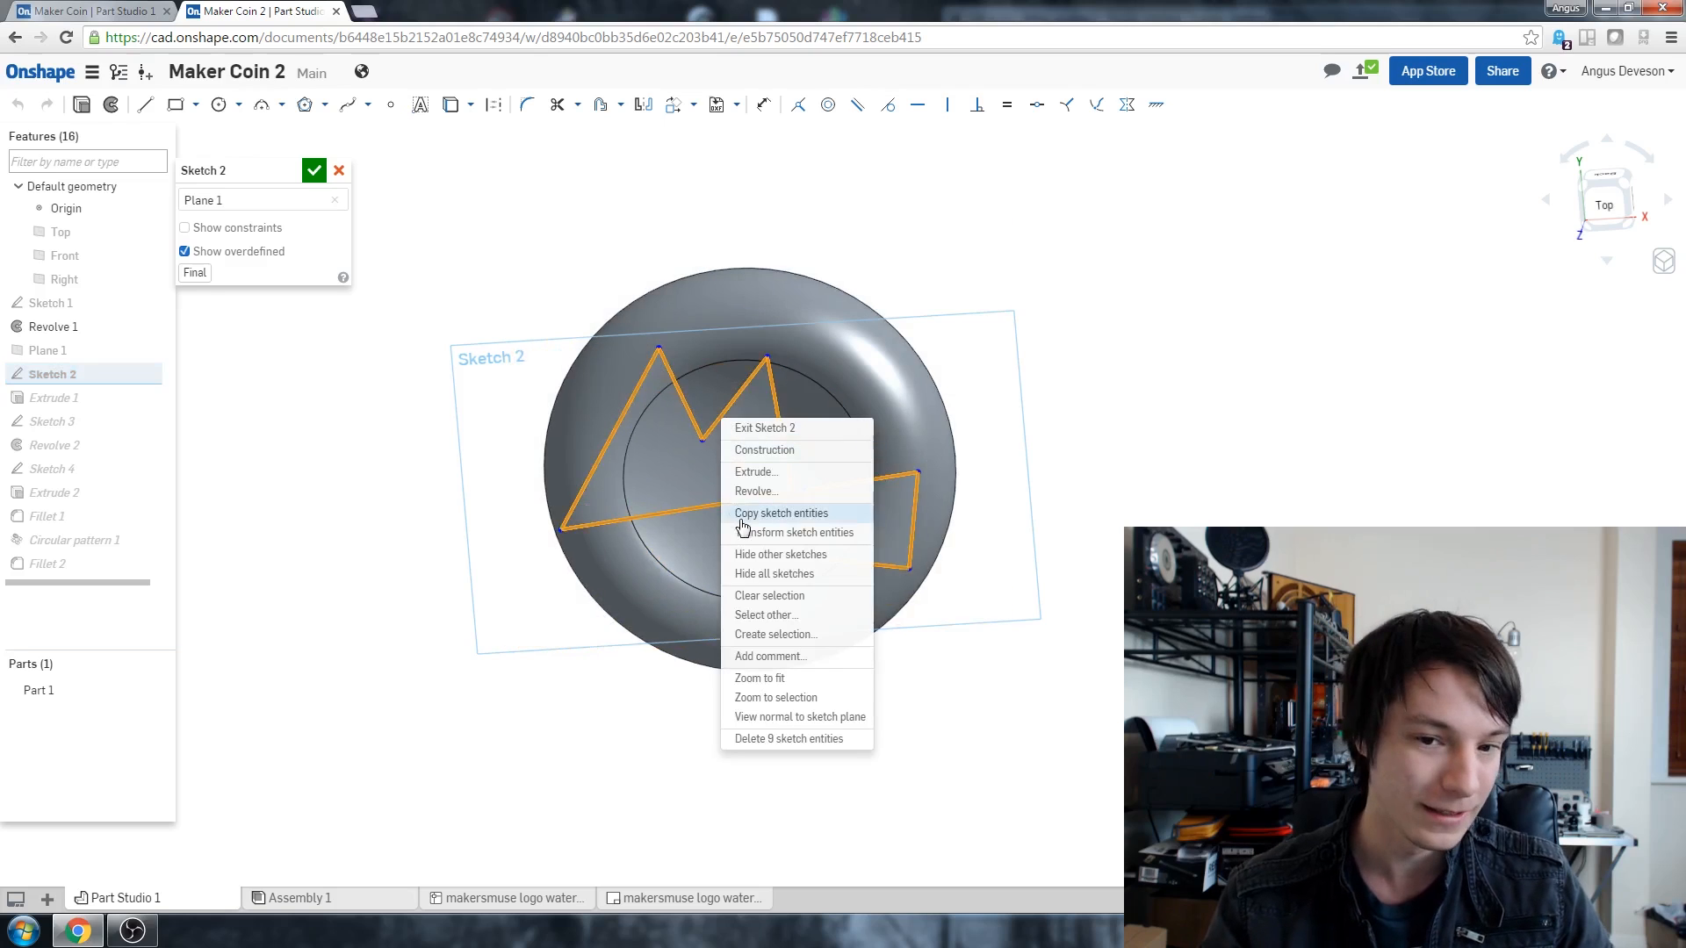
left_click(795, 532)
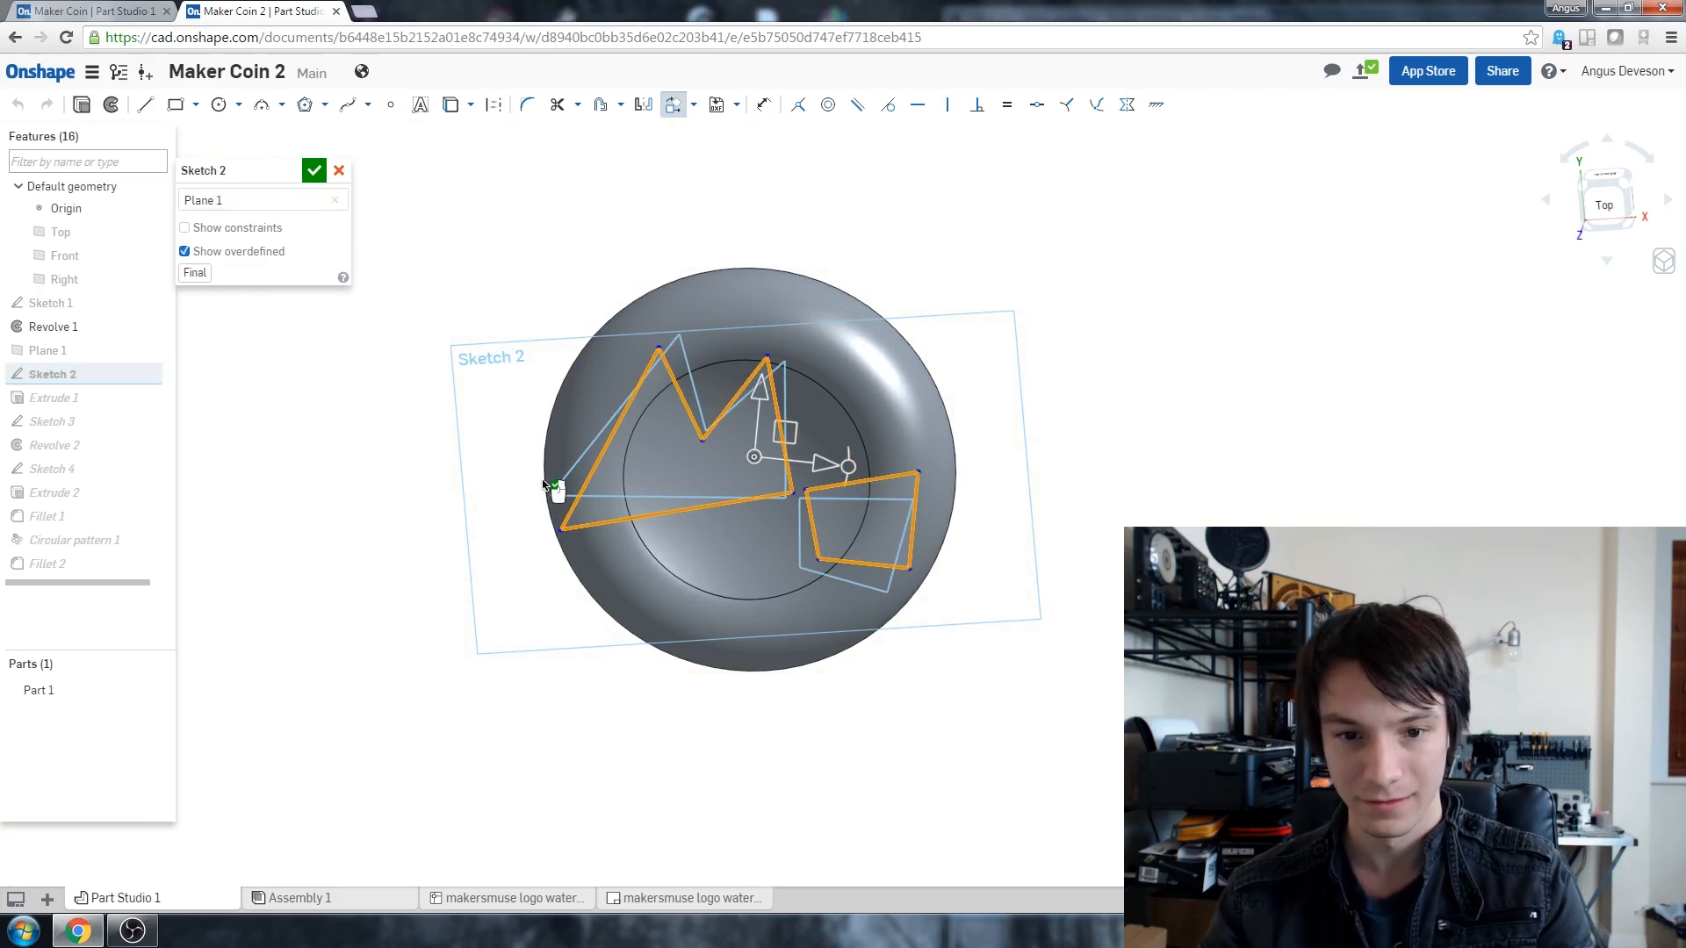
left_click(315, 171)
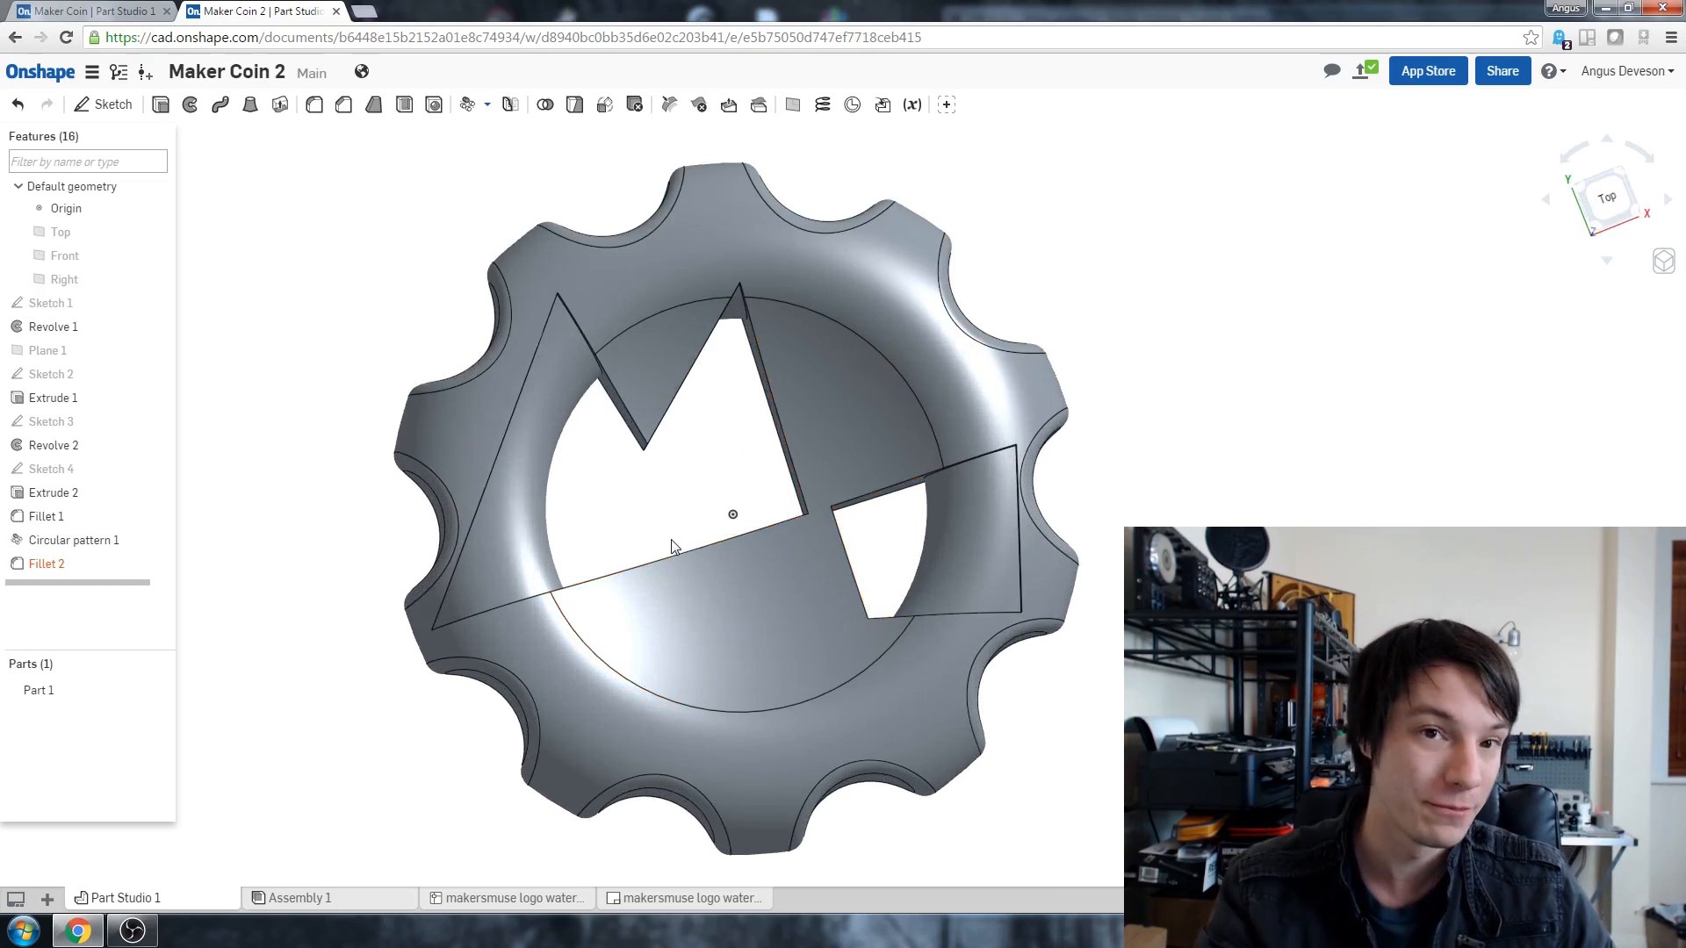
Step: Export Part Studio 1 as an STL at Fine resolution and start the download
right_click(37, 688)
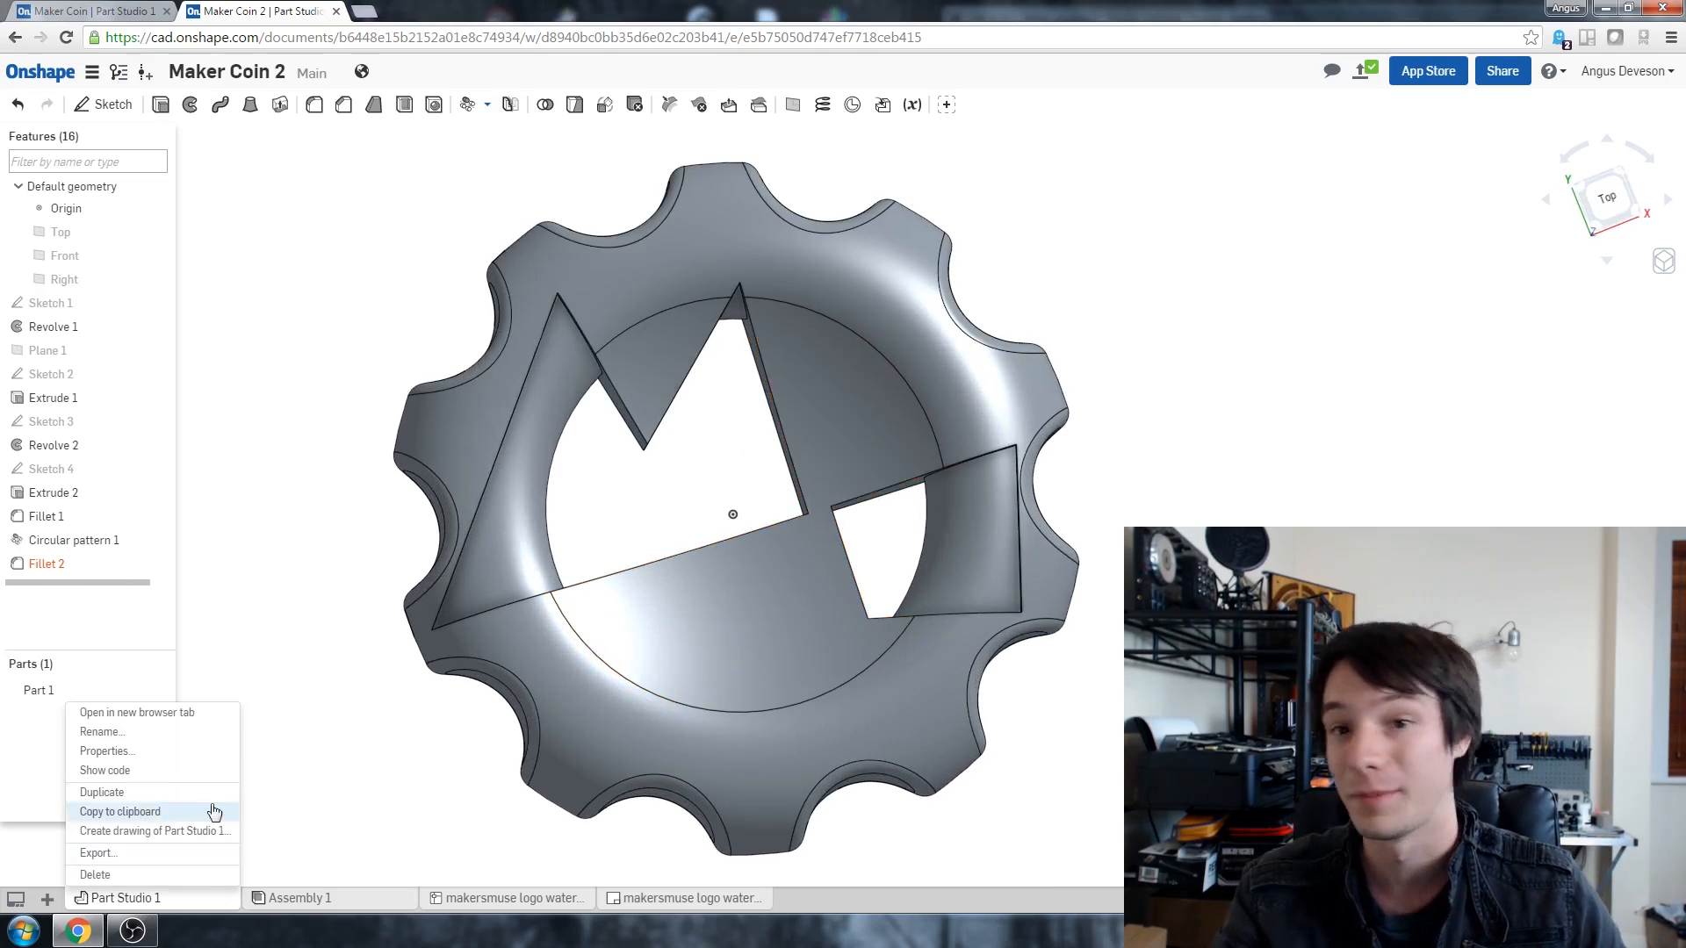
mouse_move(133, 850)
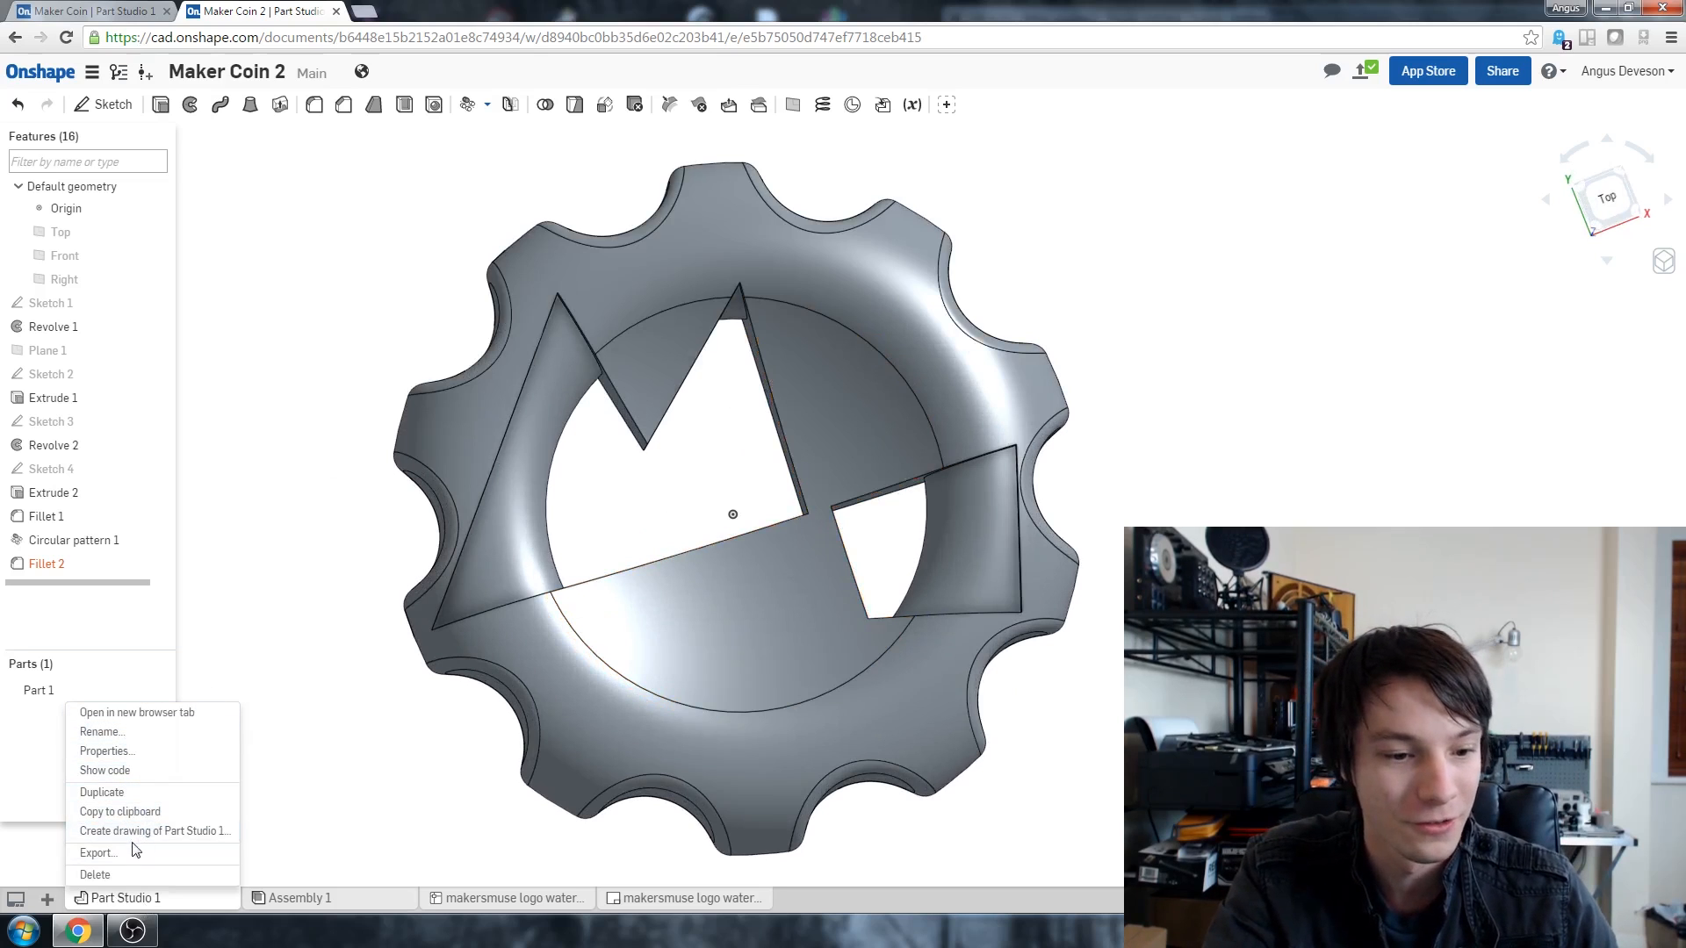
left_click(98, 851)
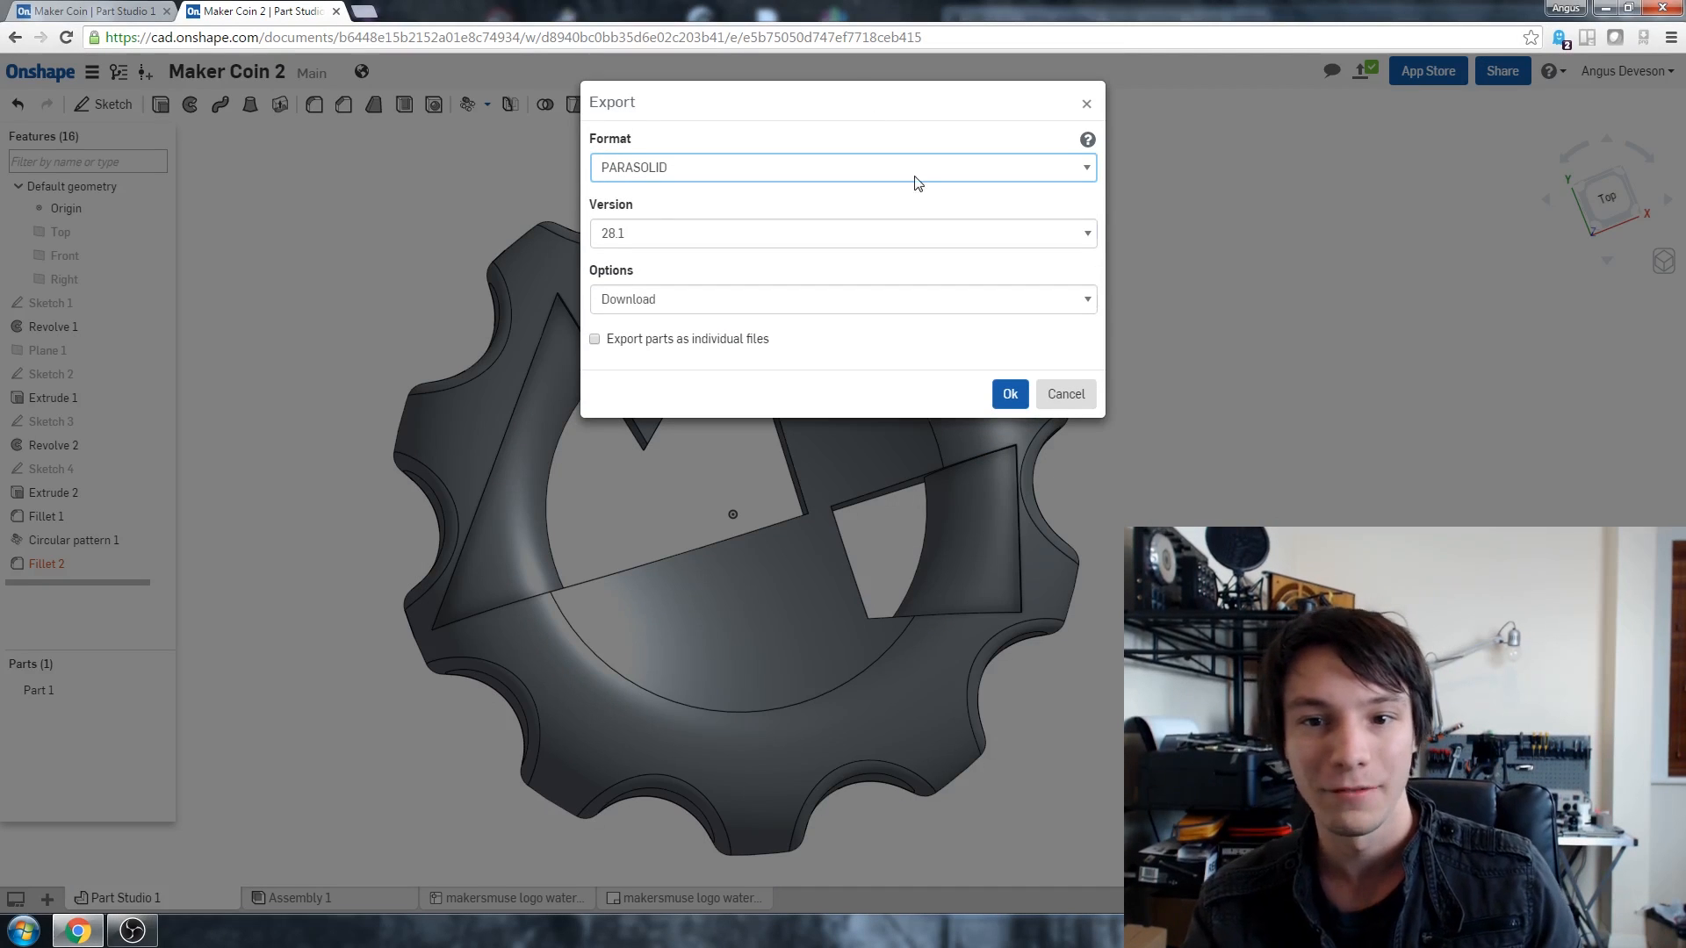
left_click(841, 167)
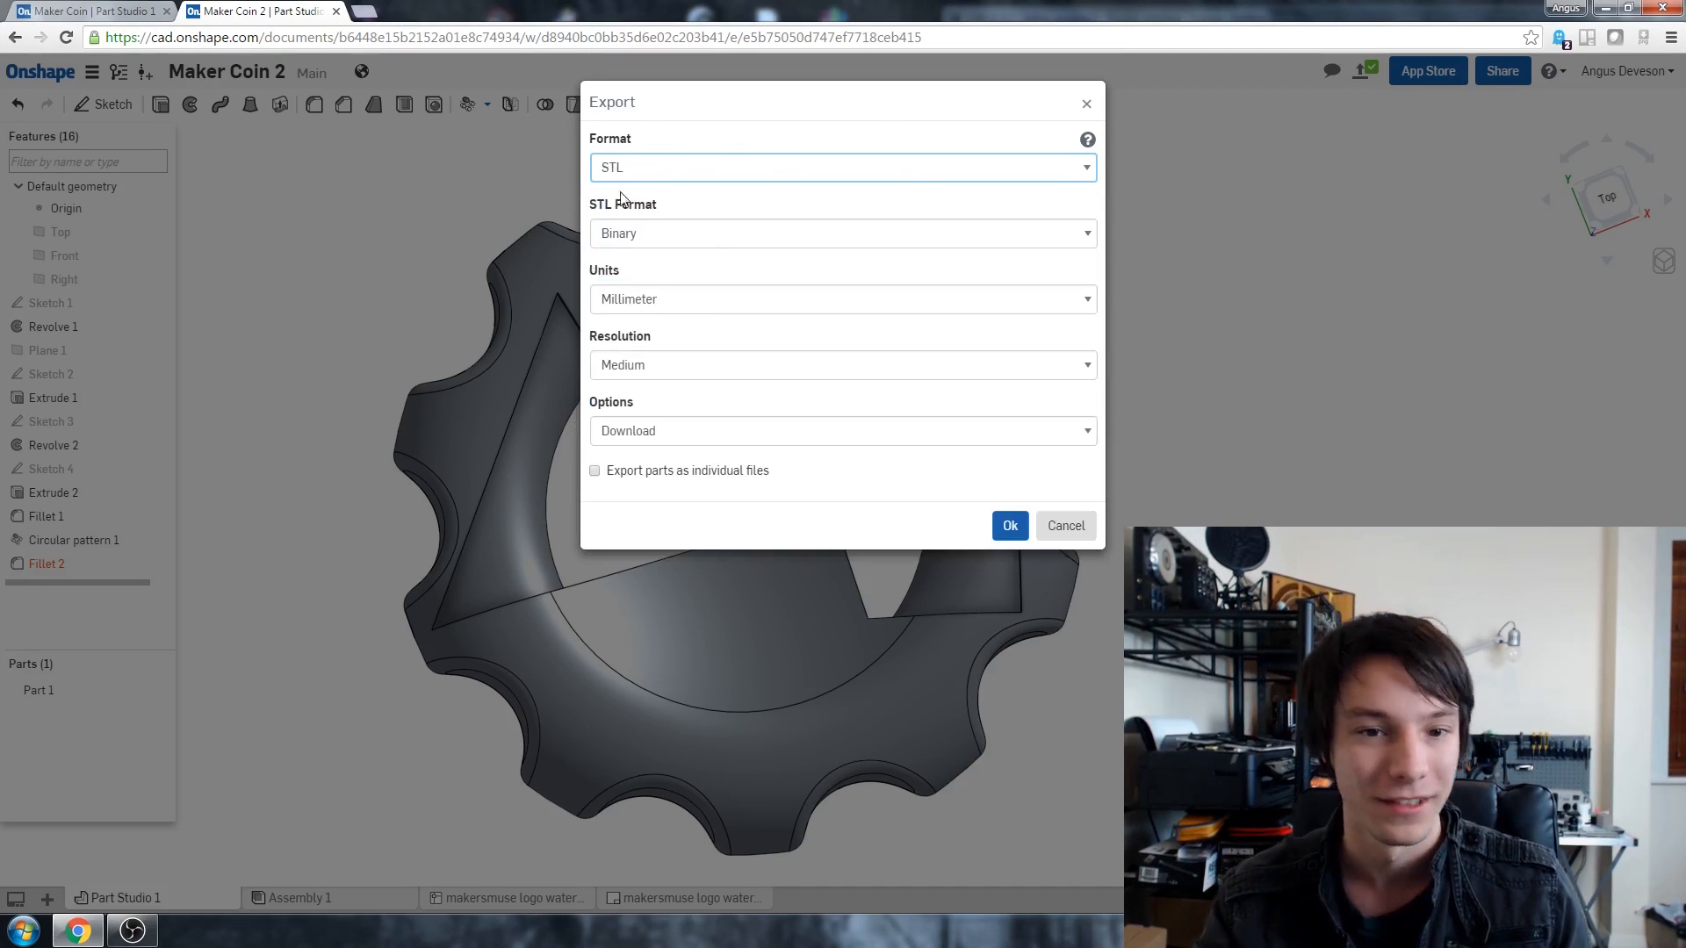
mouse_move(654, 372)
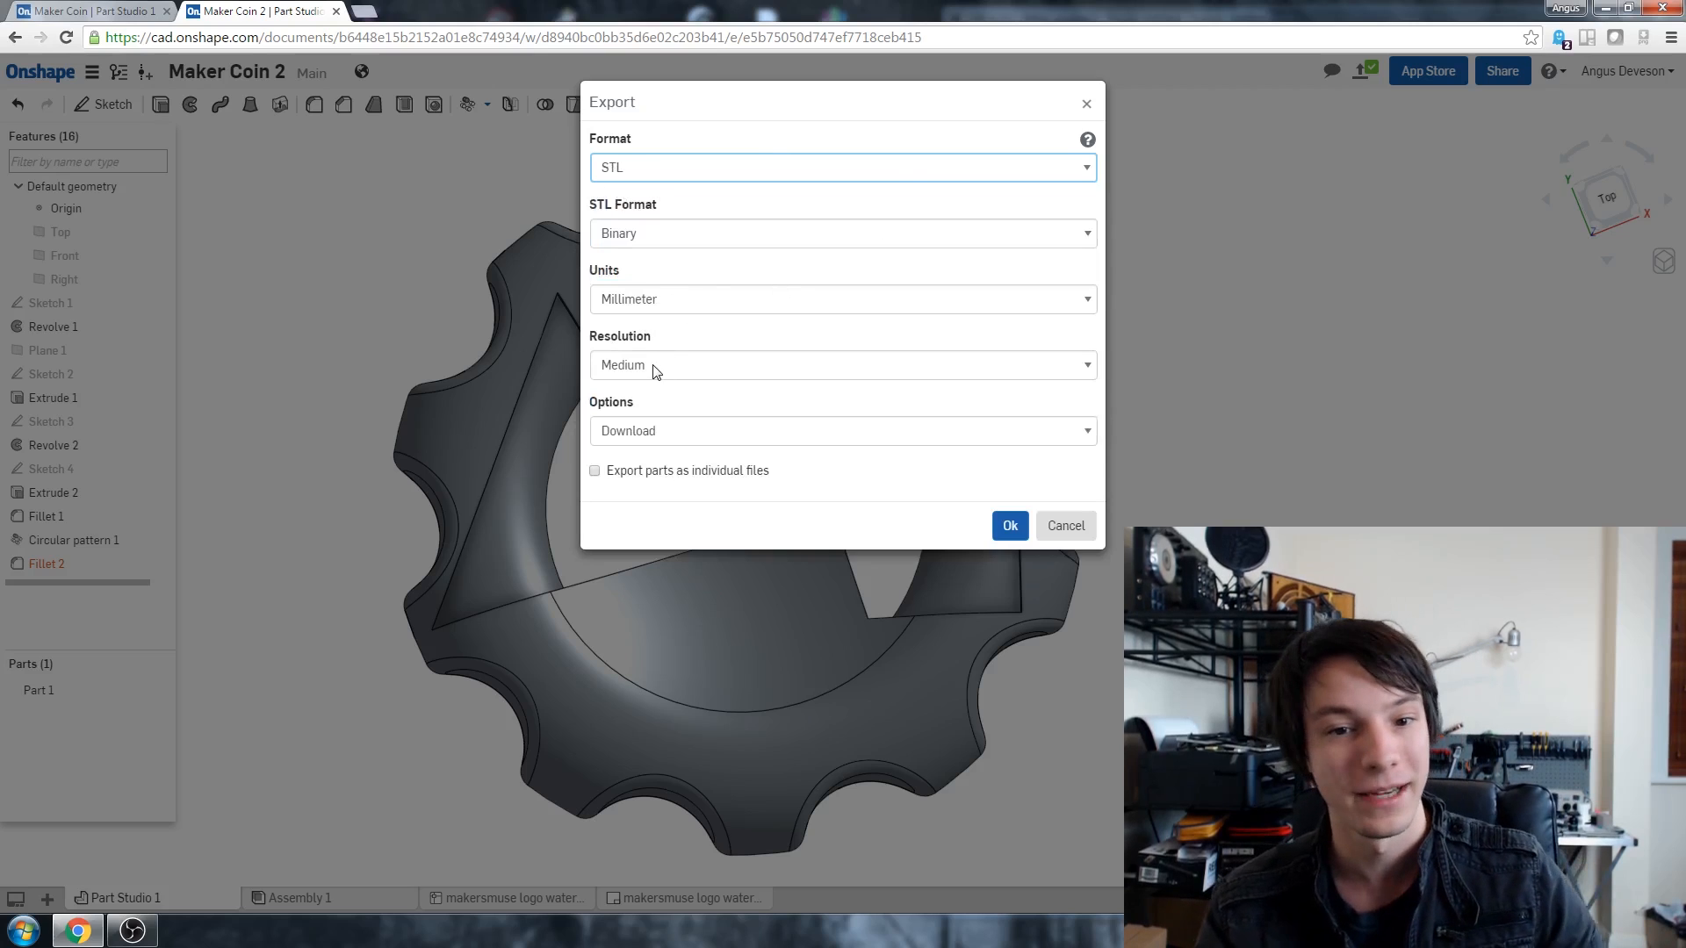
left_click(841, 366)
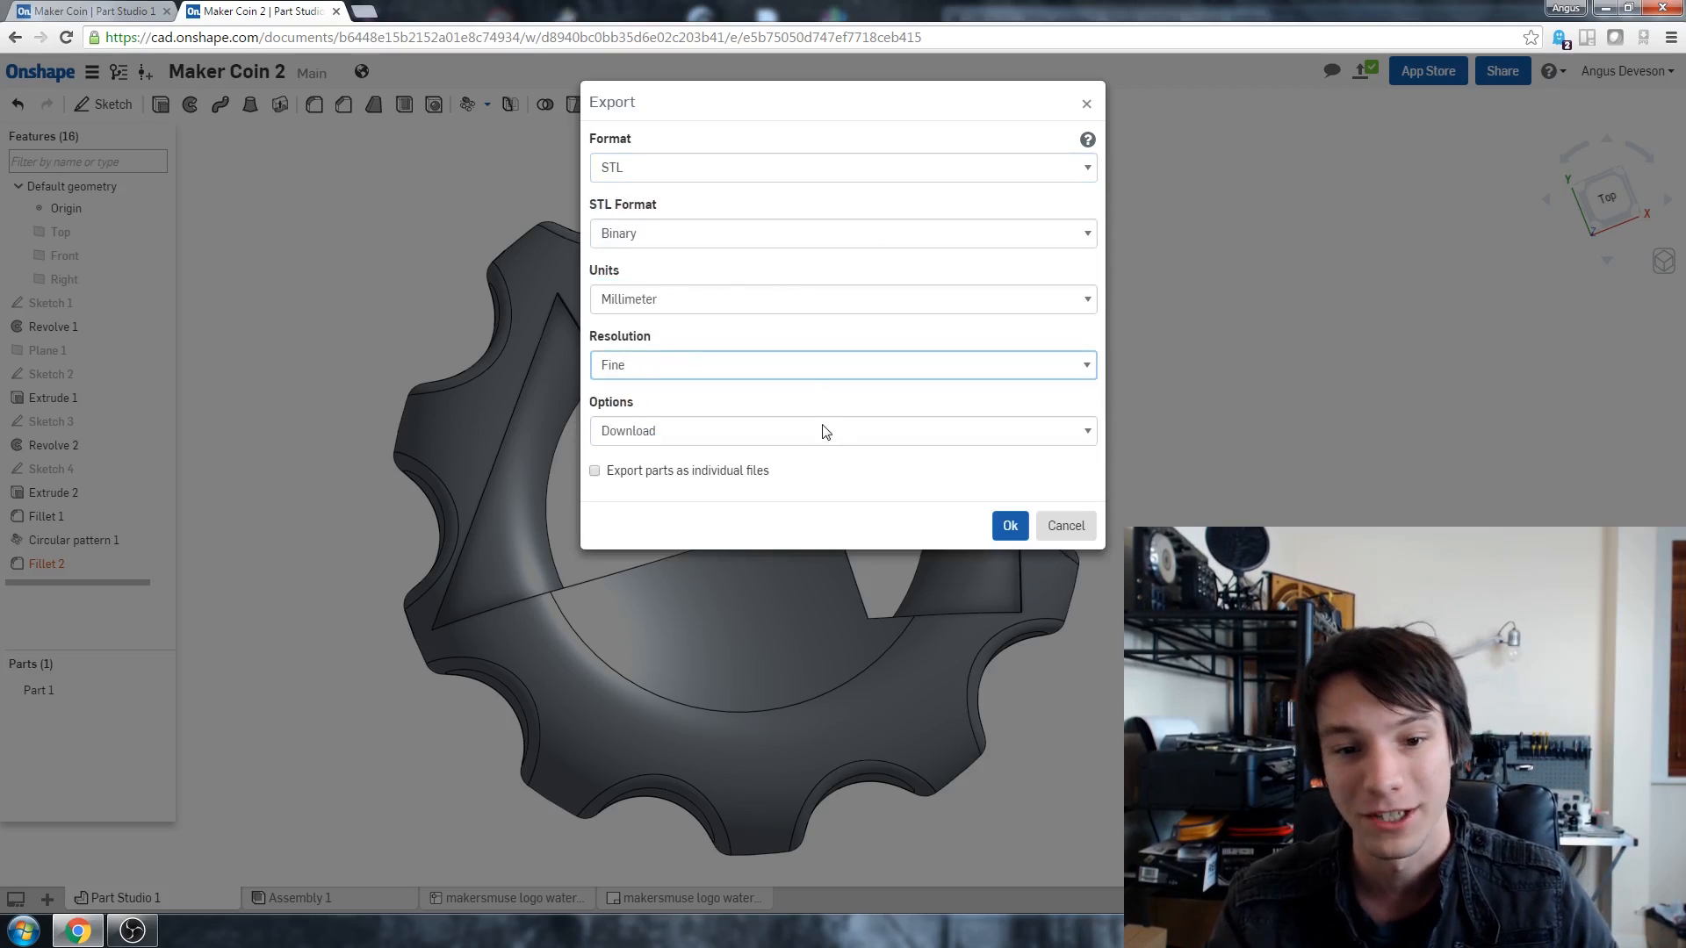
left_click(1008, 526)
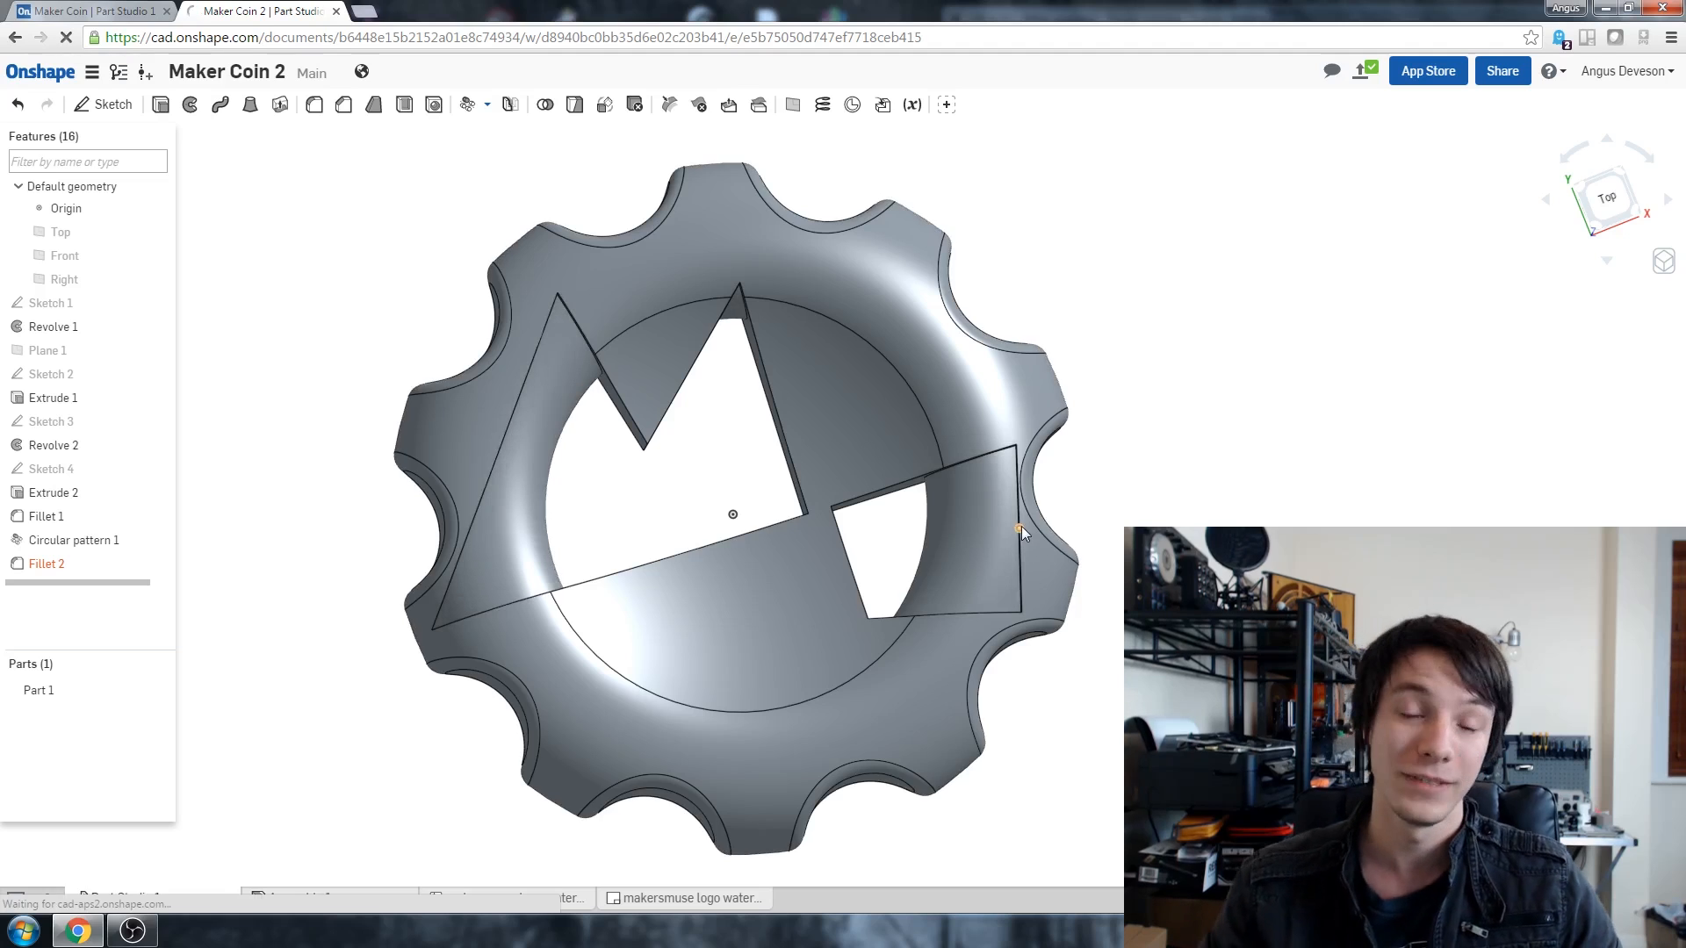